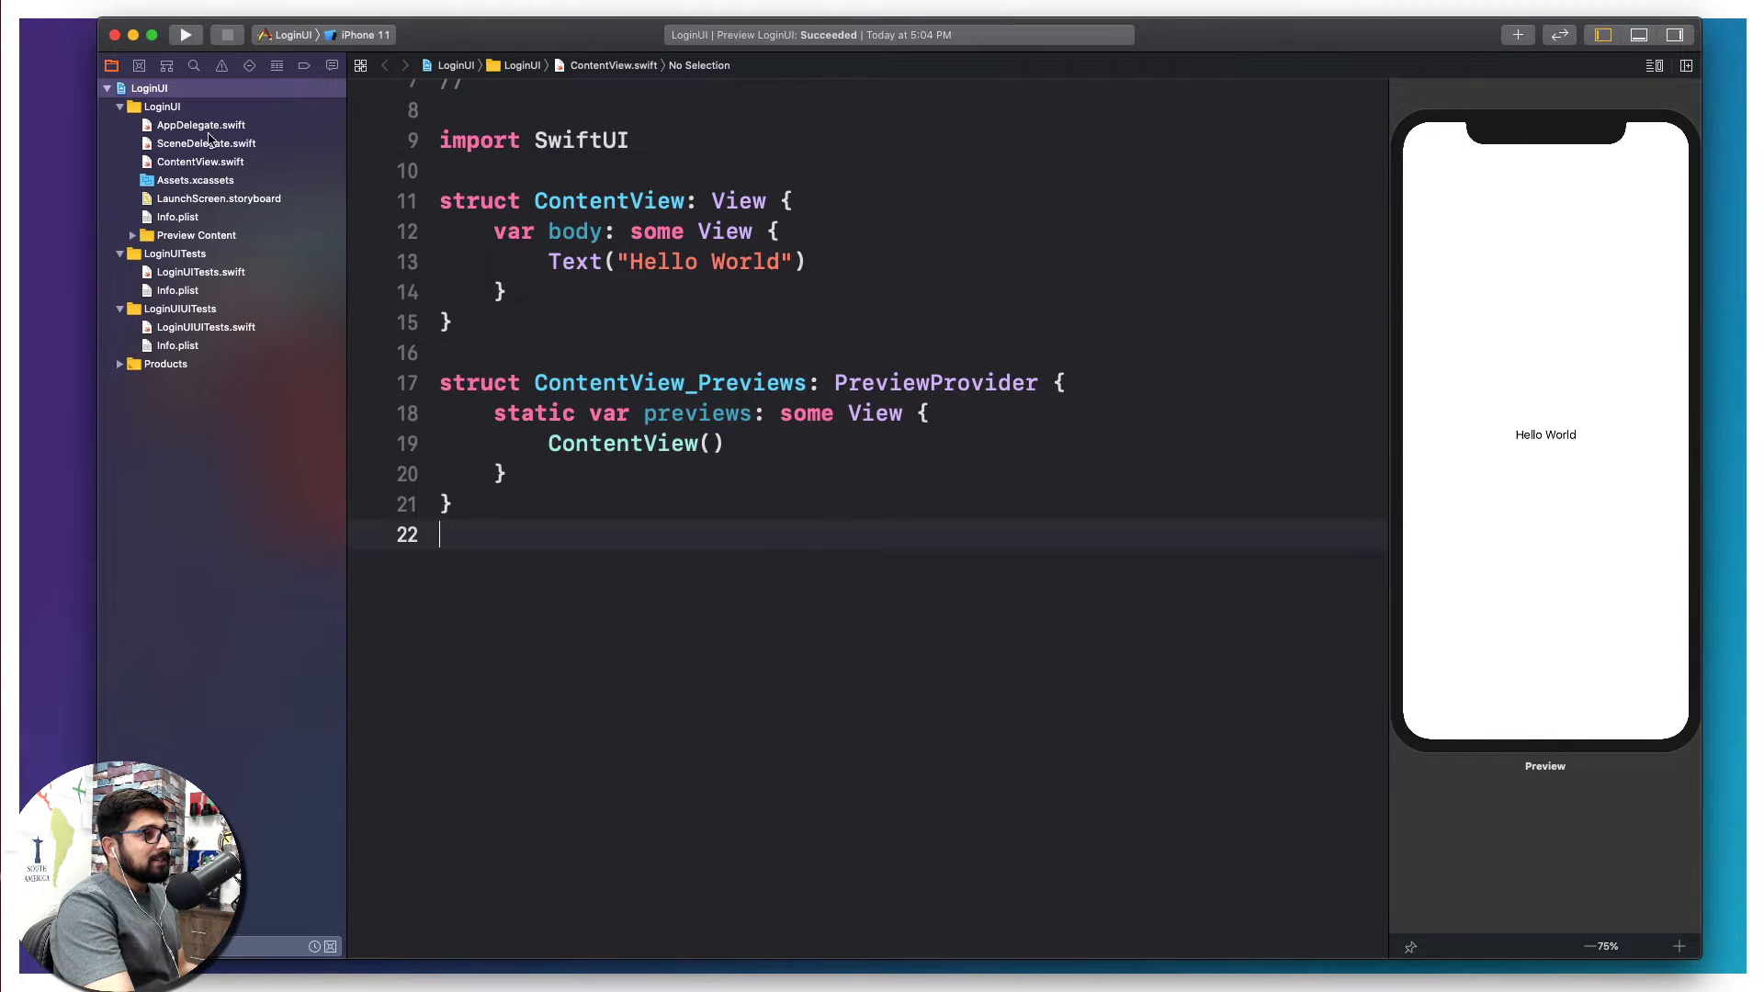
pyautogui.moveTo(784, 509)
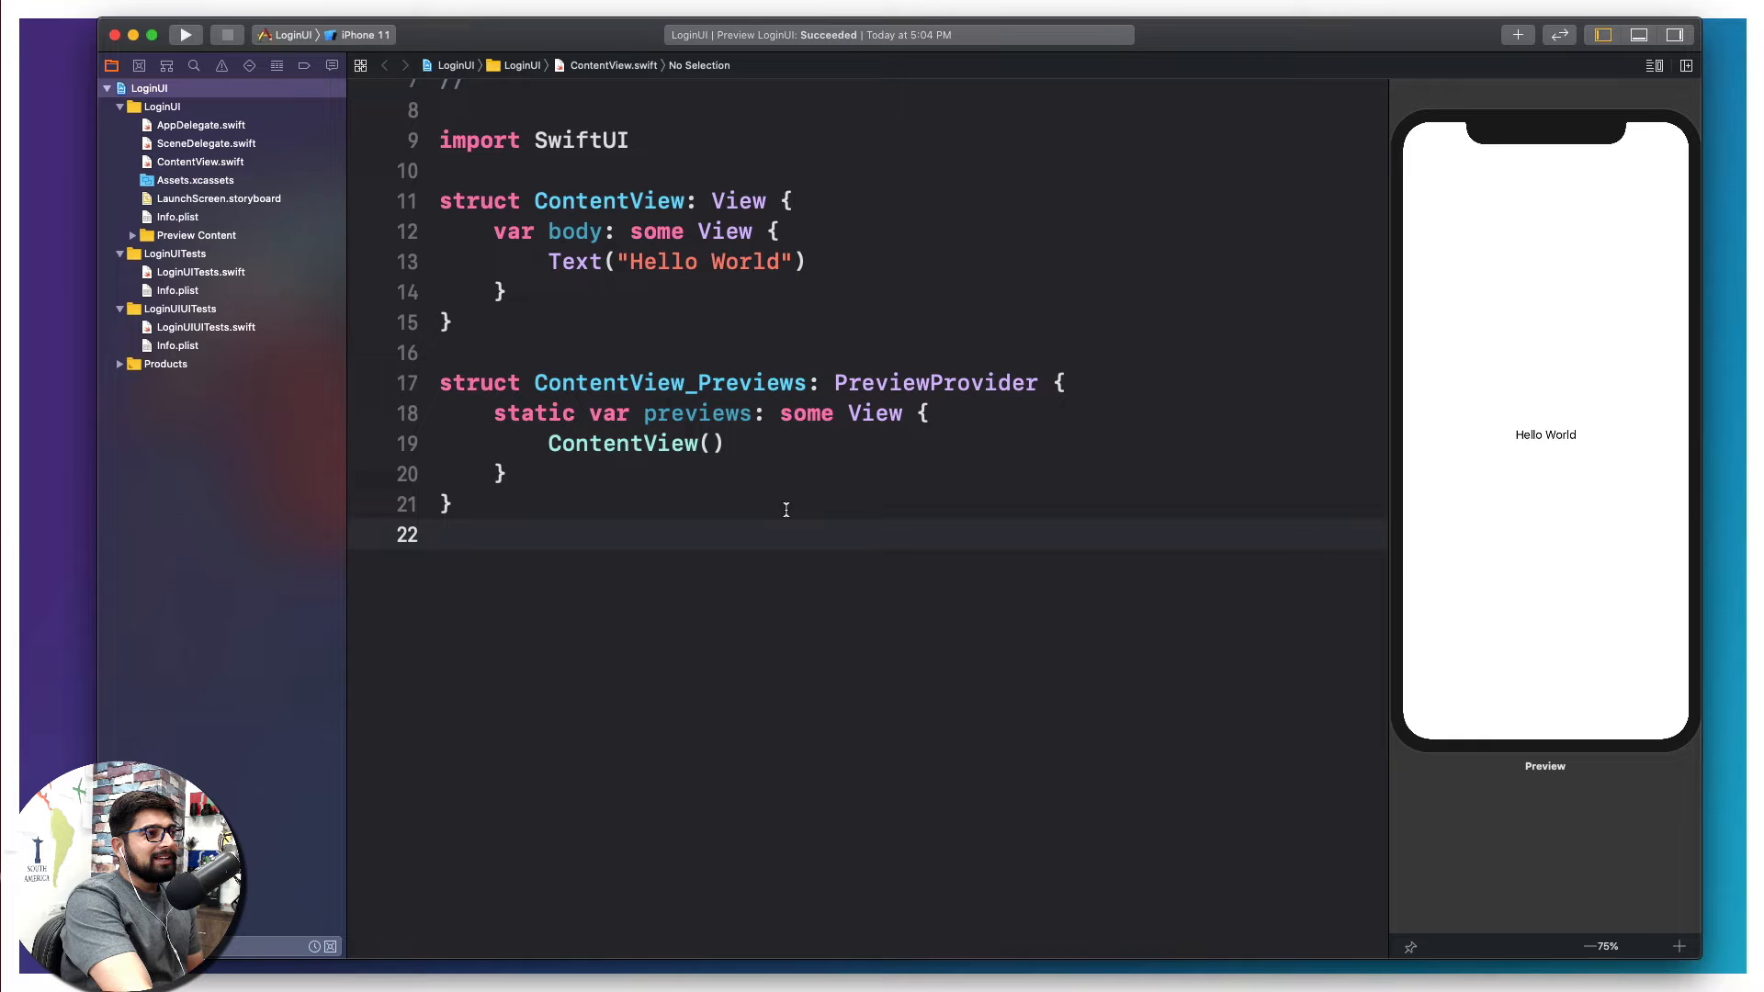
# Place the caret below import SwiftUI to insert a blank line before the struct.
pyautogui.click(452, 323)
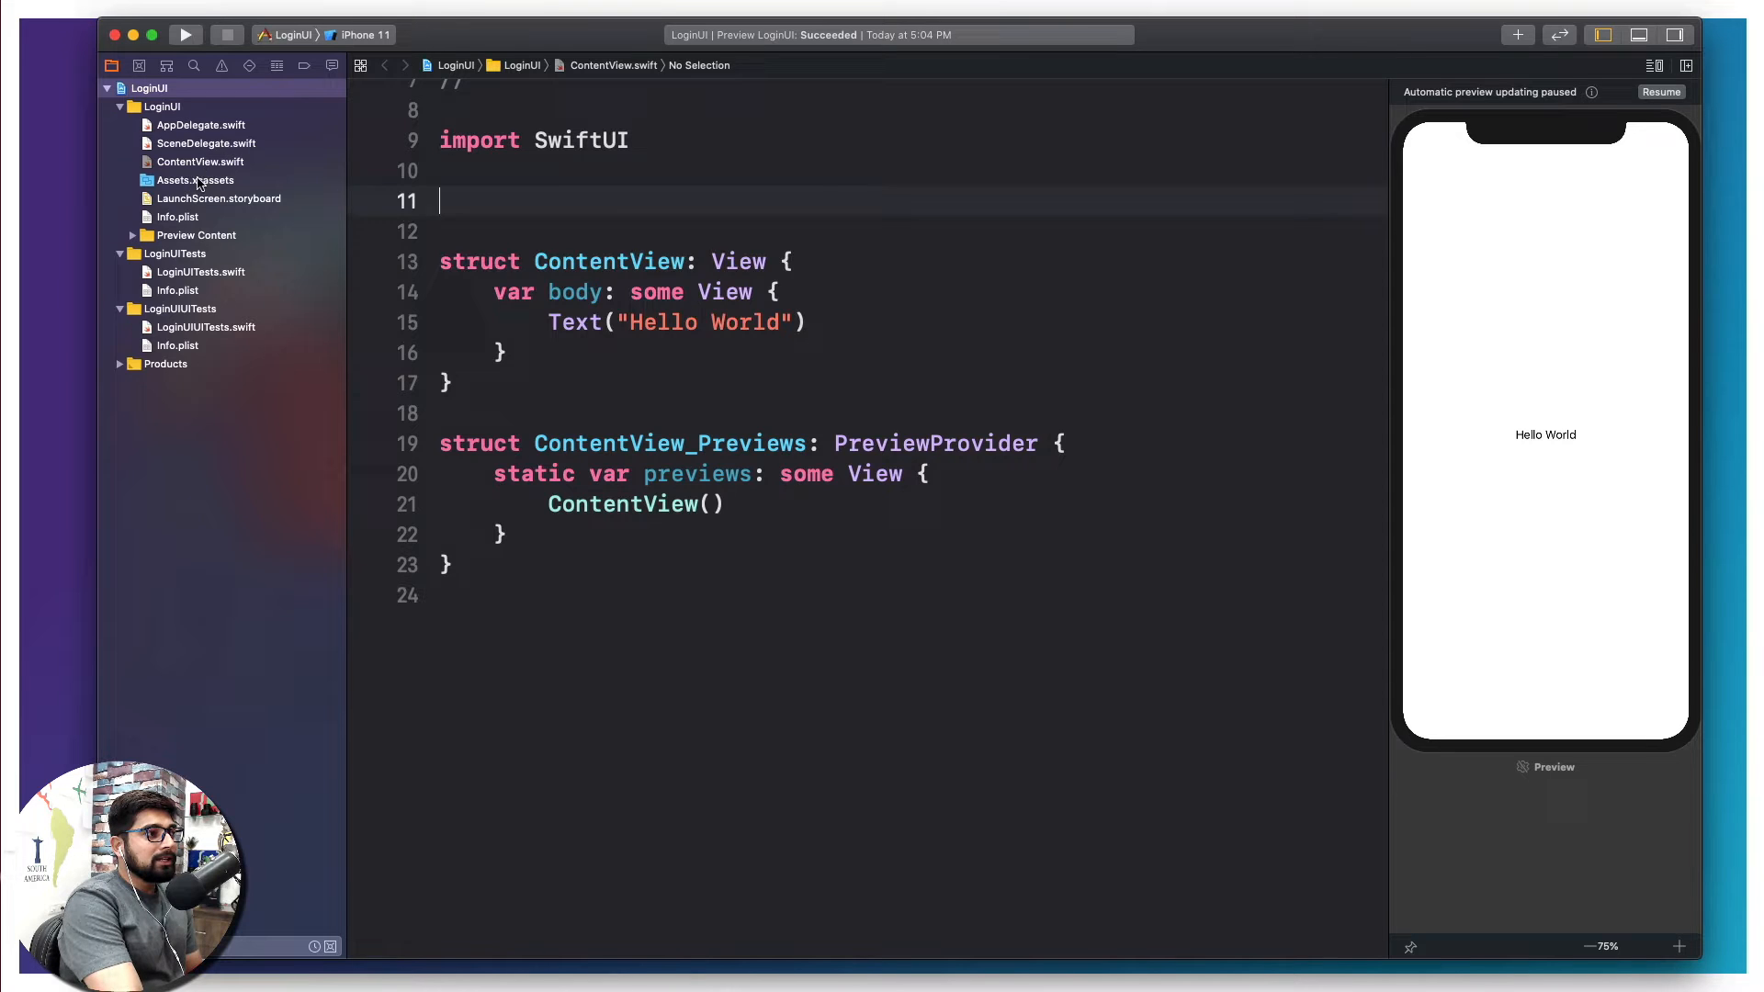
pyautogui.click(193, 180)
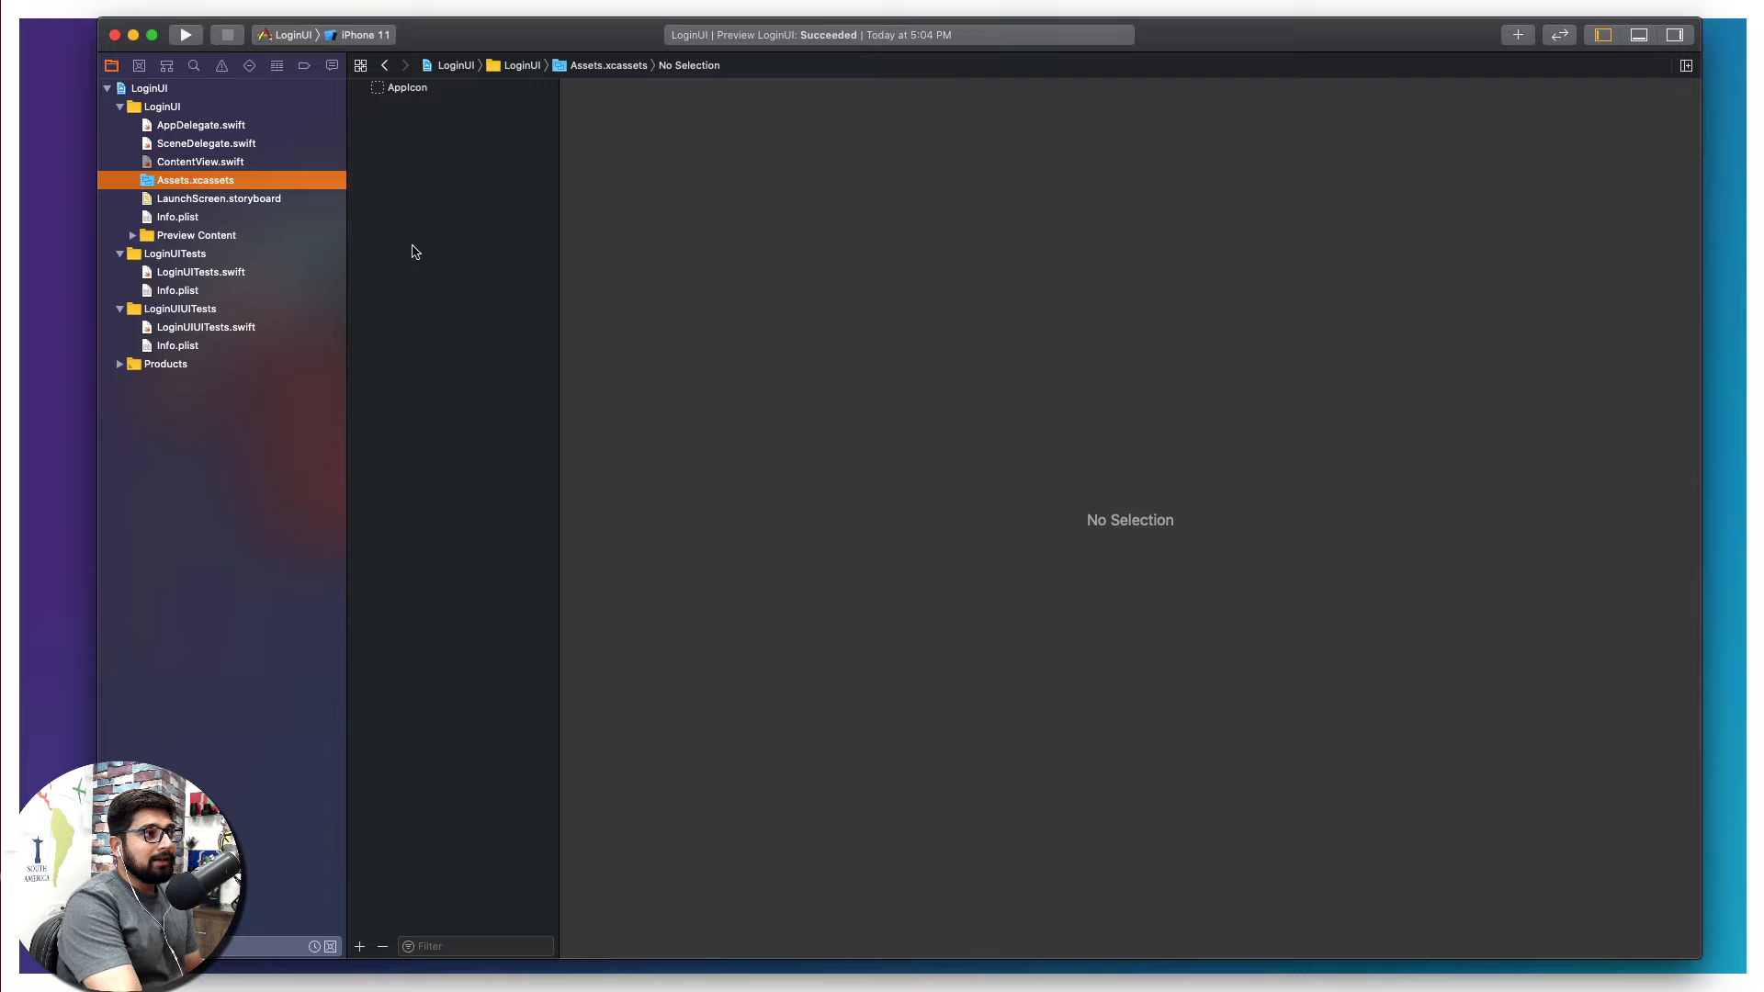
pyautogui.moveTo(261, 169)
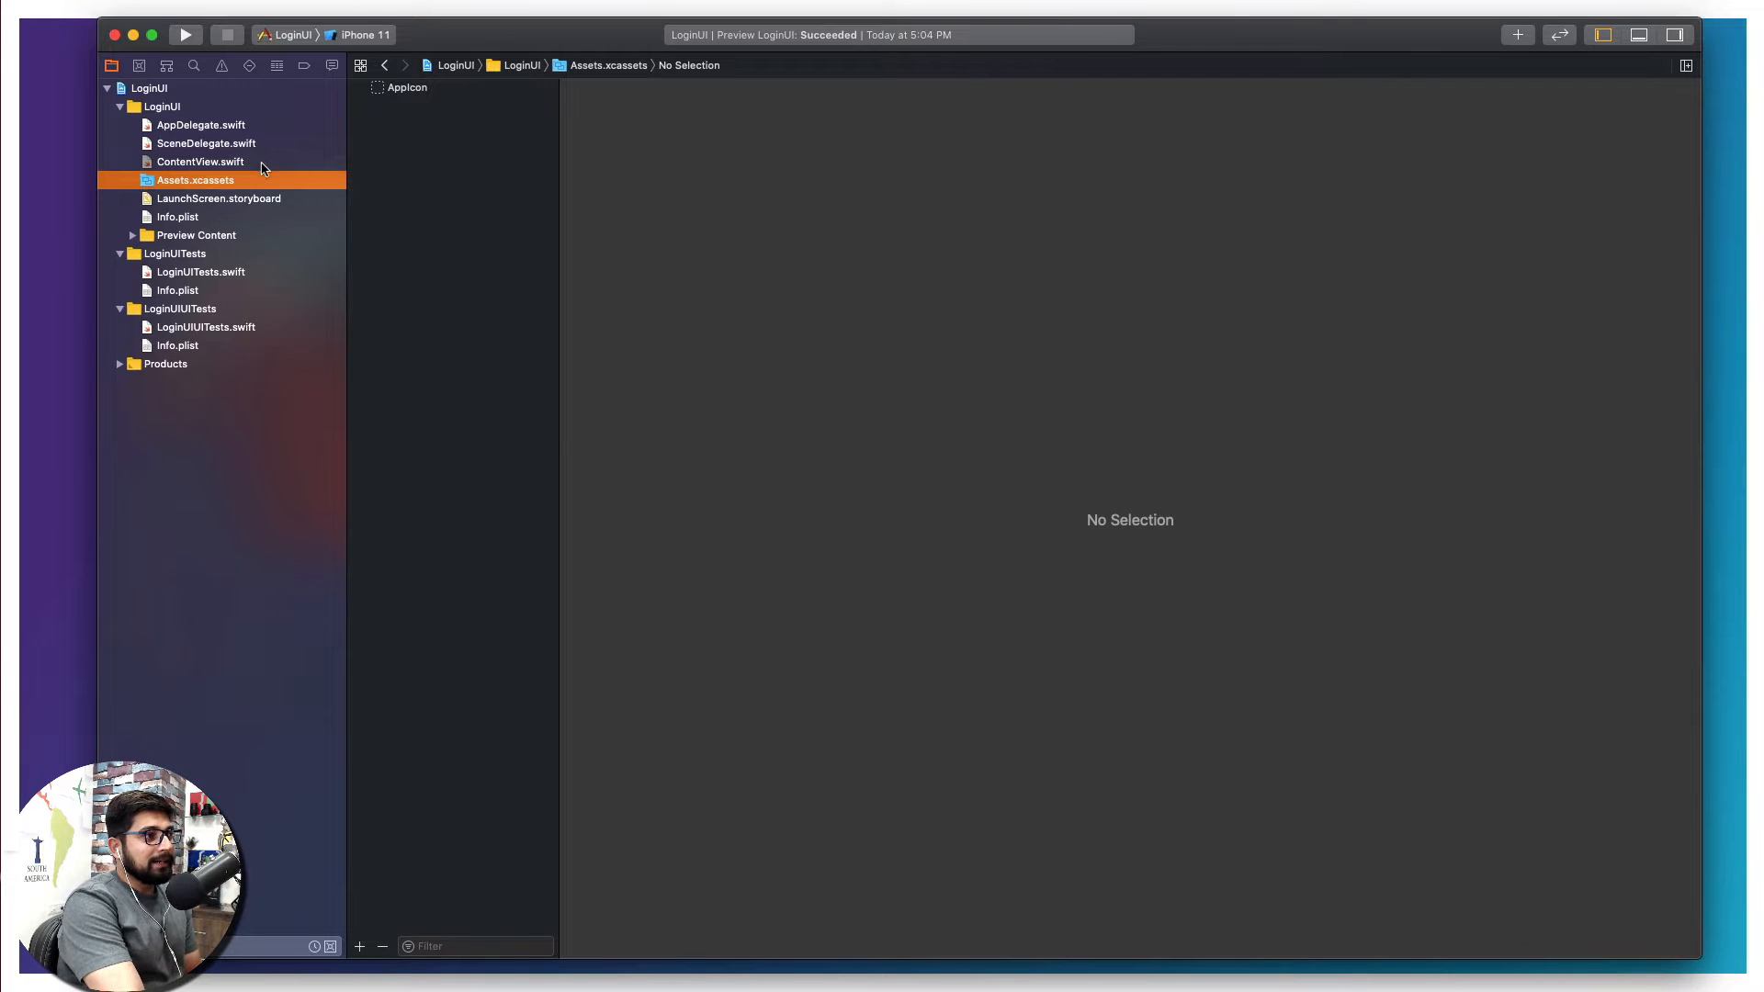
pyautogui.click(200, 162)
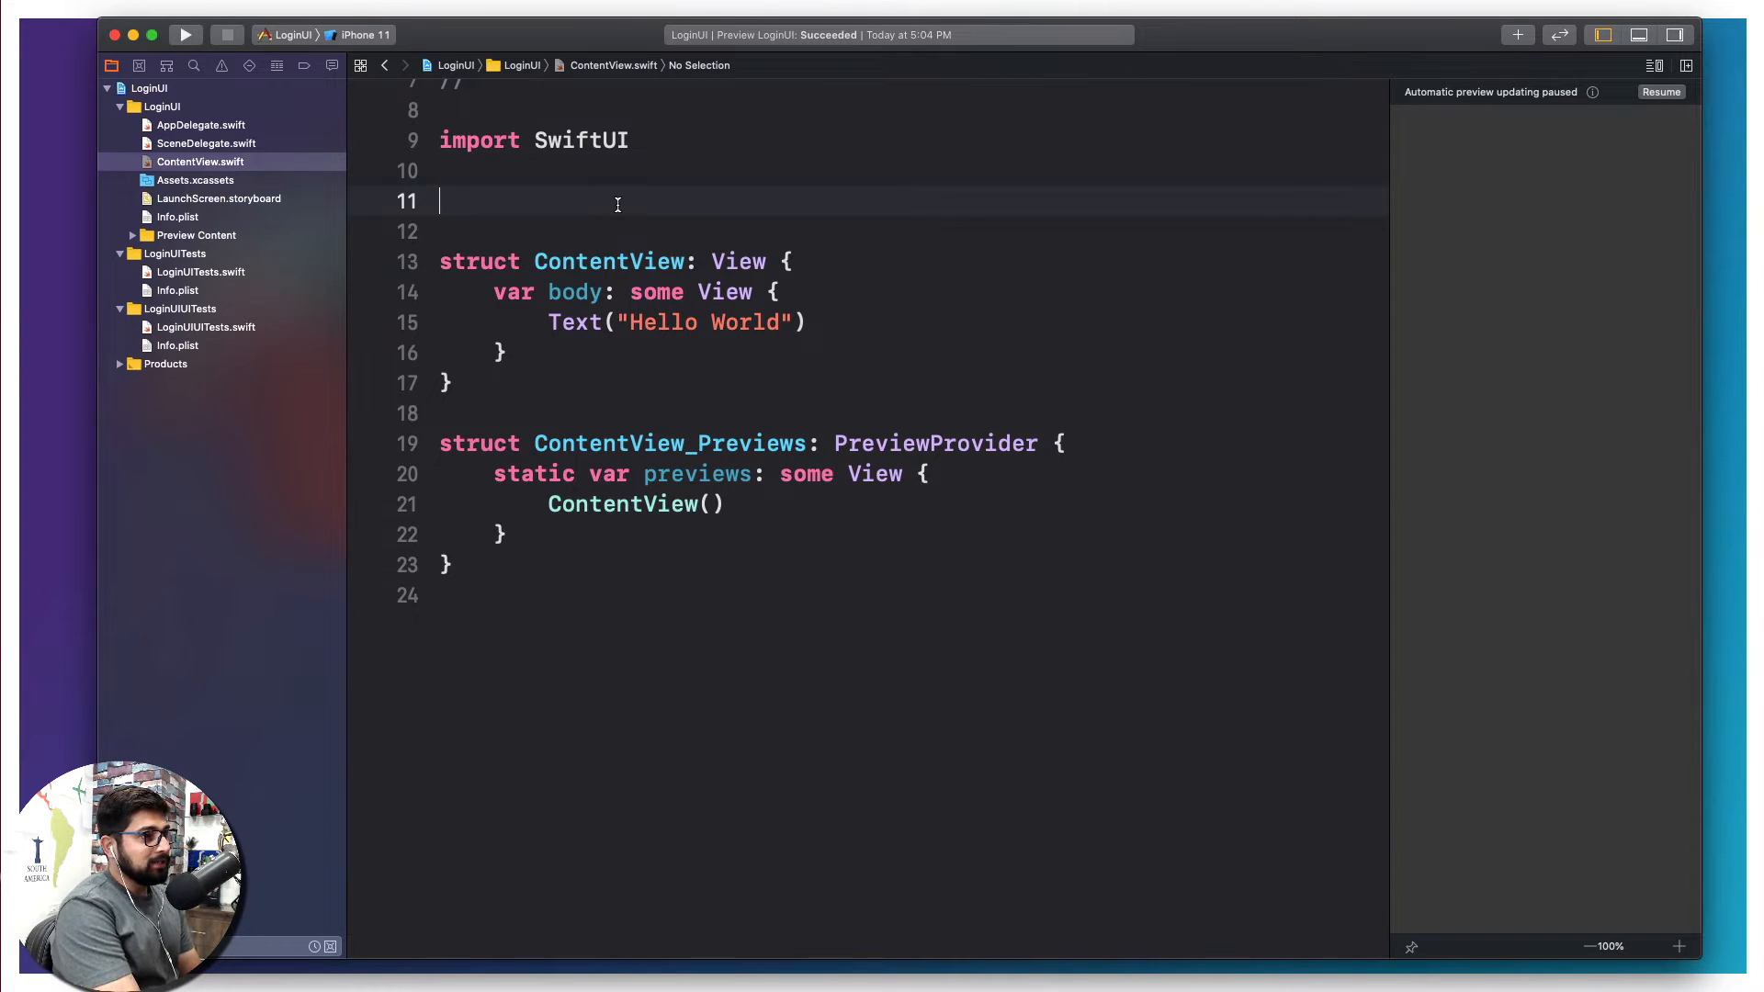
# Declare let mygrey = Color( using the red/green/blue/opacity initializer.
pyautogui.write('let')
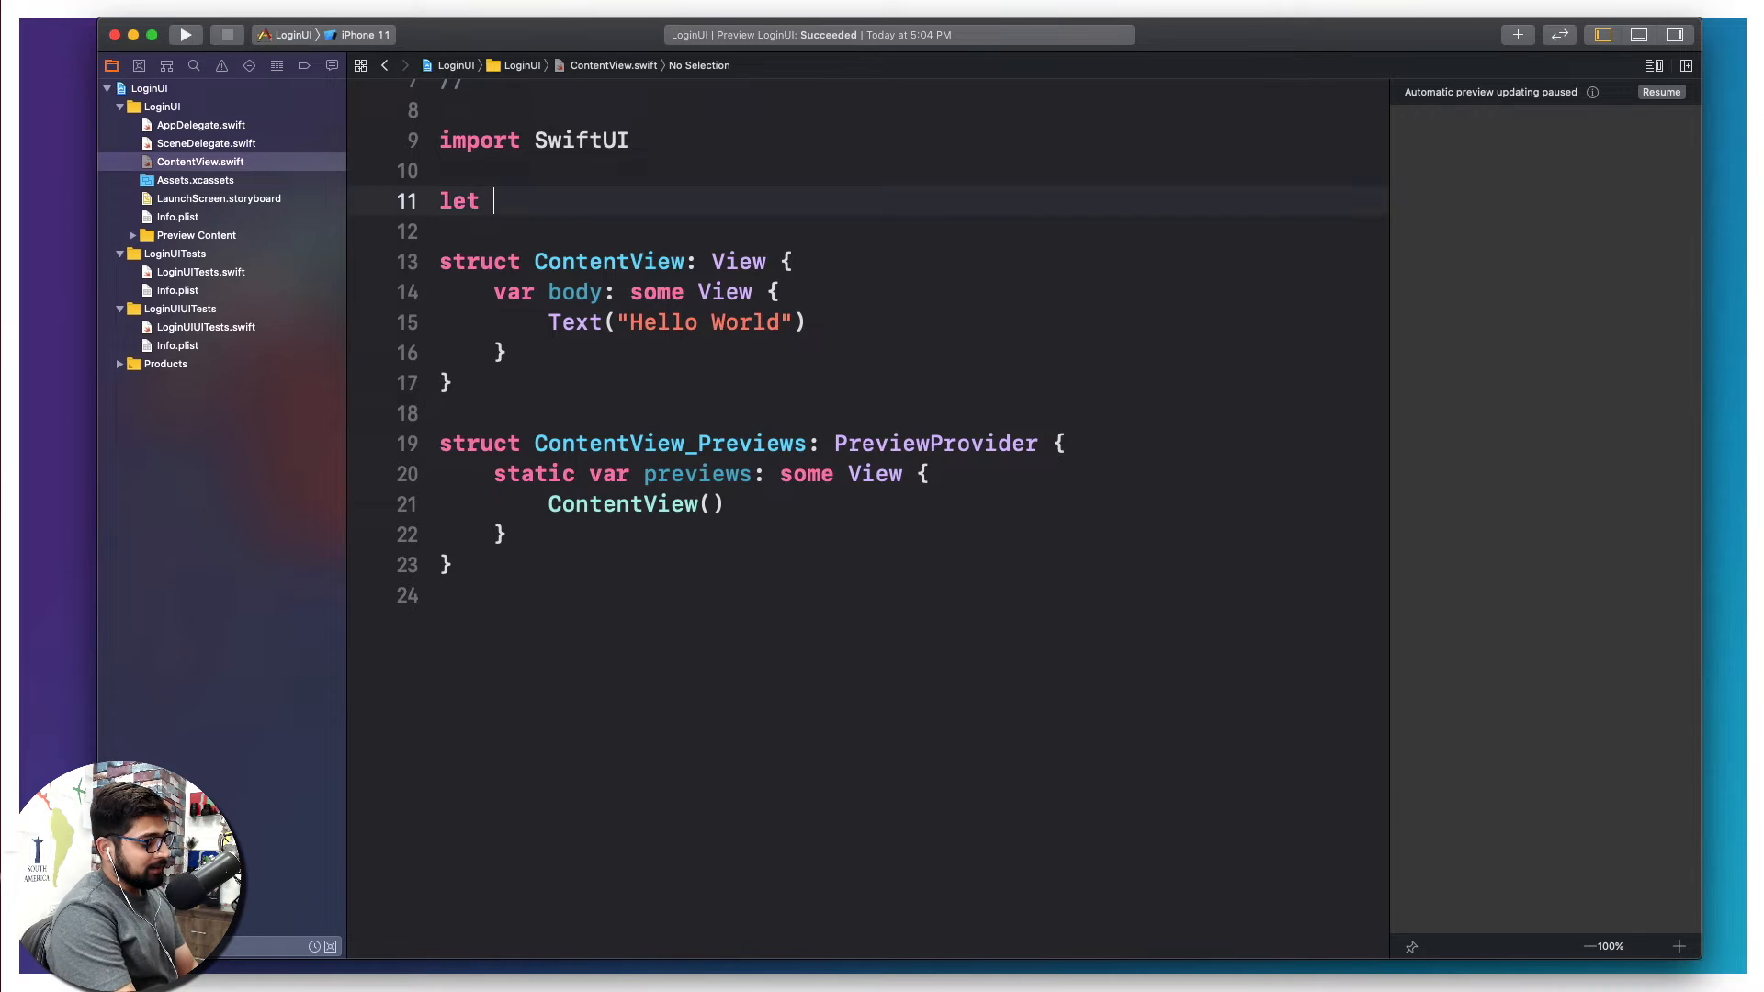
pyautogui.write('my')
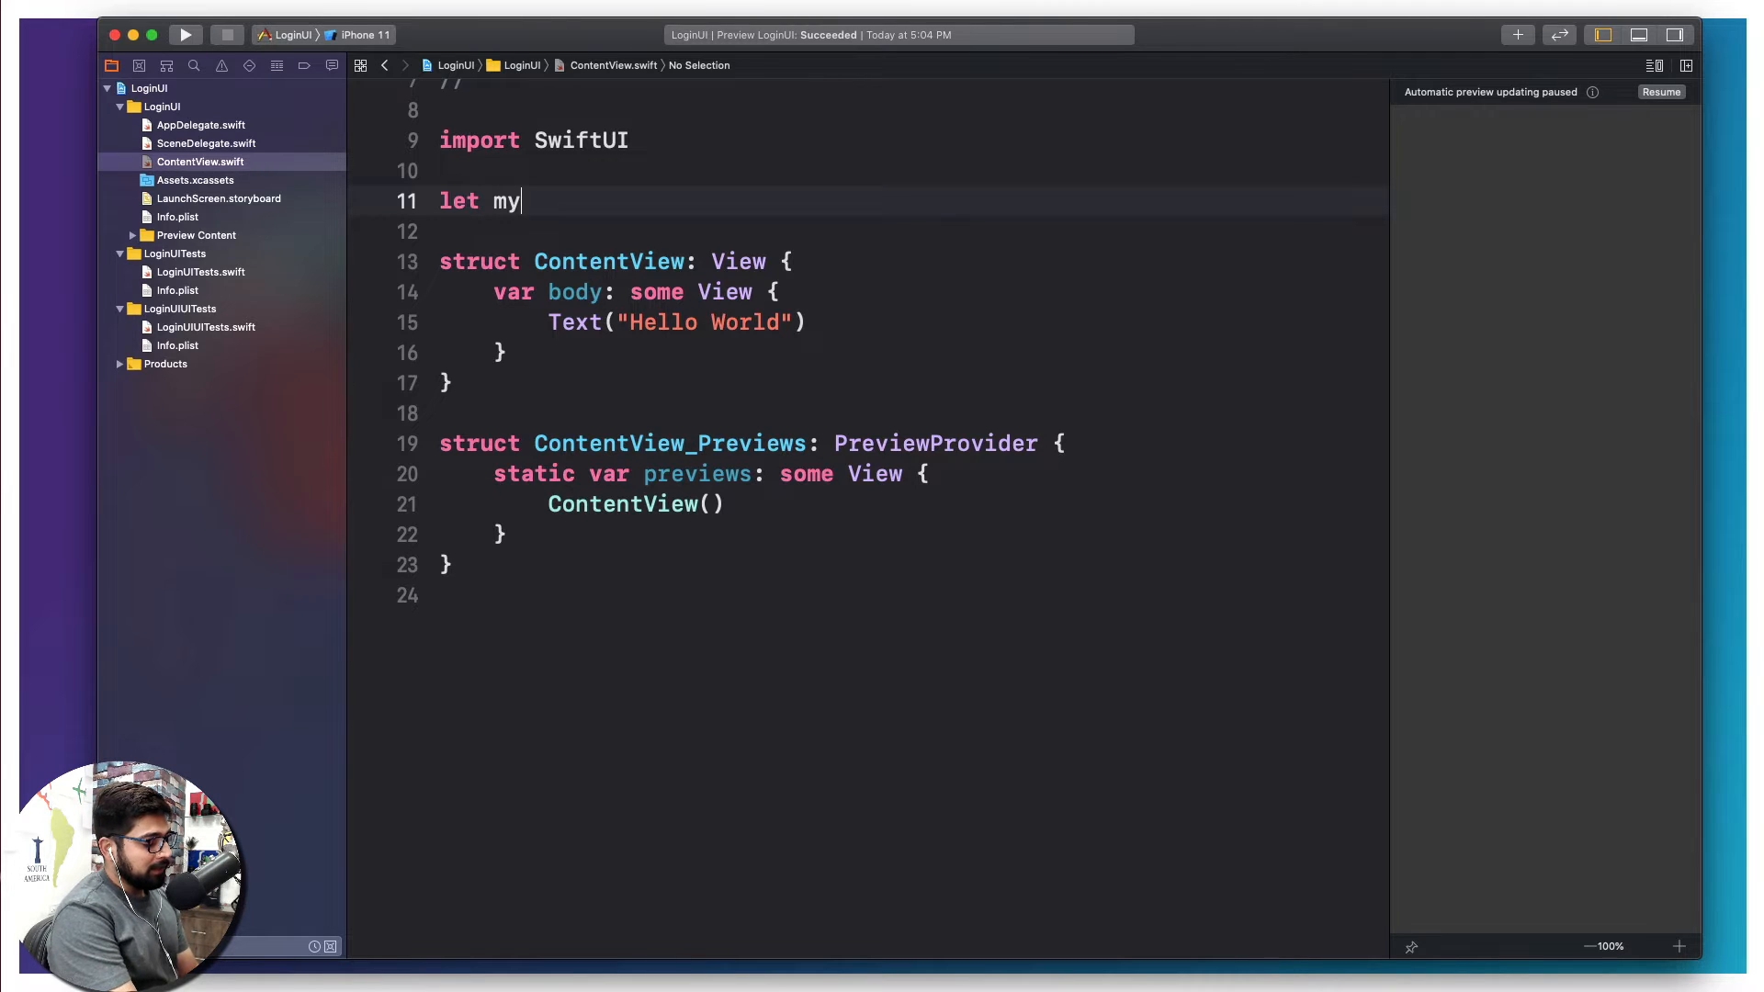
pyautogui.write('grey')
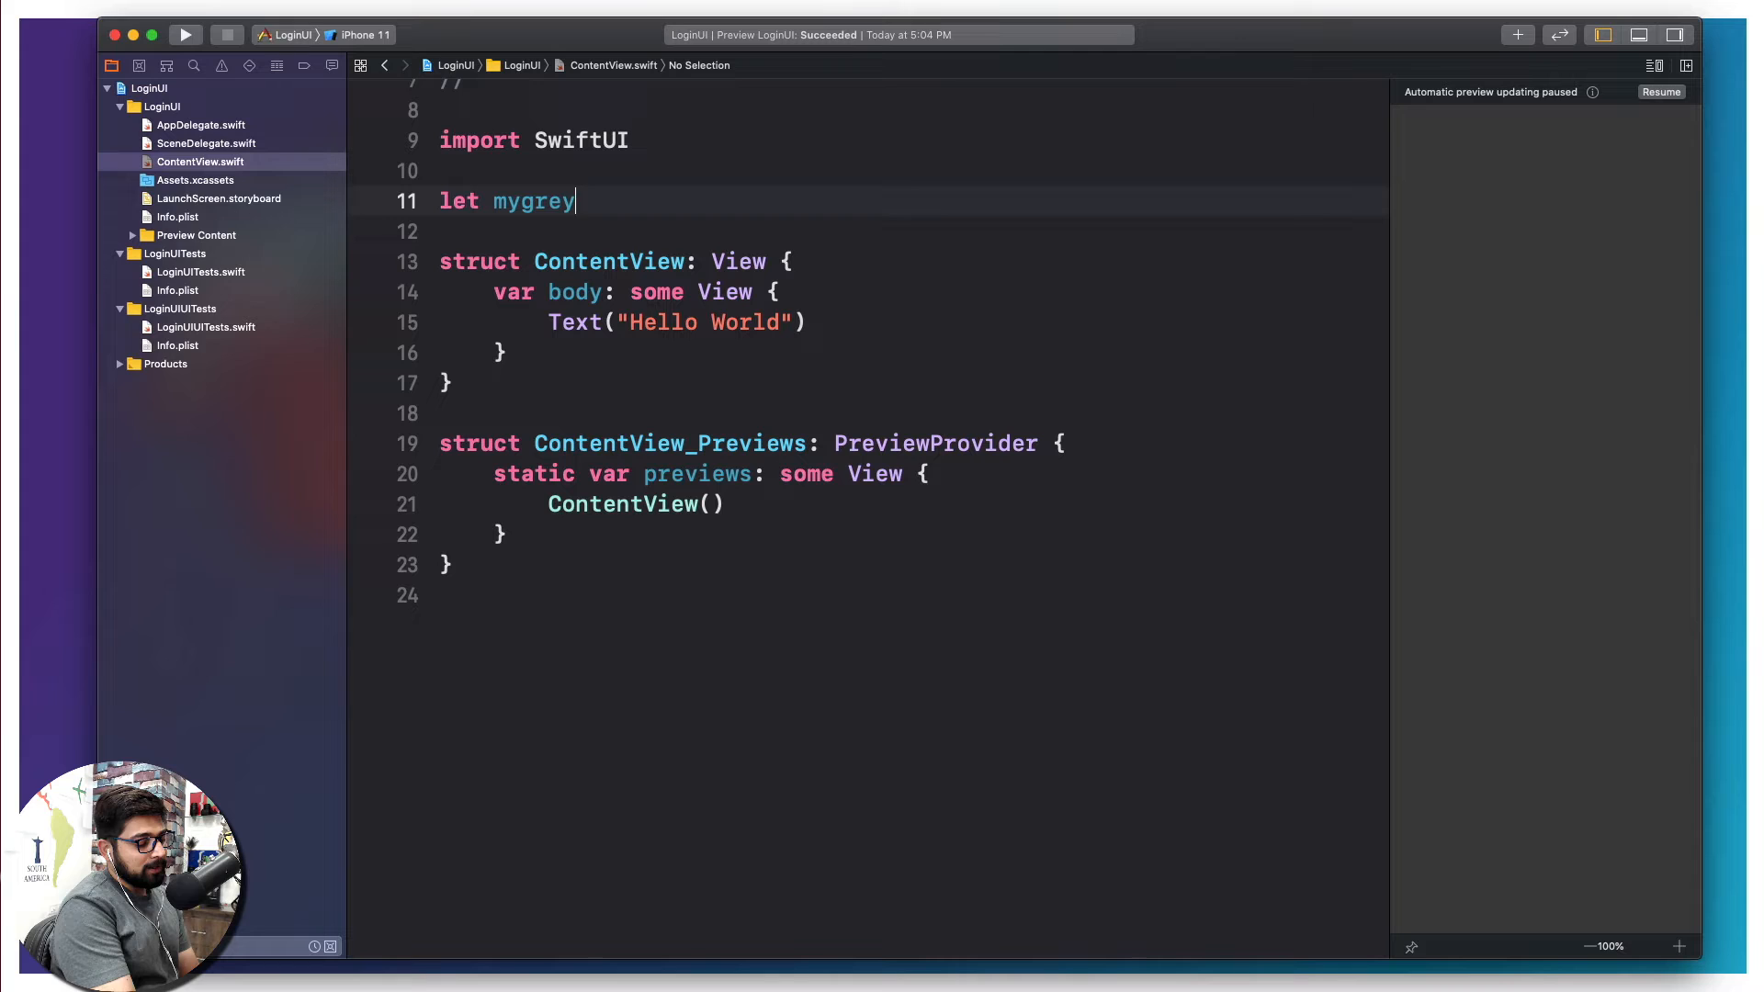
pyautogui.write('=')
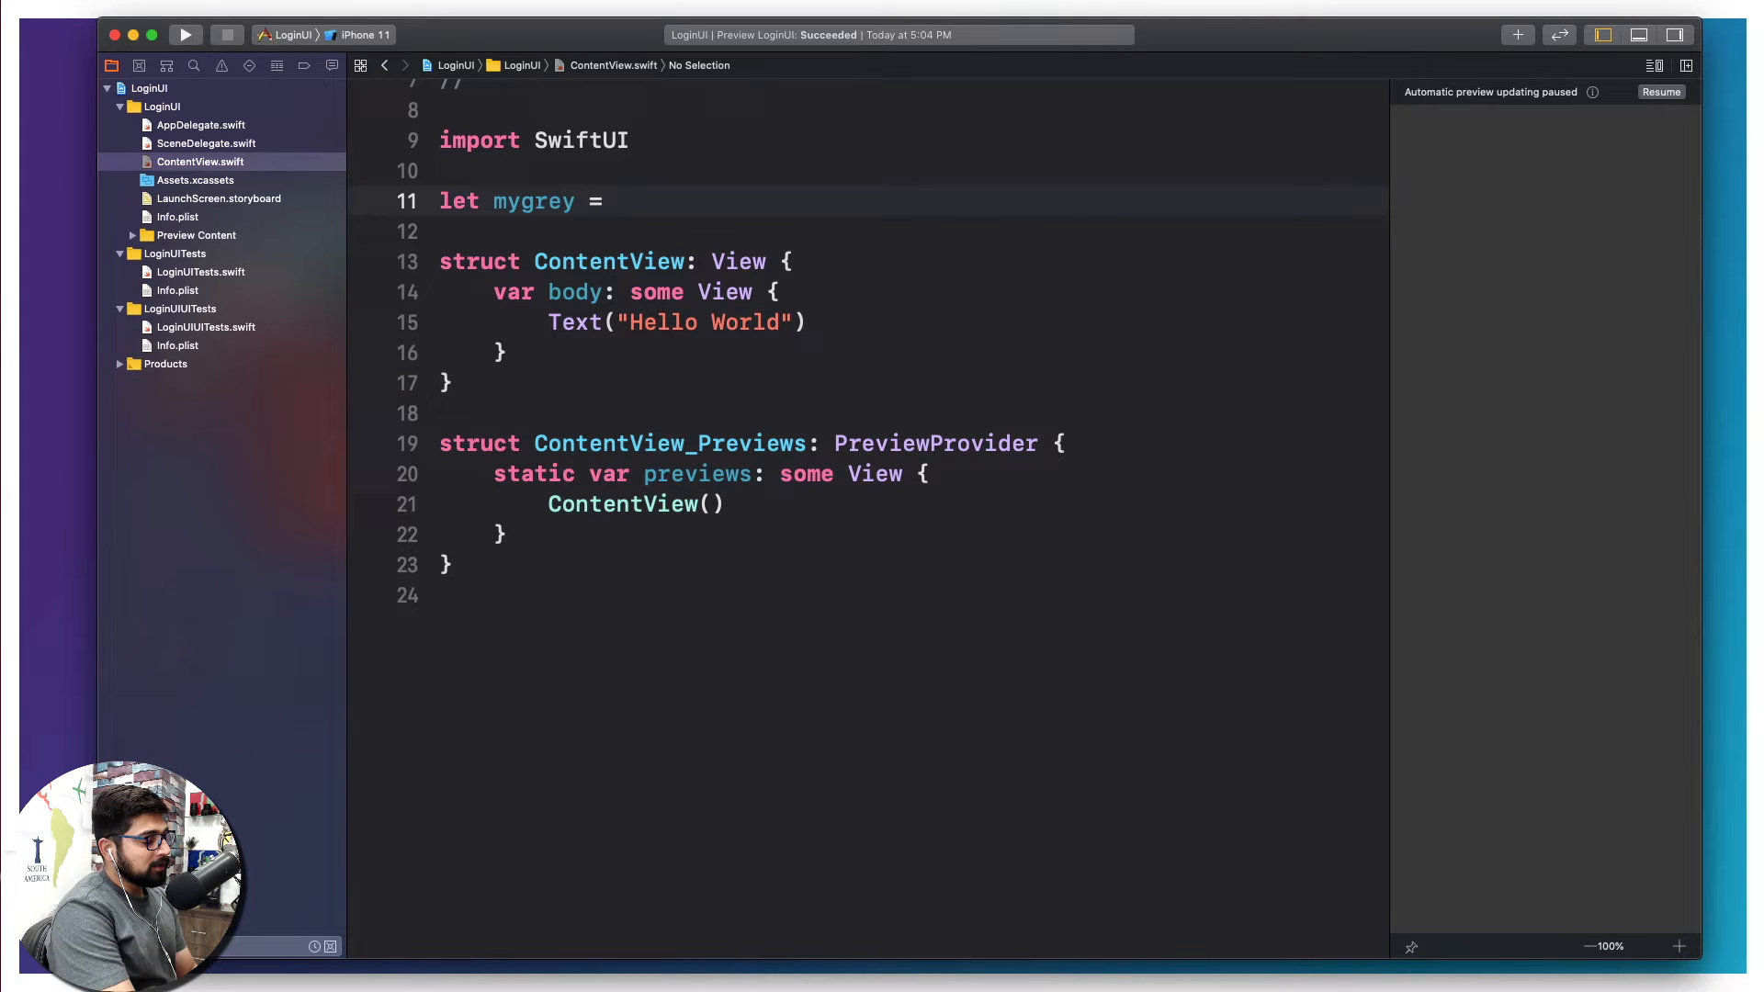
pyautogui.write('Color(')
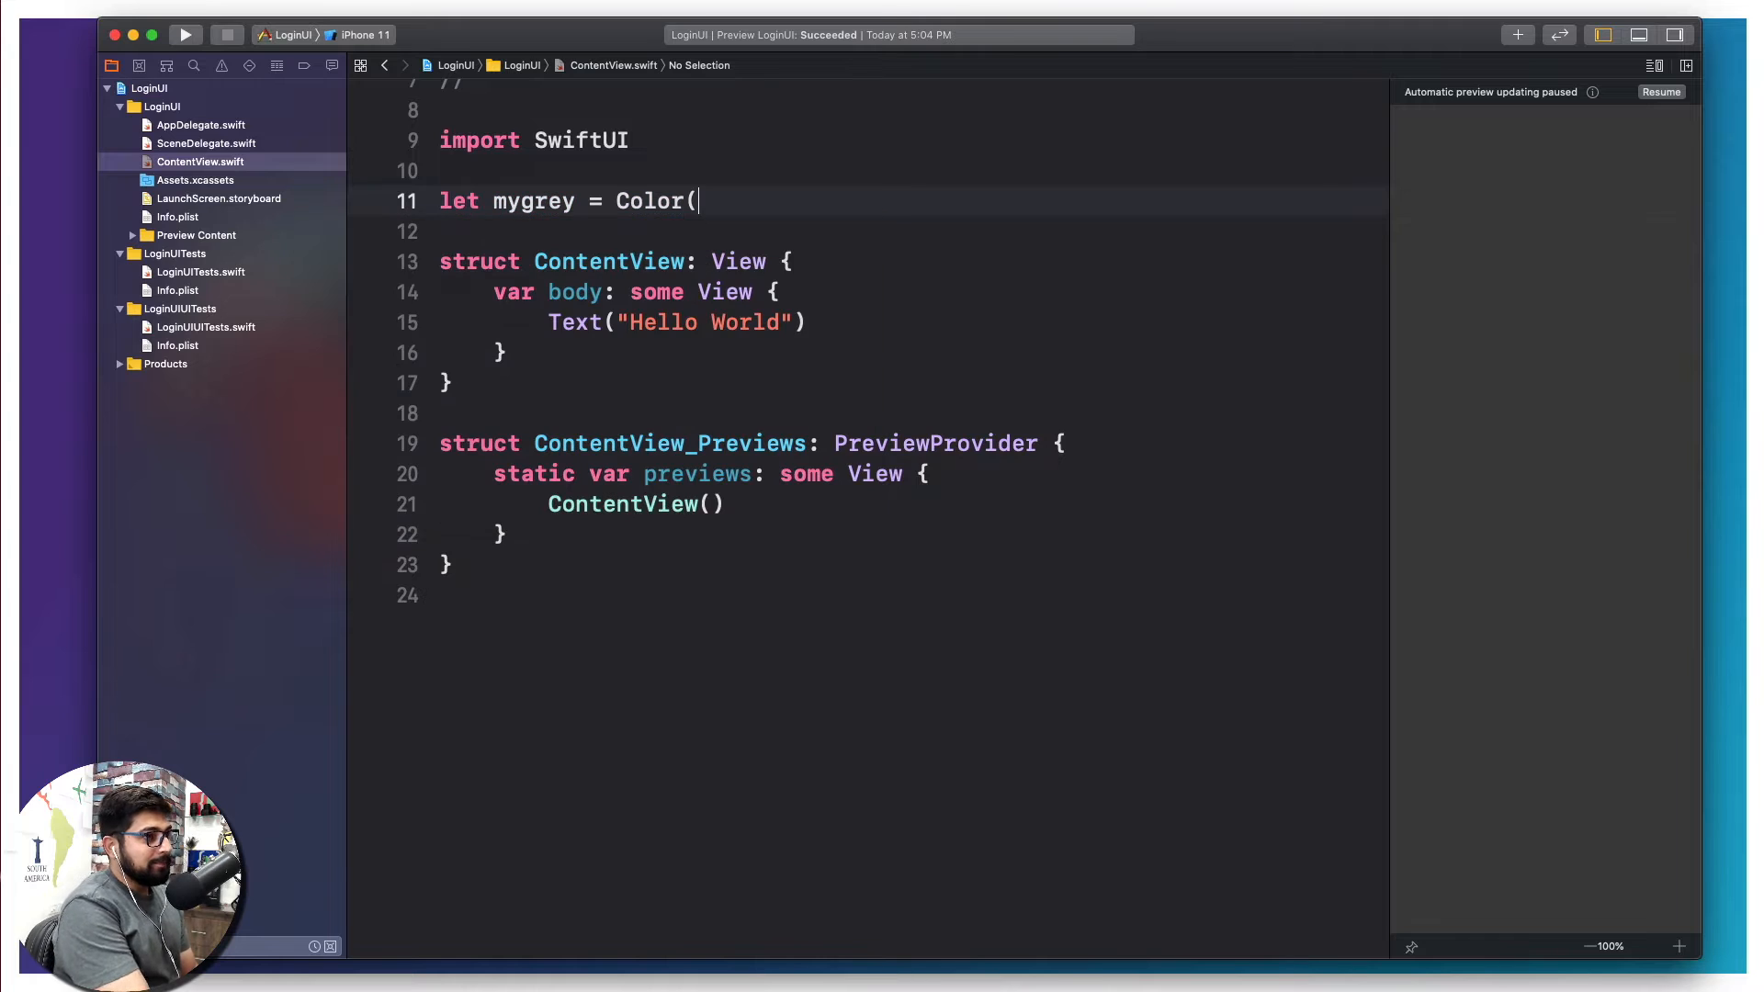
pyautogui.write('(')
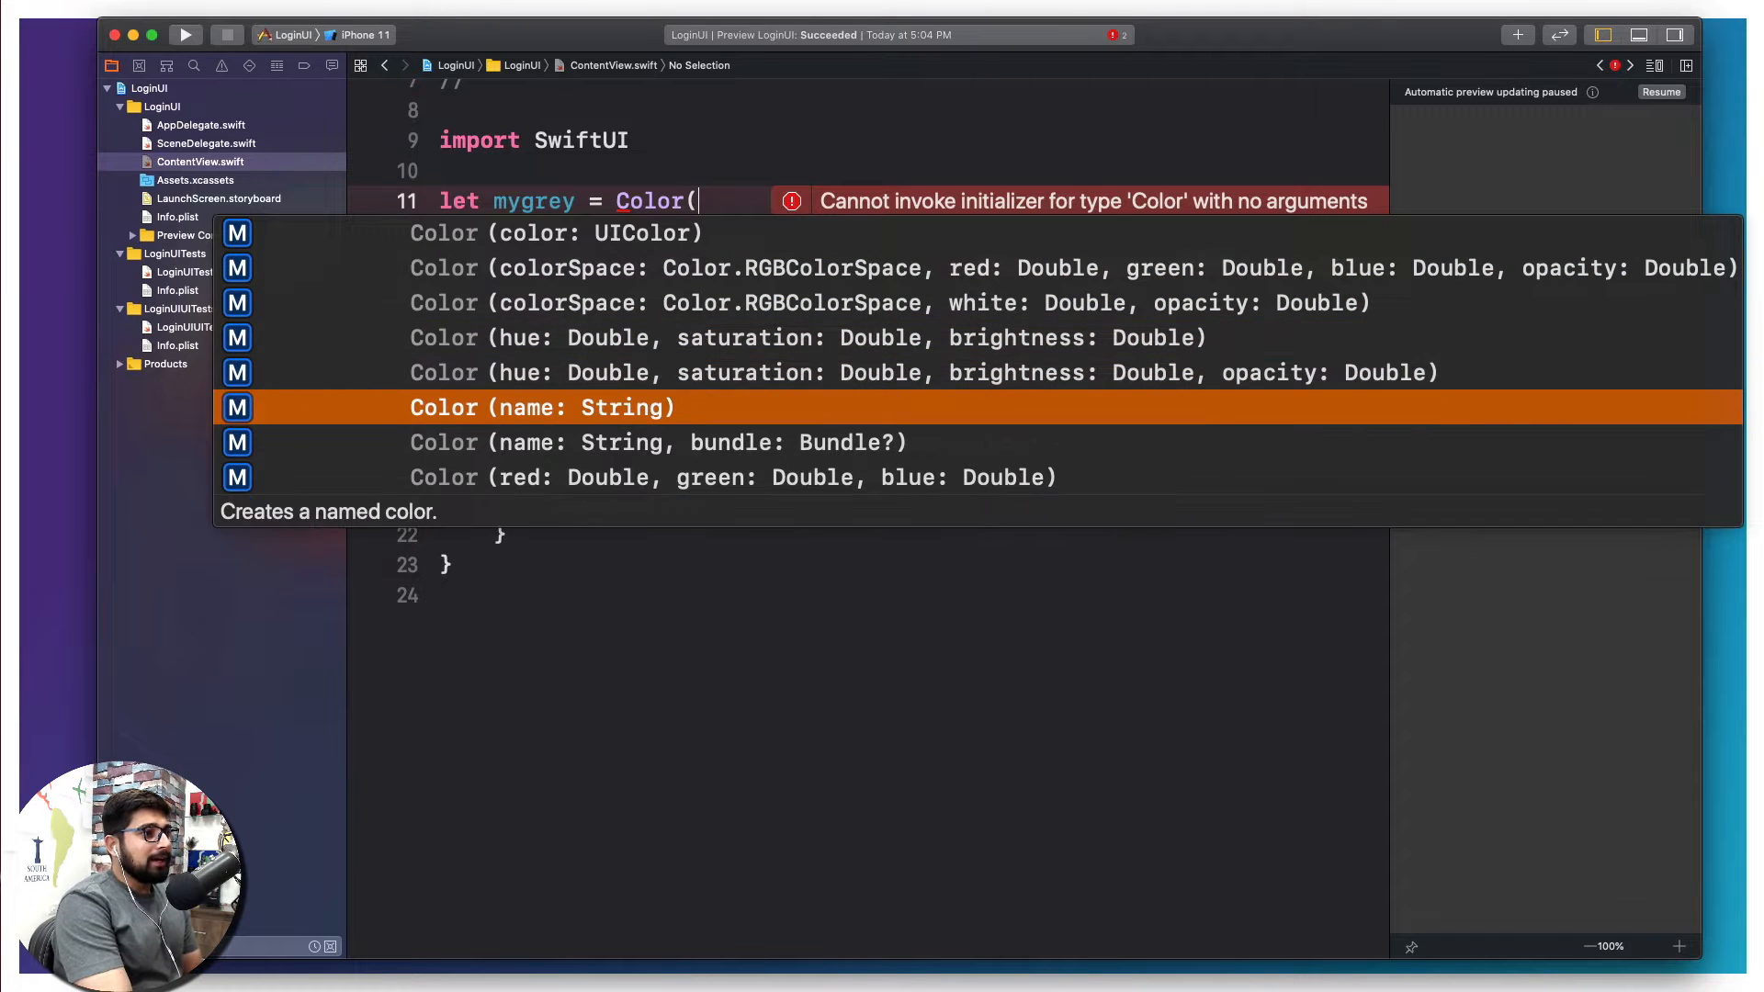
pyautogui.press('Down')
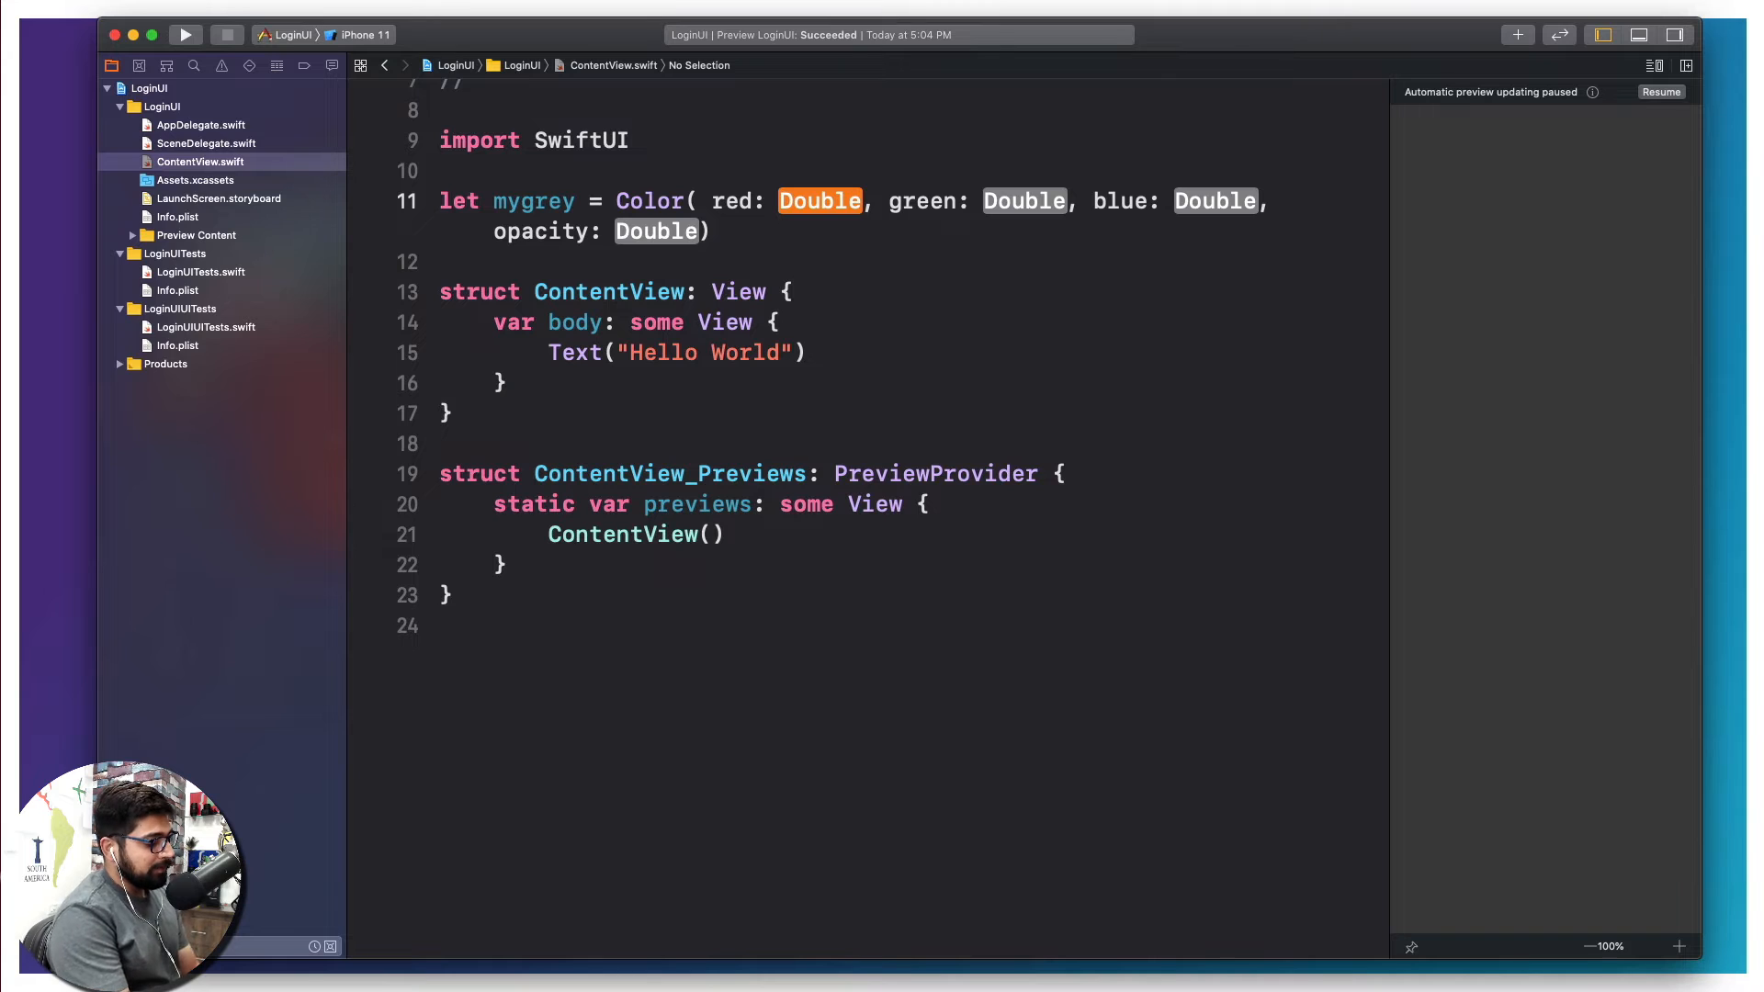
# Fill the color components: red 243.0/255.0, green 204.0/255.0, blue 121.0/255.0, opacity 1.0.
pyautogui.write('243.0')
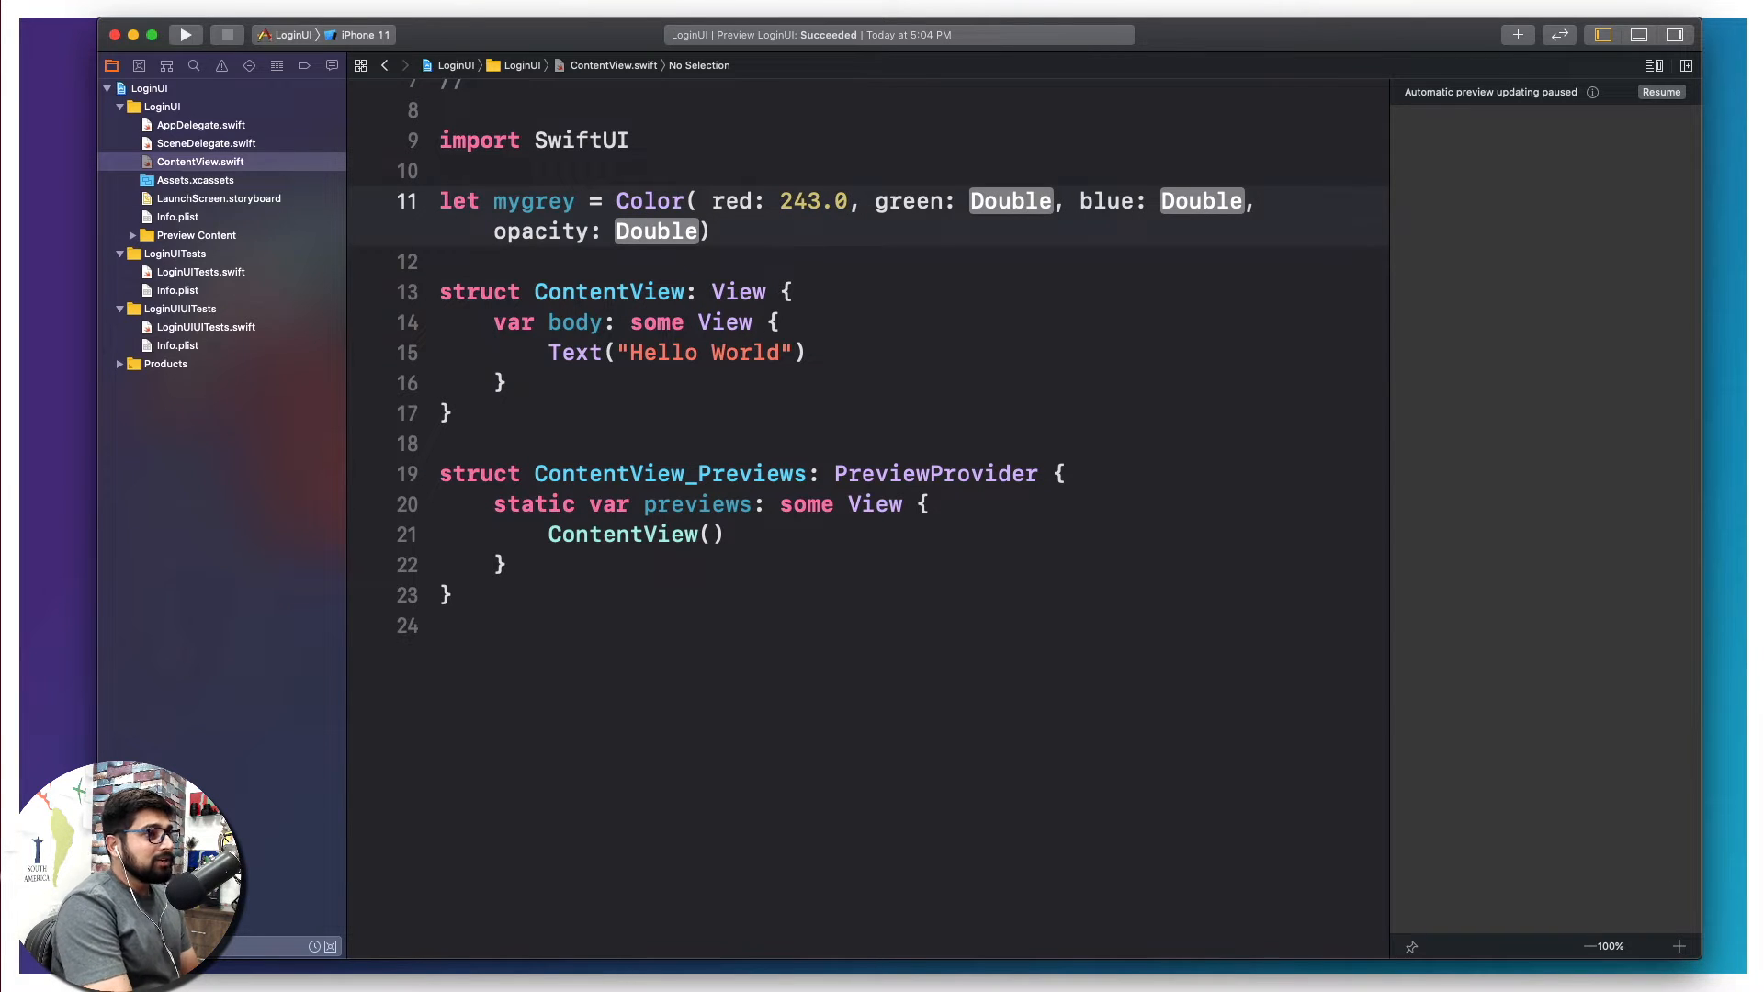
pyautogui.write('/')
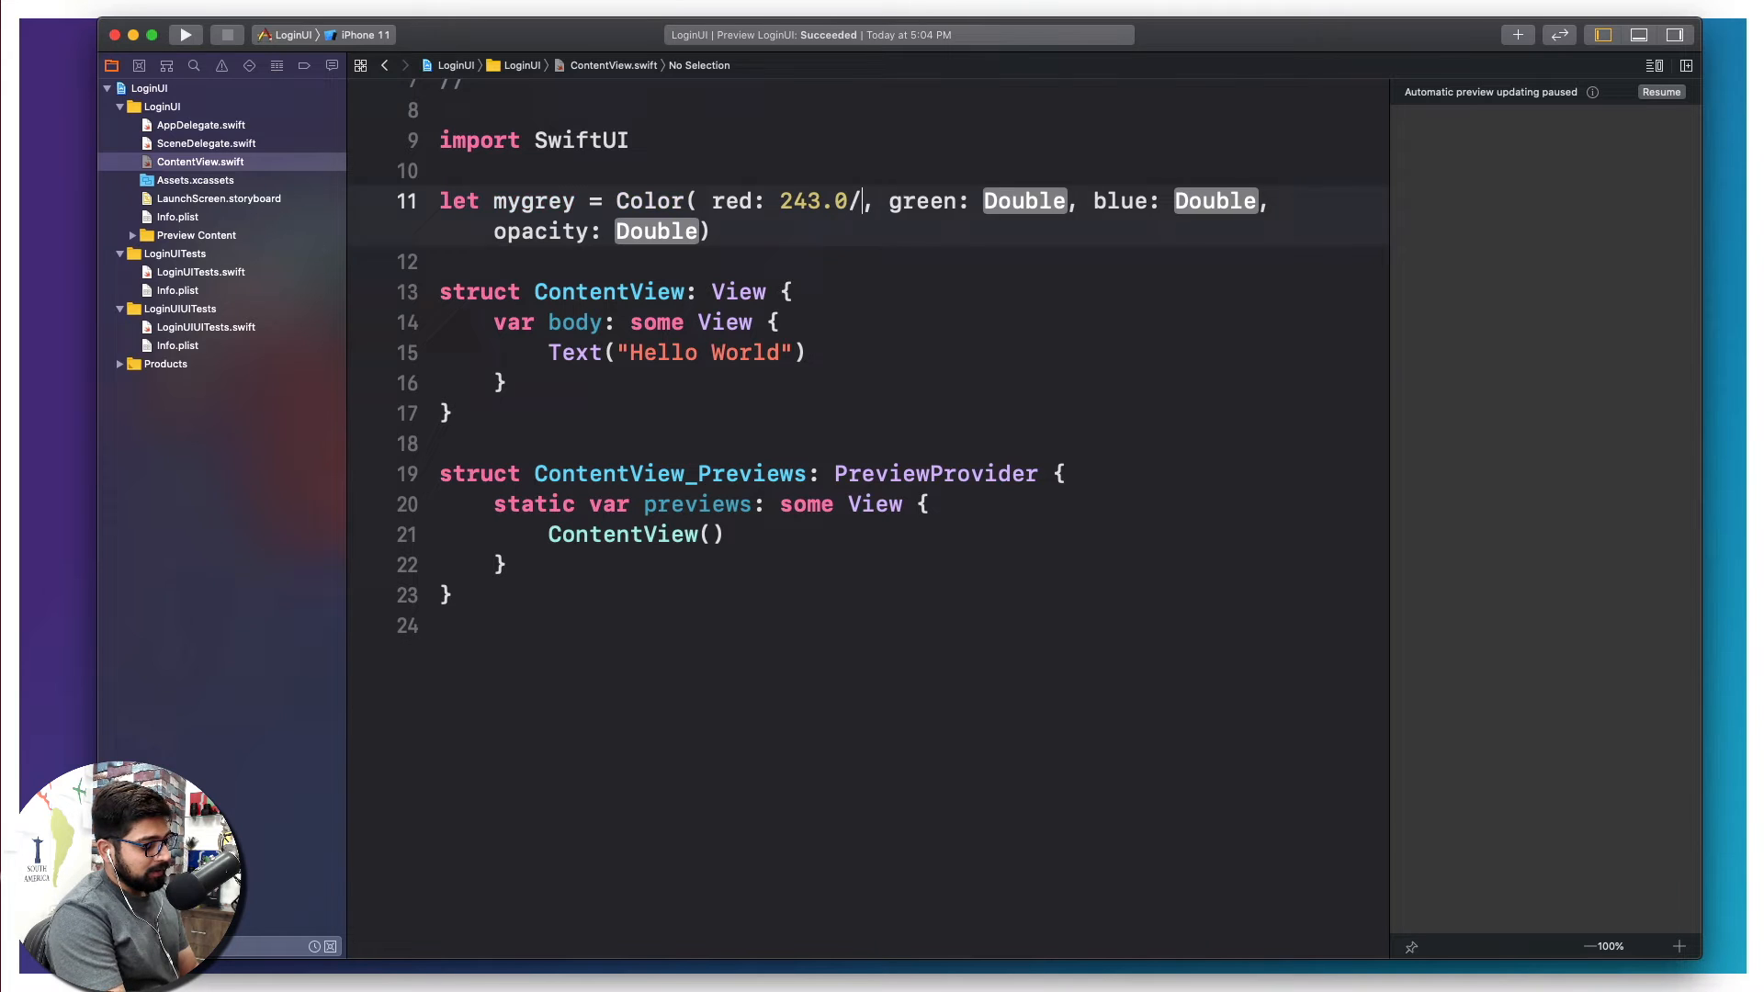
pyautogui.write('255')
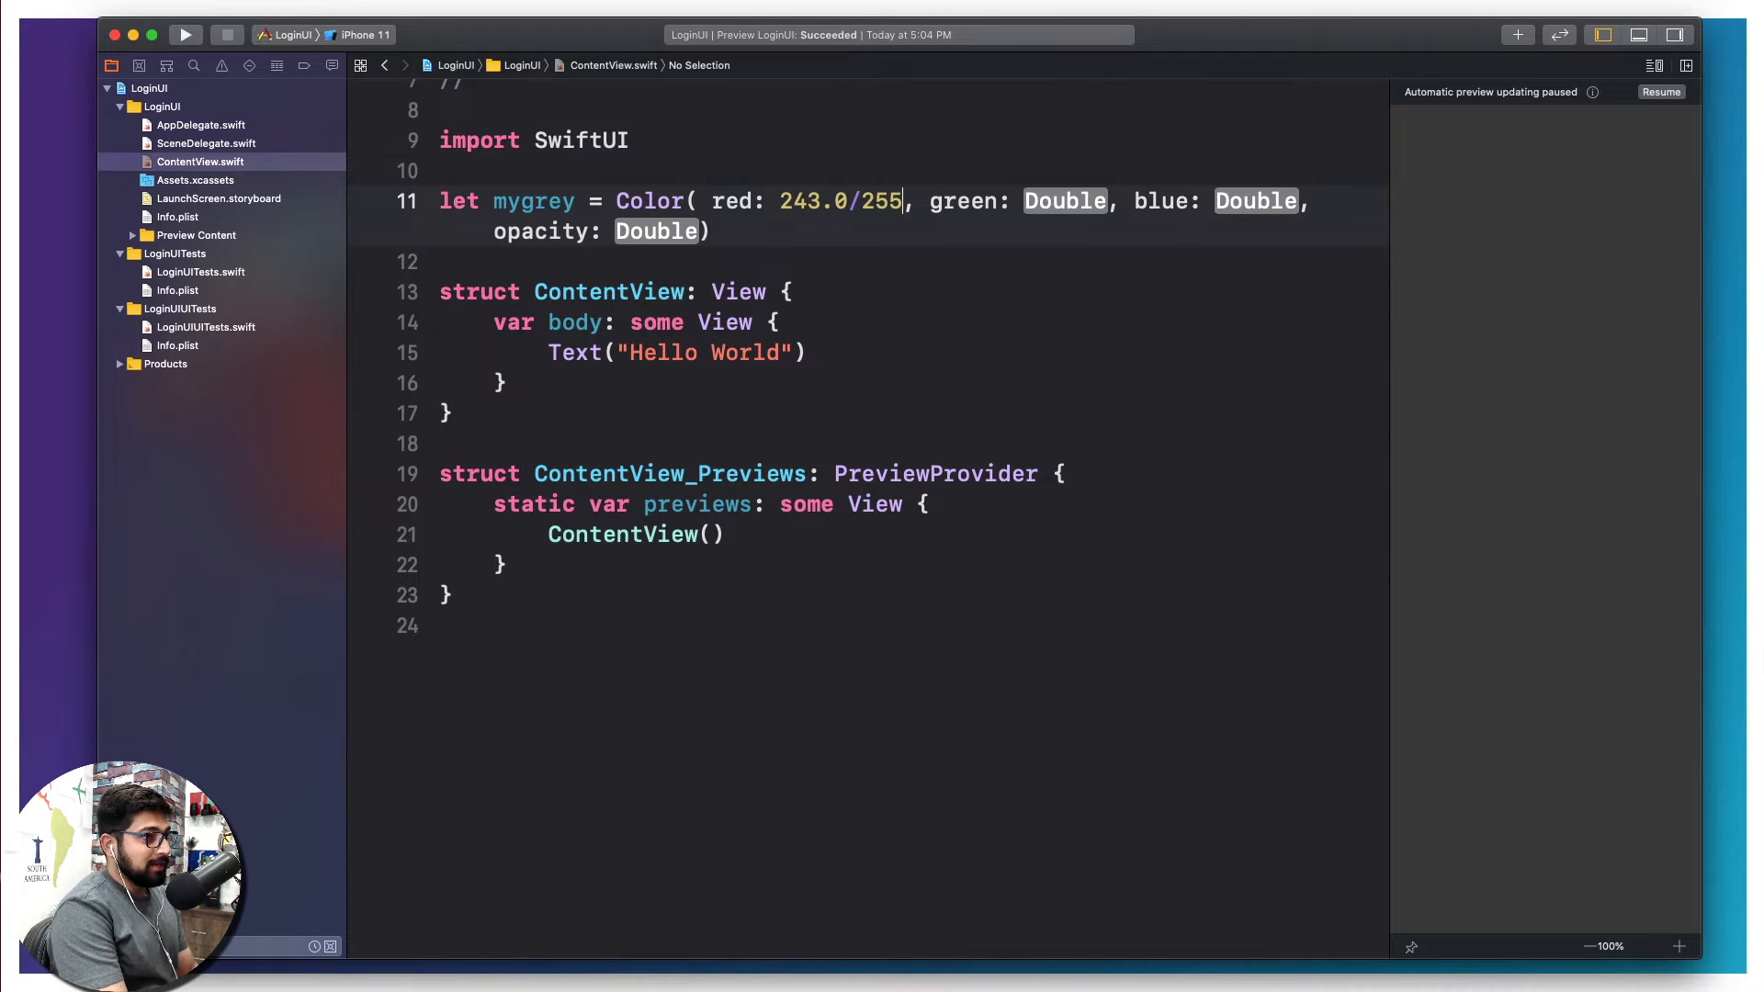
pyautogui.write('.0')
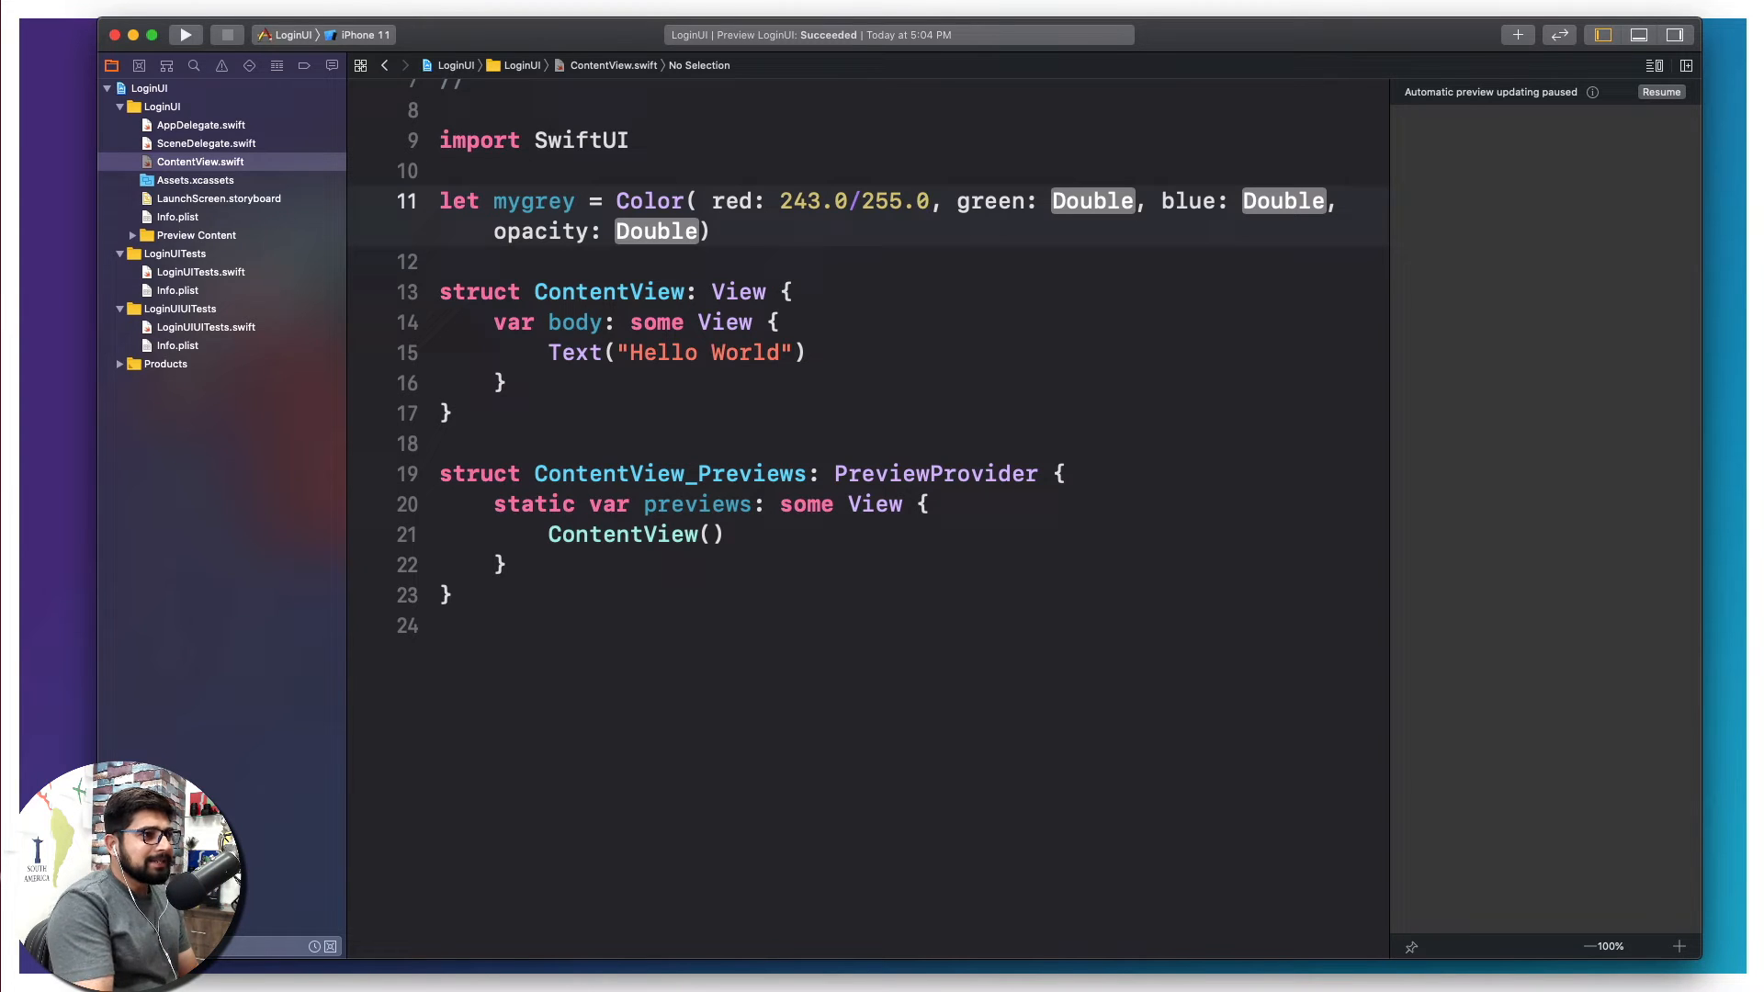
pyautogui.click(1091, 200)
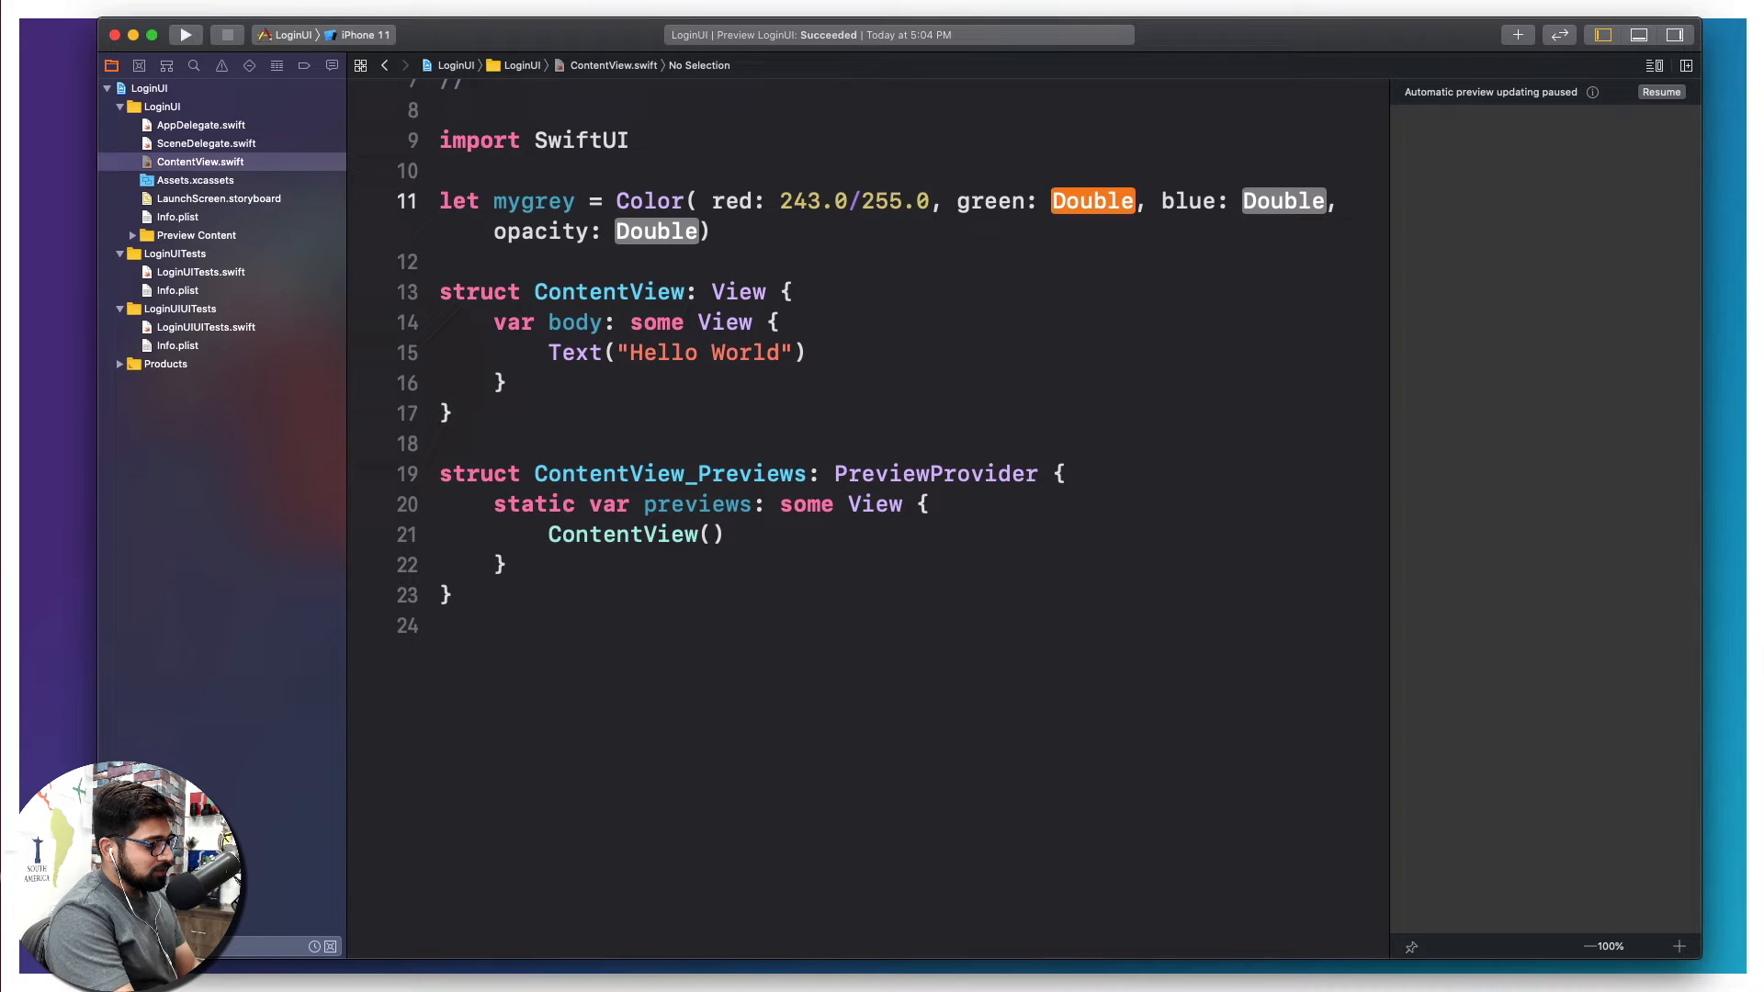
pyautogui.write('204.0')
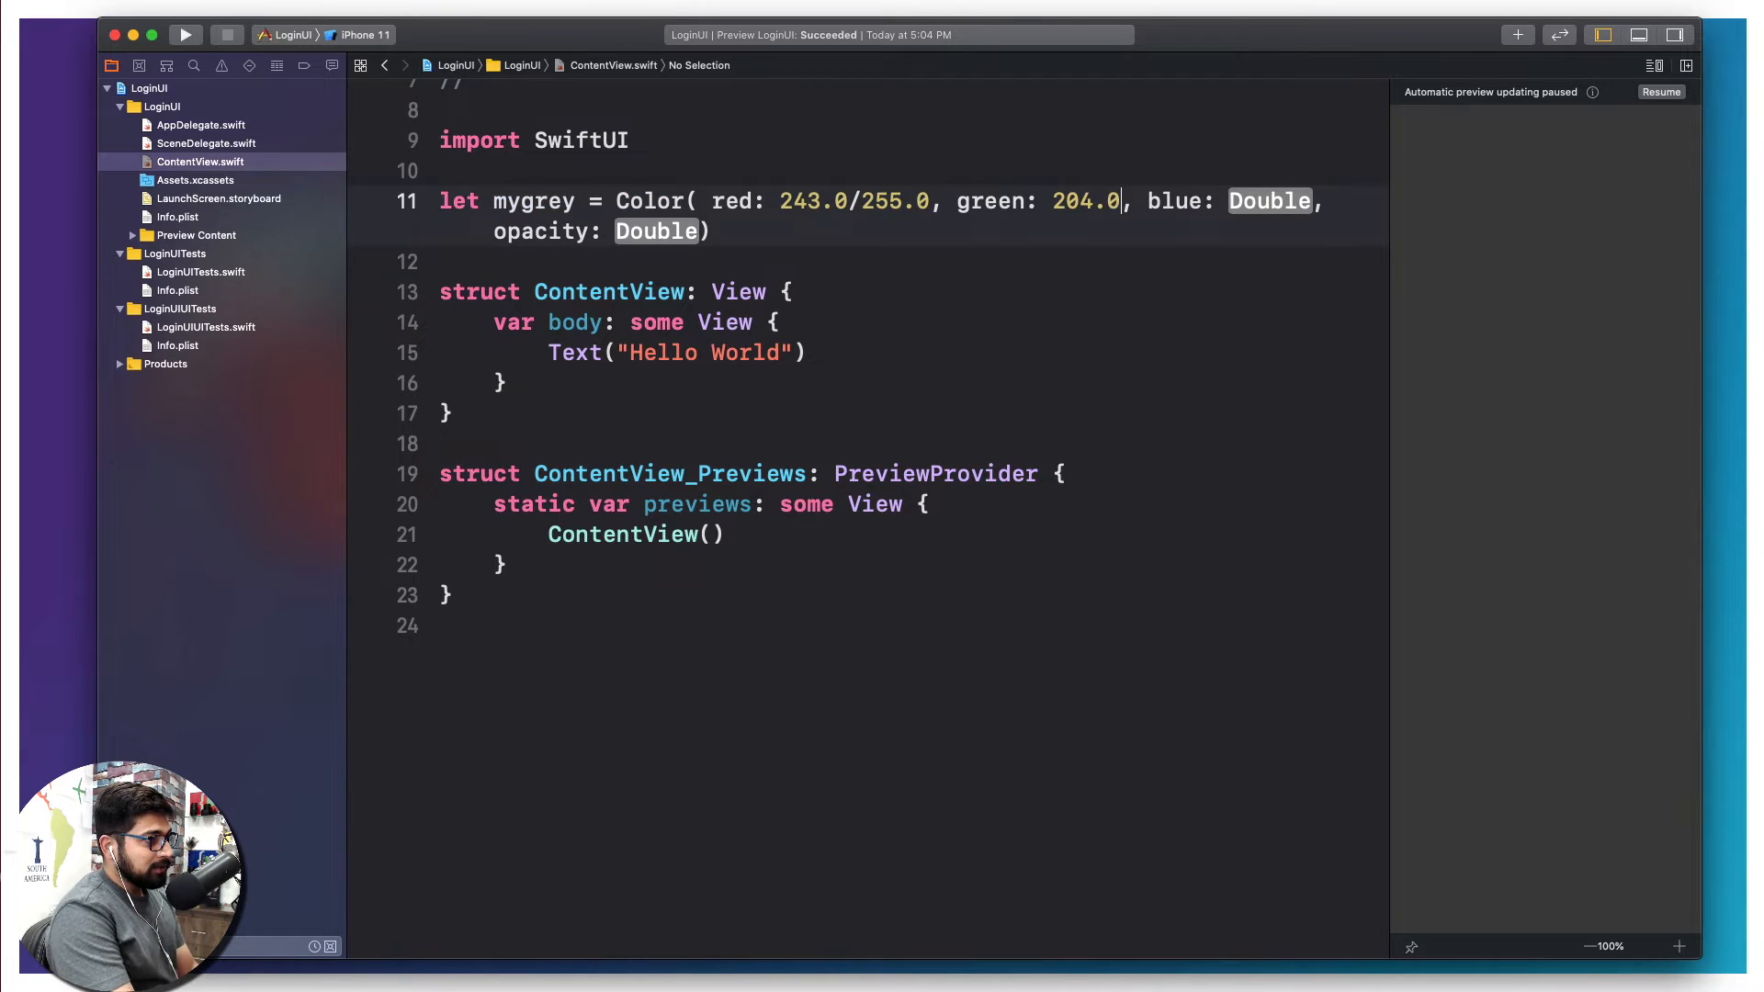
pyautogui.write('/255.0')
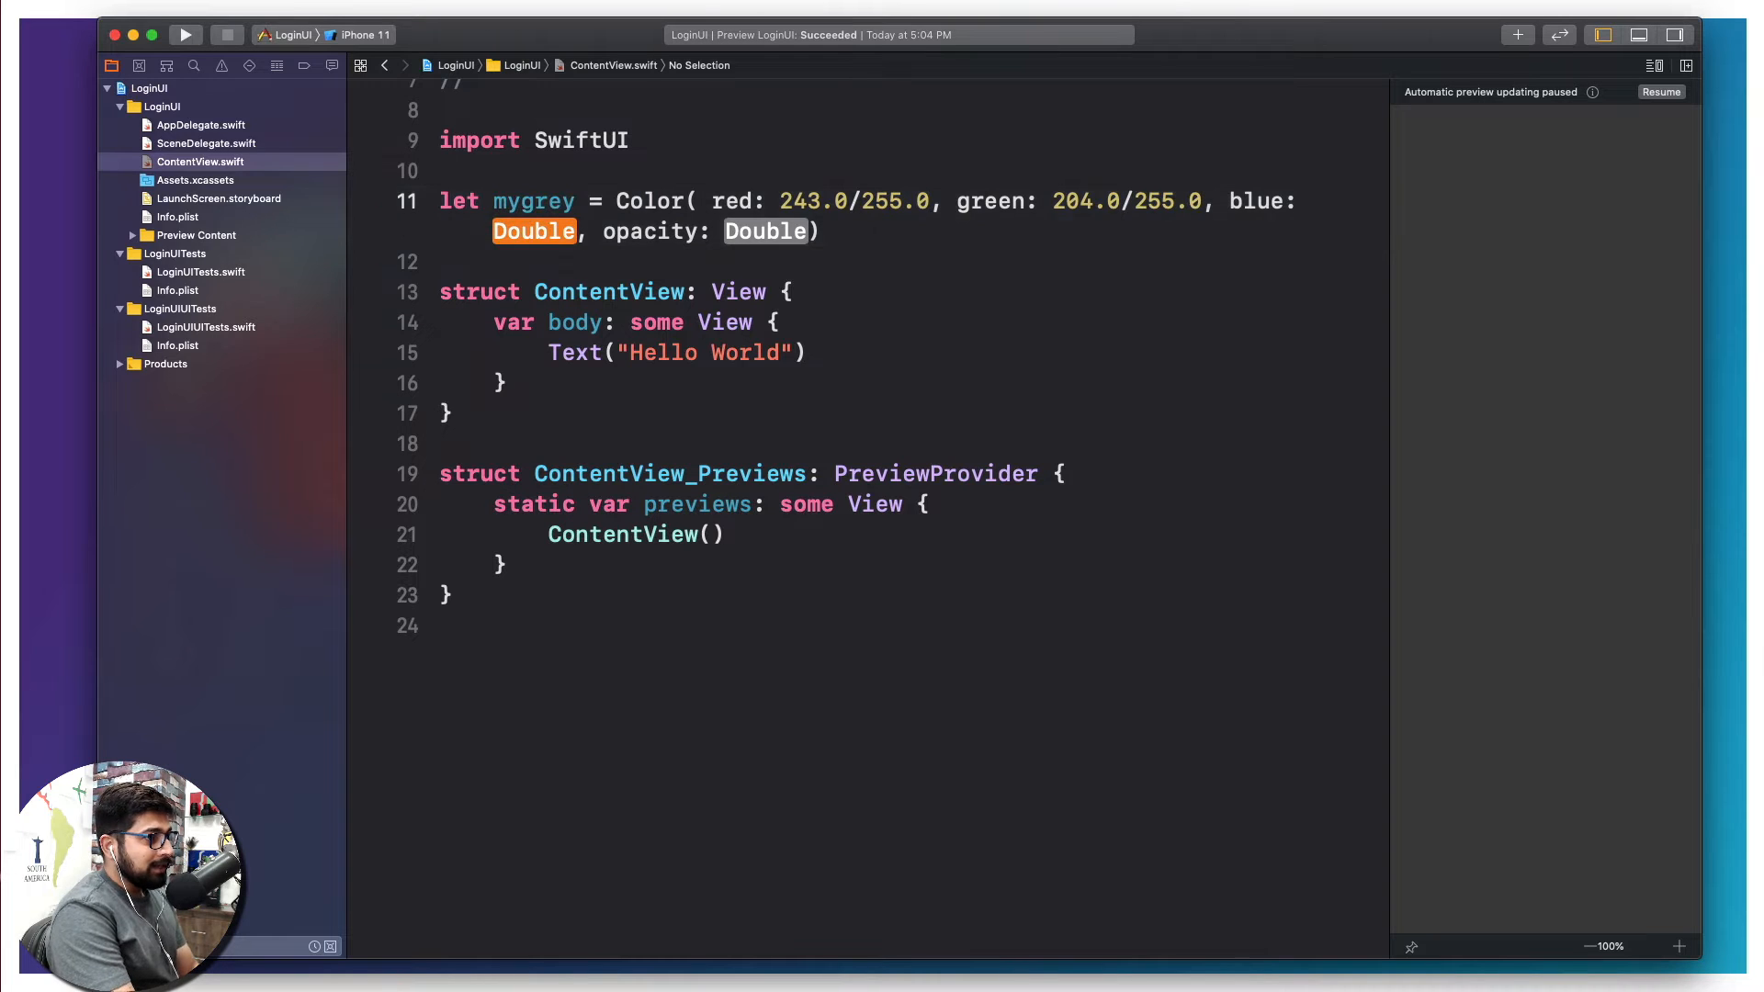
pyautogui.write('12')
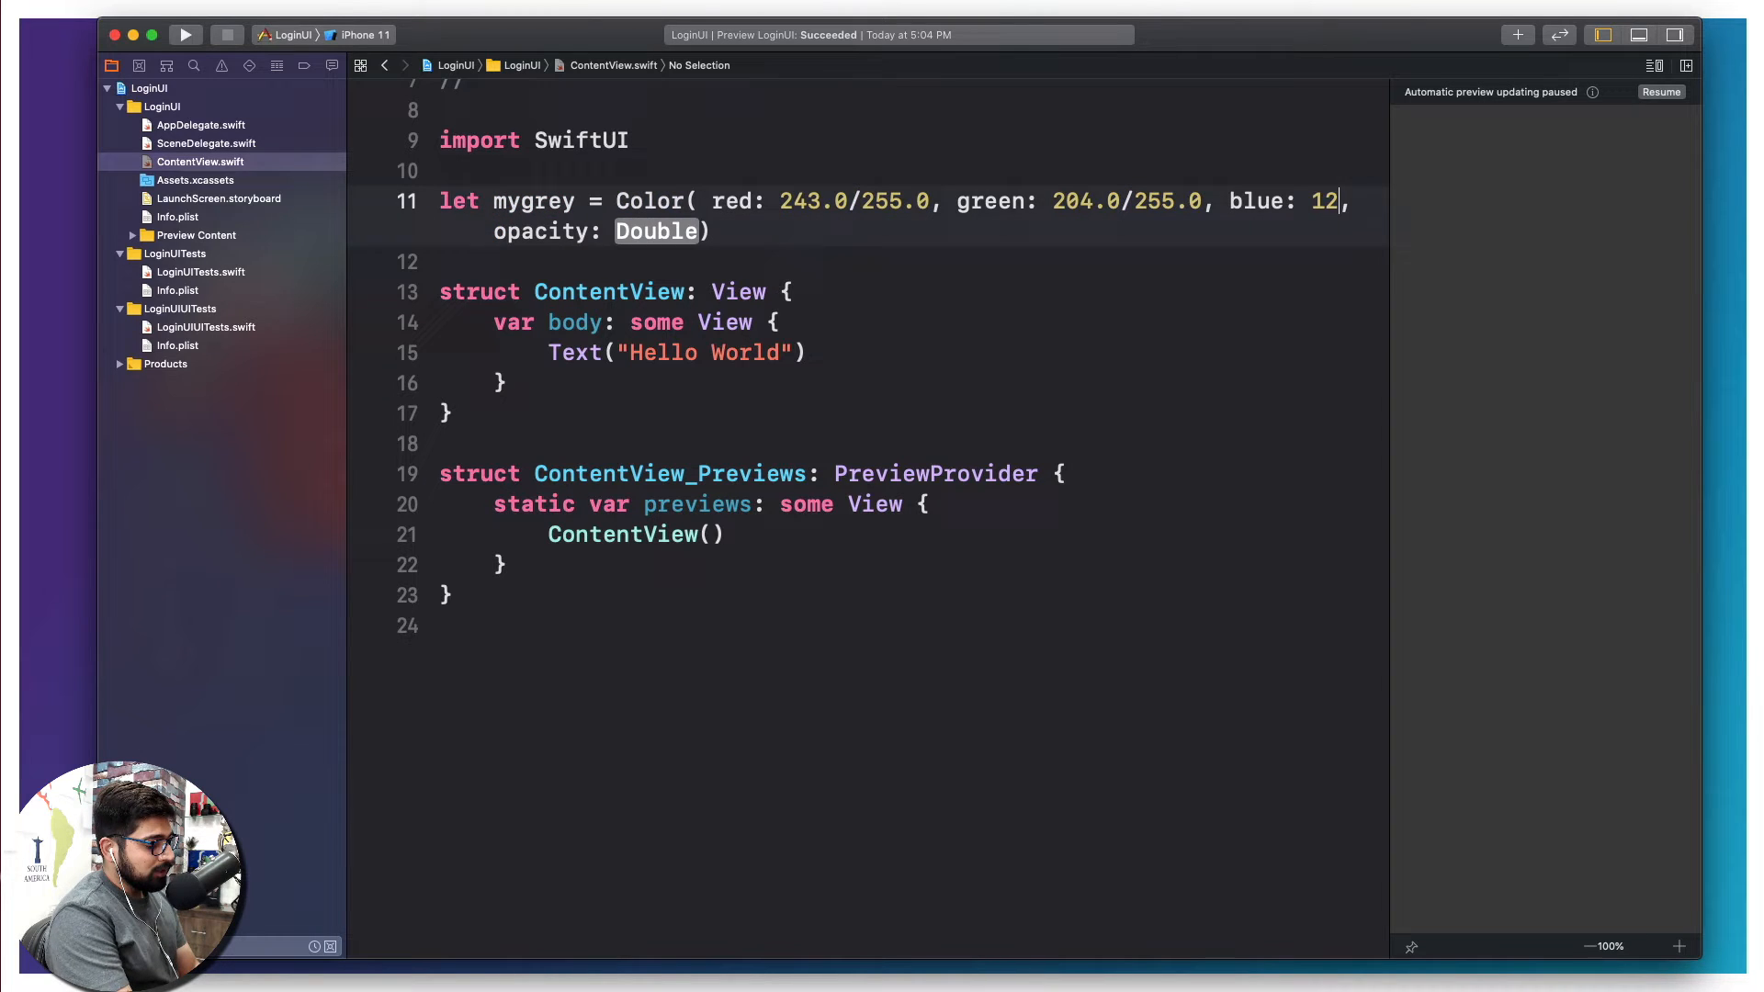
pyautogui.write('1.0/255.0')
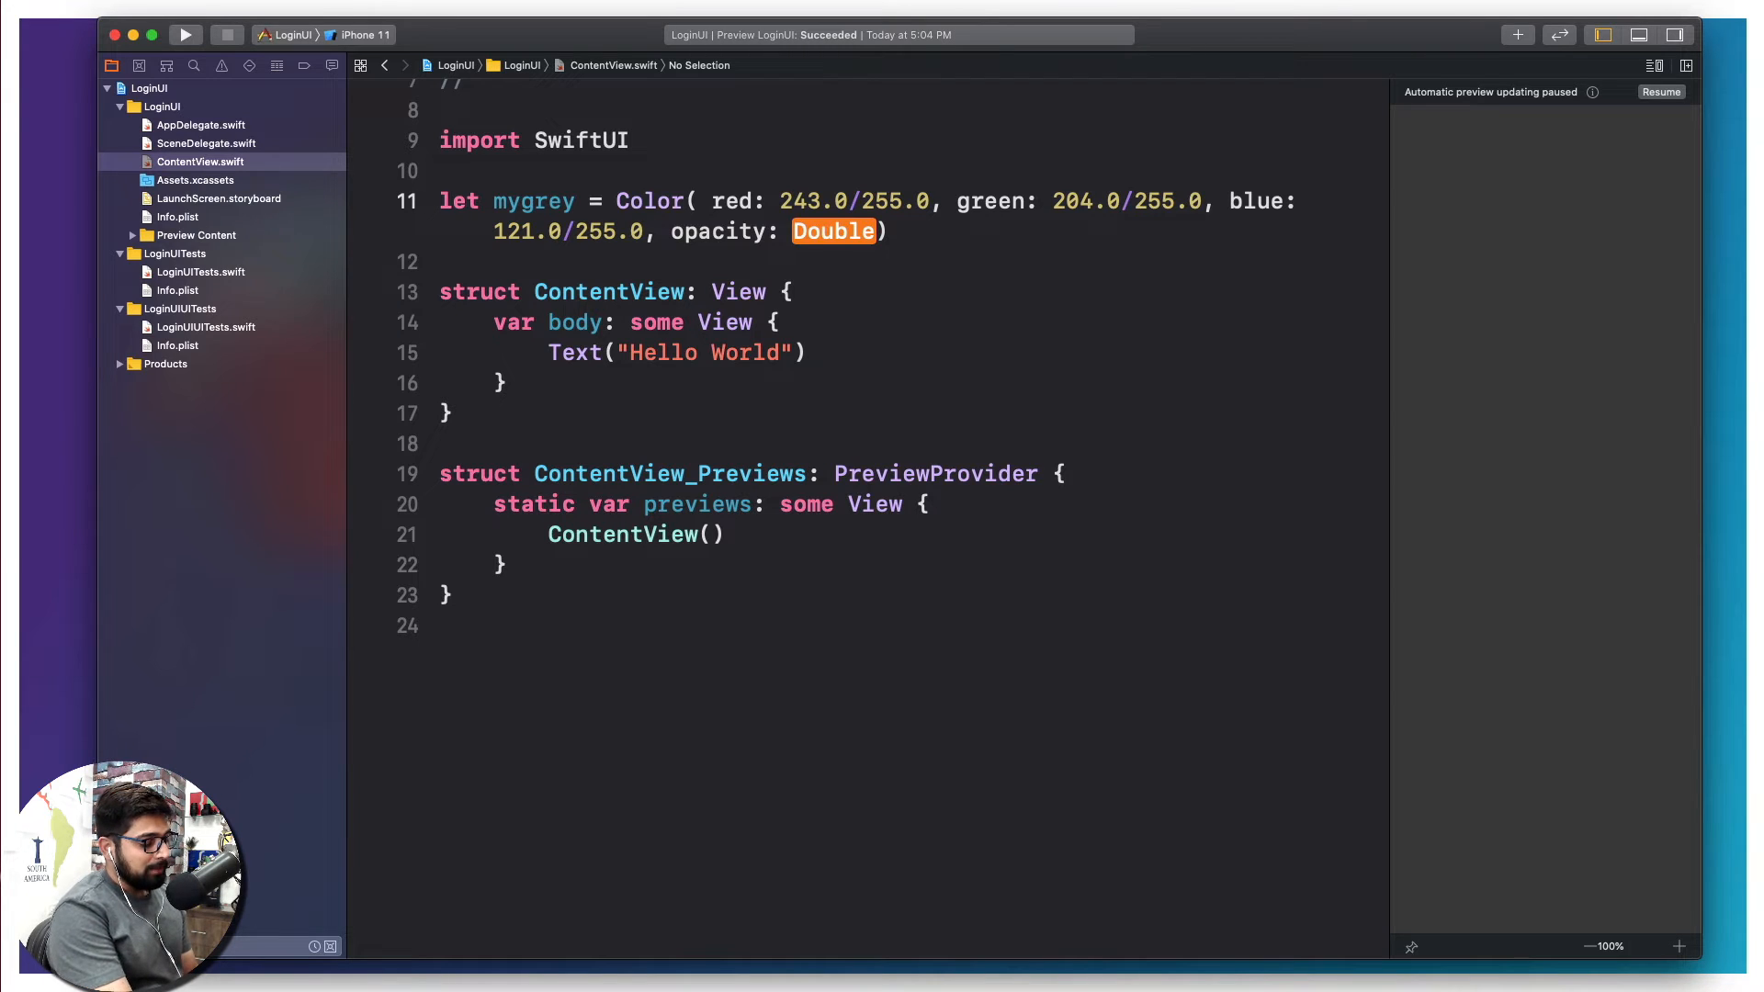
pyautogui.write('1.0')
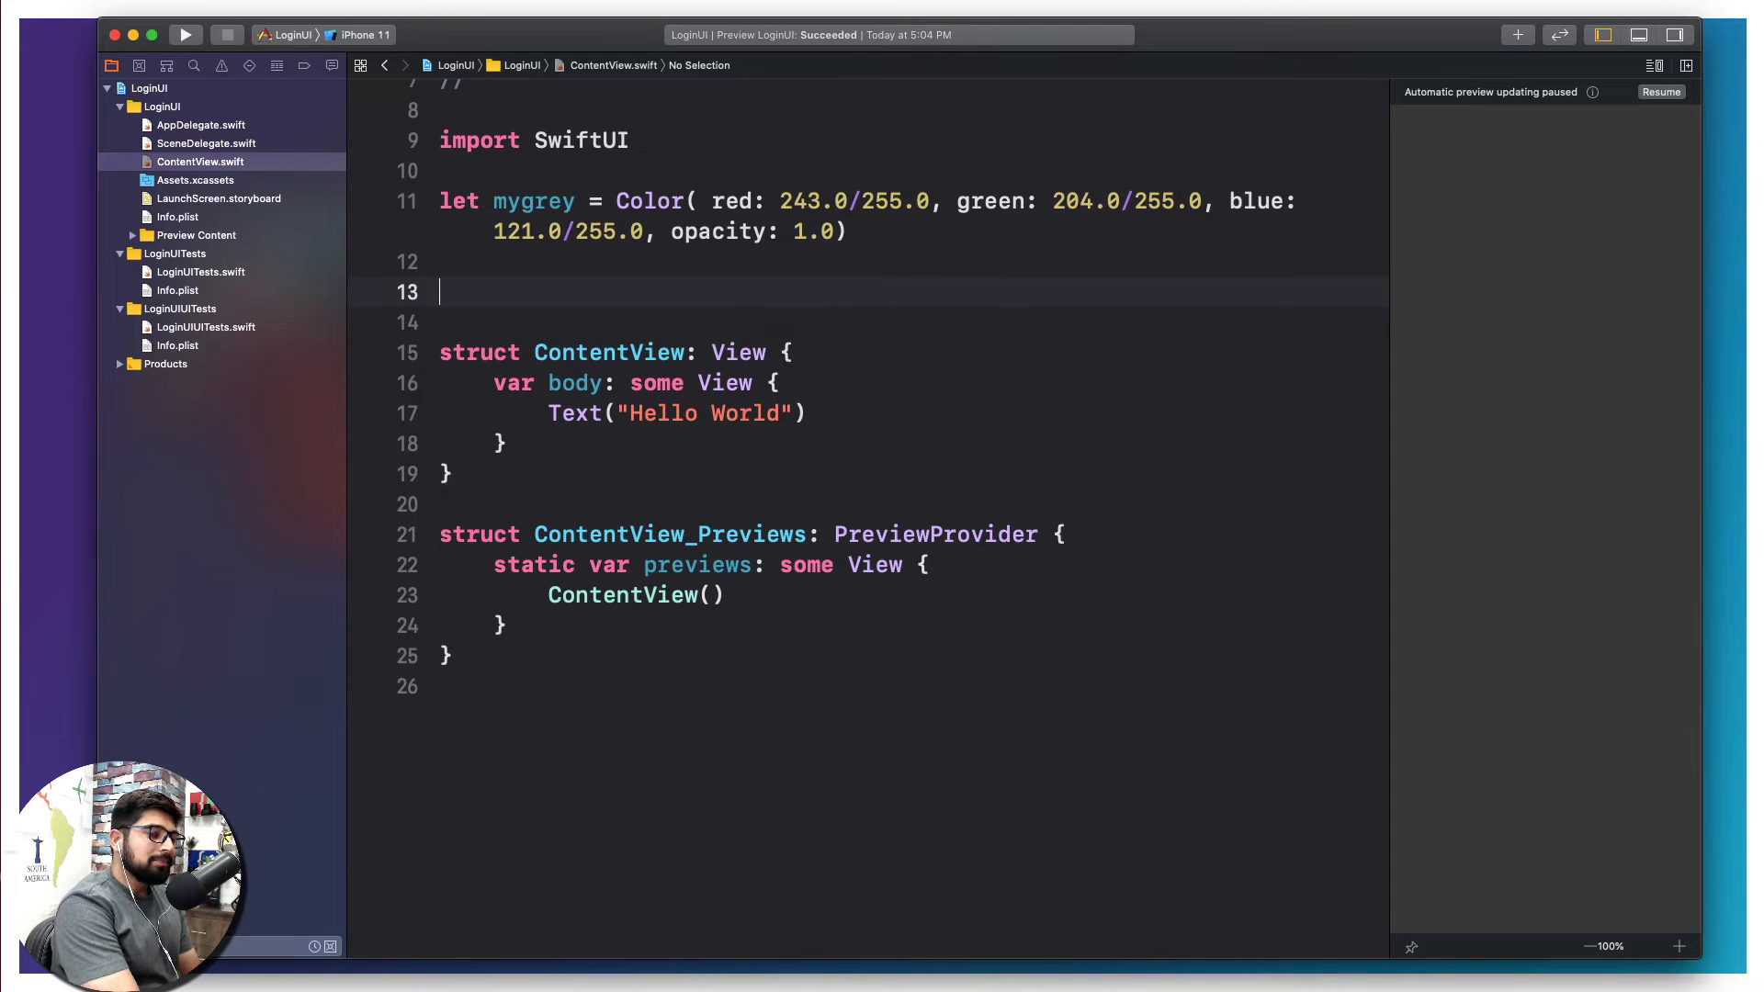
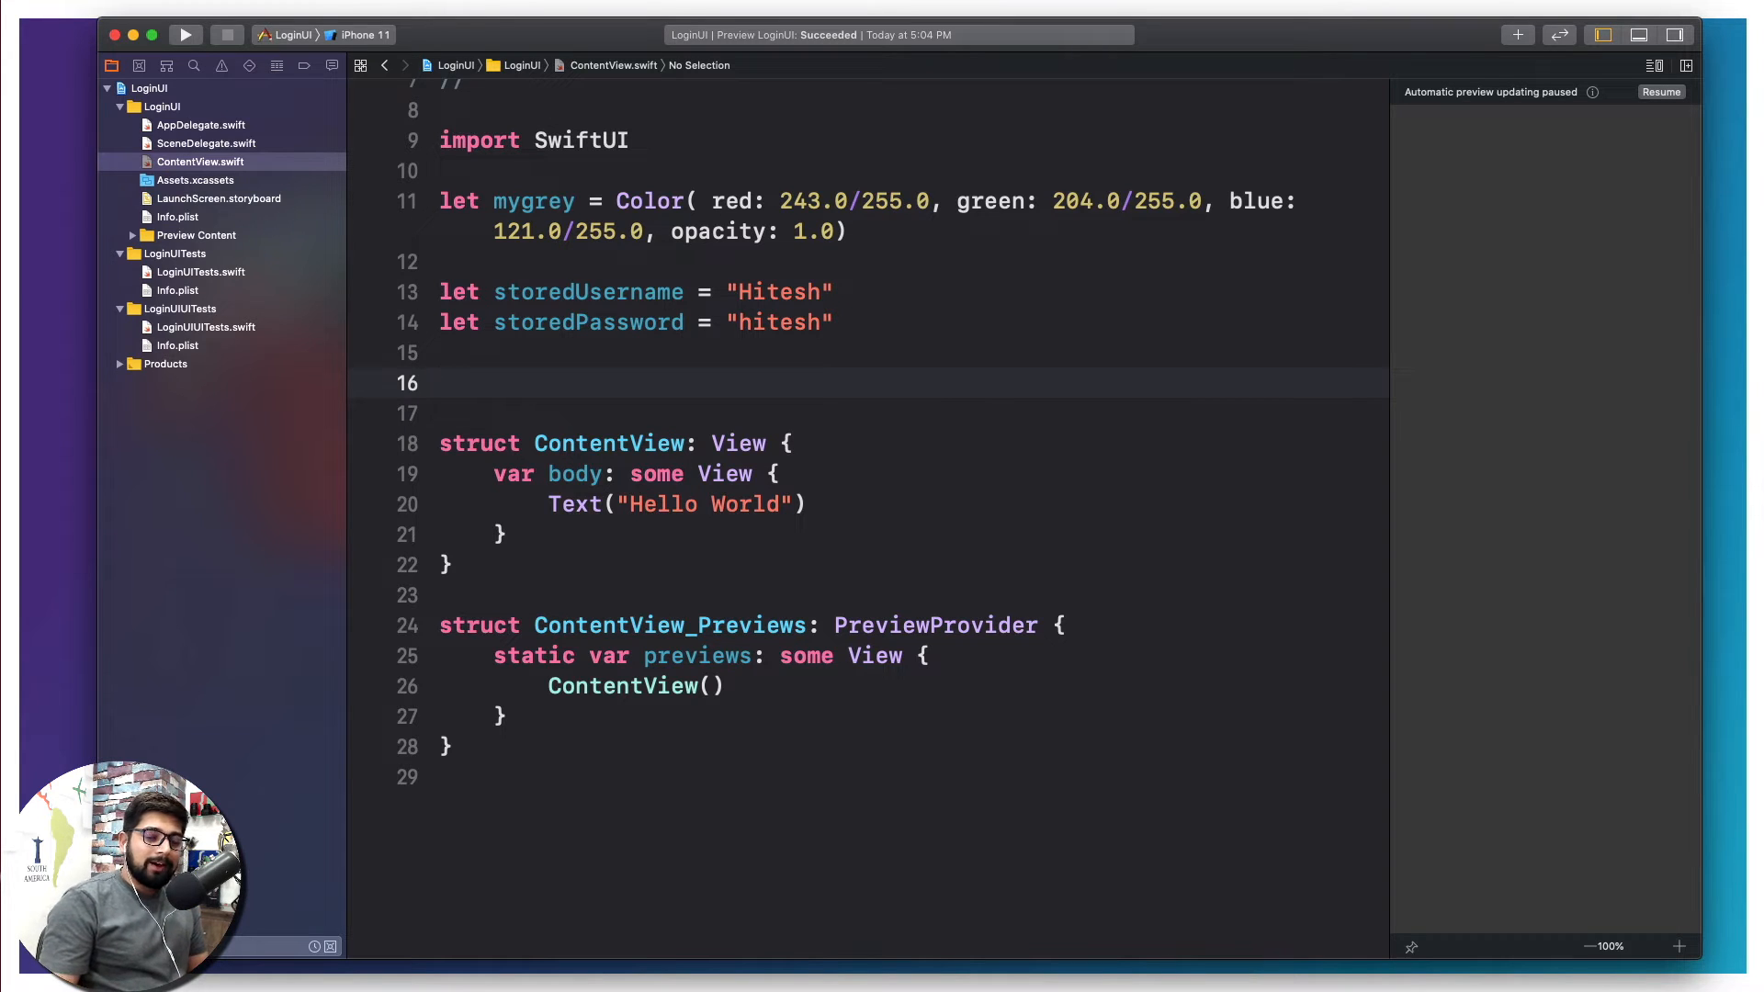
# Declare let storedUsername = "Hitesh" below the color constant.
pyautogui.click(443, 382)
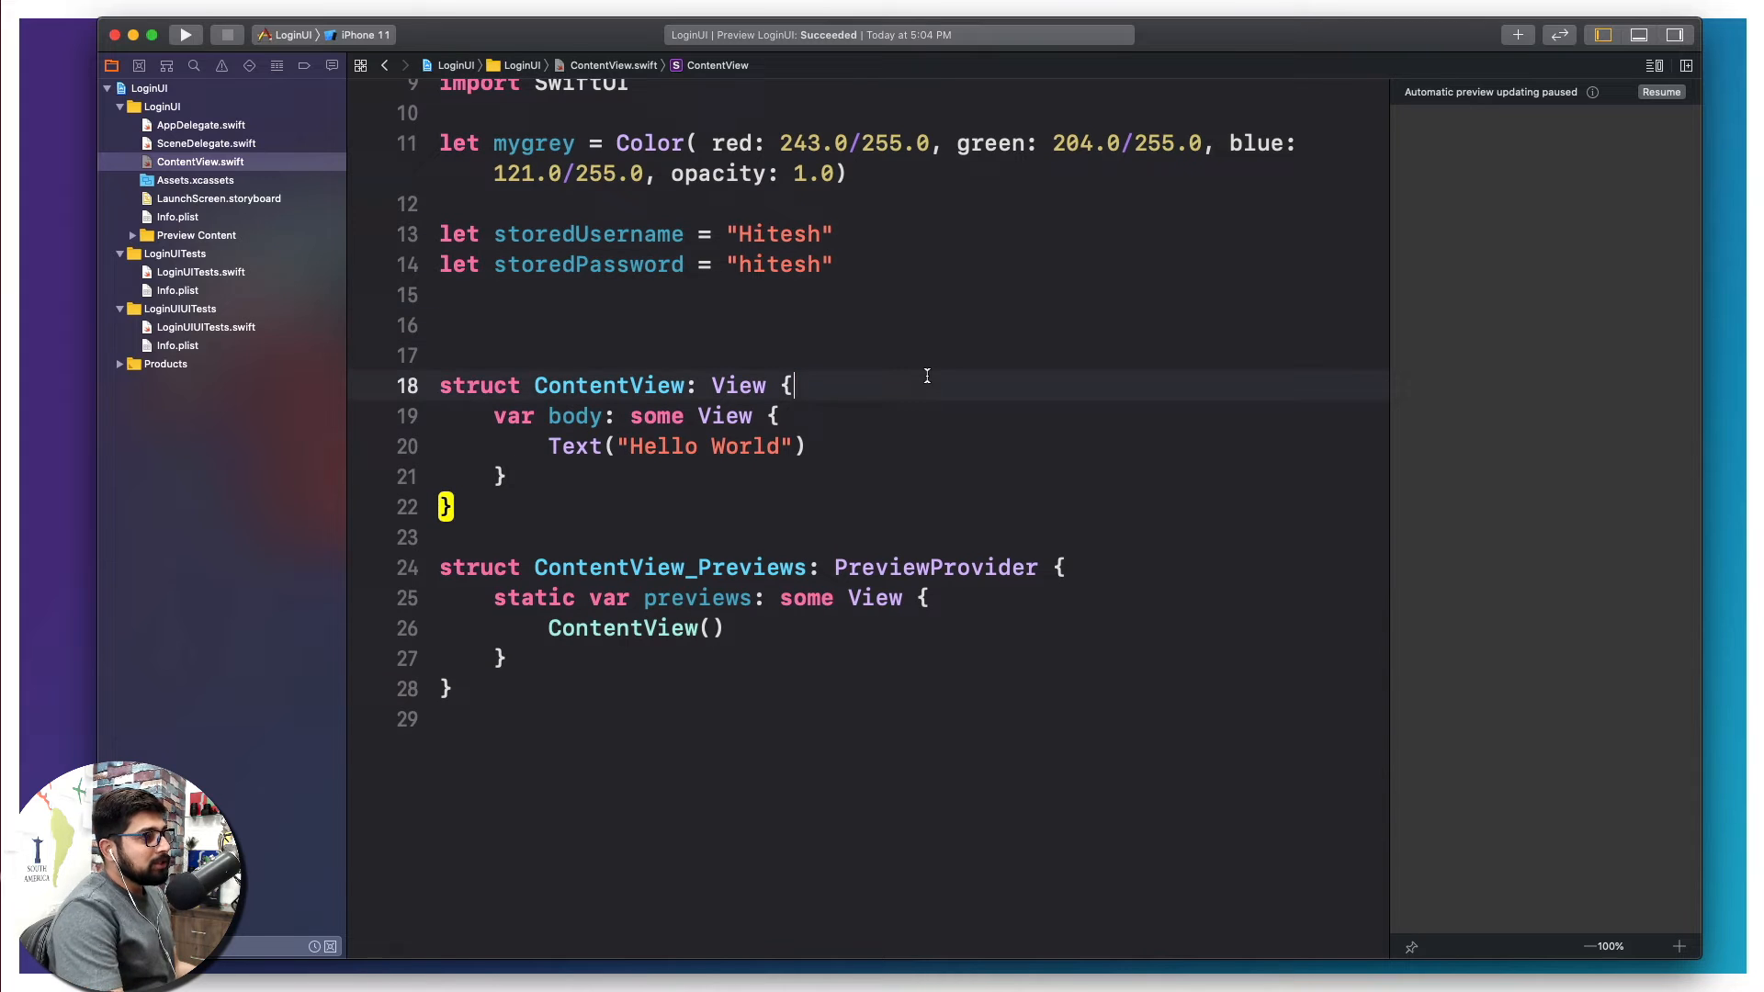
pyautogui.press('enter')
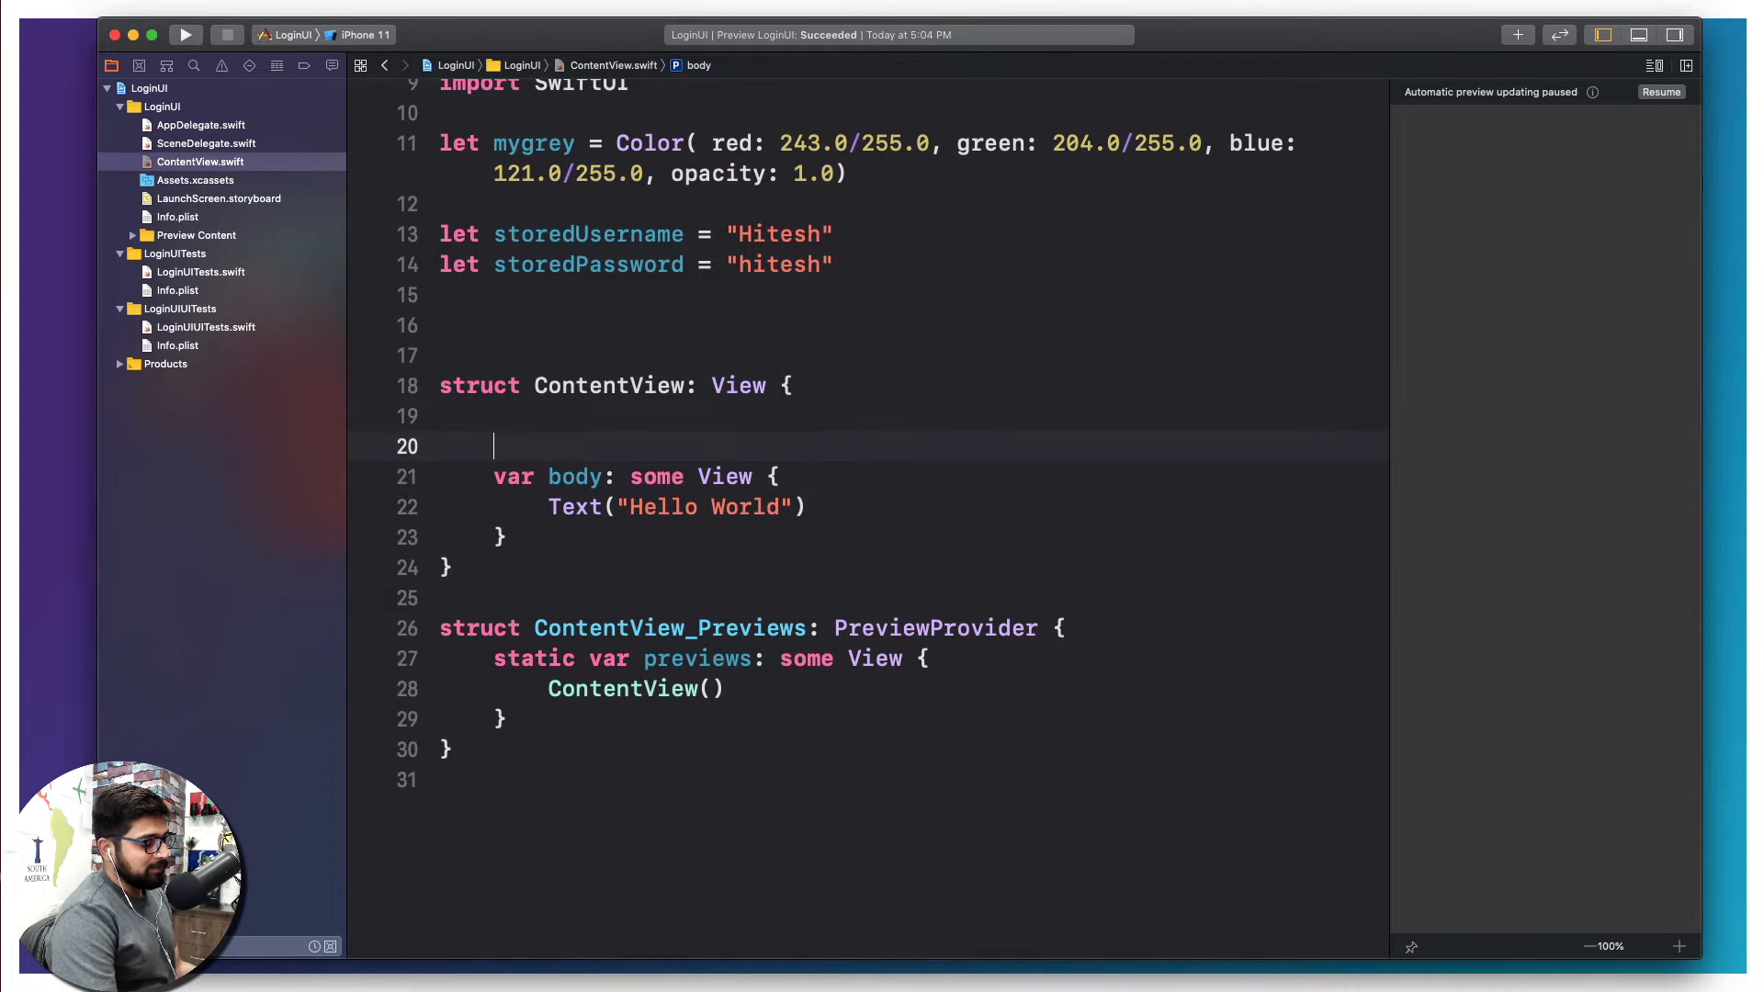
pyautogui.press('return')
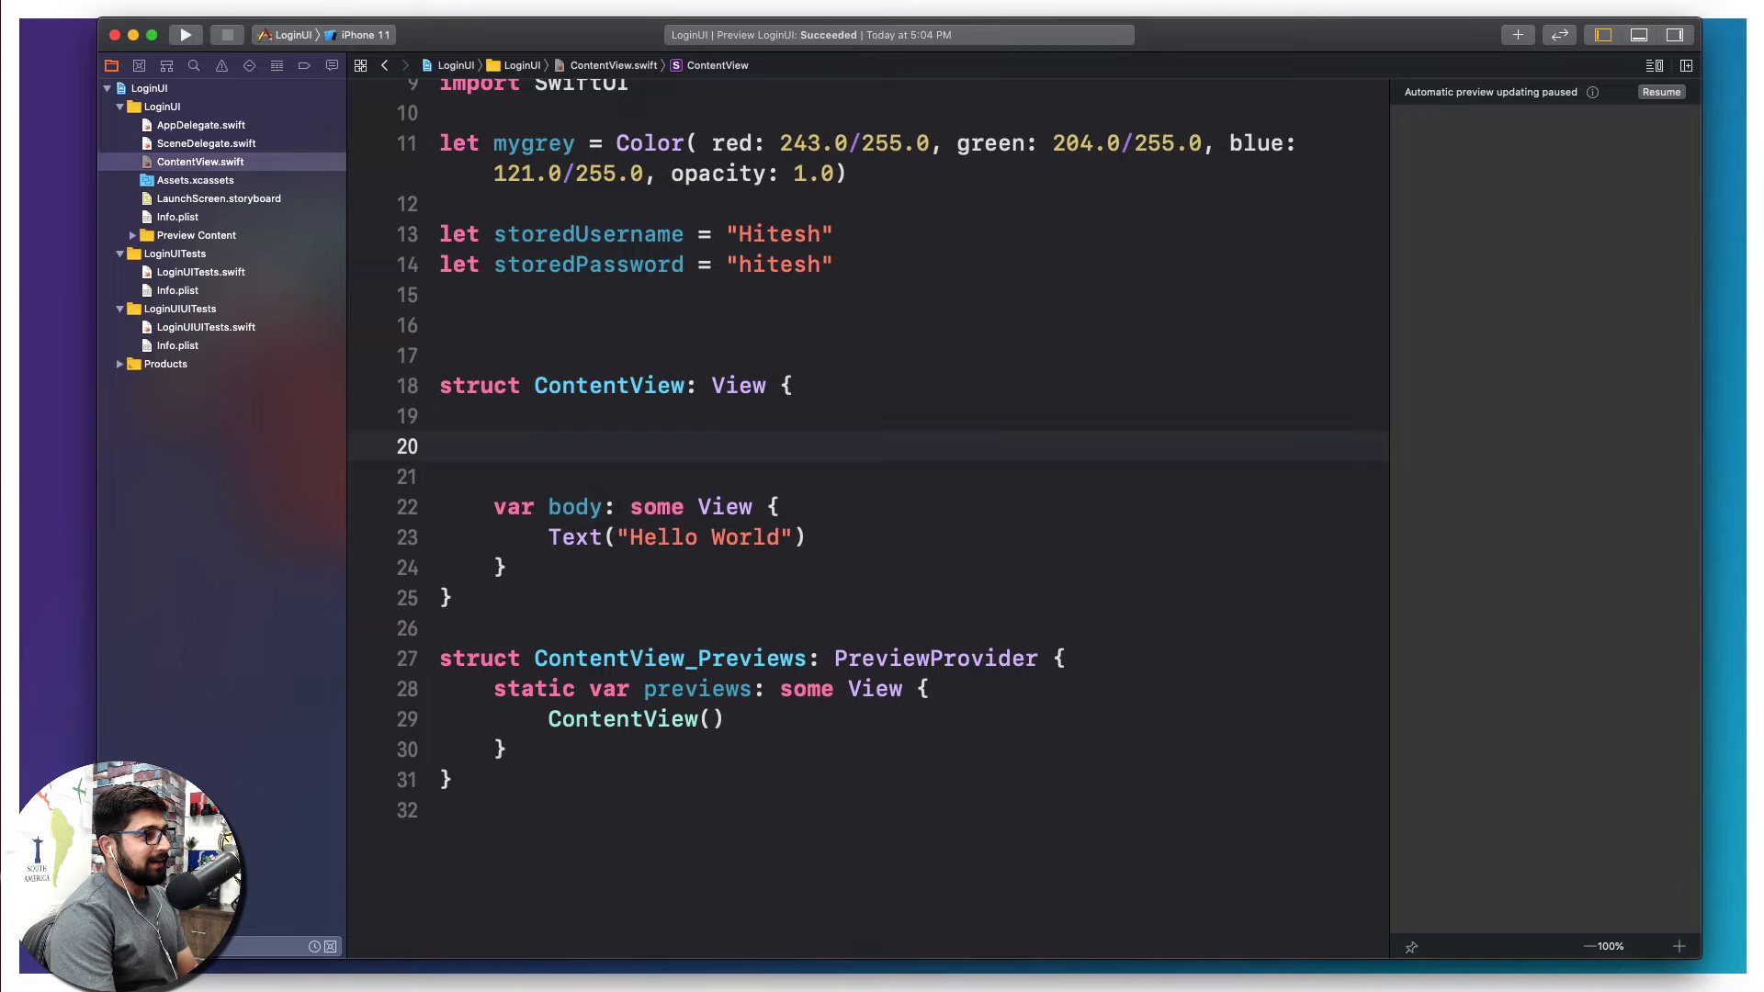
pyautogui.write('@')
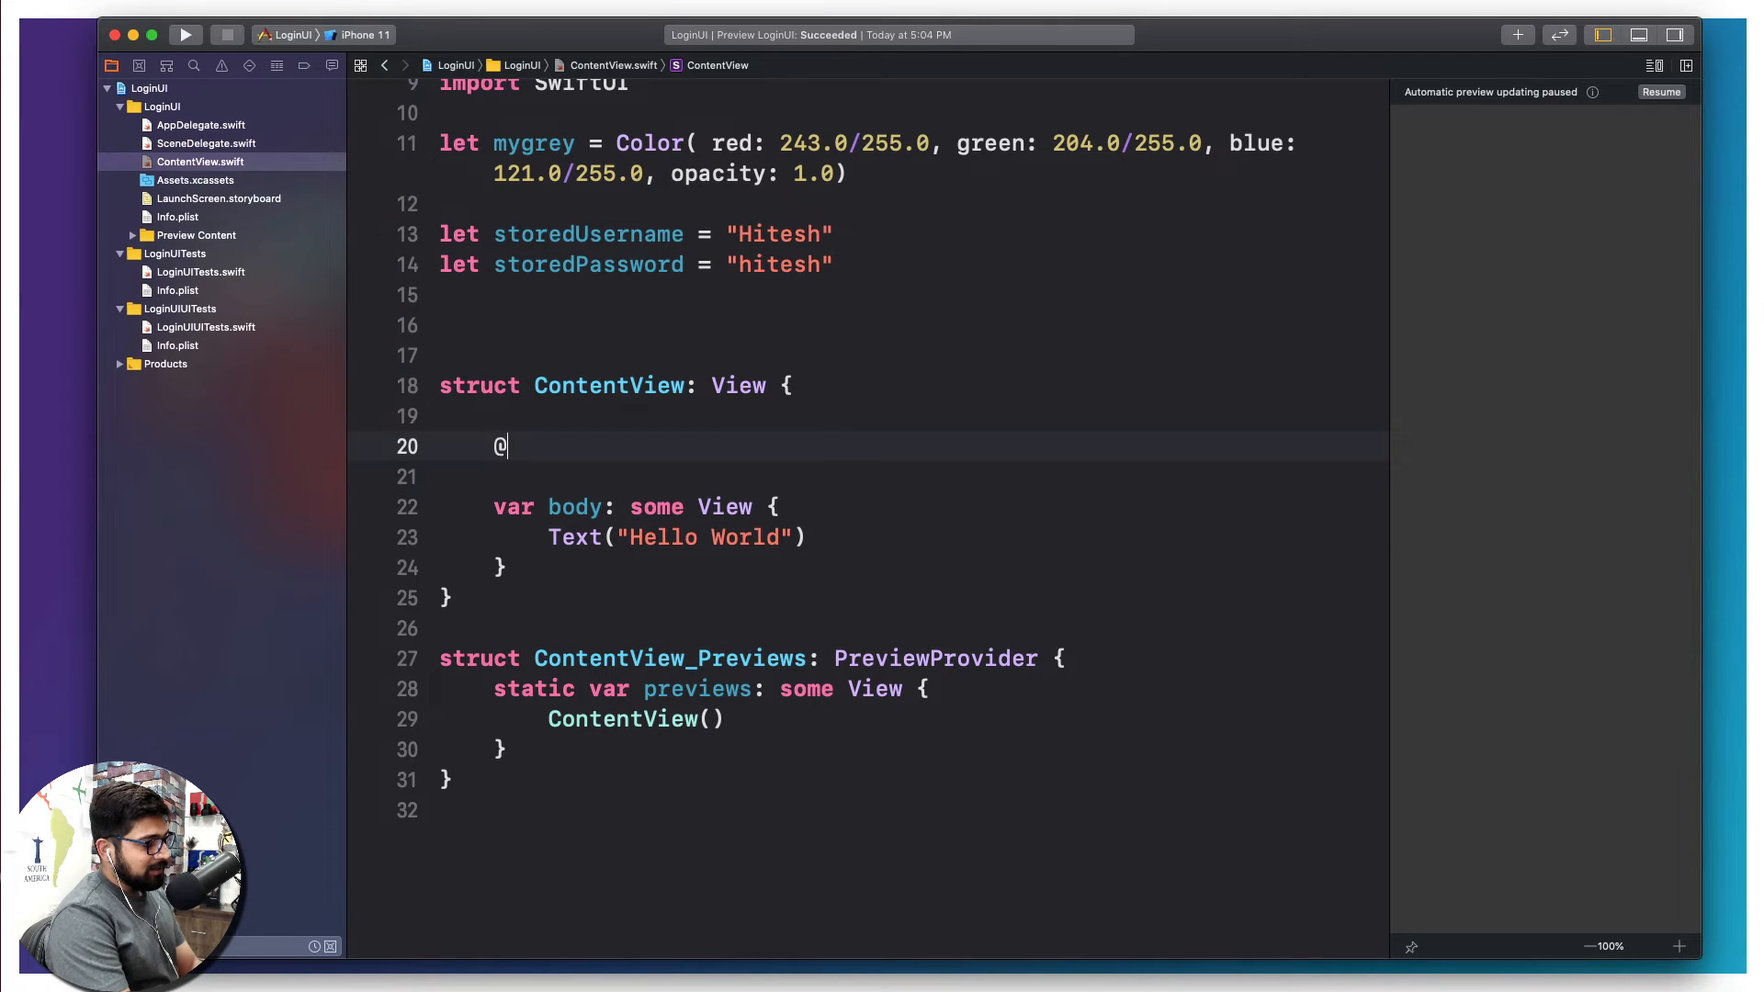
pyautogui.write('S')
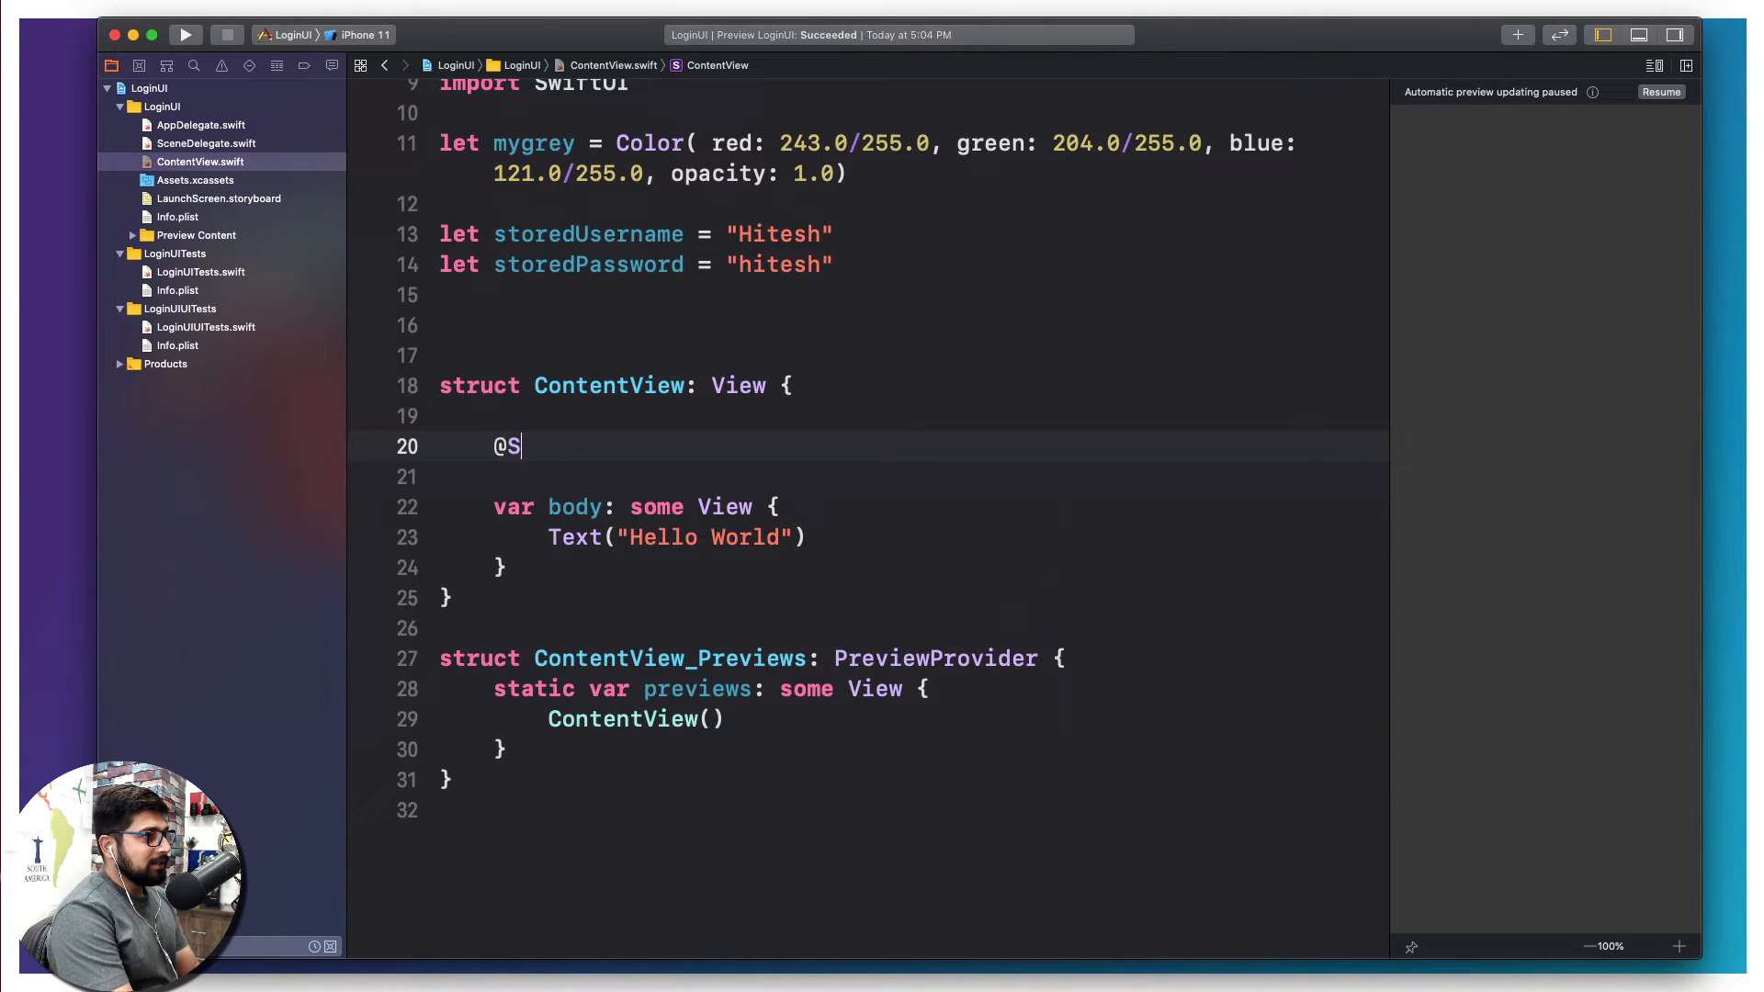
pyautogui.write('tate v')
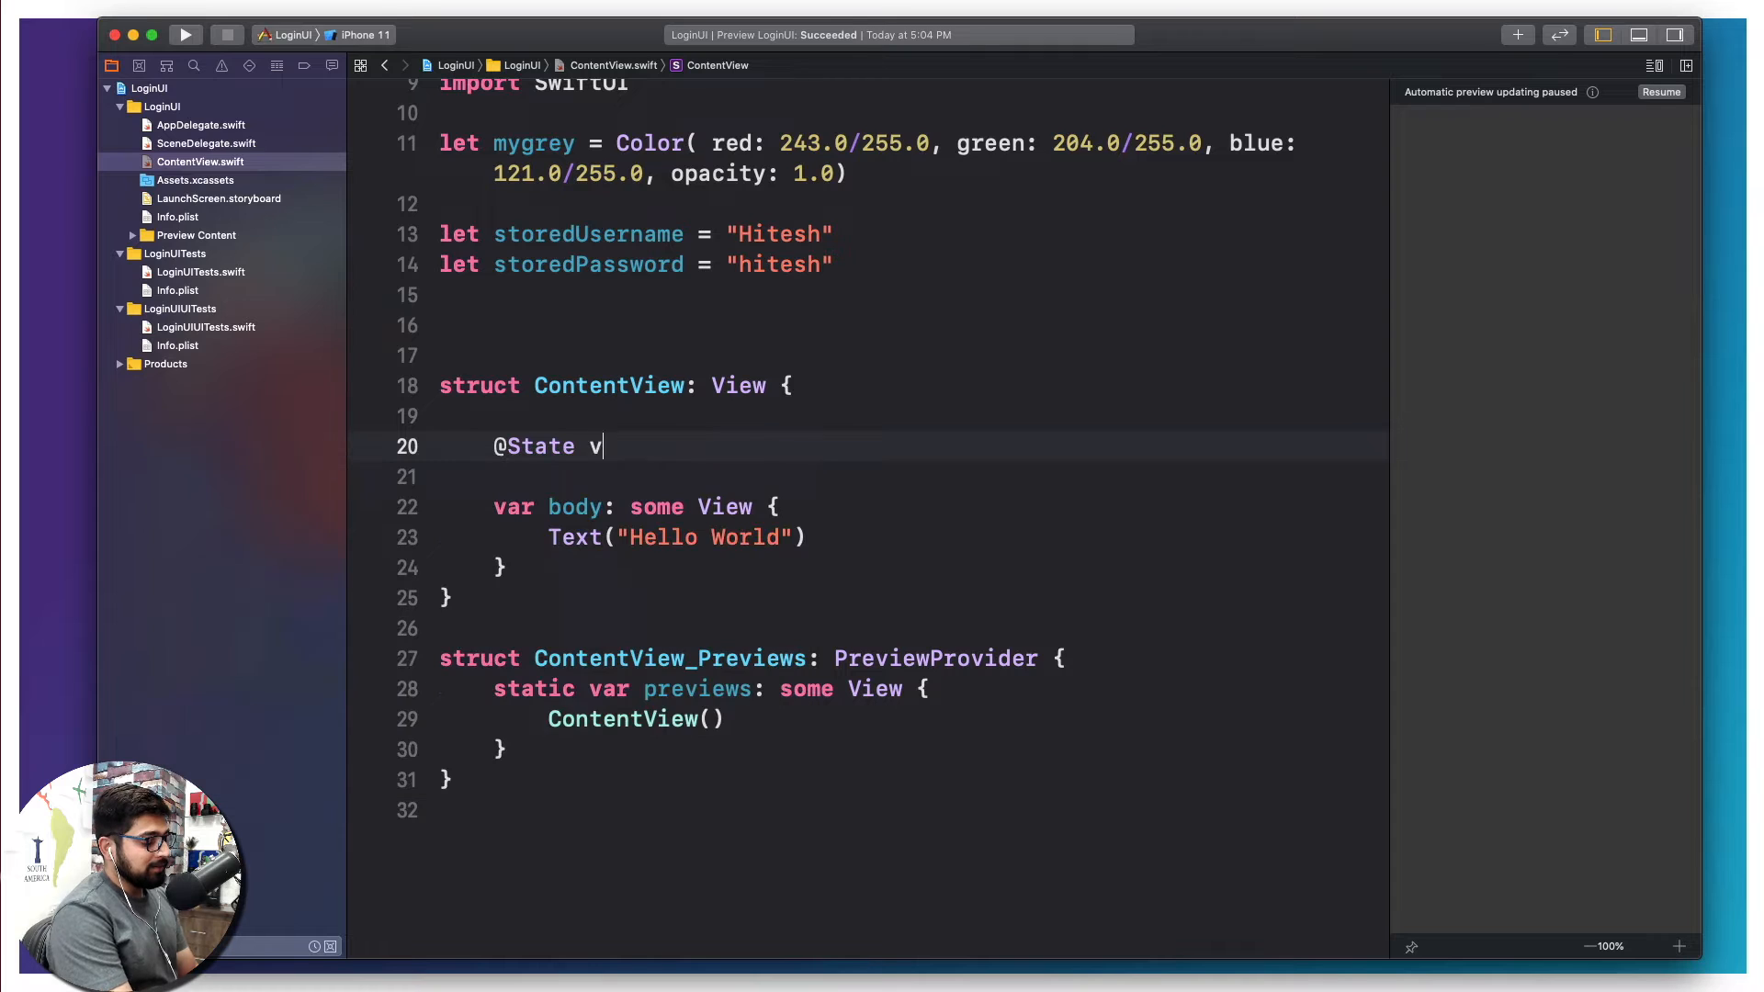
pyautogui.write('ar u')
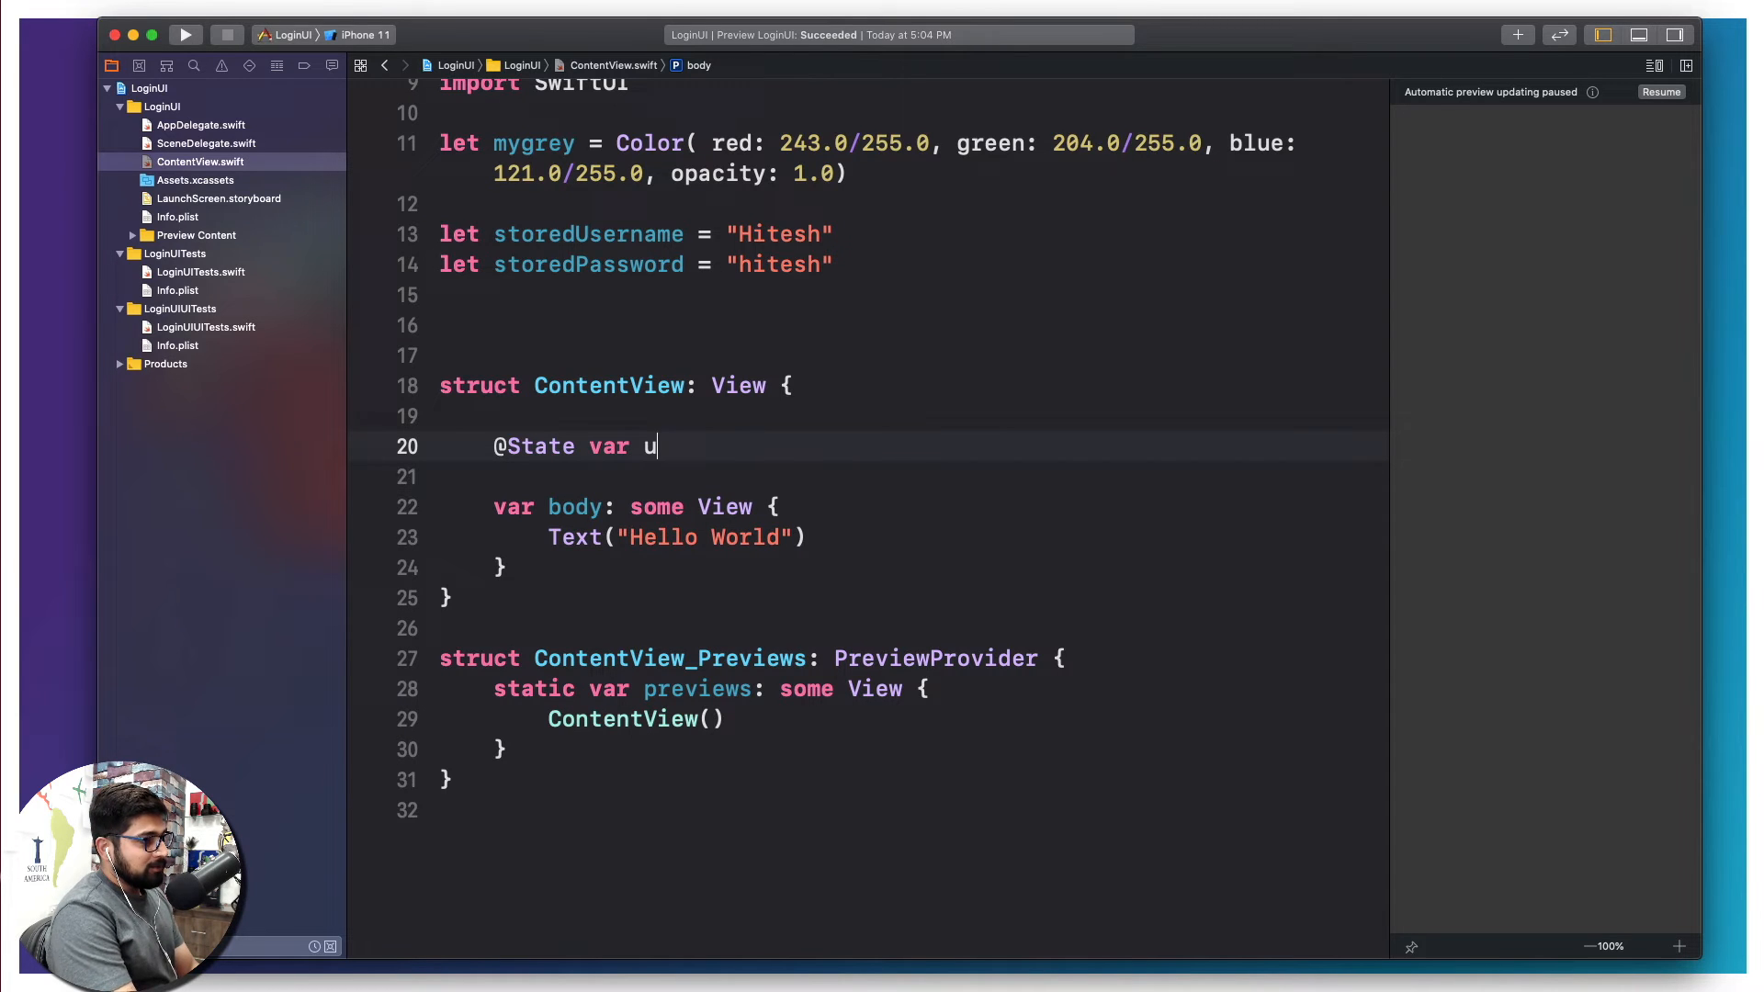
pyautogui.write('sername')
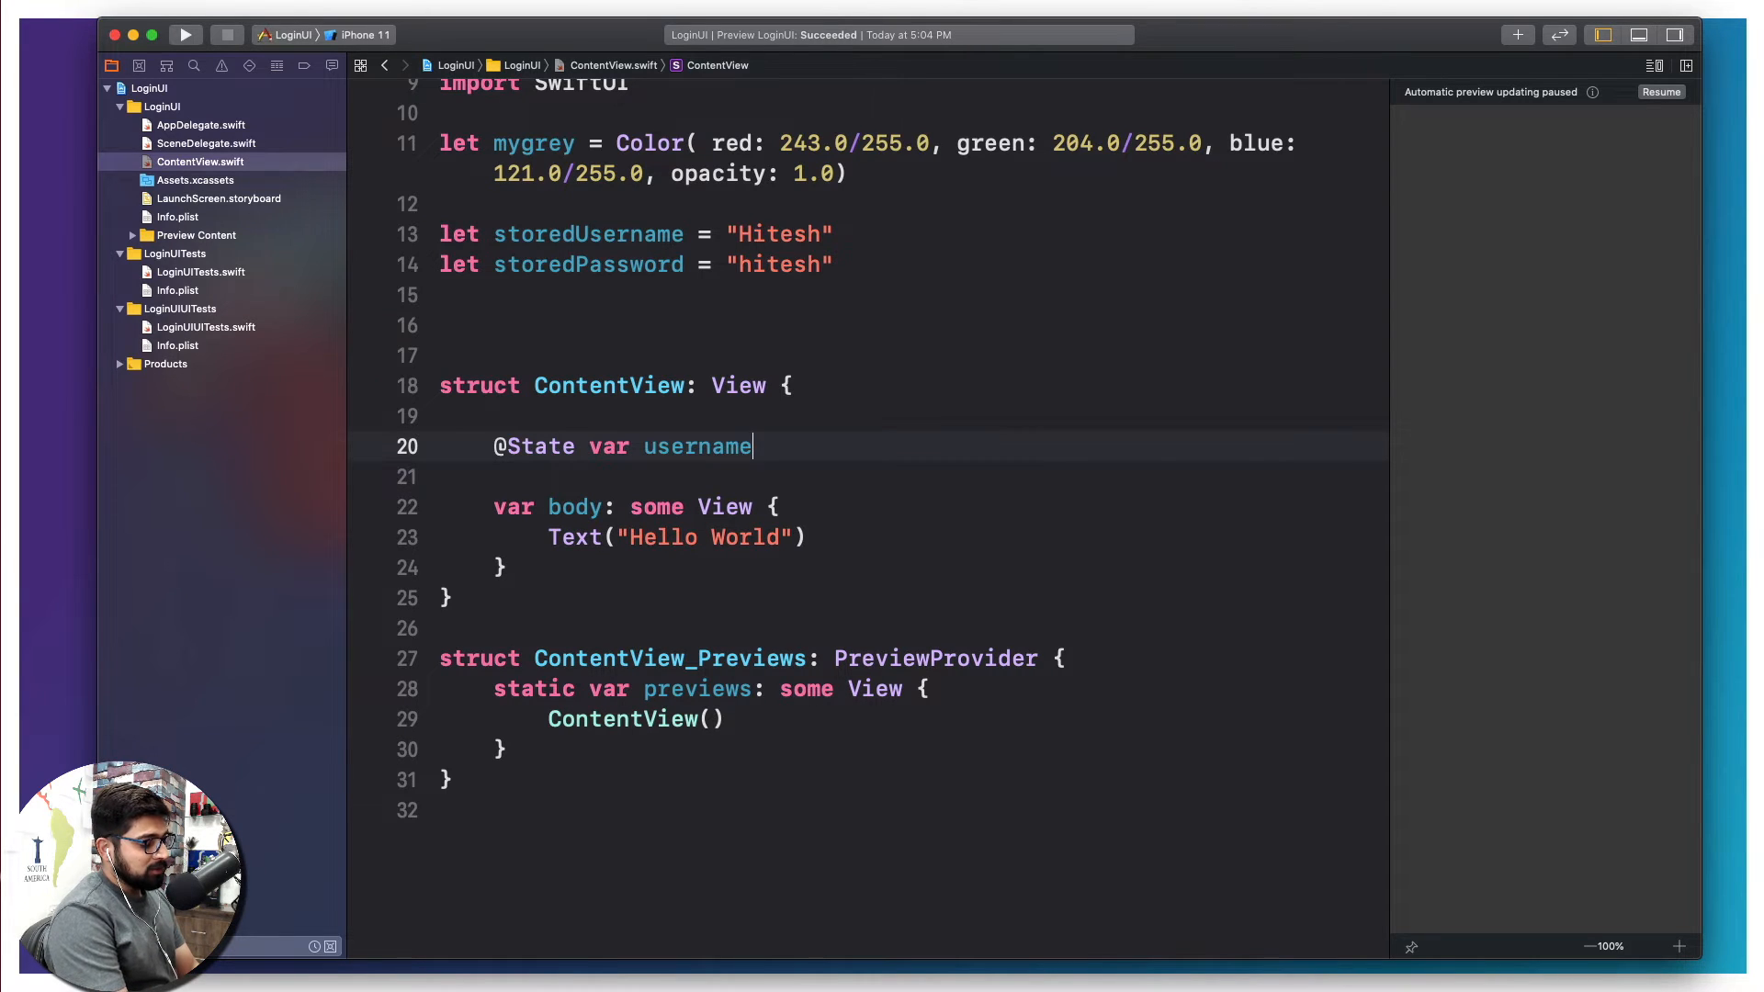
pyautogui.write(': String =')
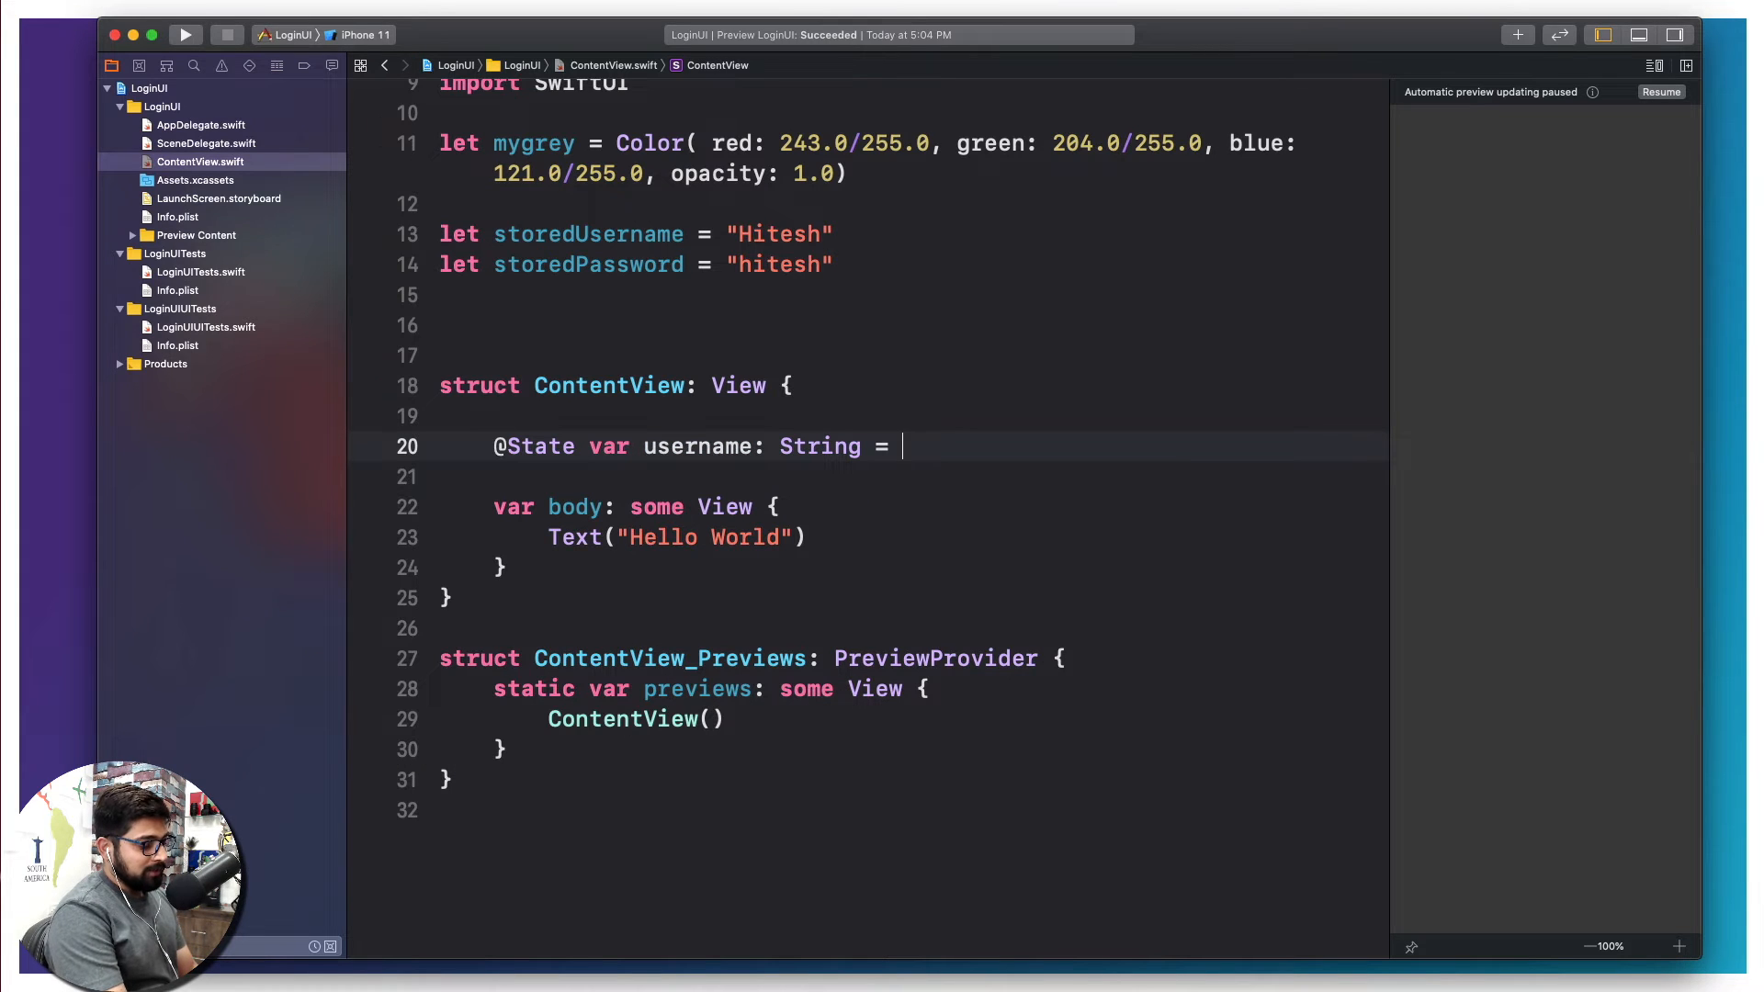
pyautogui.write('""')
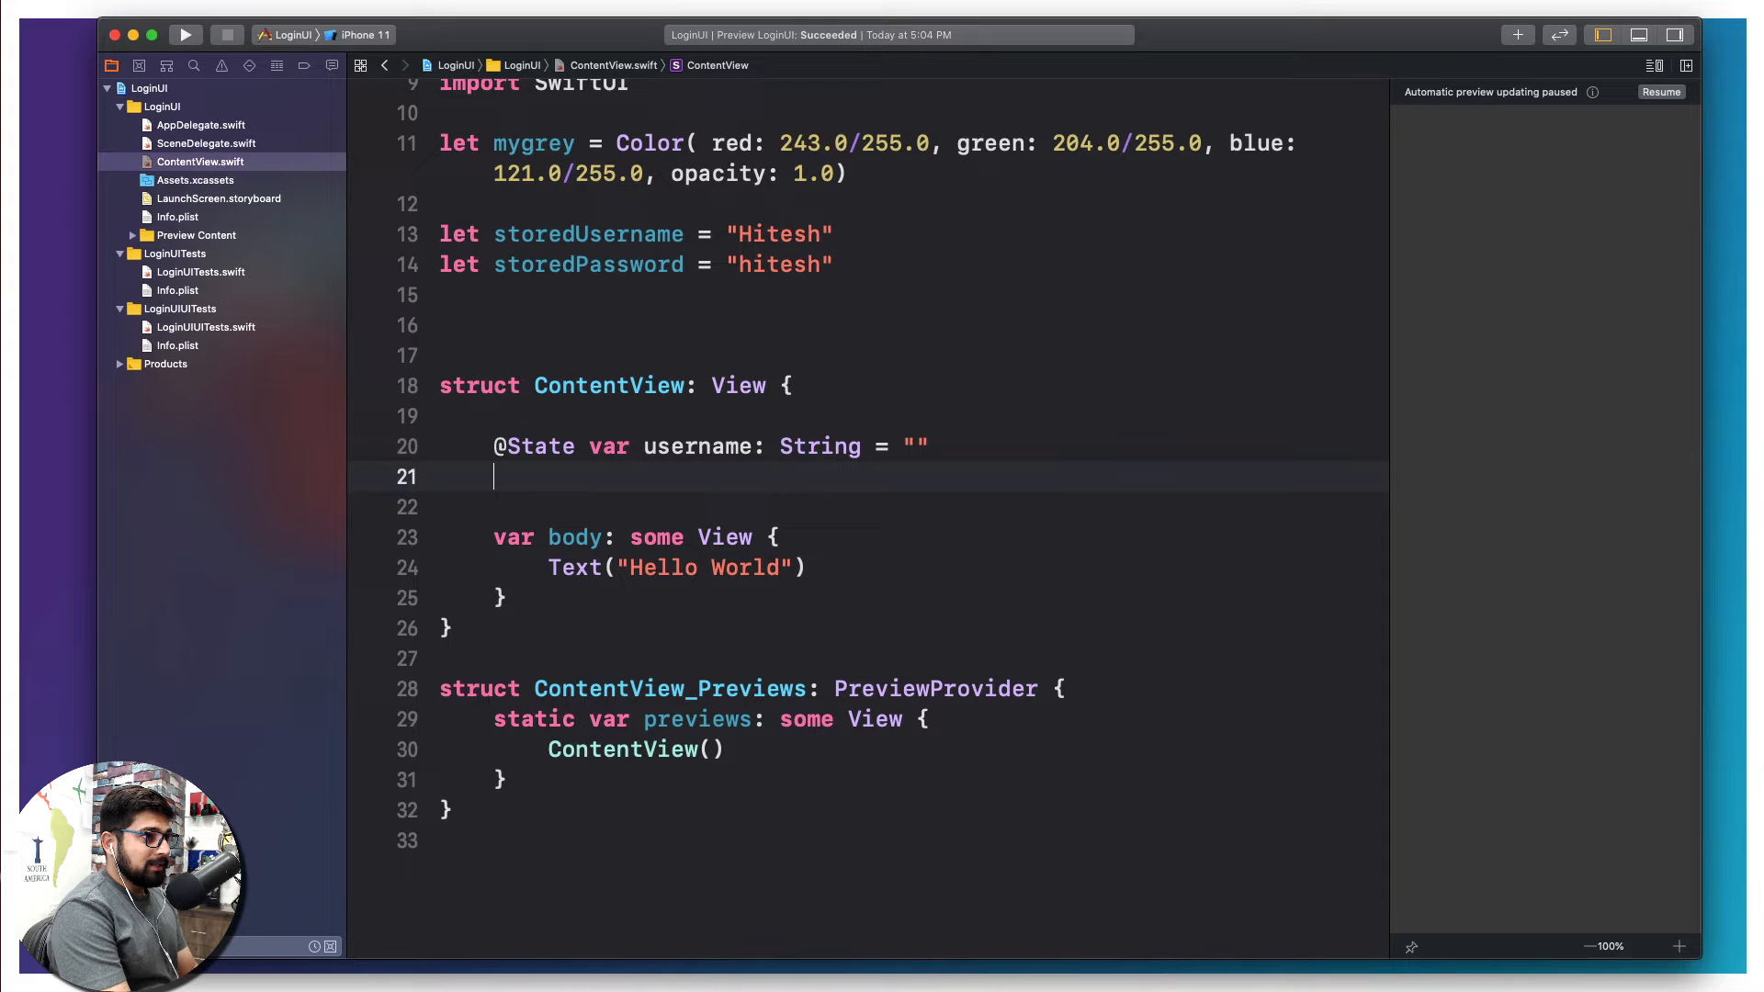
pyautogui.write('@State var pa')
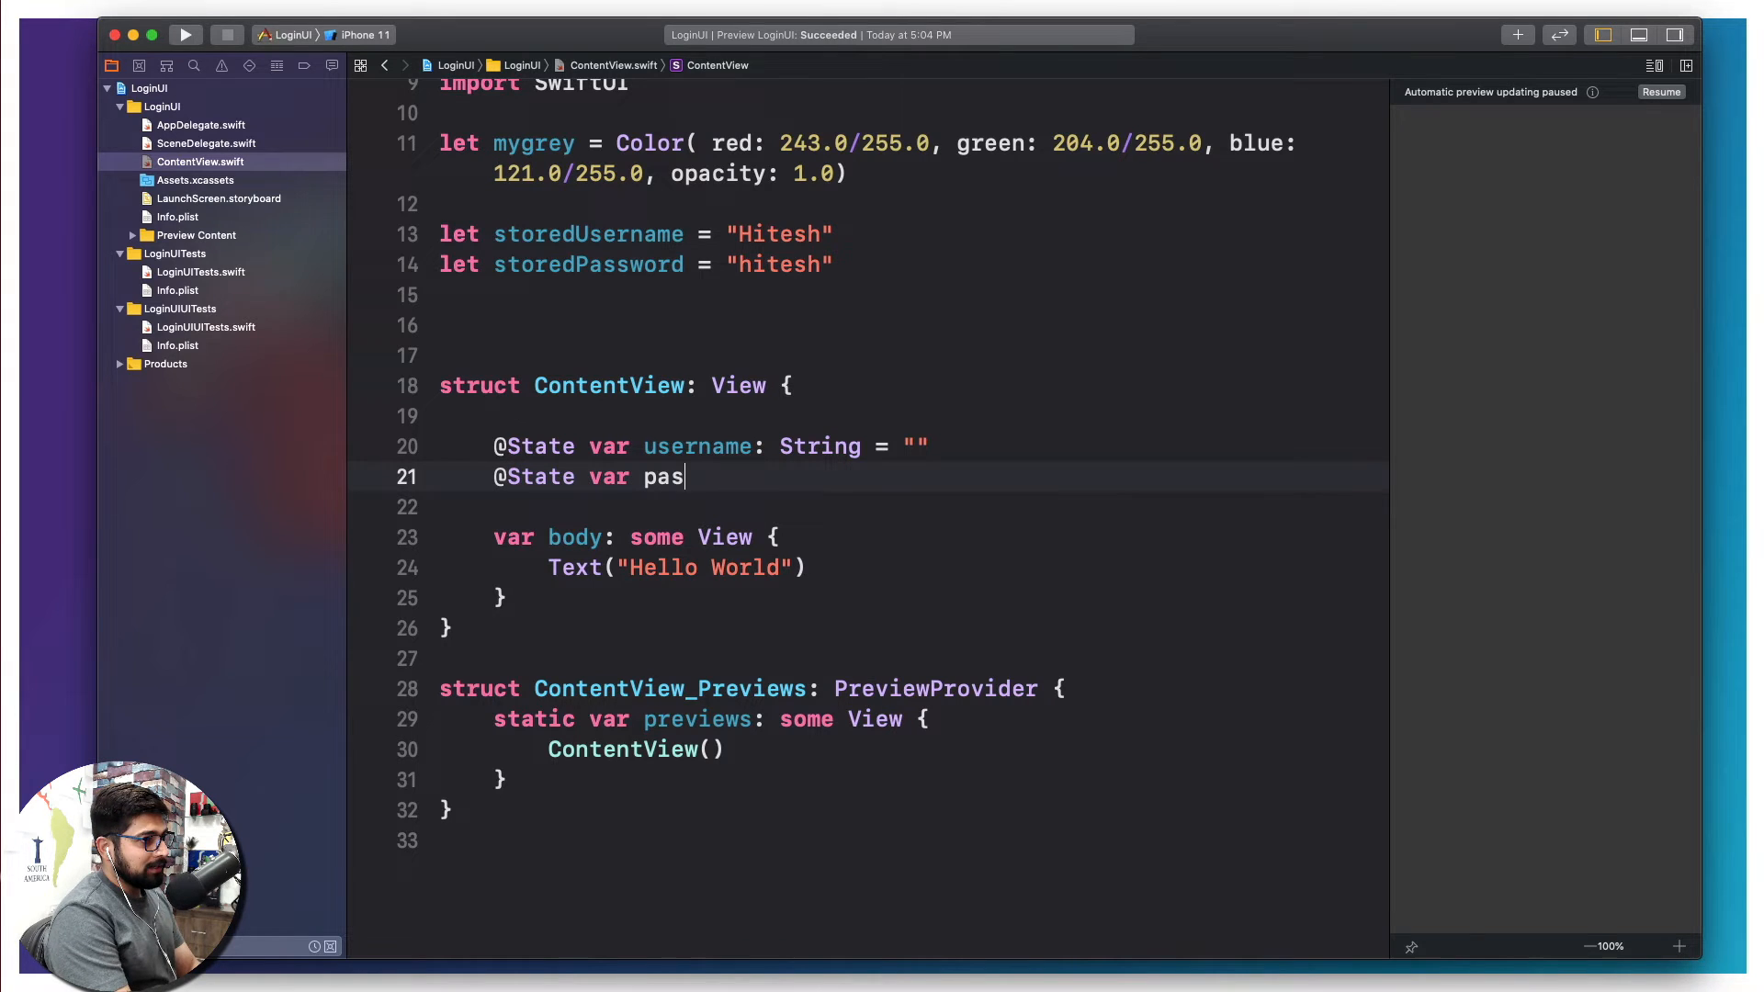
pyautogui.write('sword')
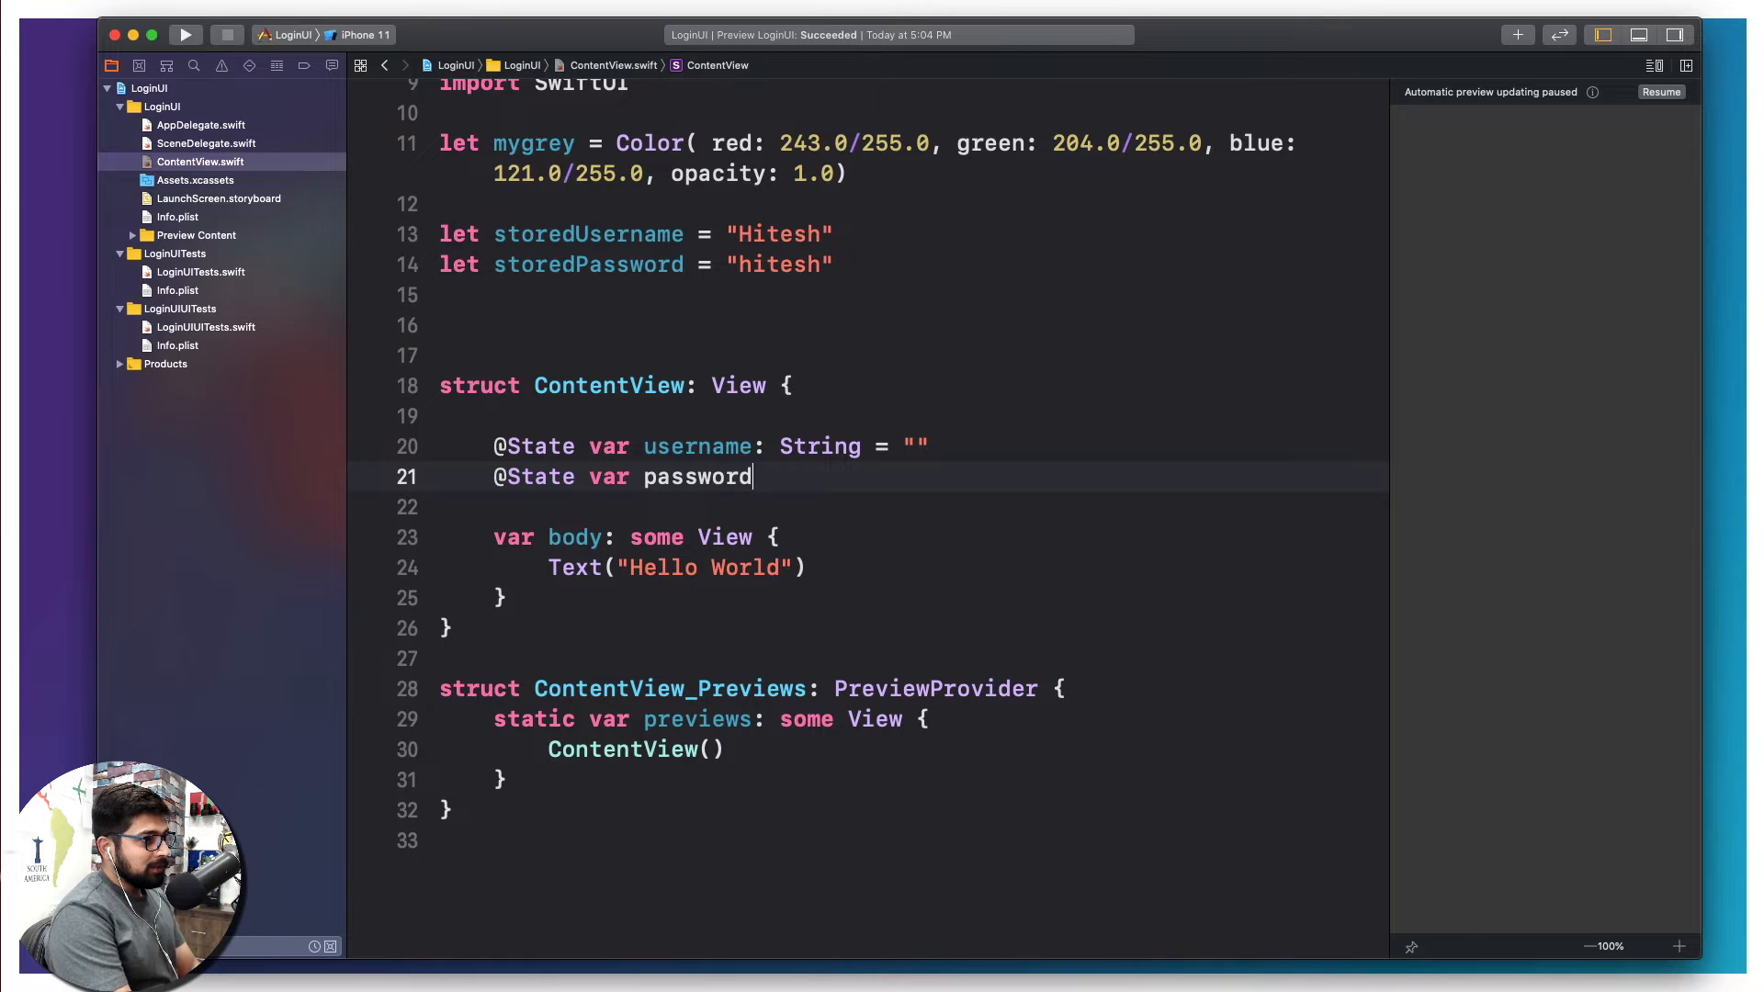
pyautogui.write(': Str')
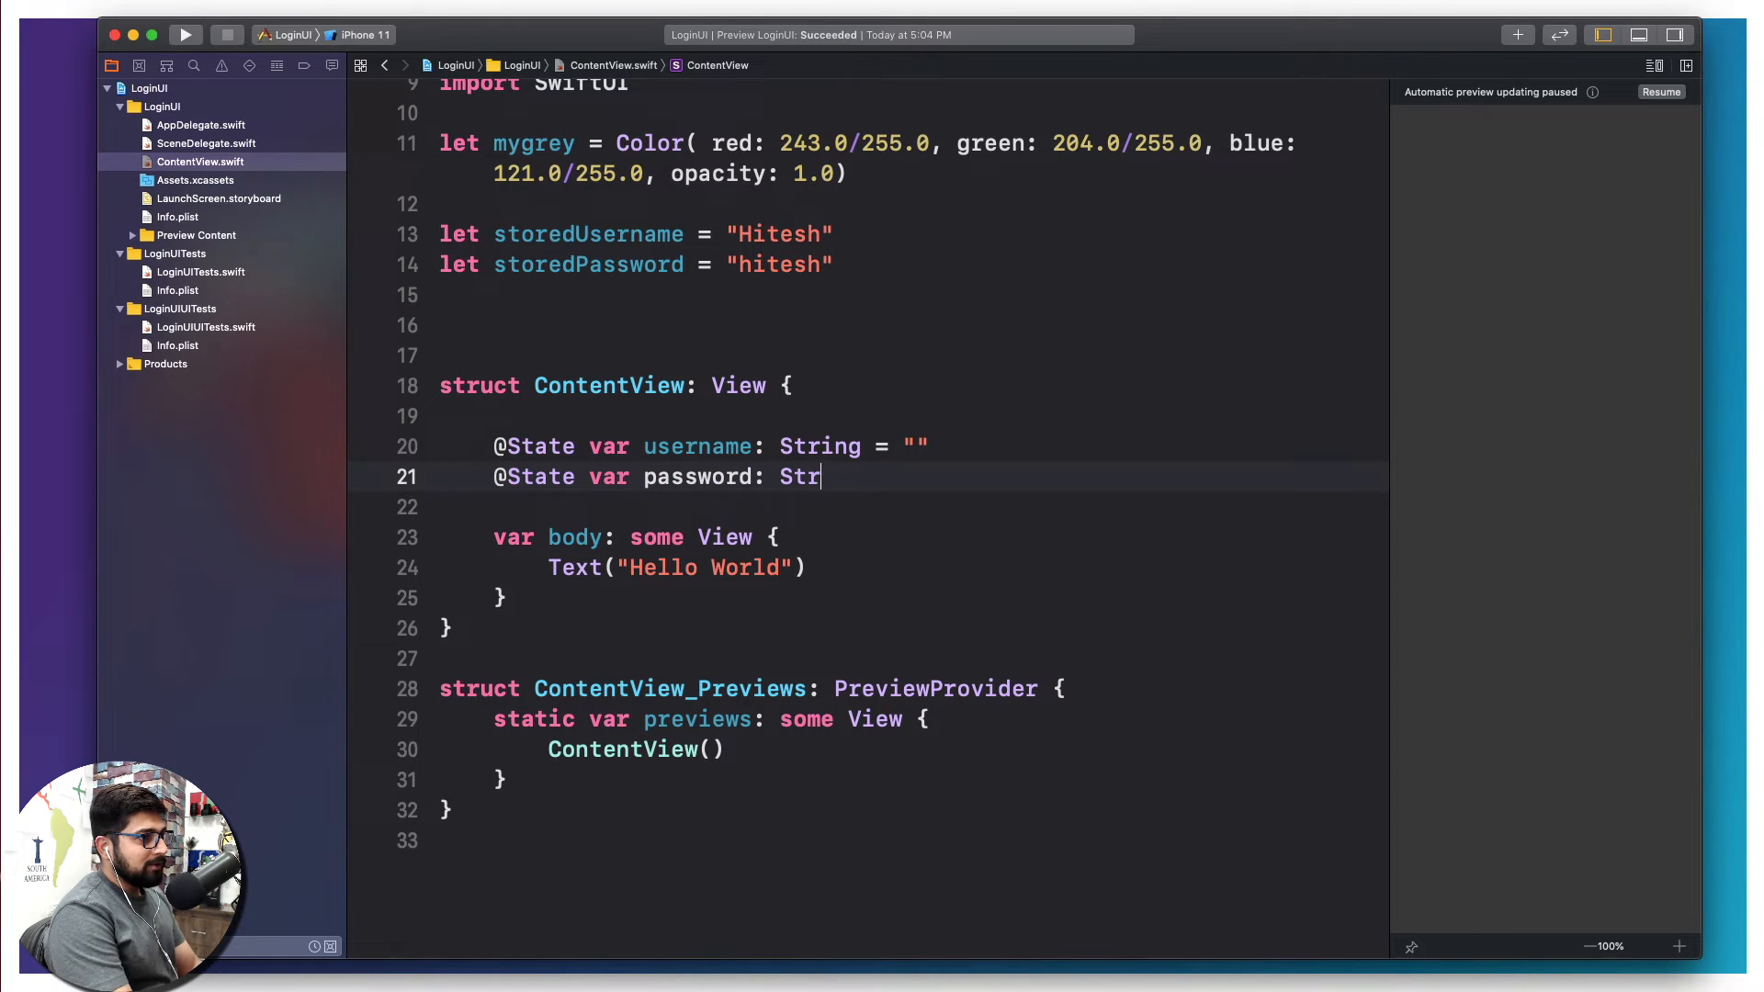
pyautogui.write('ing = "')
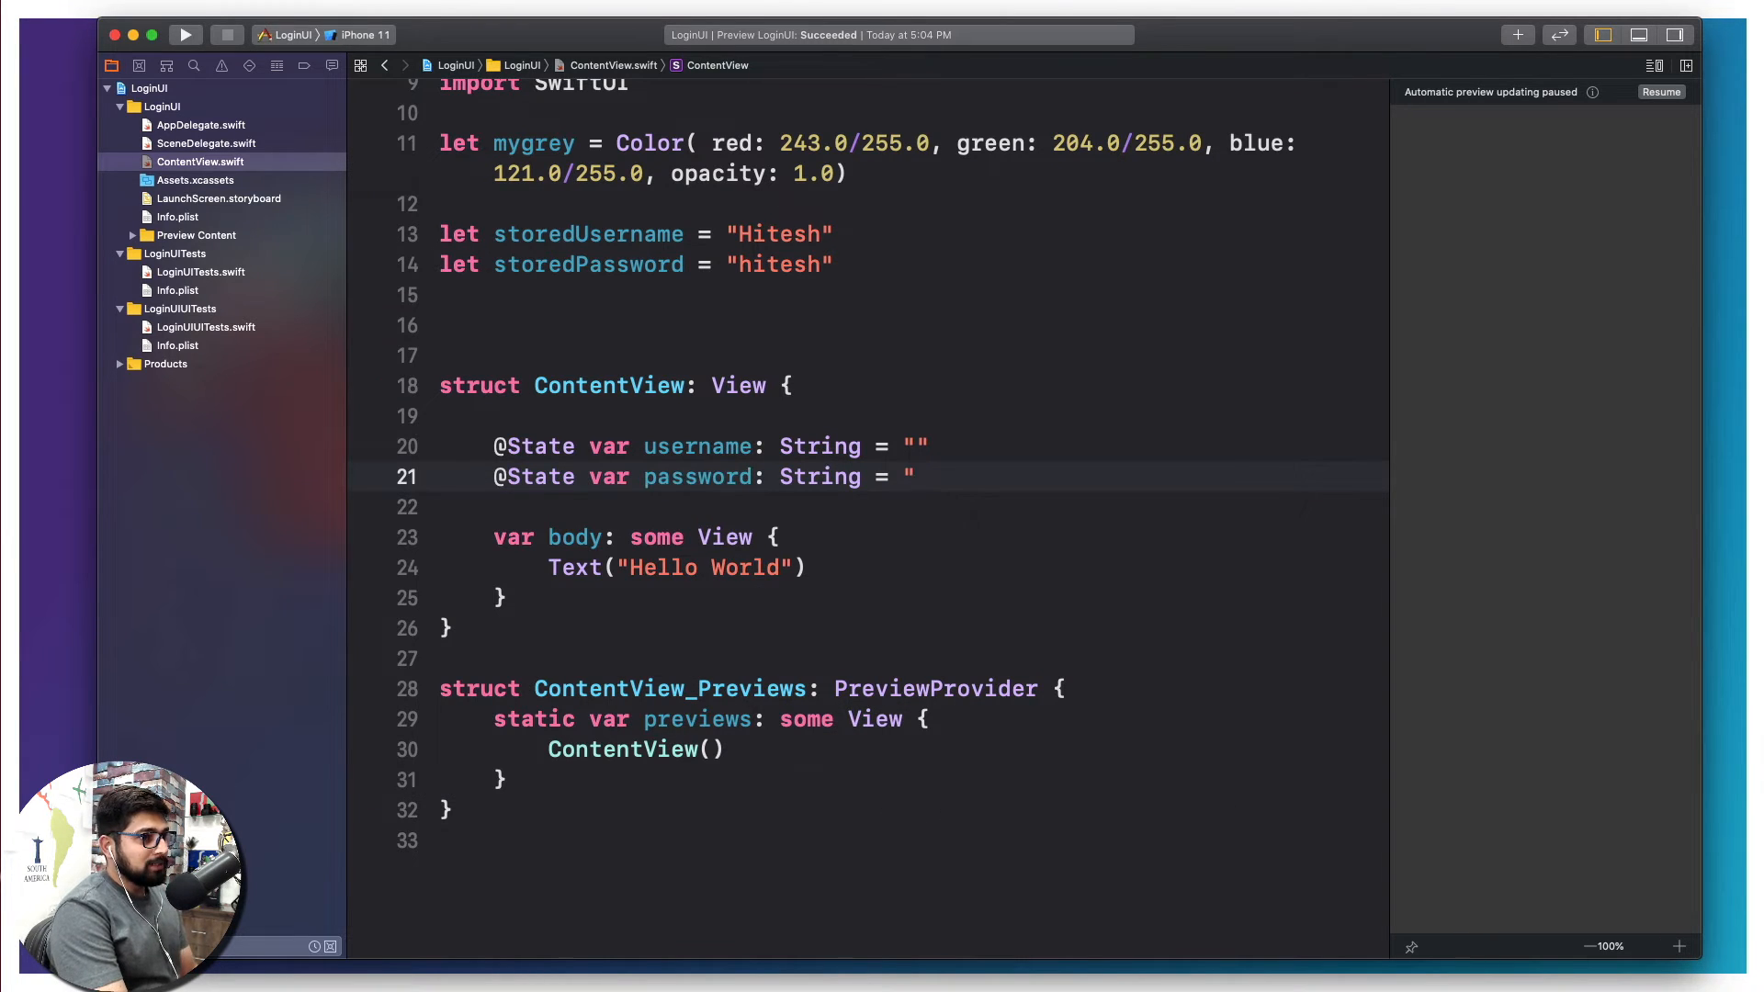
pyautogui.write('"')
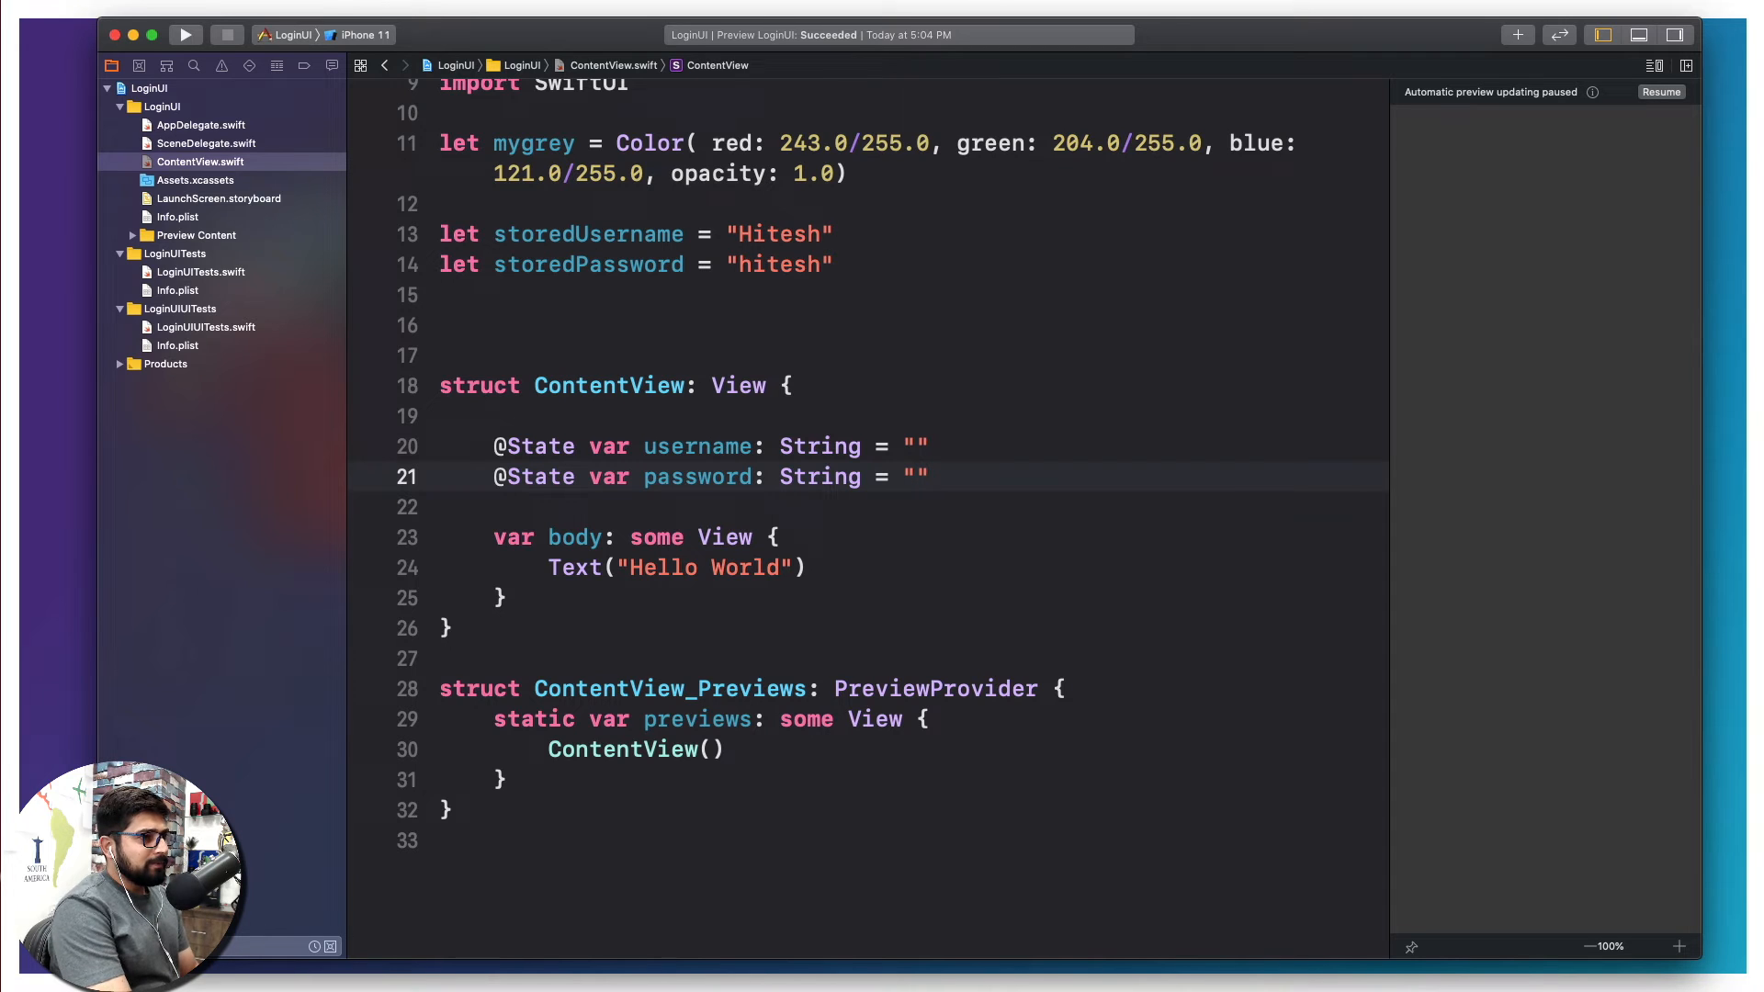
pyautogui.press('return')
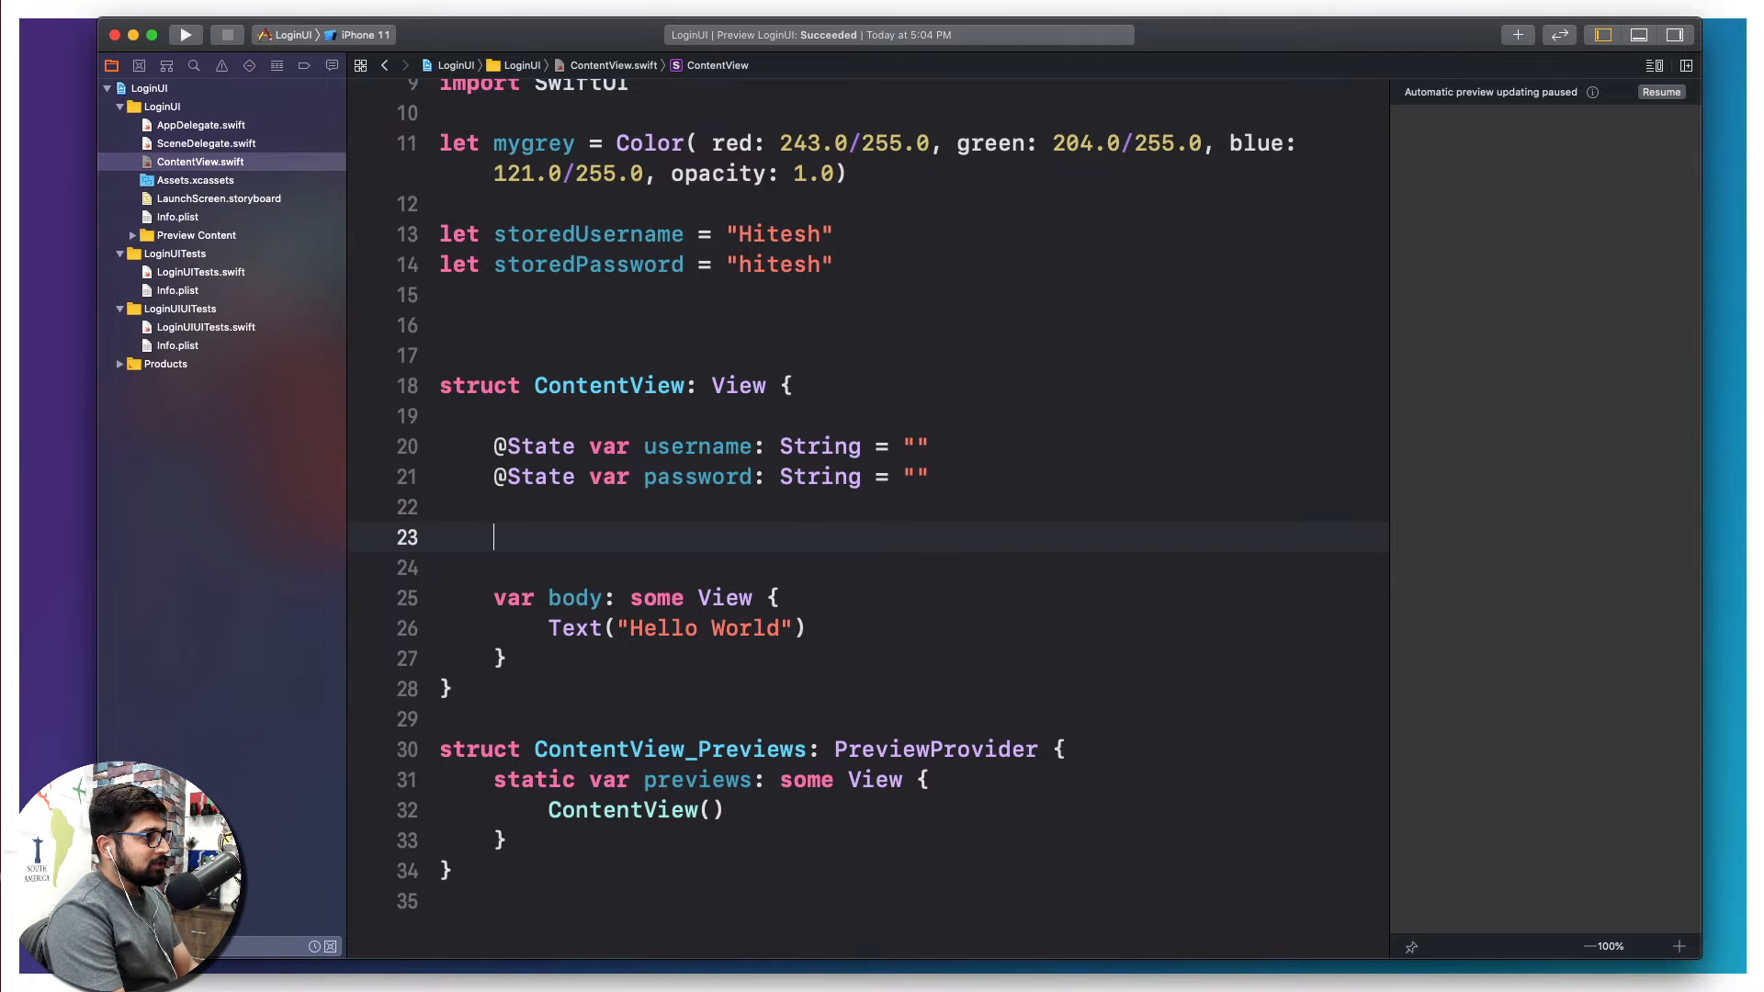
pyautogui.write('@')
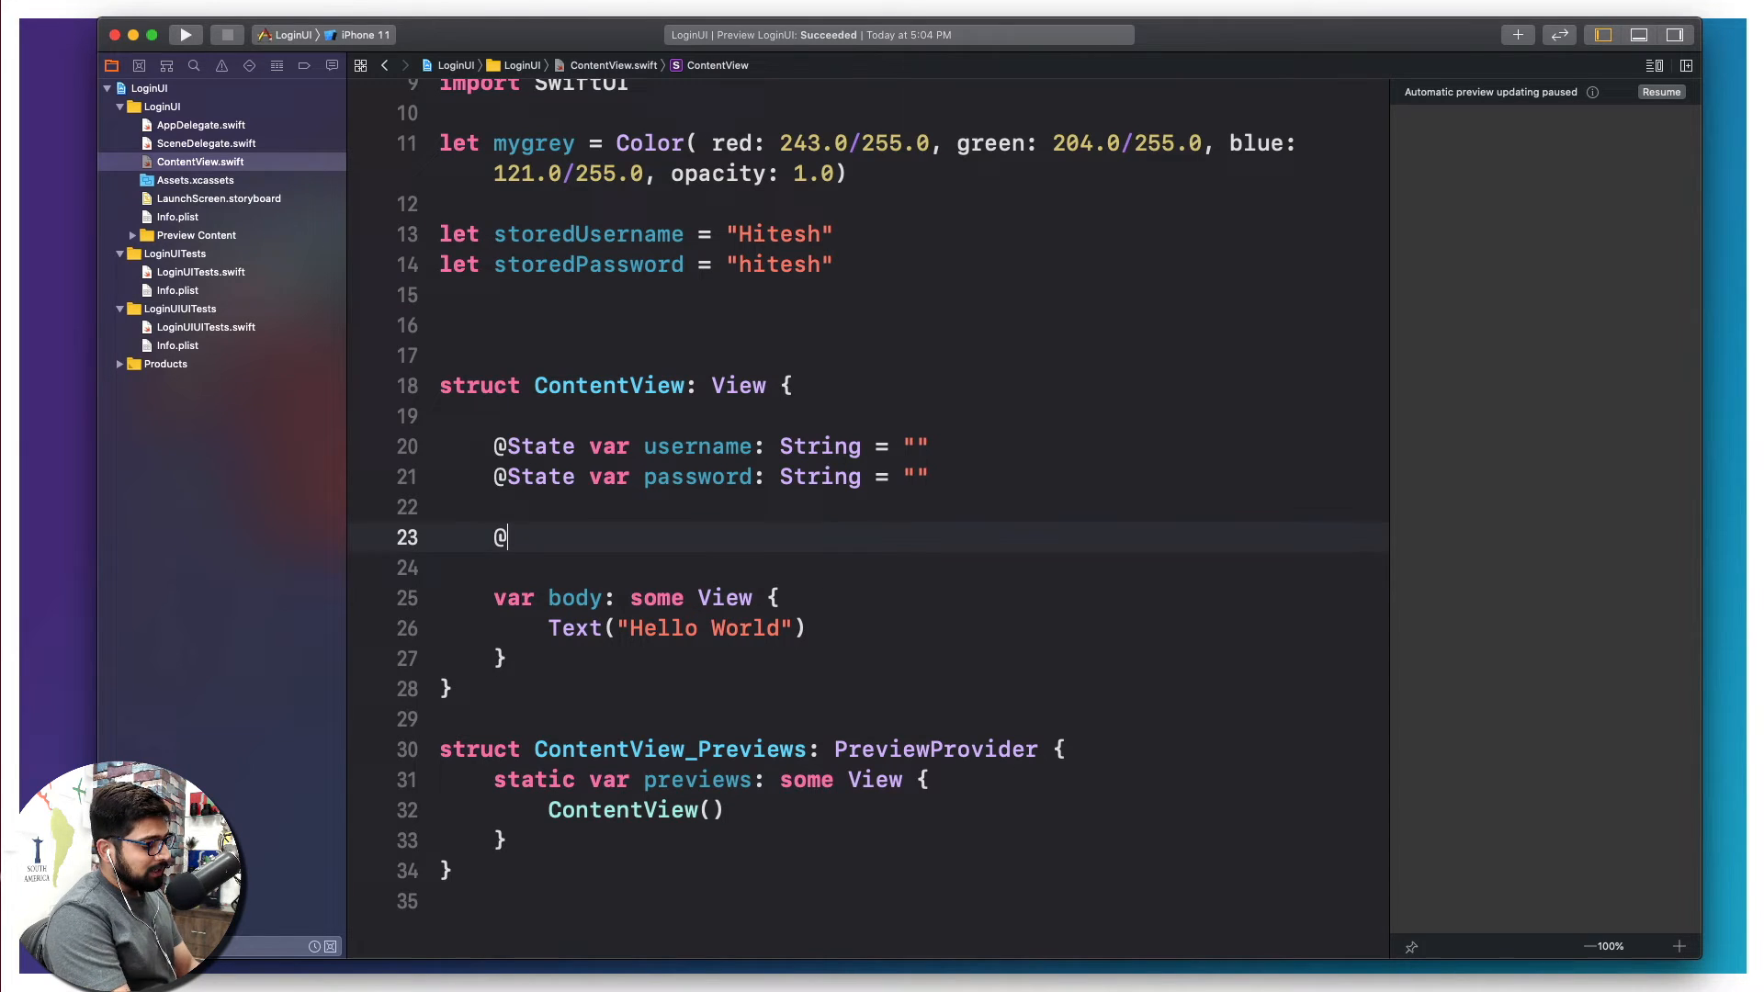
pyautogui.write('State')
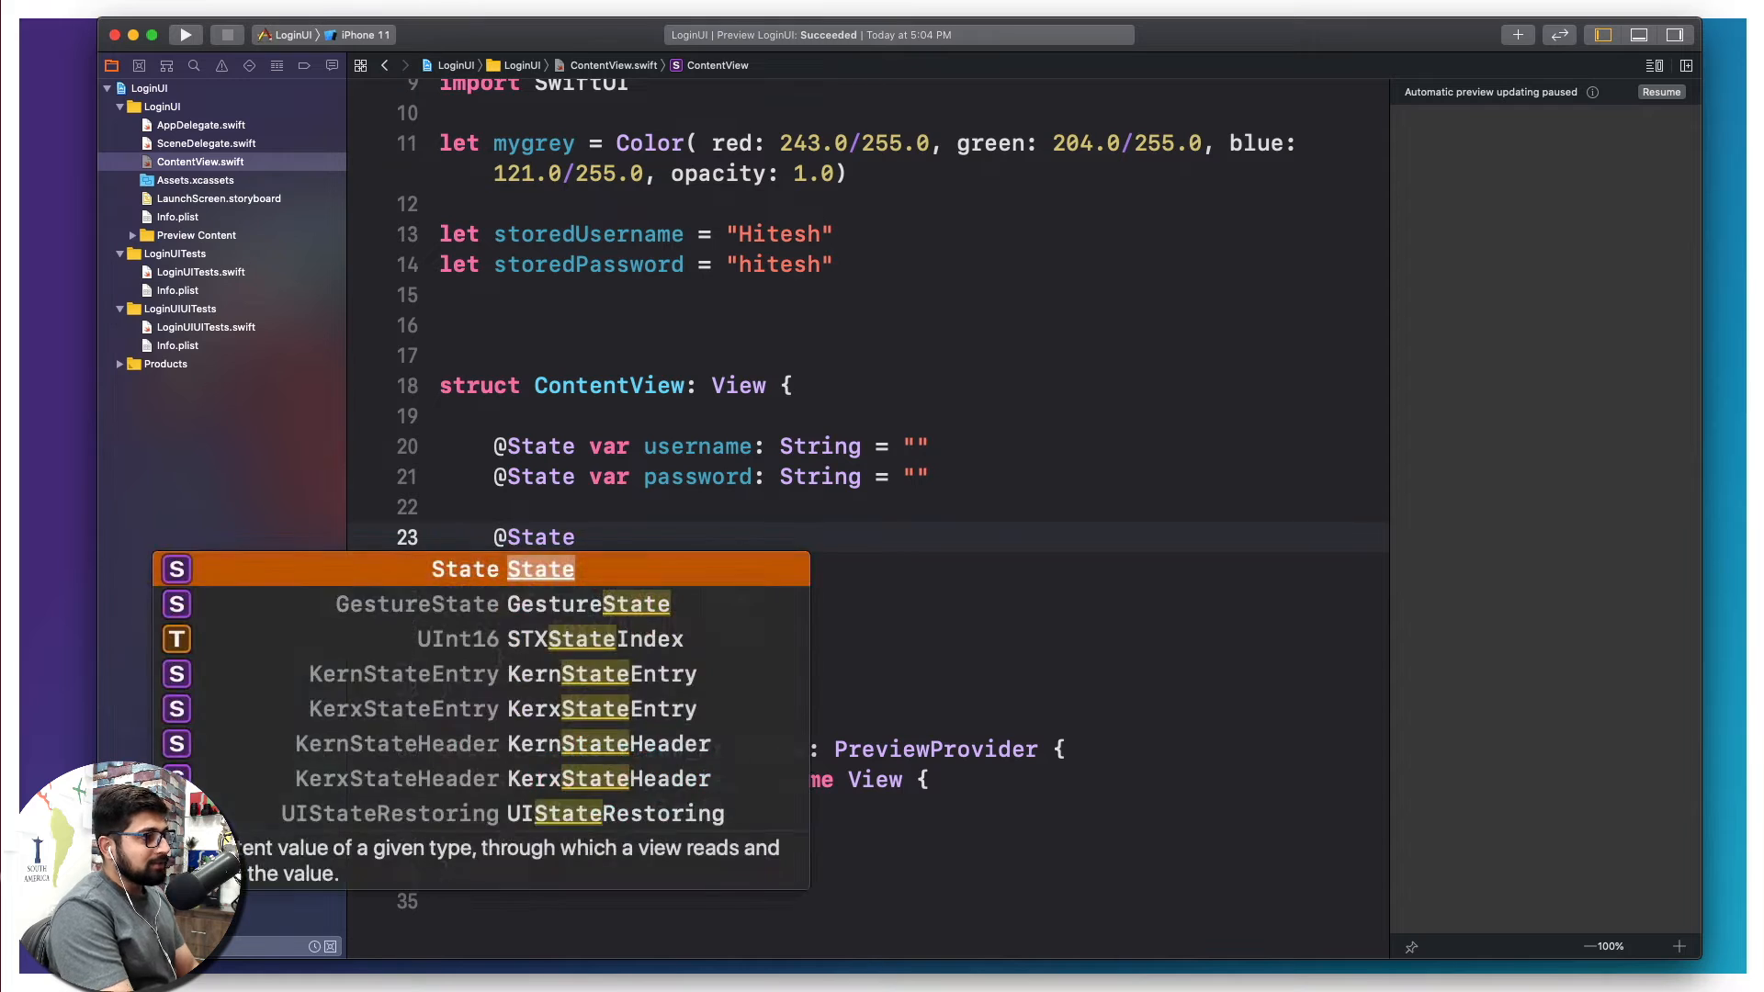
pyautogui.write('var ed')
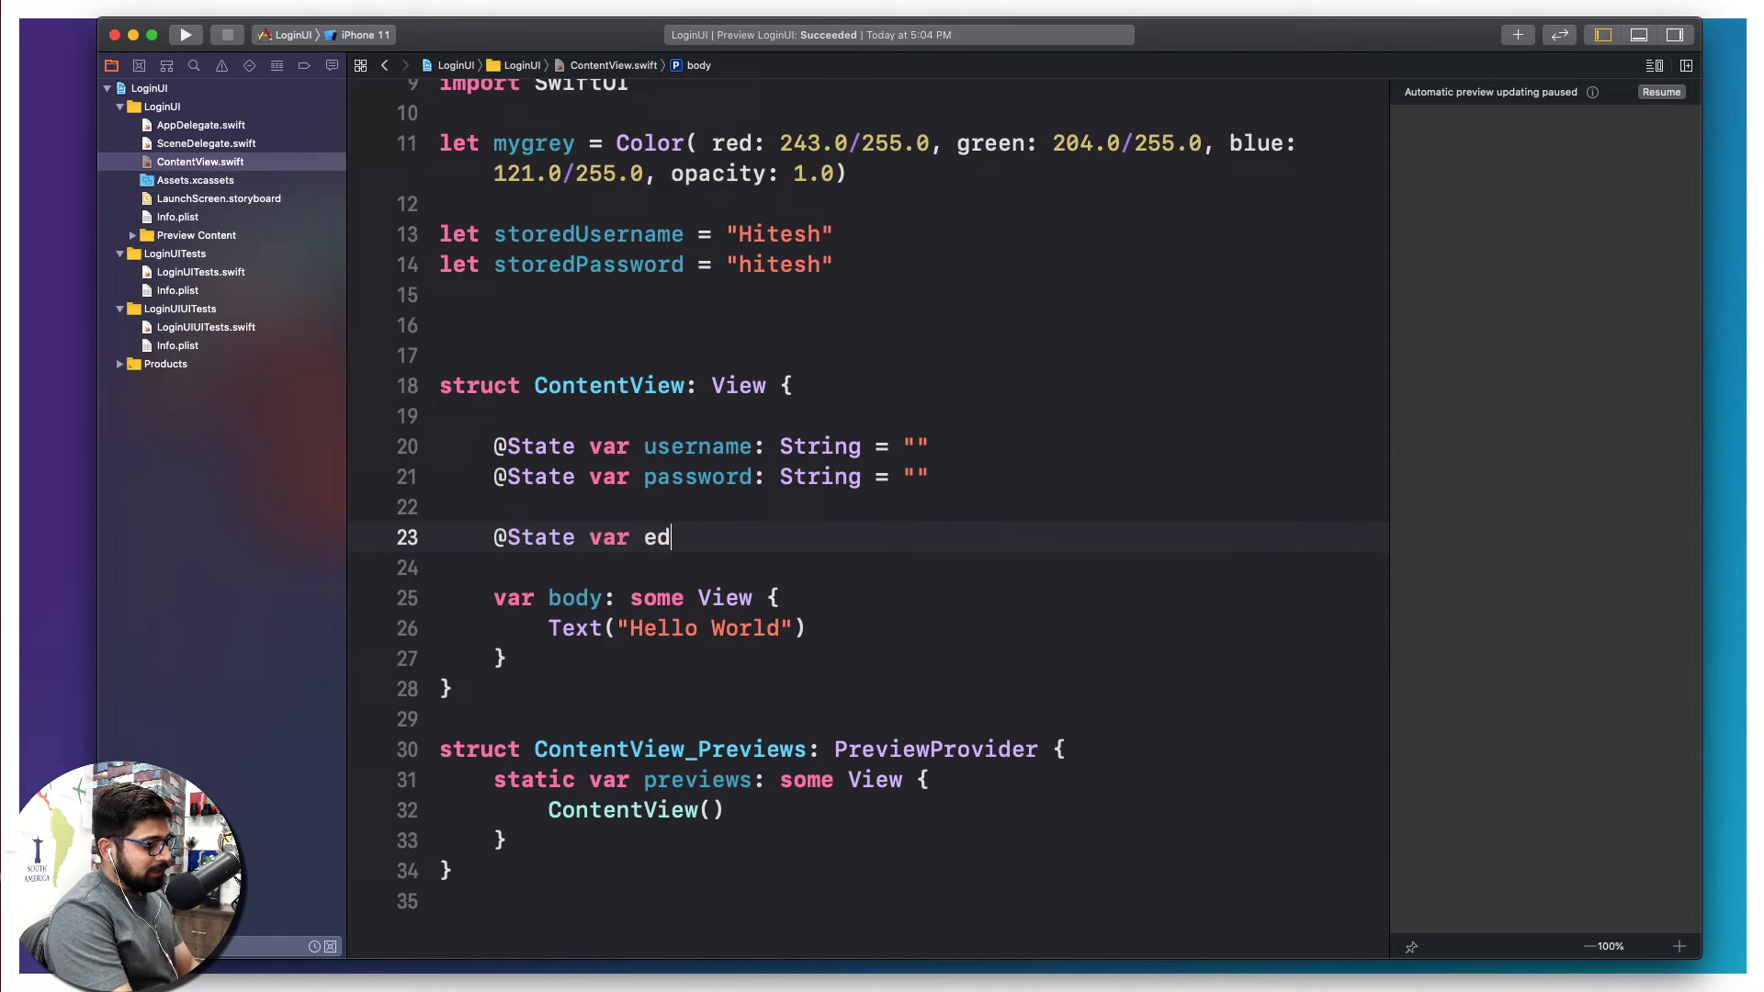
pyautogui.write('itingMode')
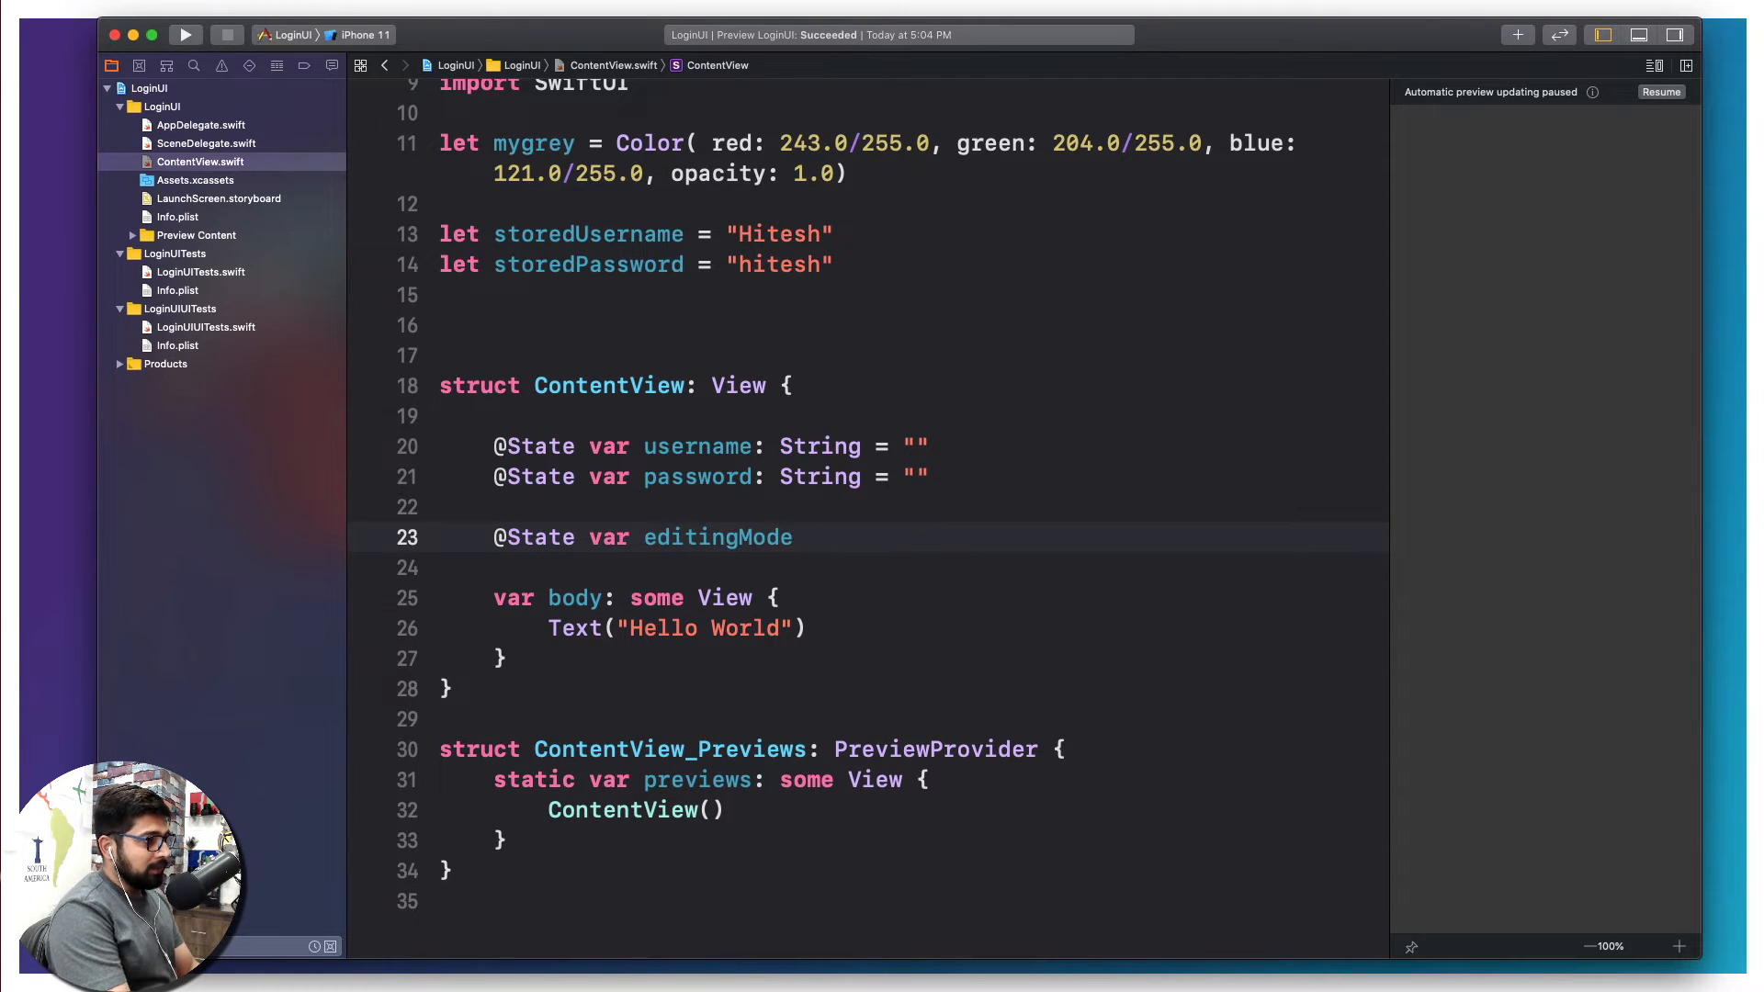
pyautogui.write(': Bool')
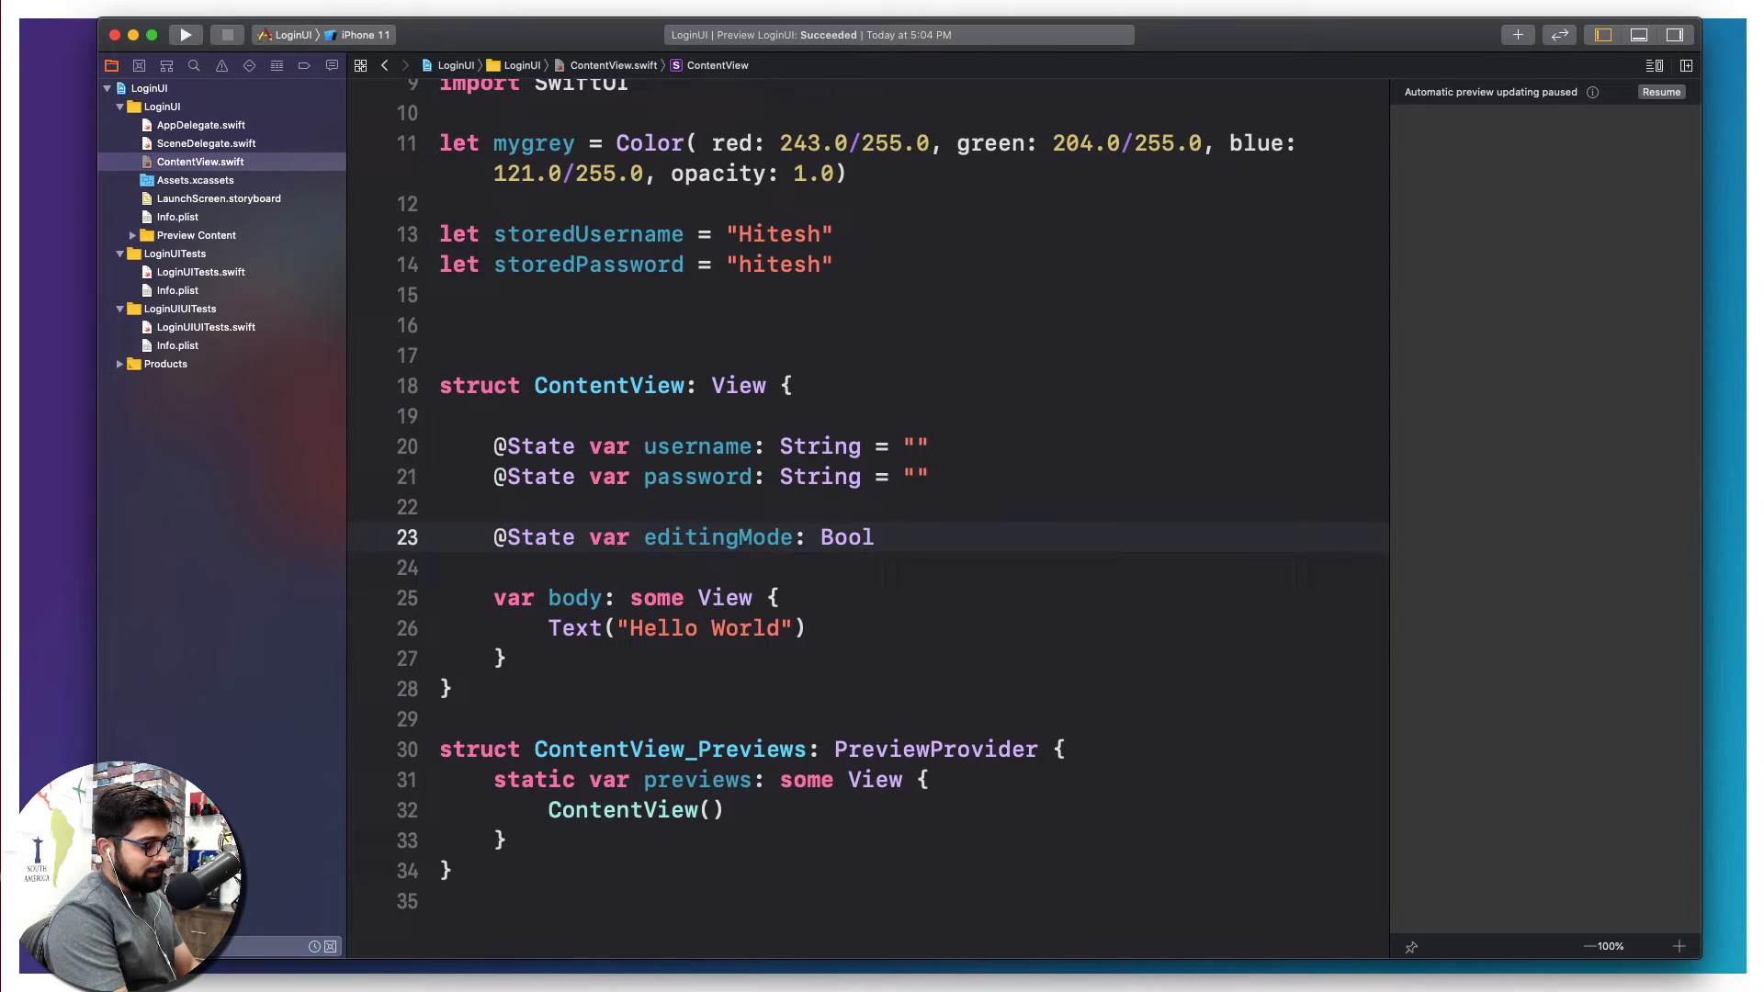
pyautogui.write(': dal')
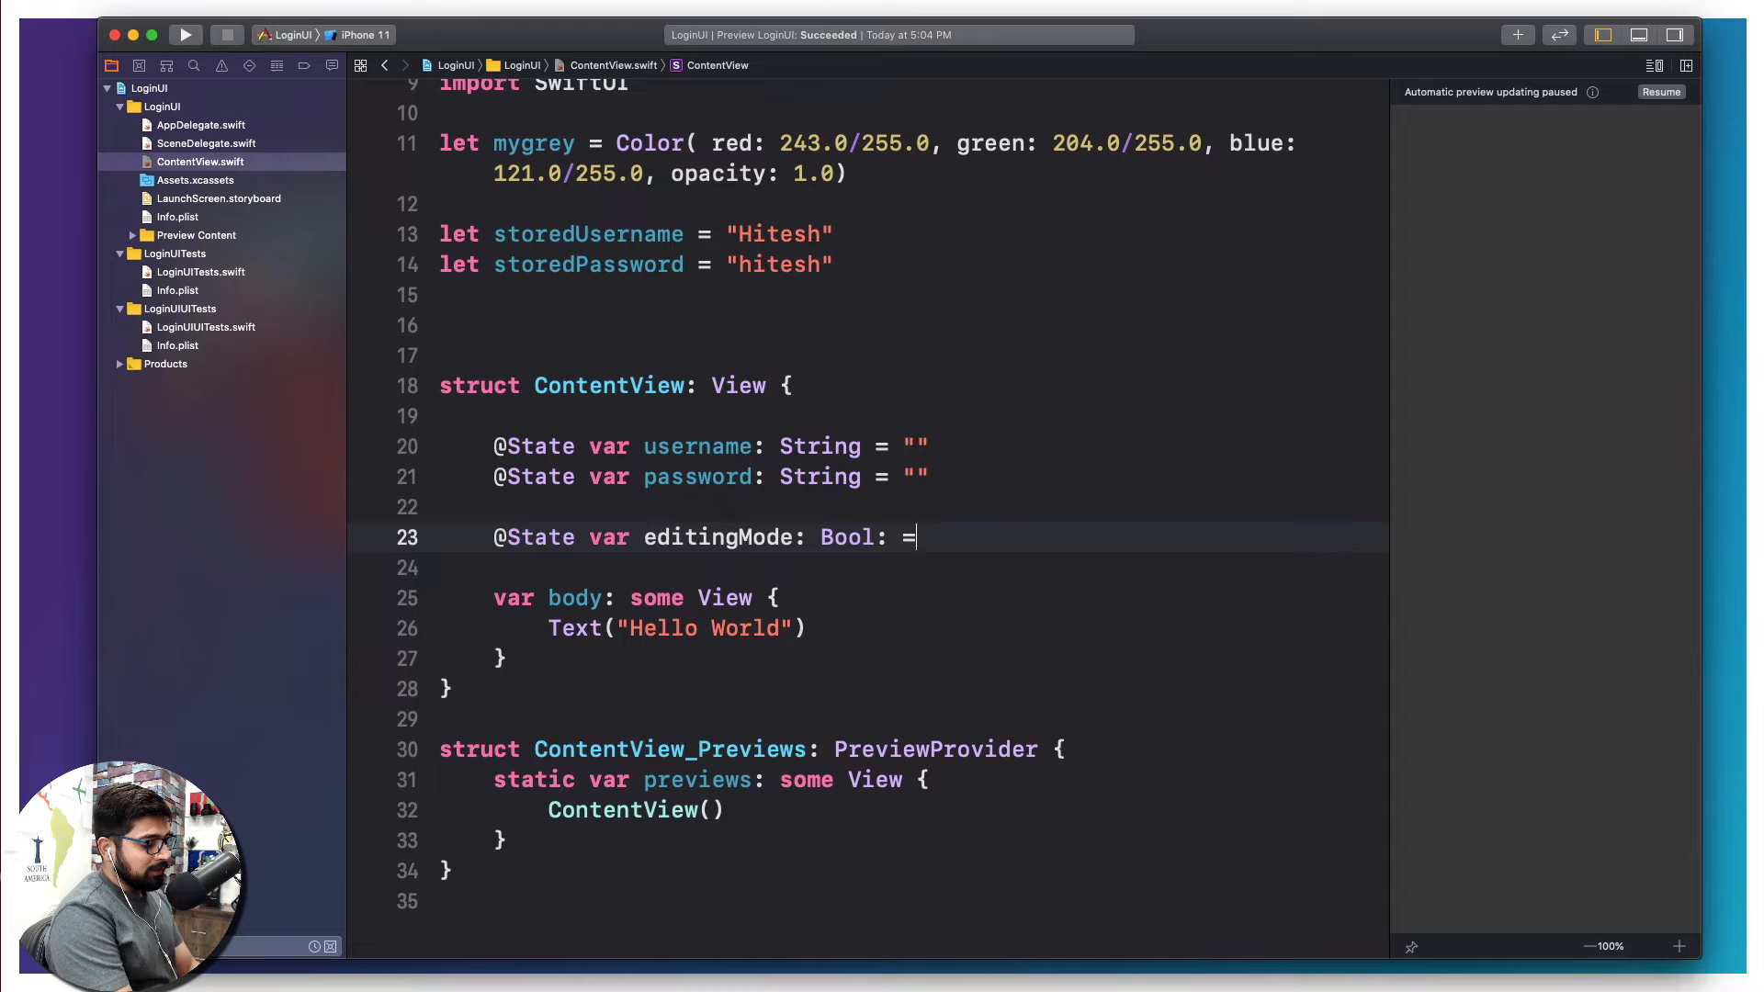
pyautogui.write('false')
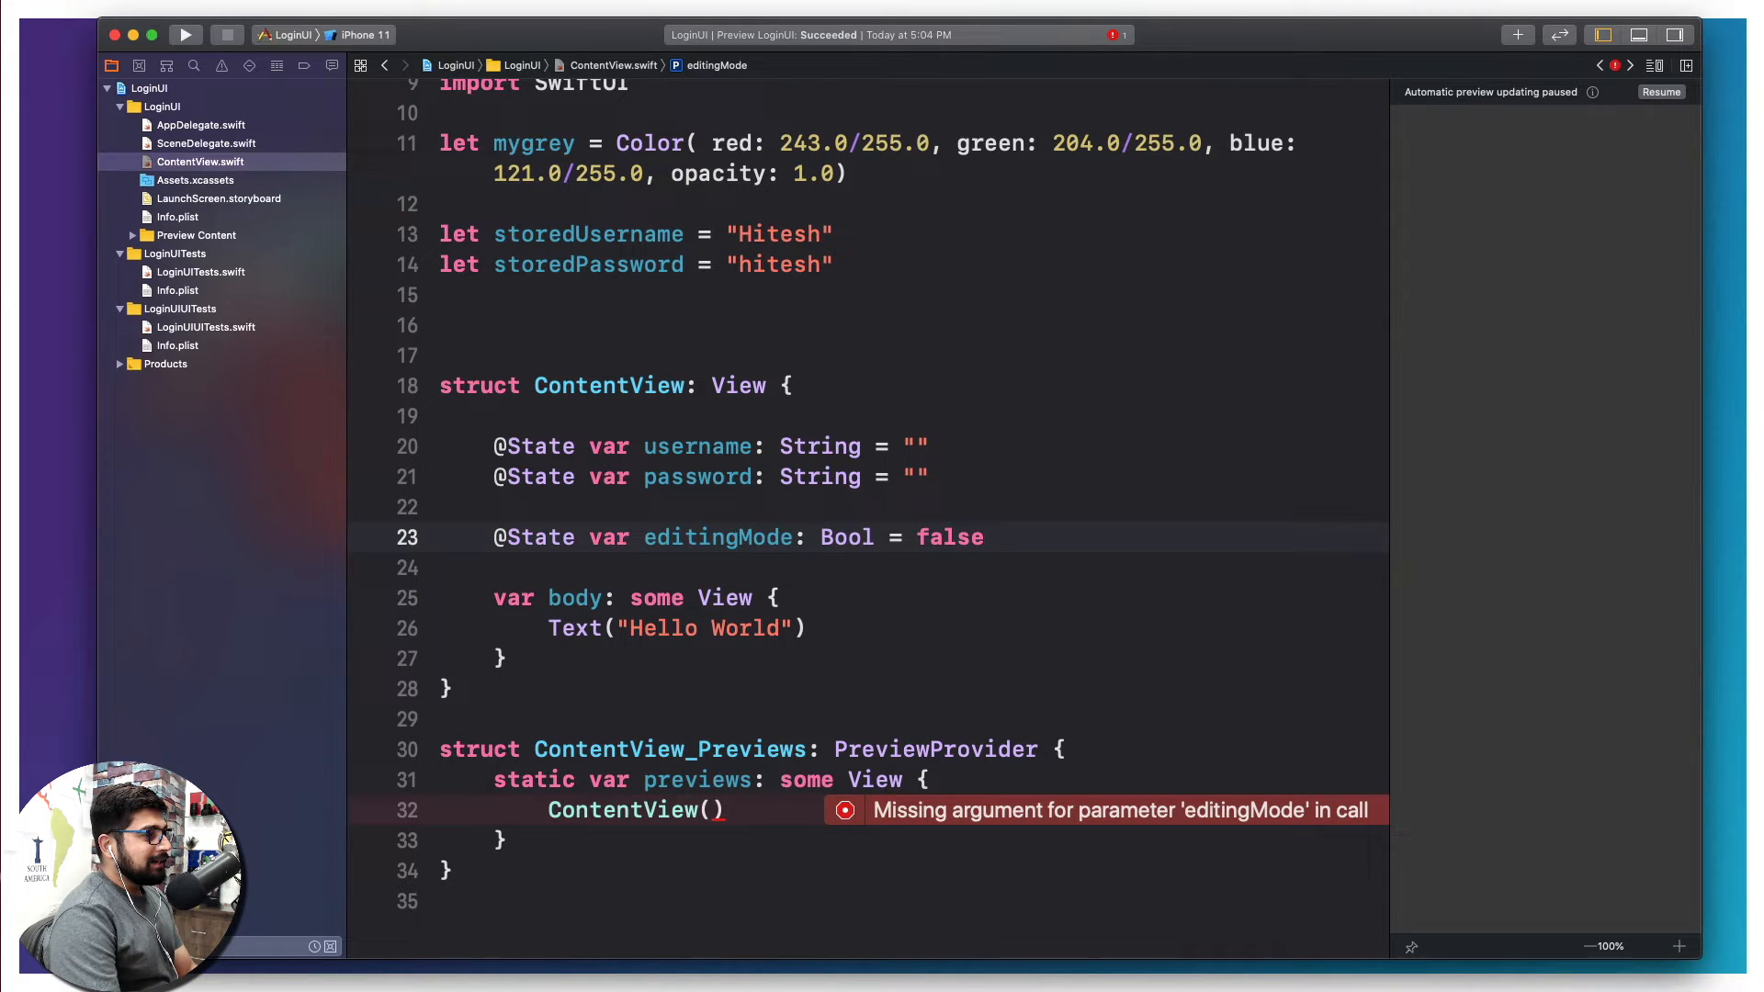
pyautogui.press('Return')
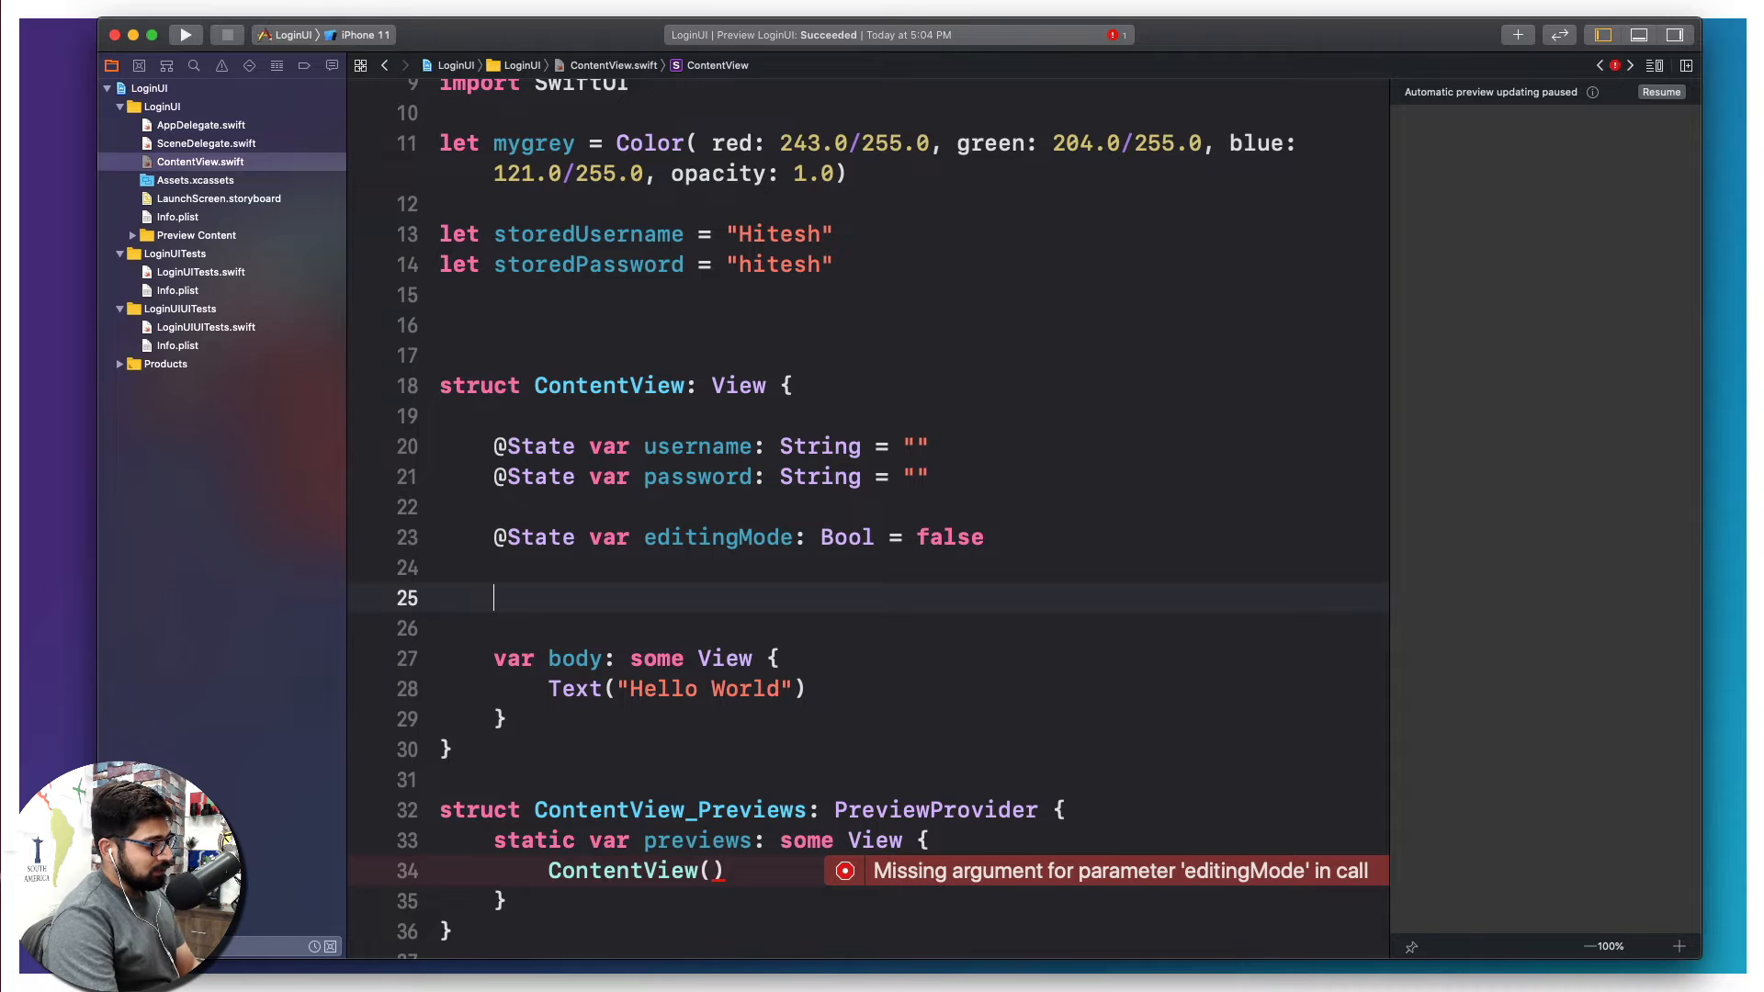
pyautogui.write('@sta')
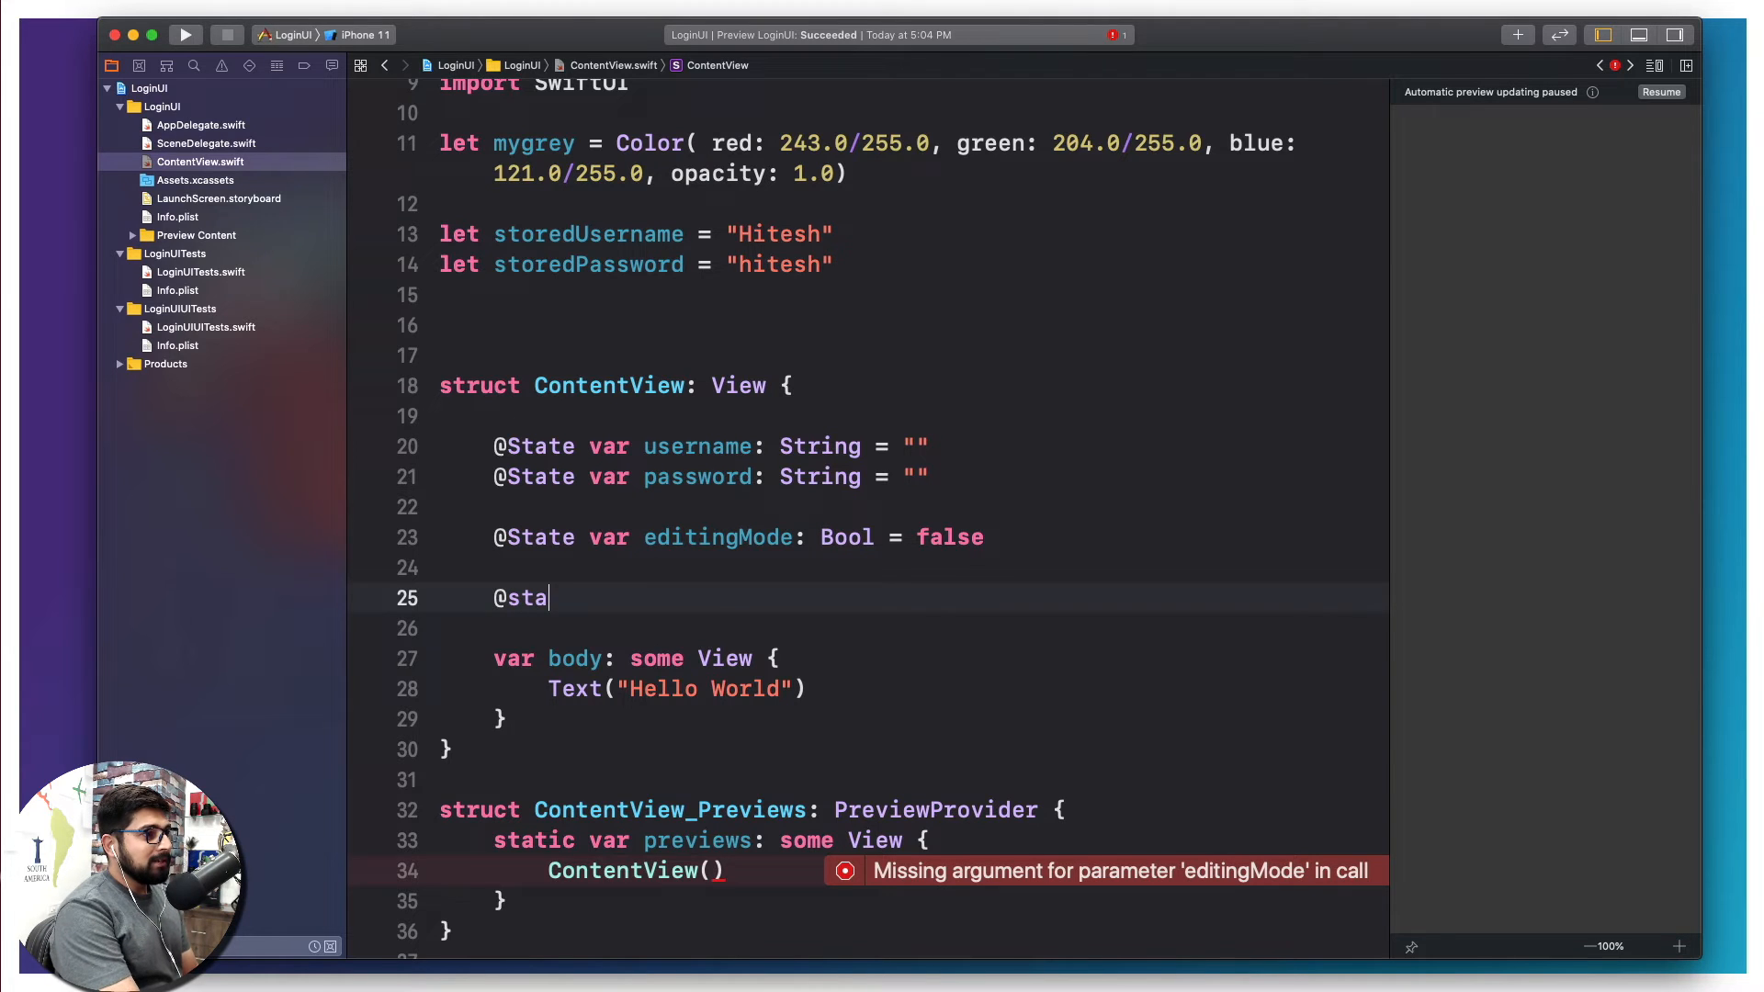
pyautogui.write('te')
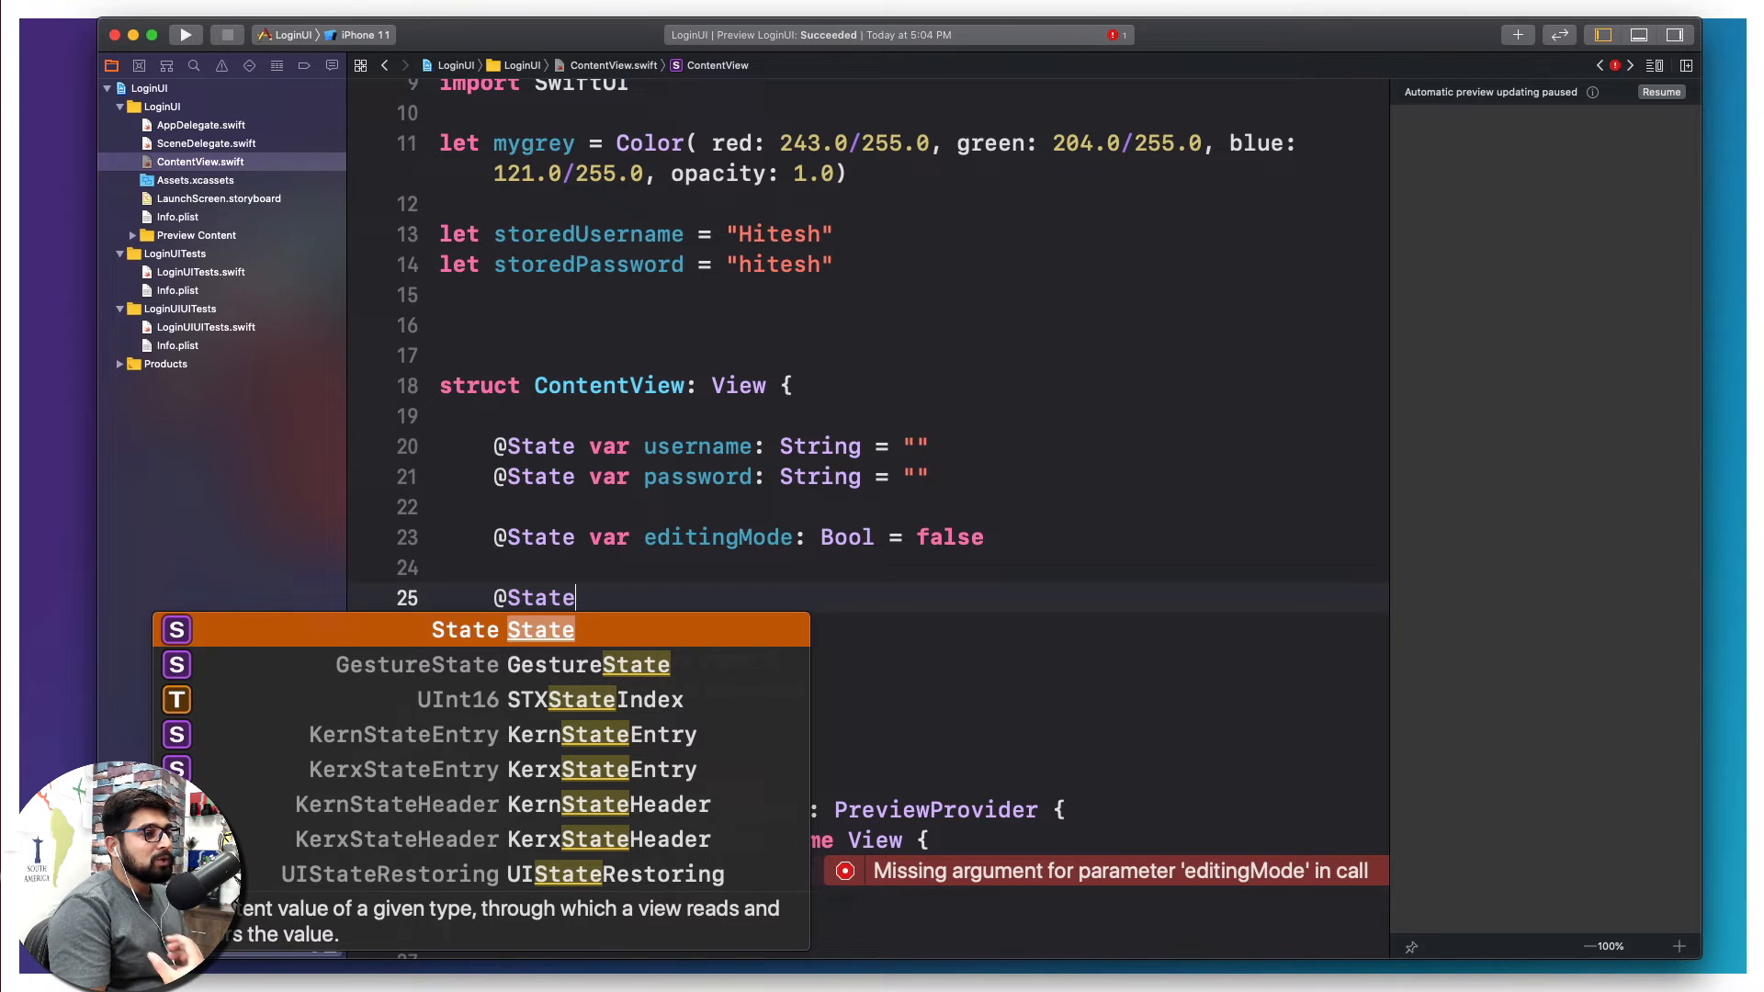
pyautogui.write('v')
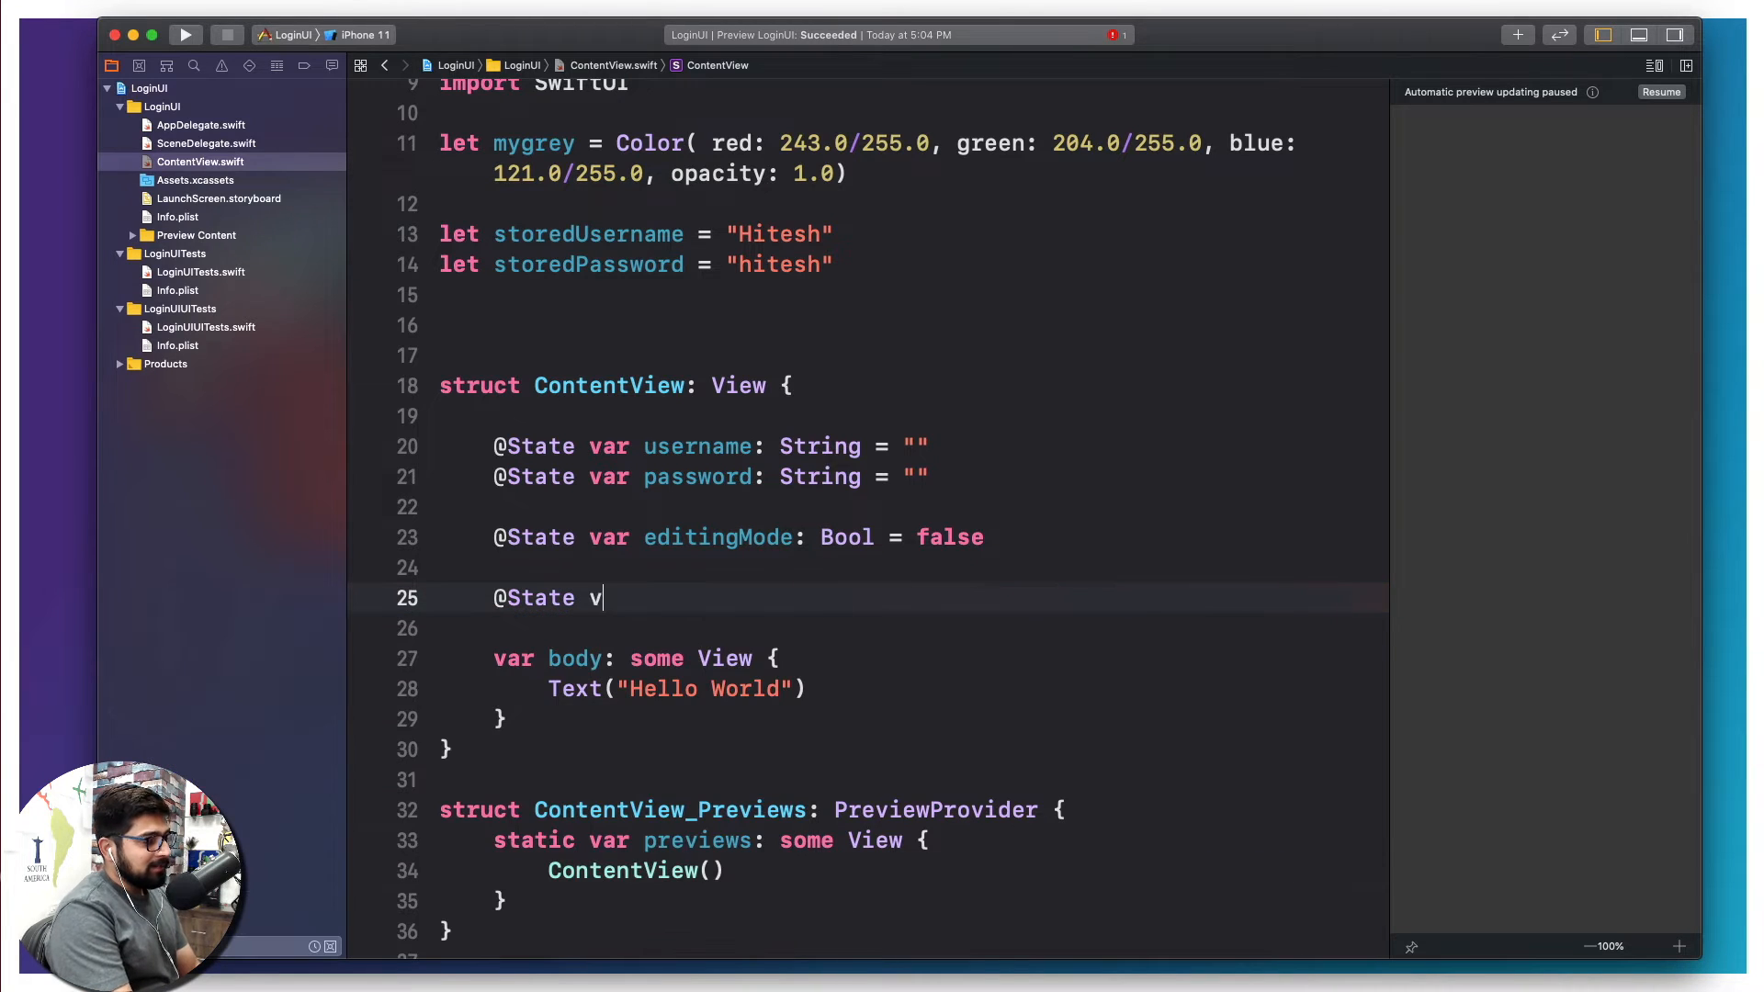
pyautogui.write('ar')
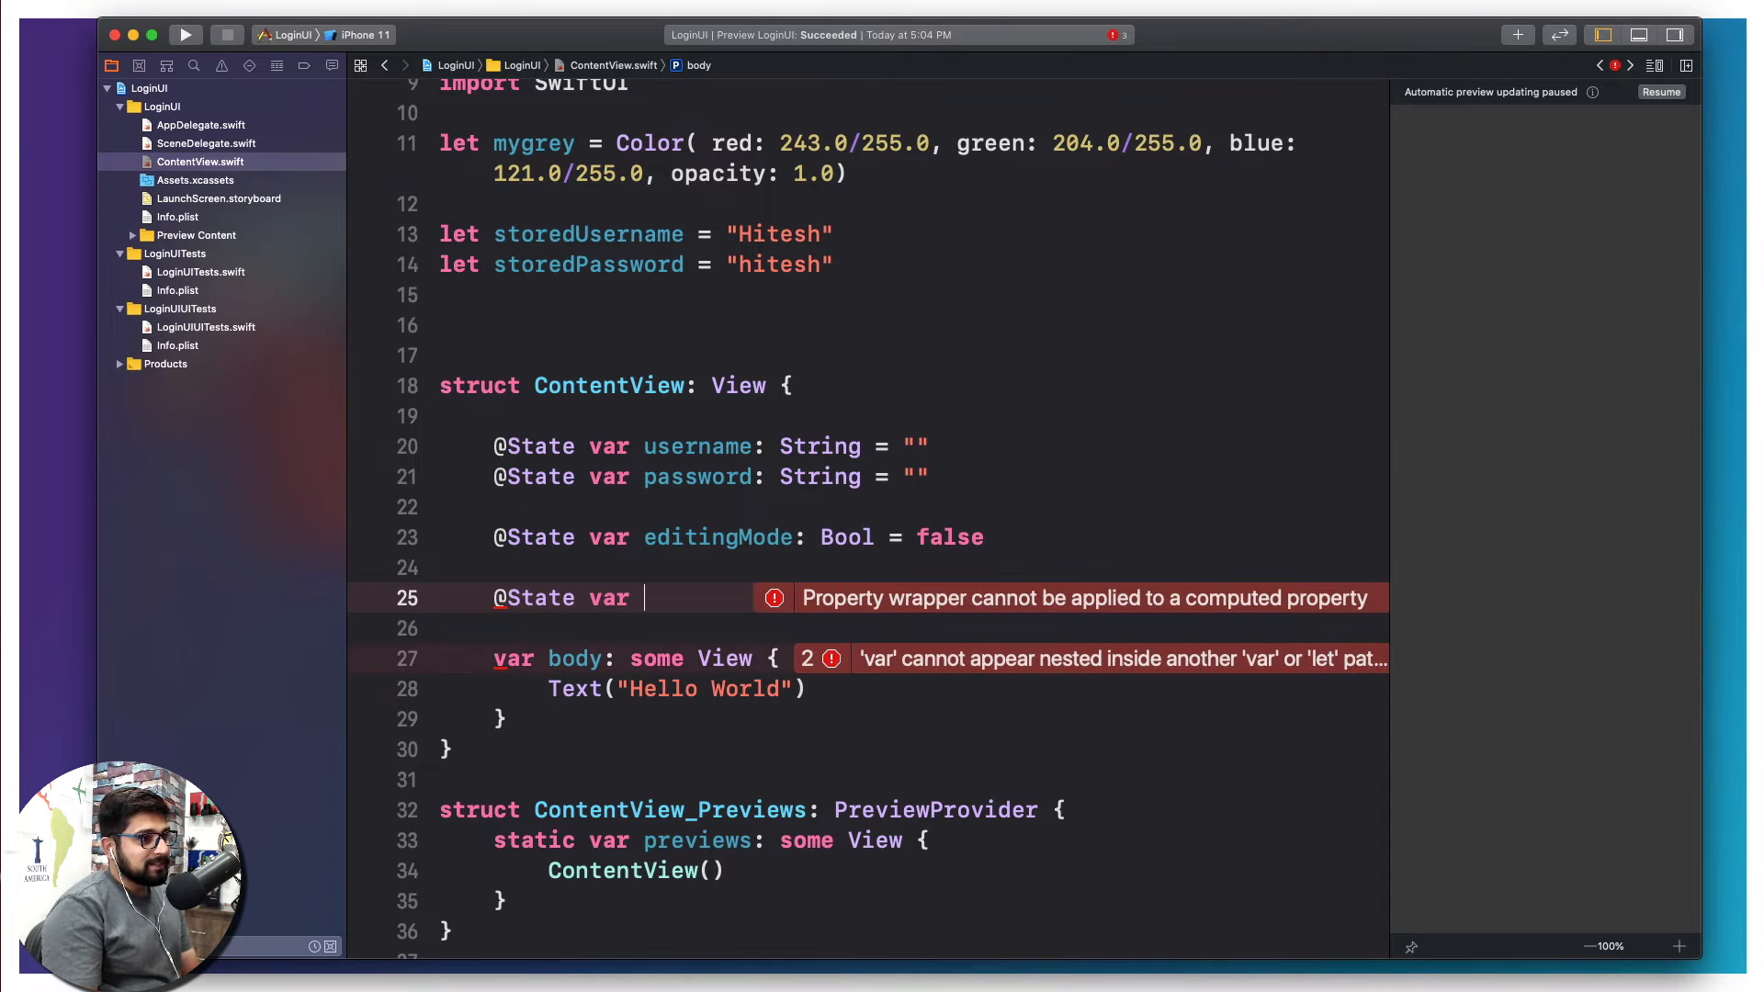
pyautogui.write('aut')
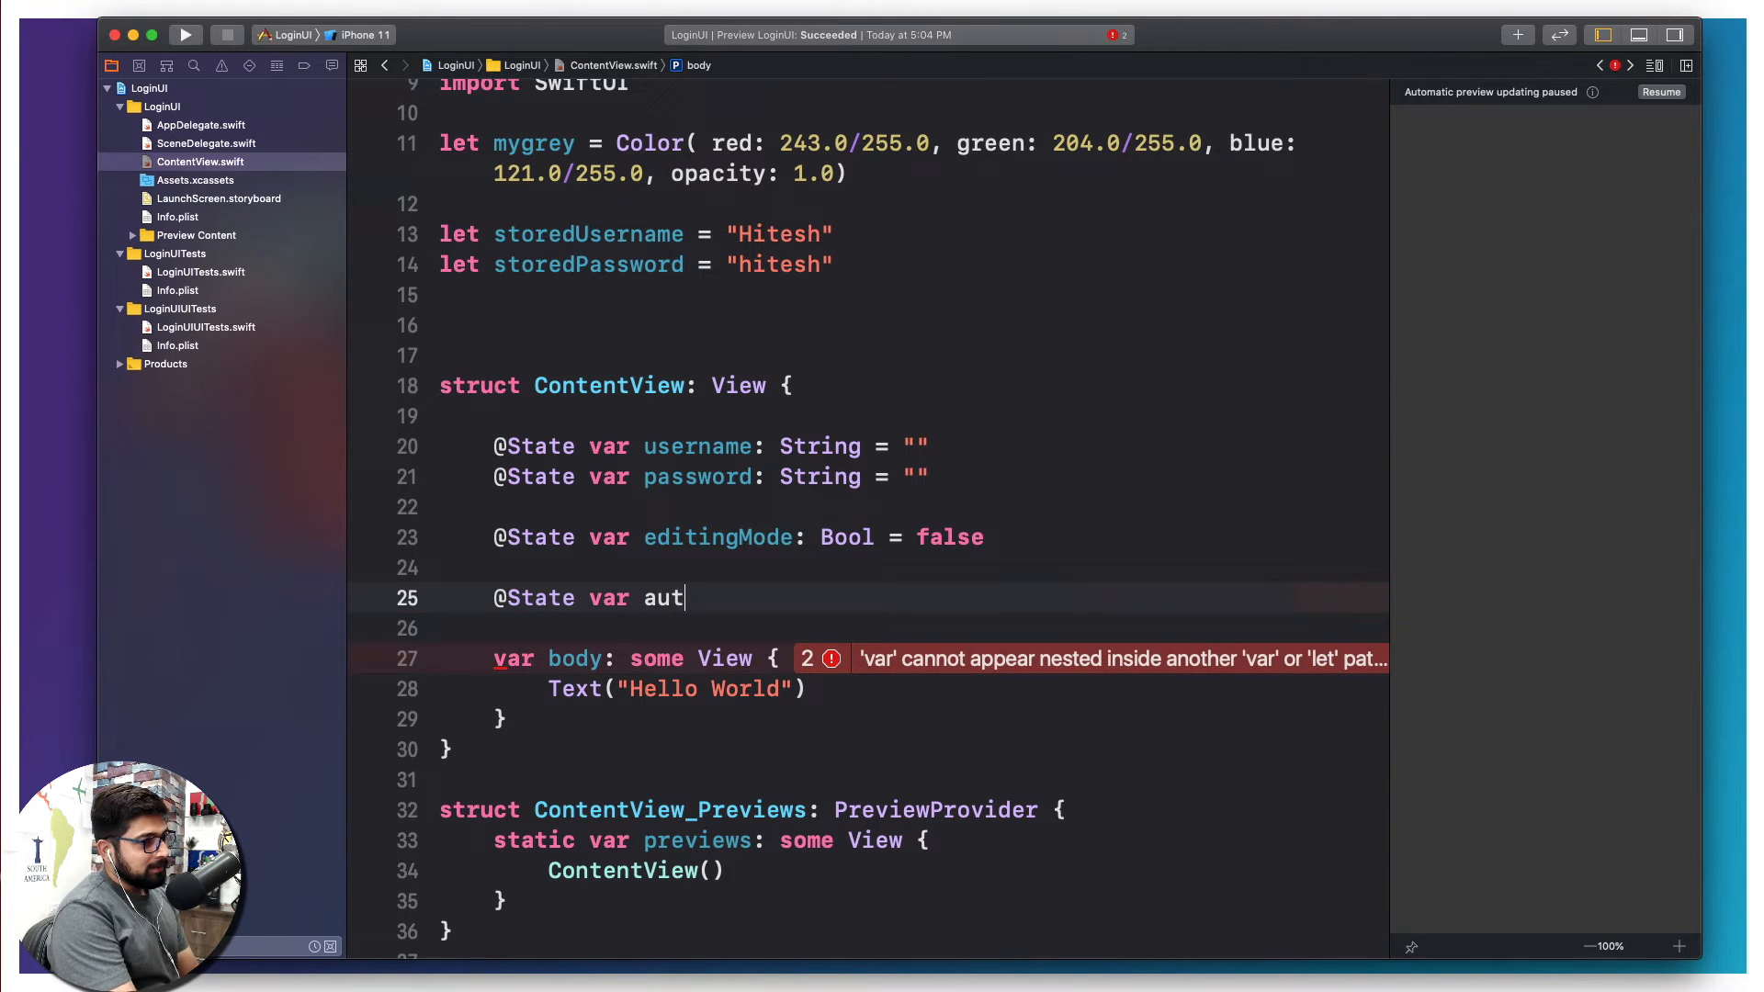
pyautogui.write('hDidF')
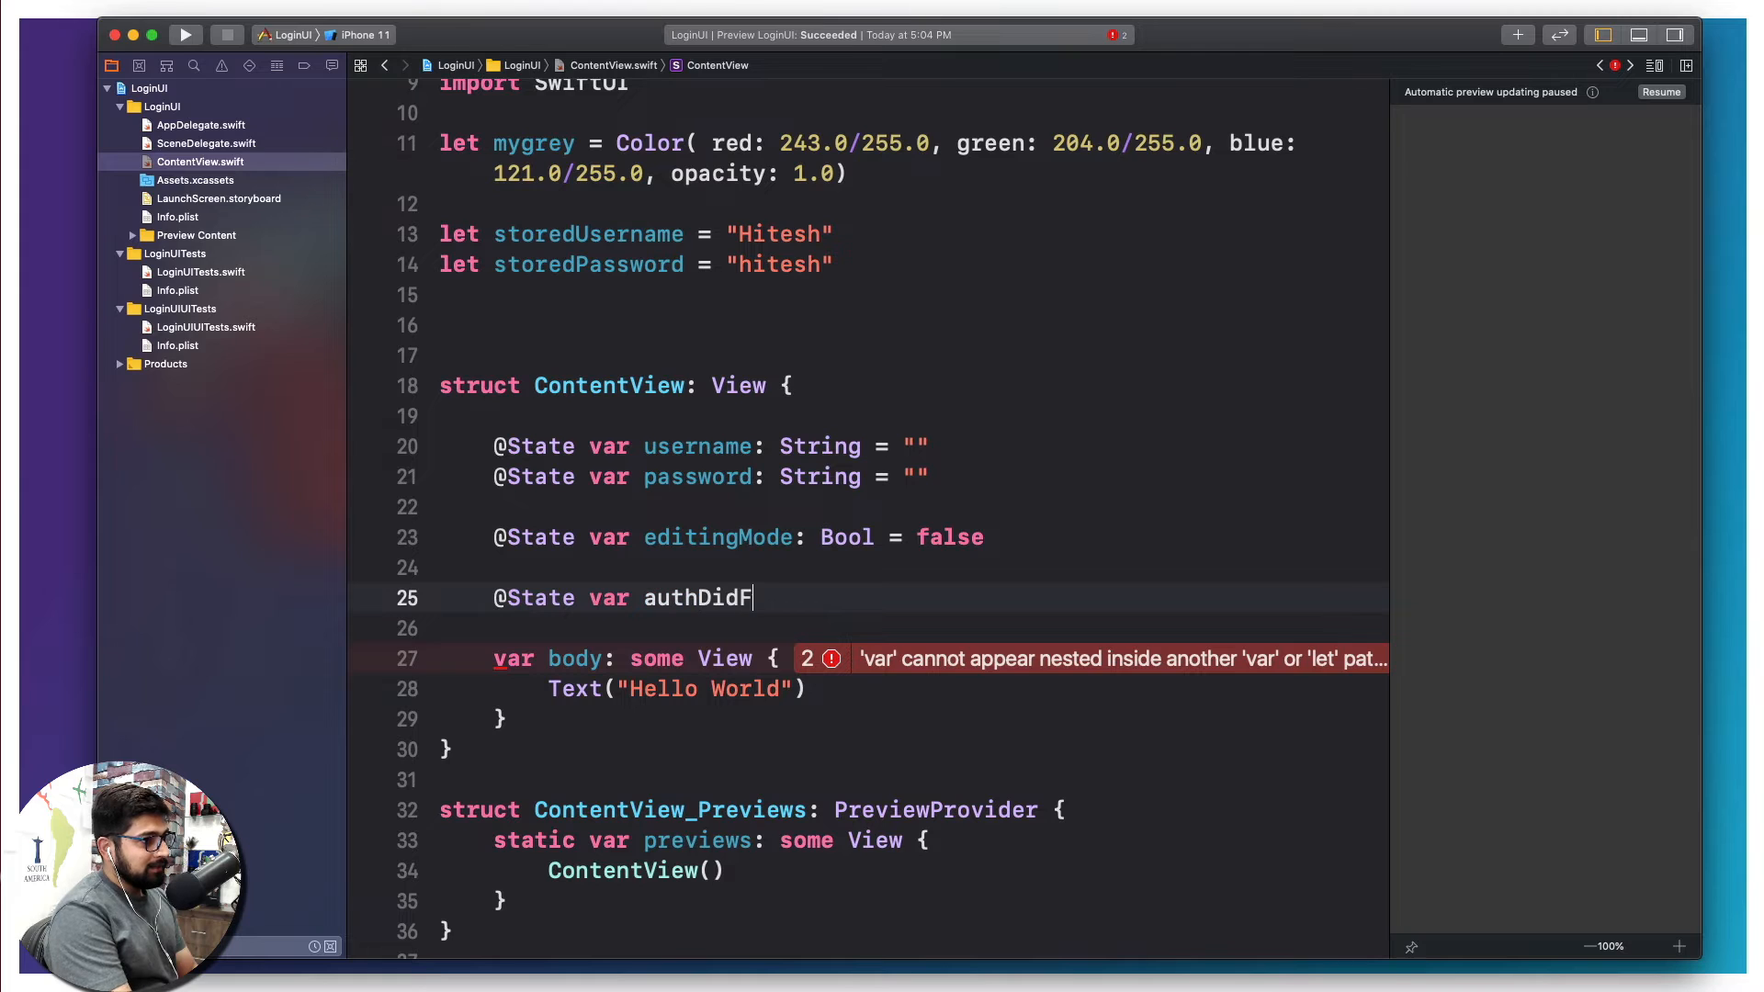
pyautogui.write('ail')
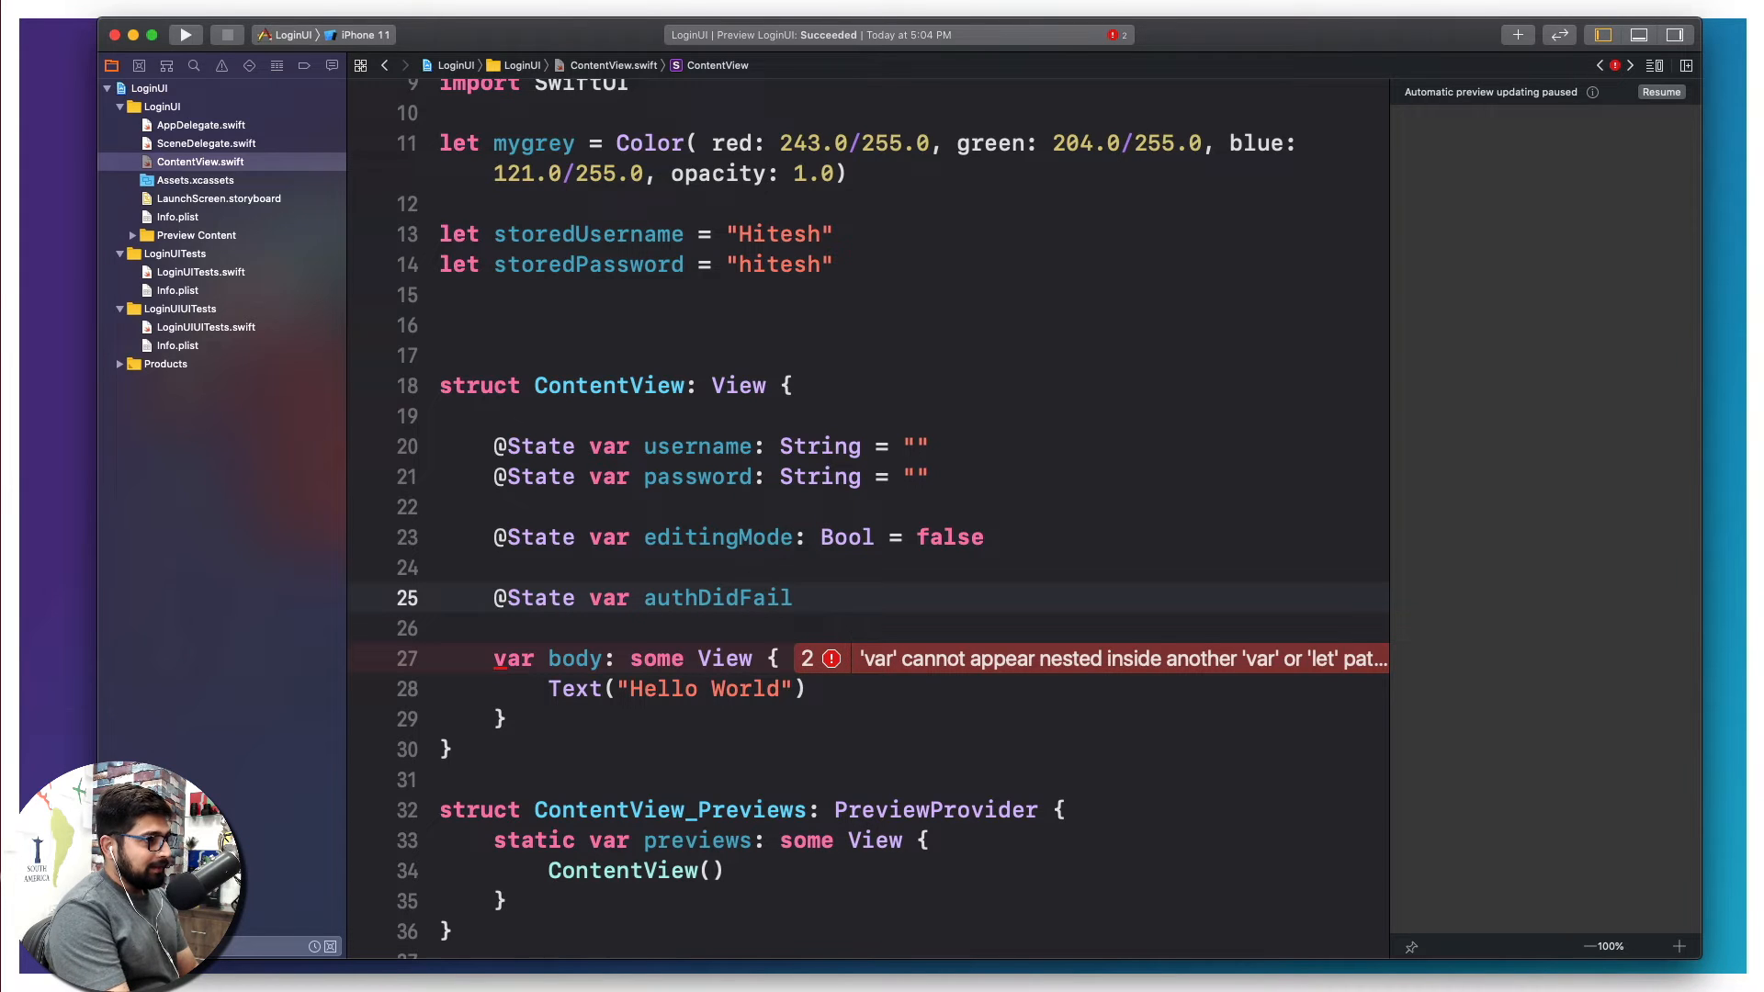
pyautogui.write(':bo')
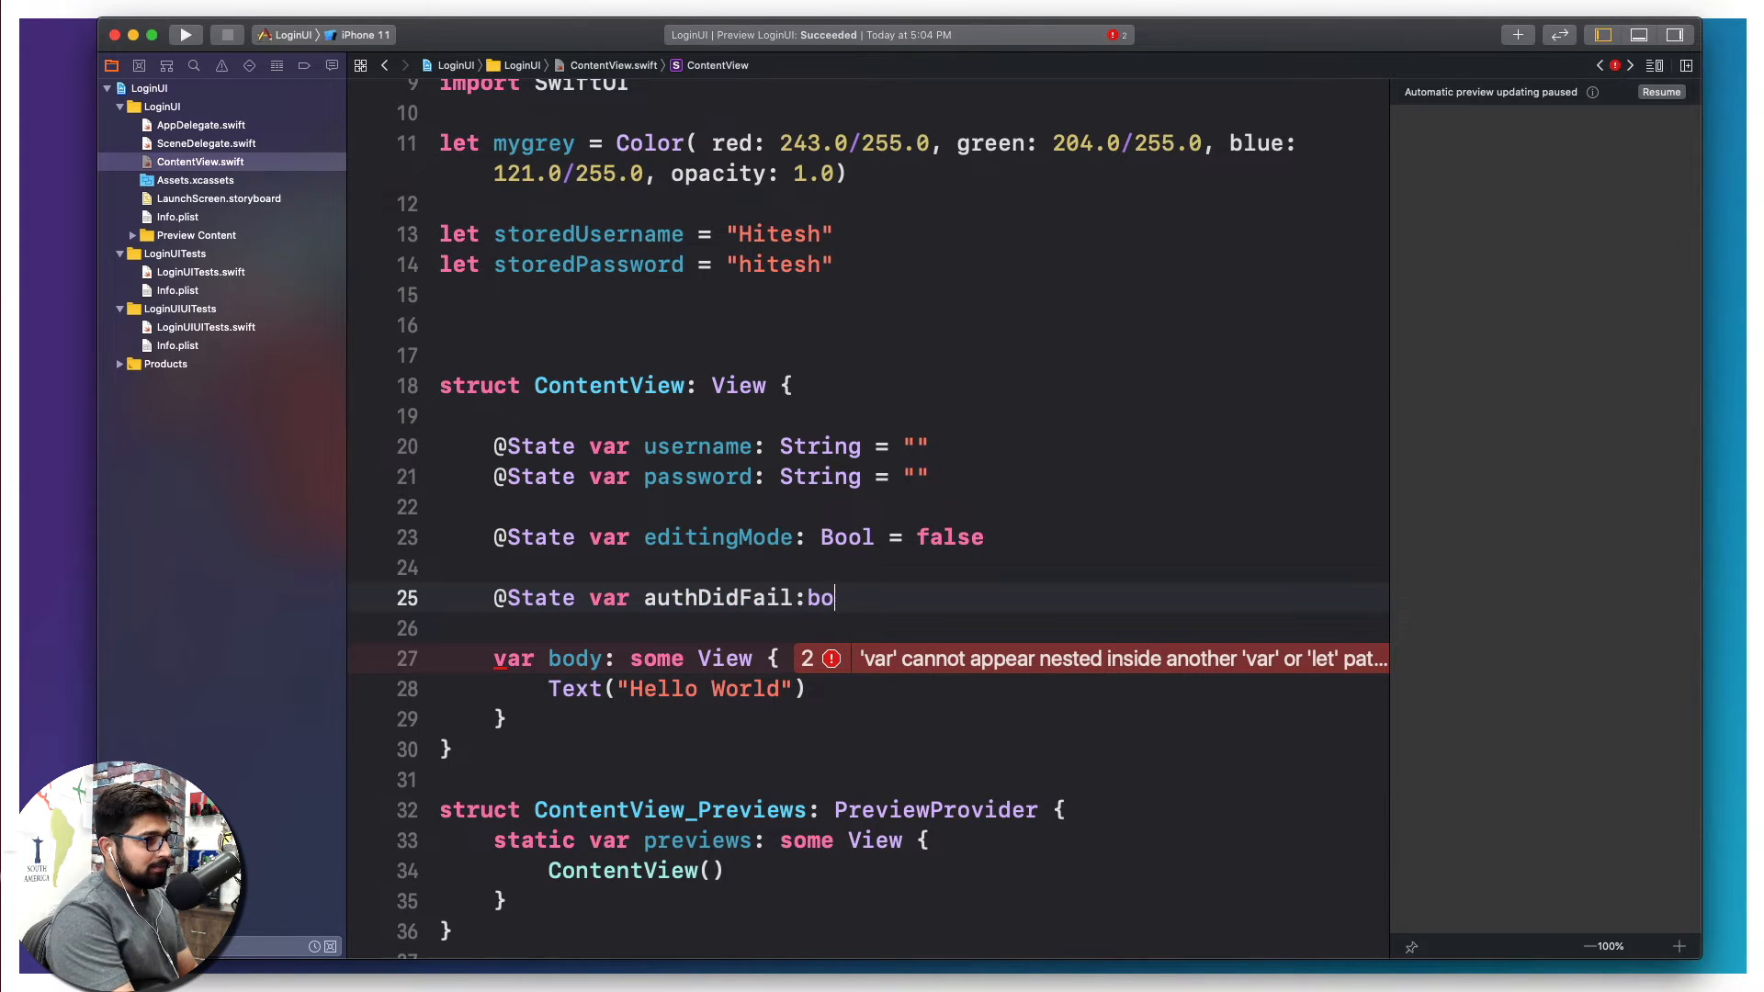
pyautogui.write('ol =')
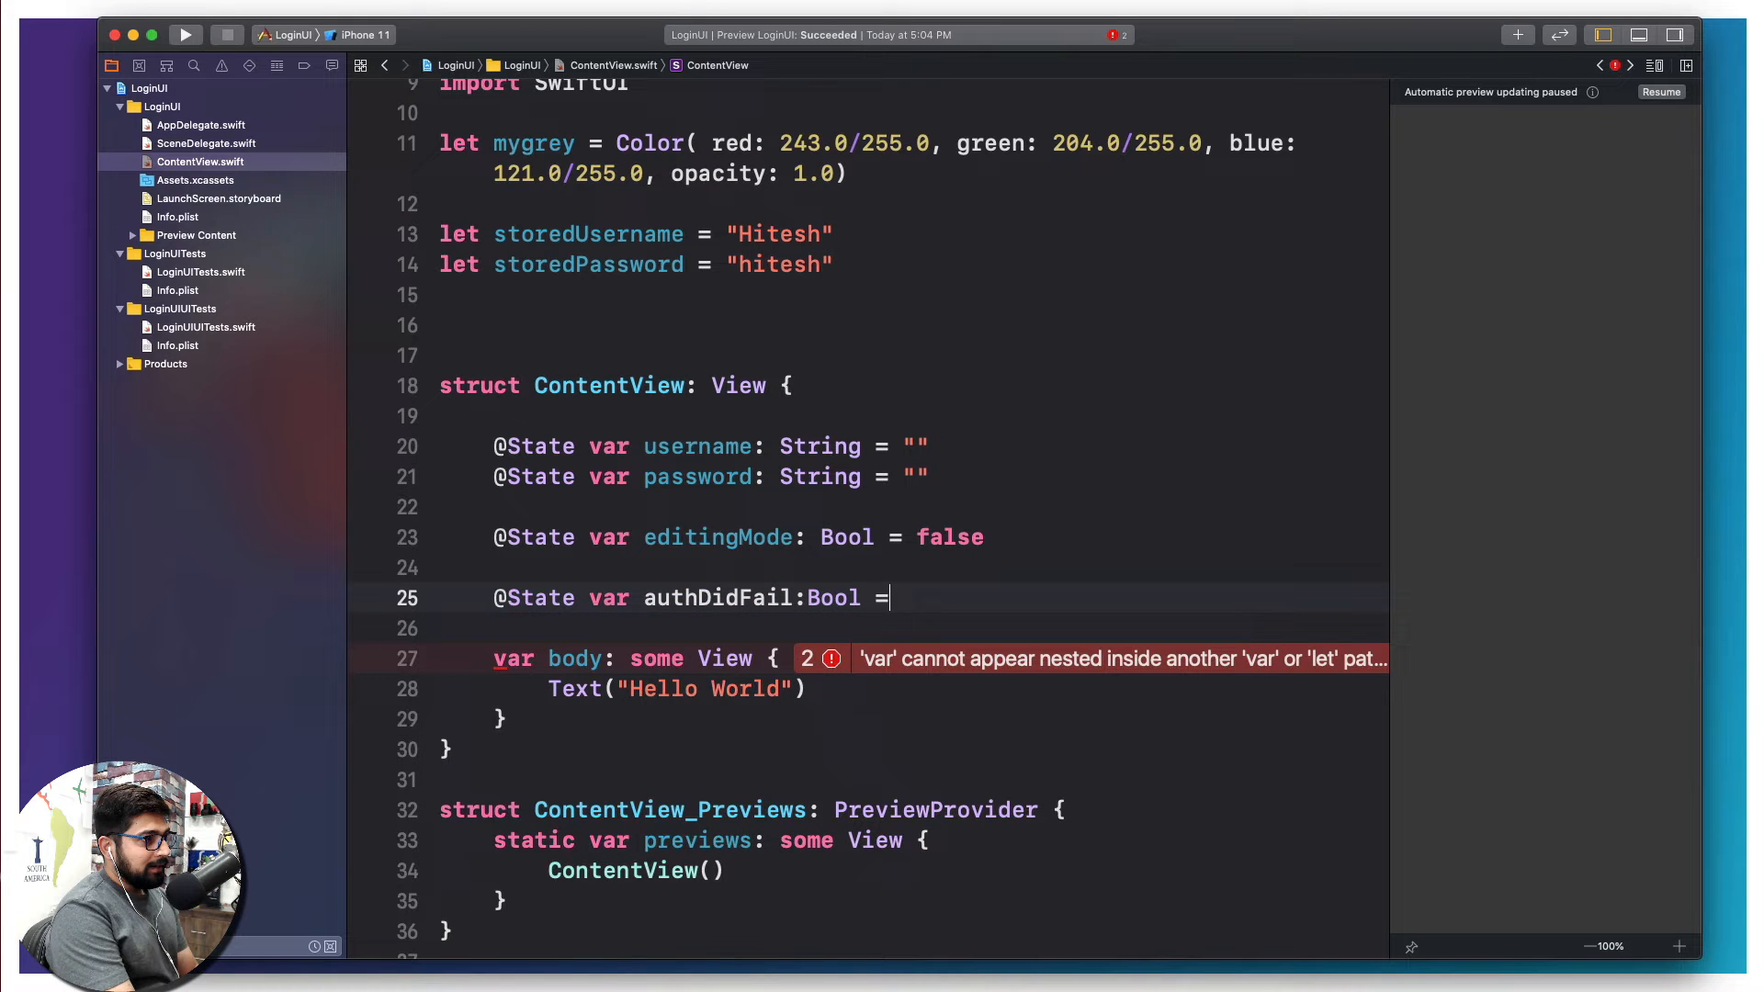
pyautogui.write('false')
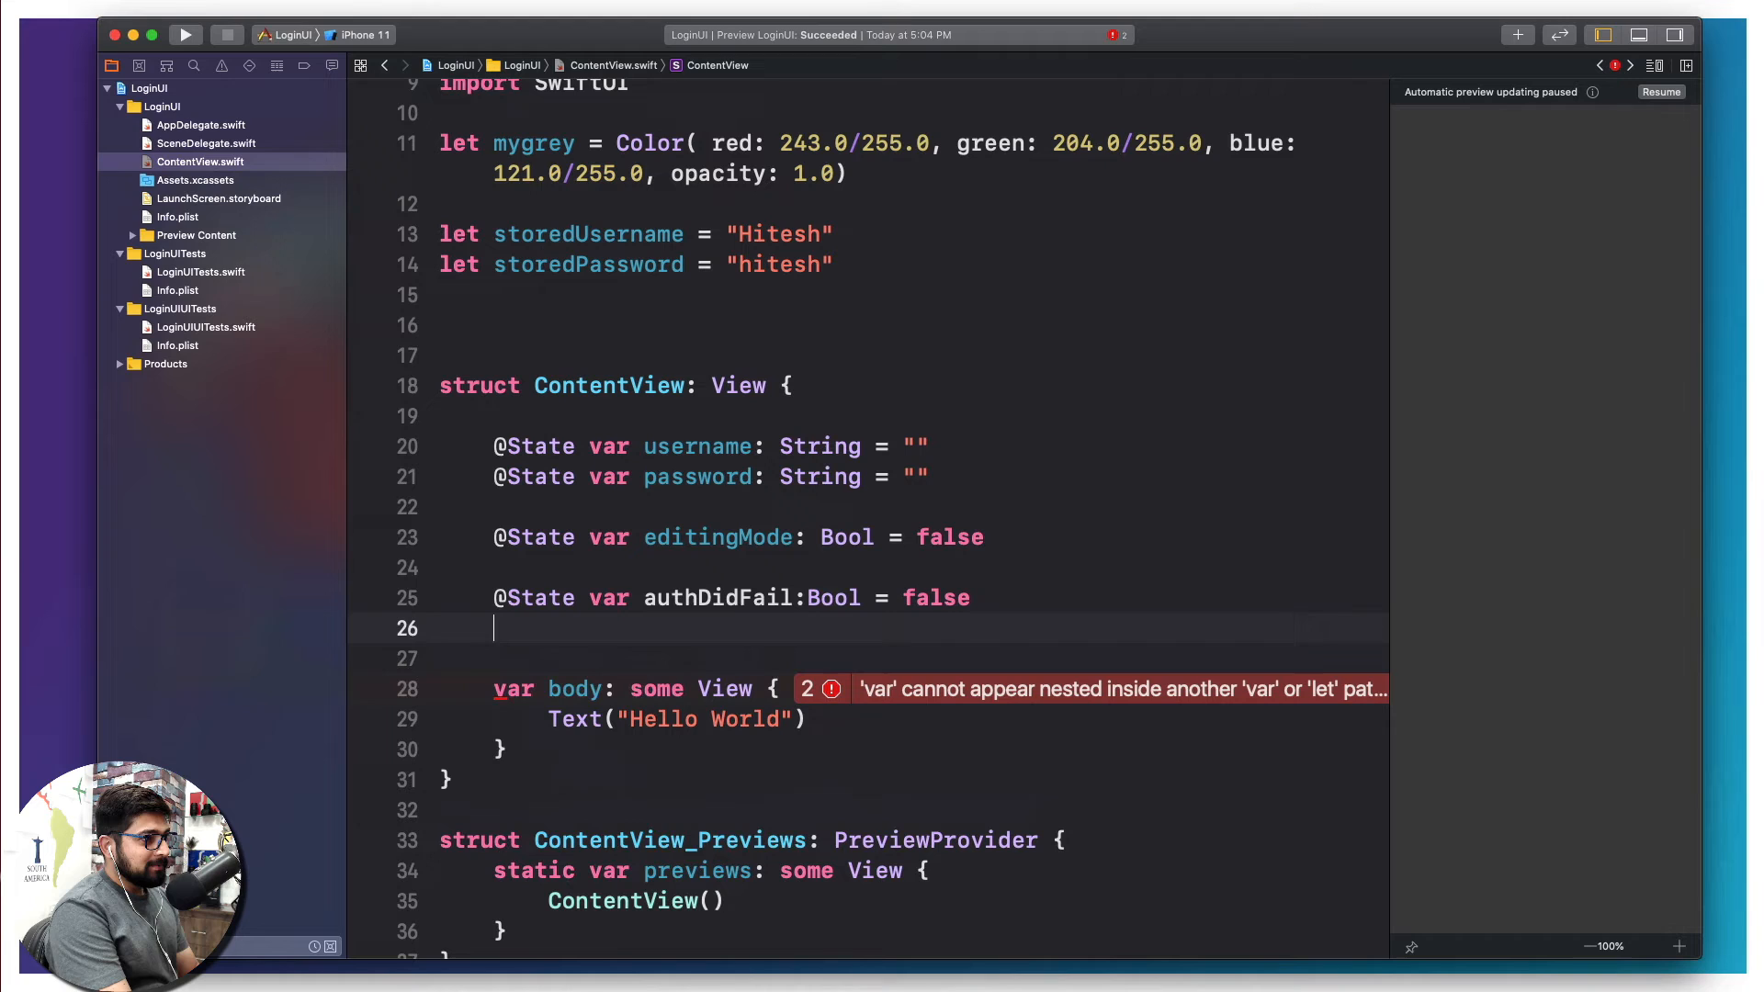
pyautogui.write('@State')
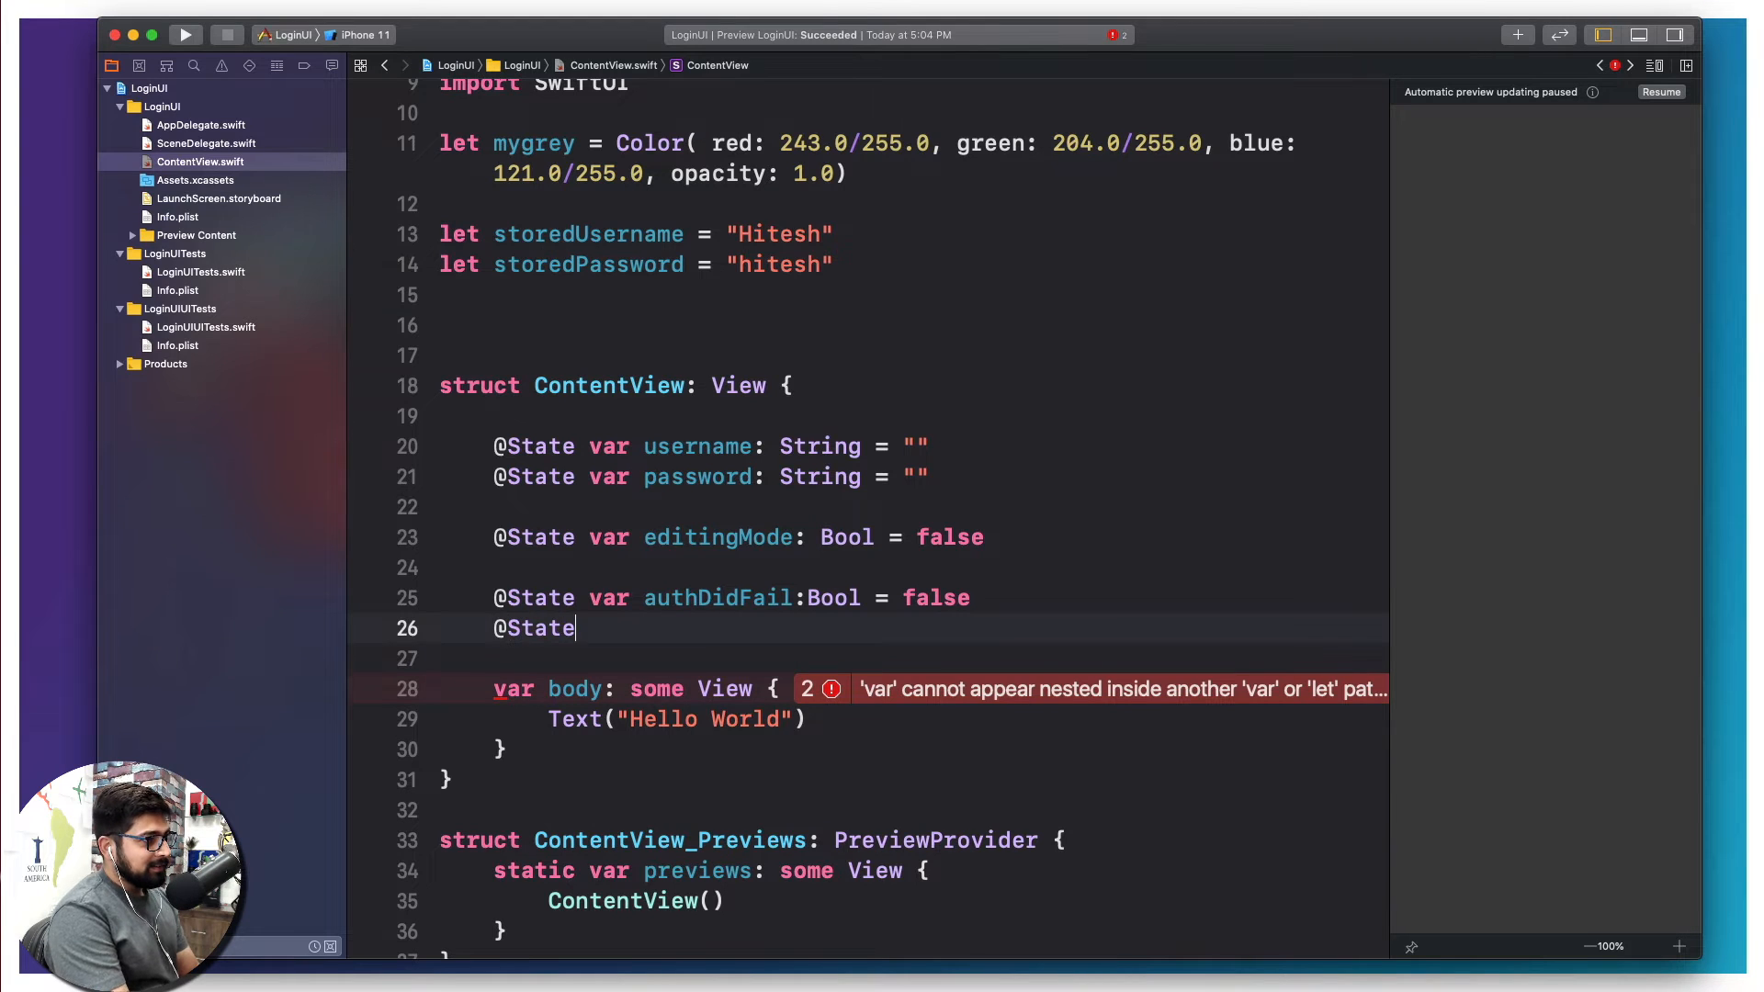
pyautogui.write('var a')
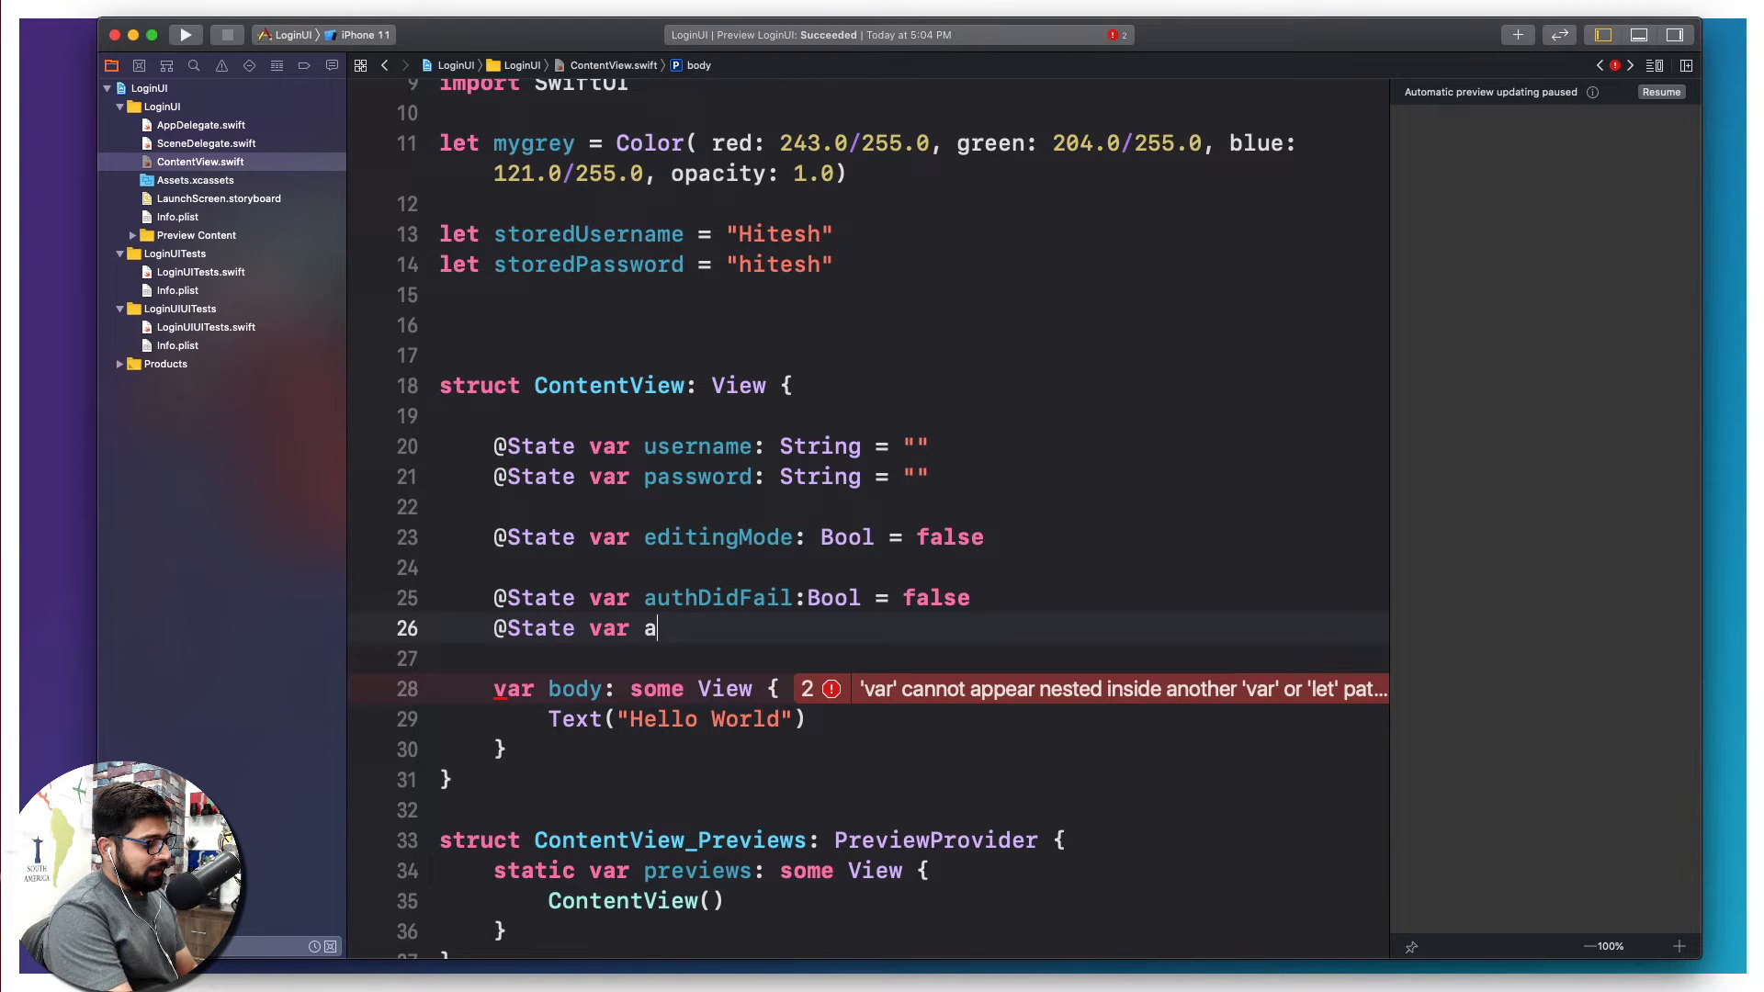
pyautogui.write('uthDidSuccess')
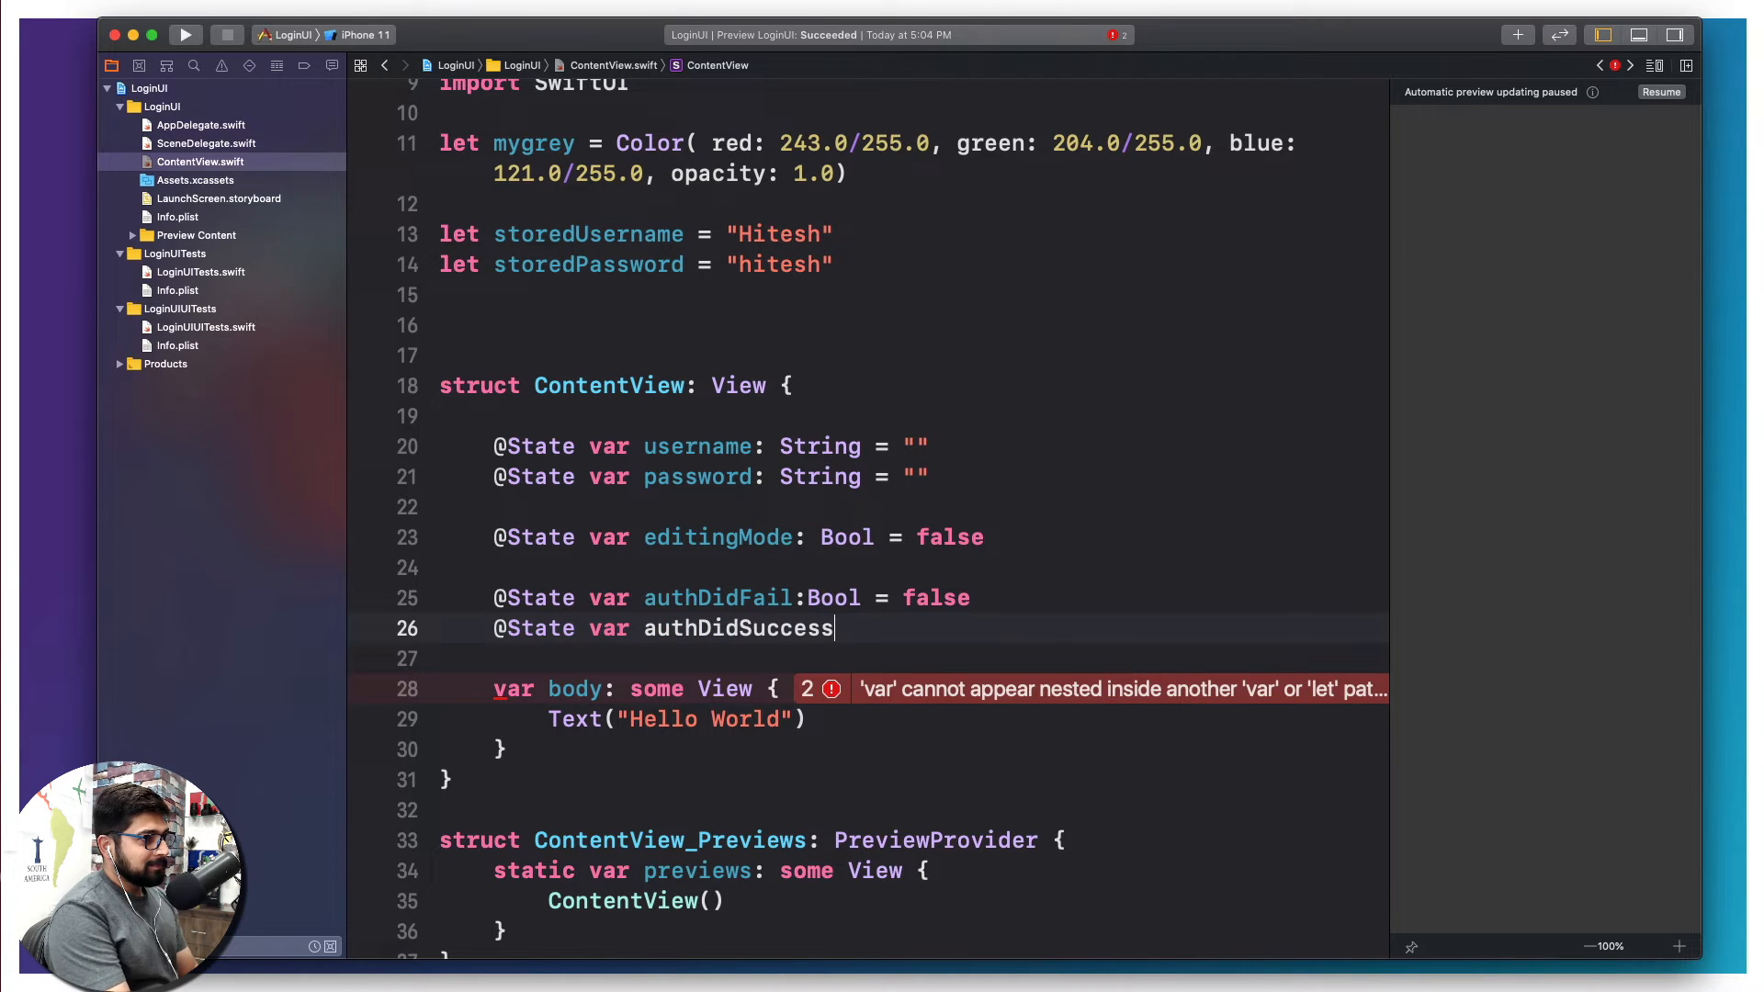
pyautogui.write(':Bool = f')
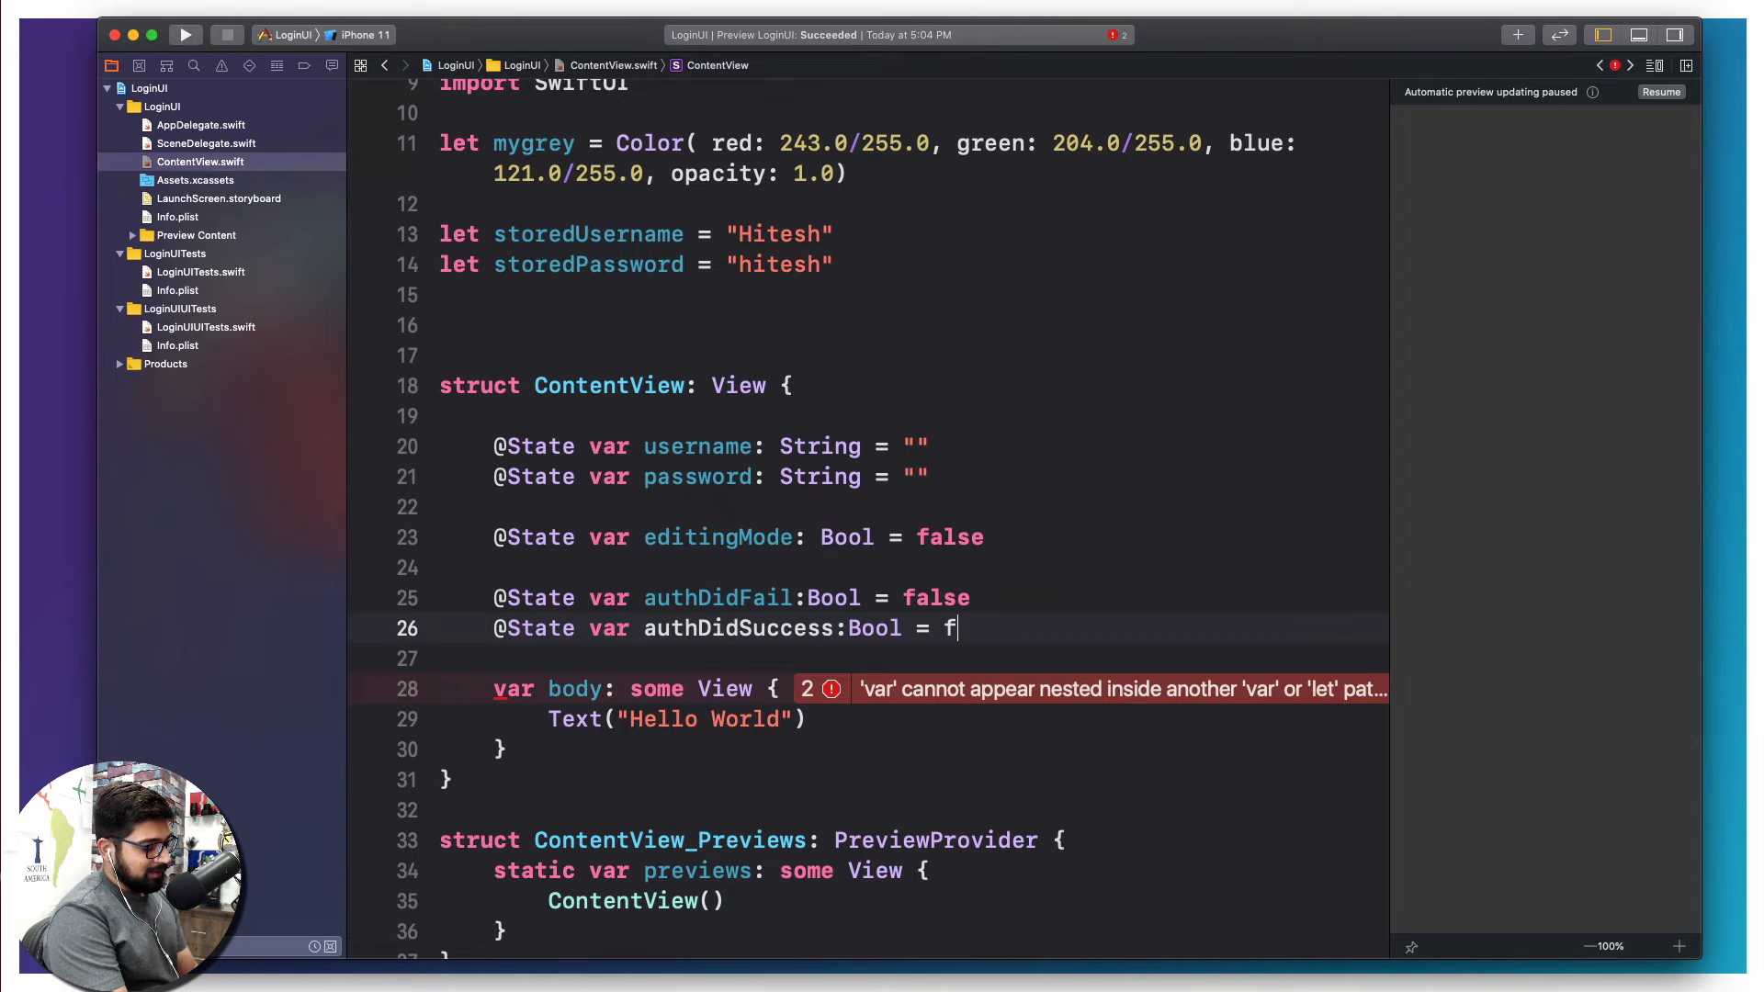
pyautogui.write('alse')
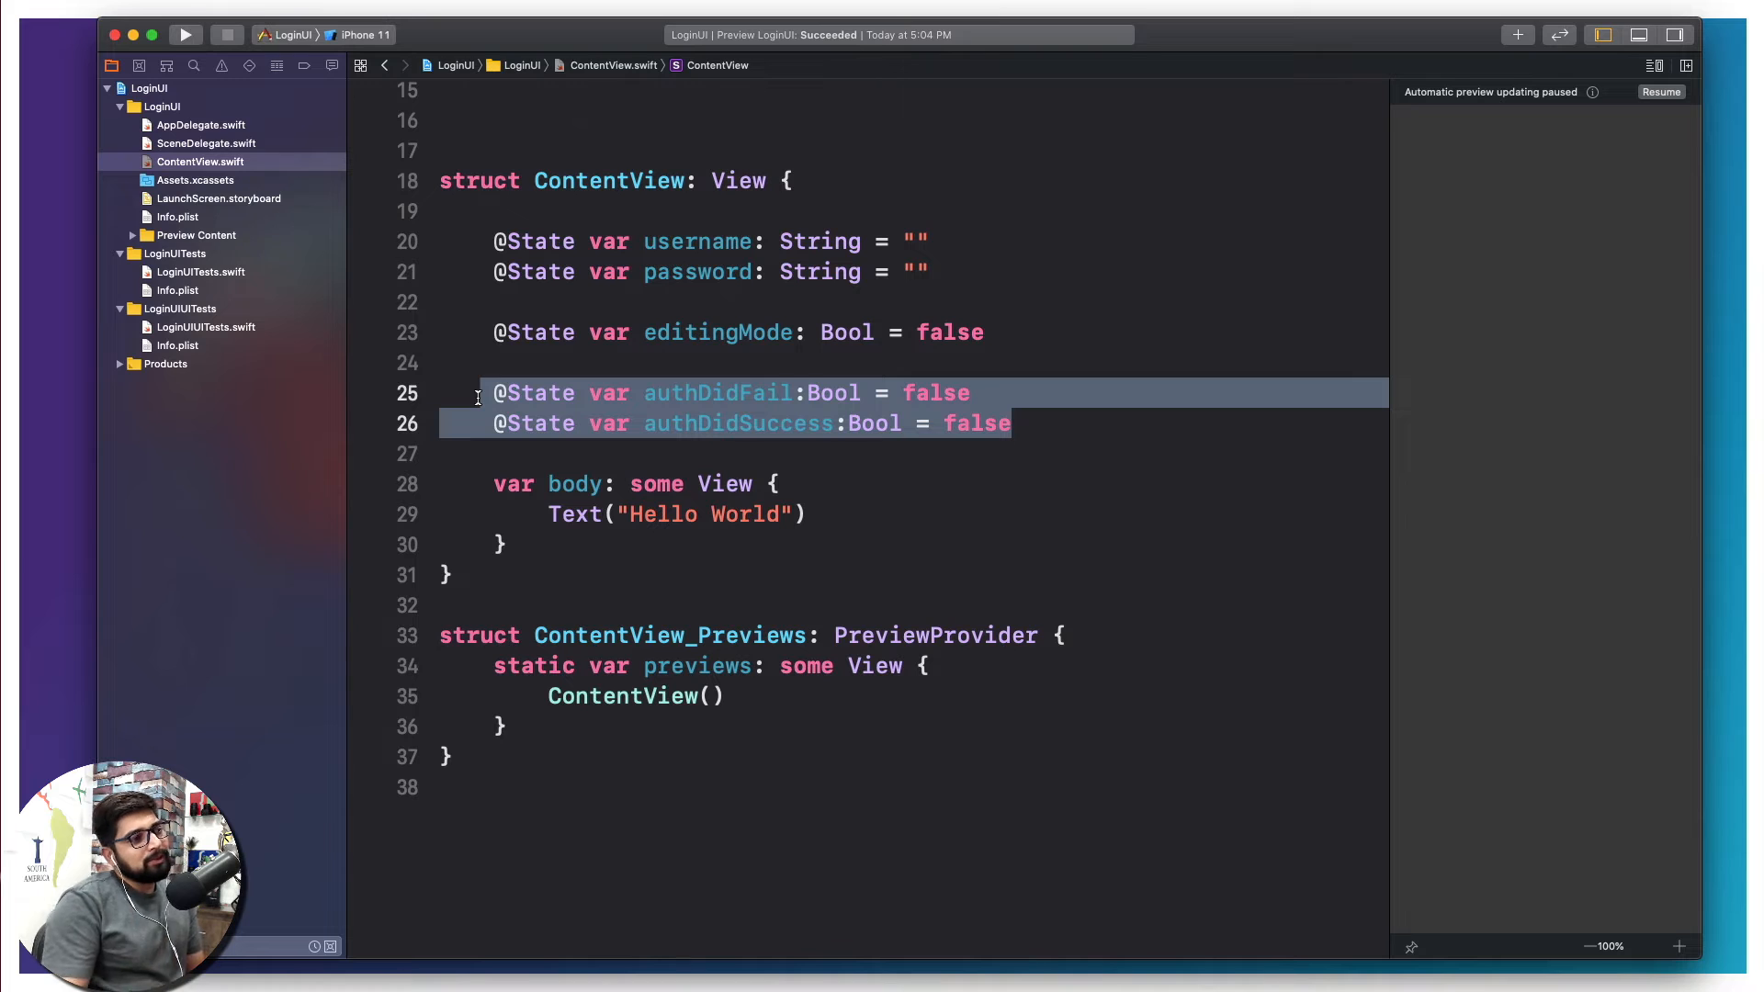
pyautogui.moveTo(887, 433)
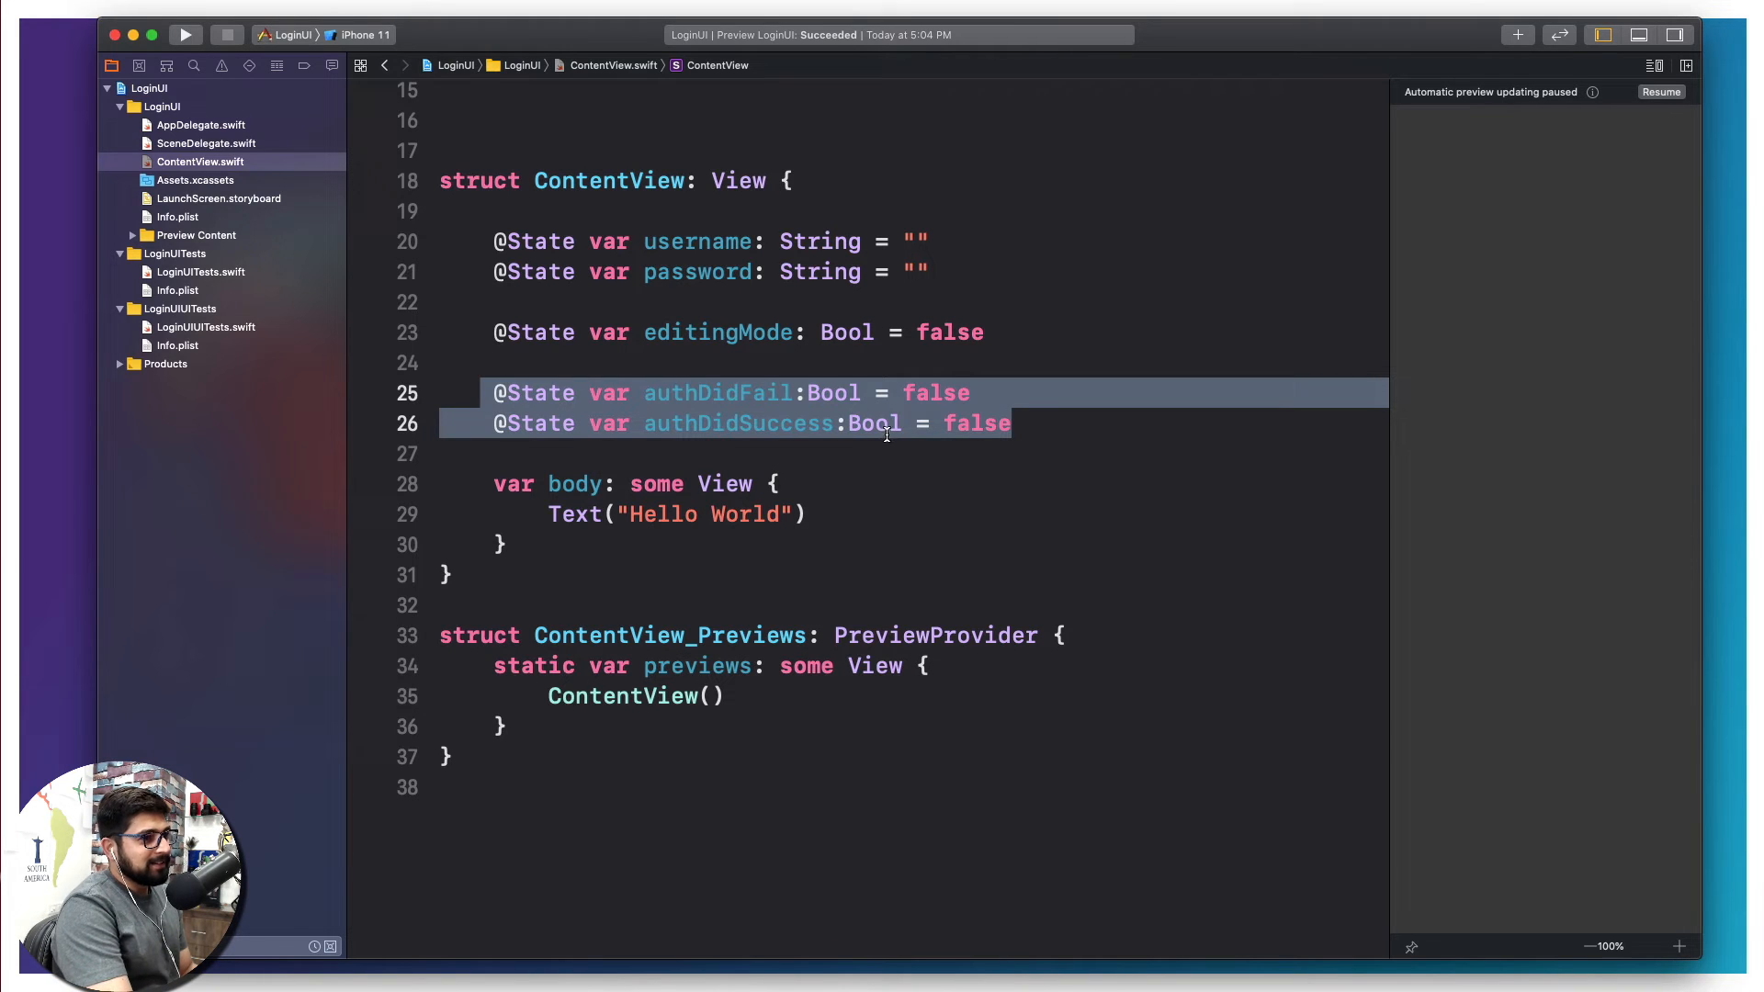
pyautogui.click(1076, 423)
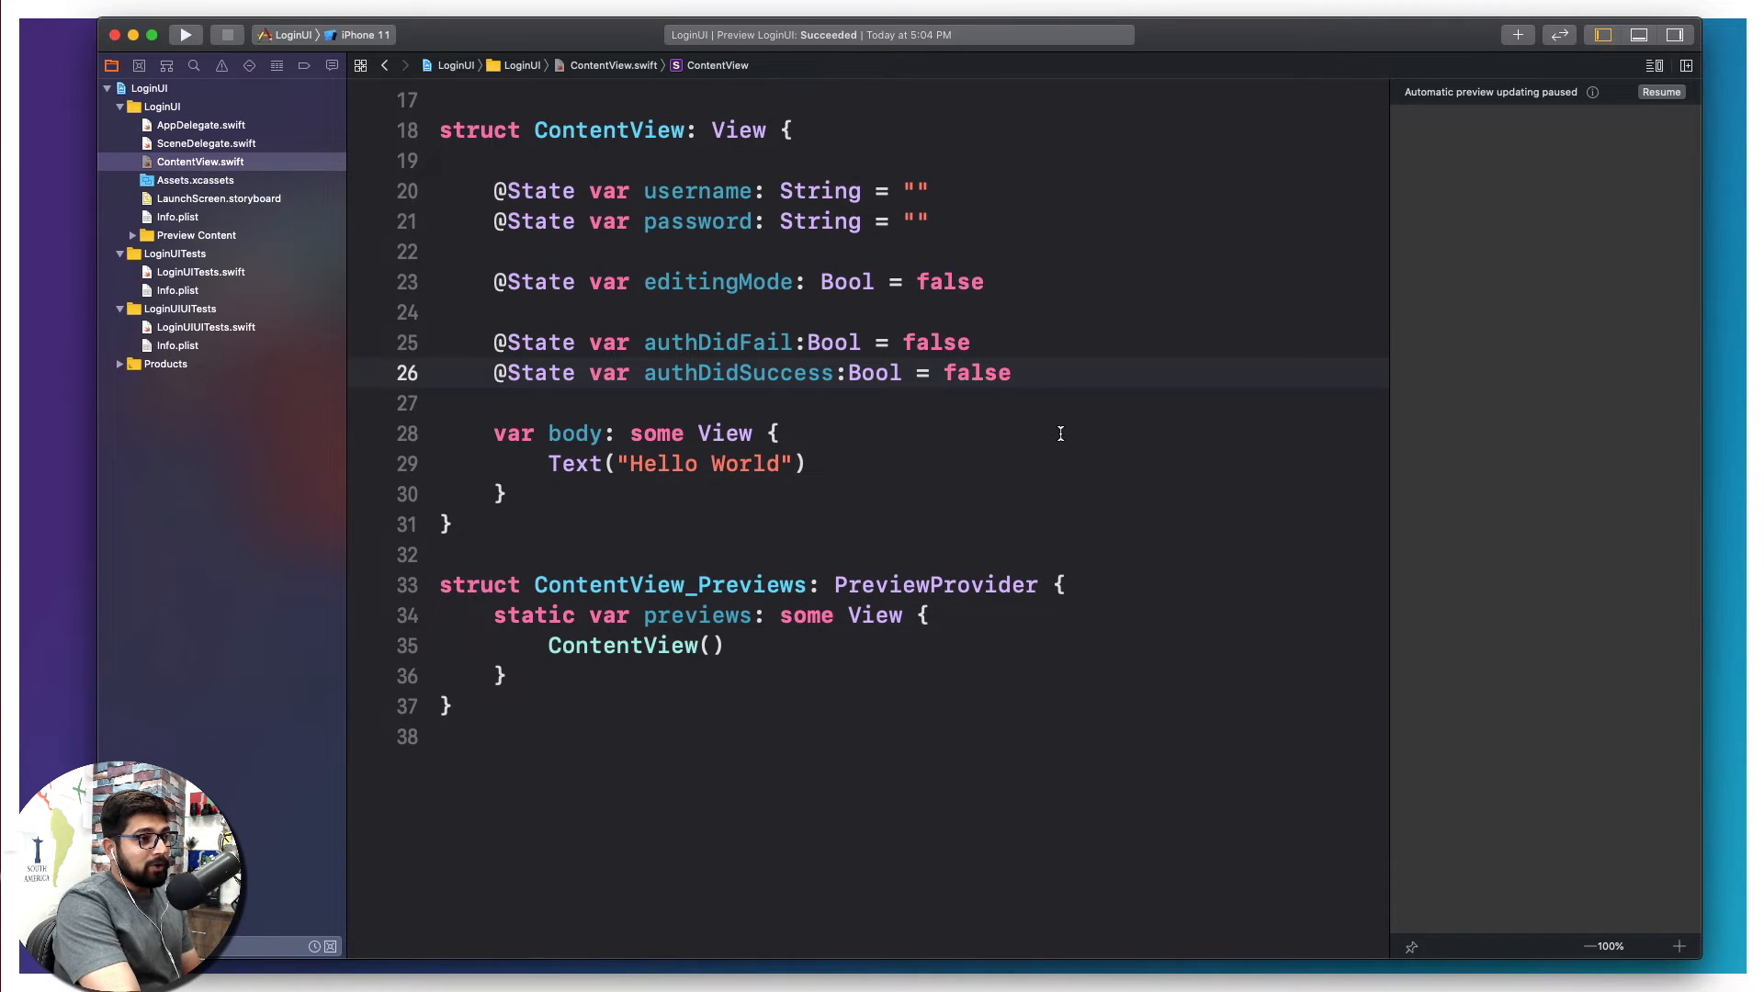
pyautogui.scroll(3)
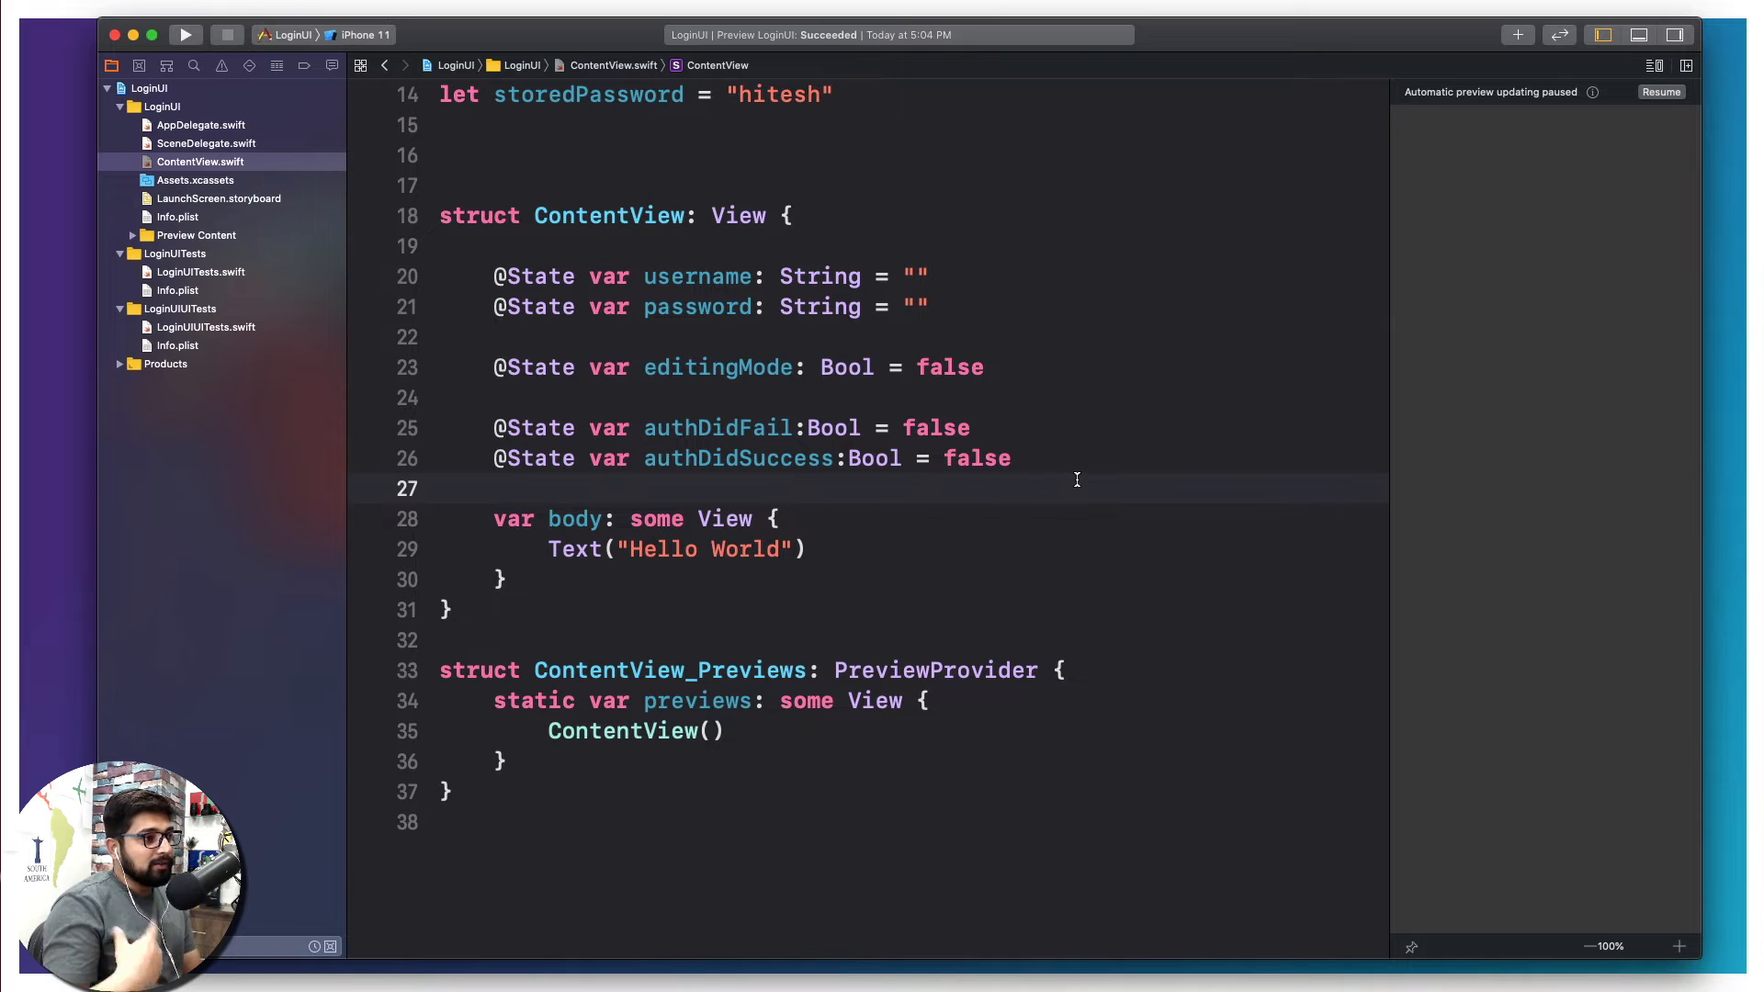
pyautogui.moveTo(1058, 450)
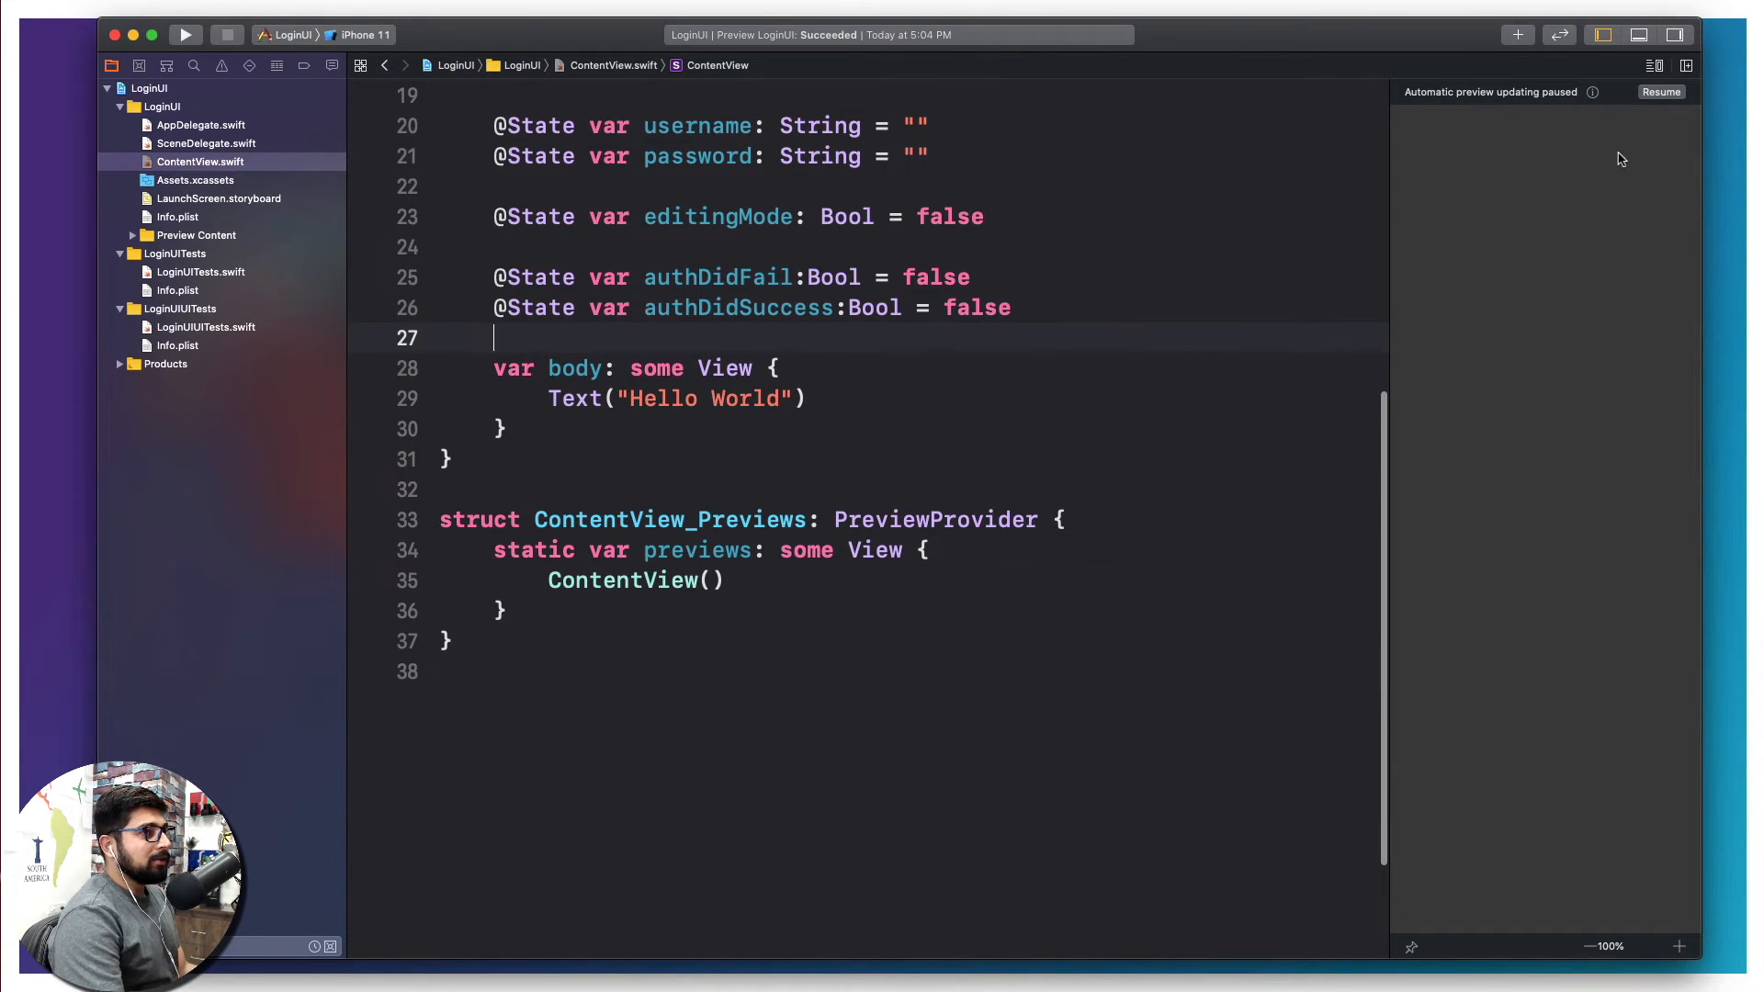
# Resume the canvas preview so it renders Hello World, then return to the Text line.
pyautogui.click(1661, 91)
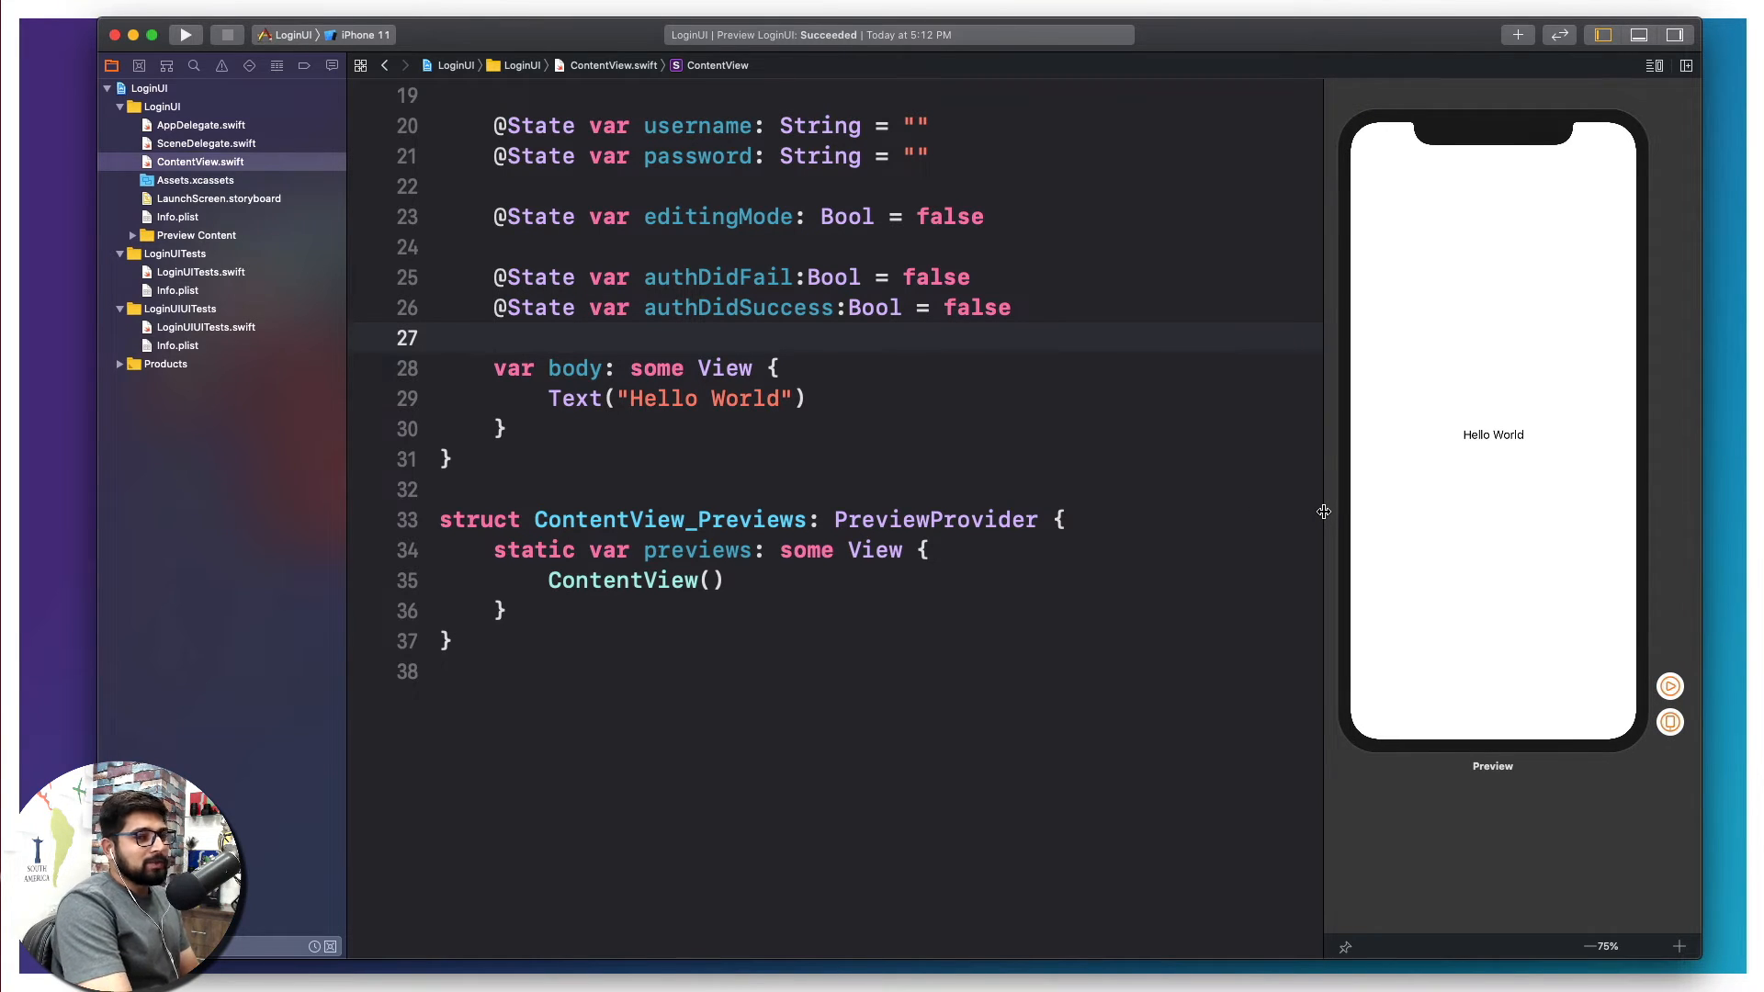
pyautogui.moveTo(813, 430)
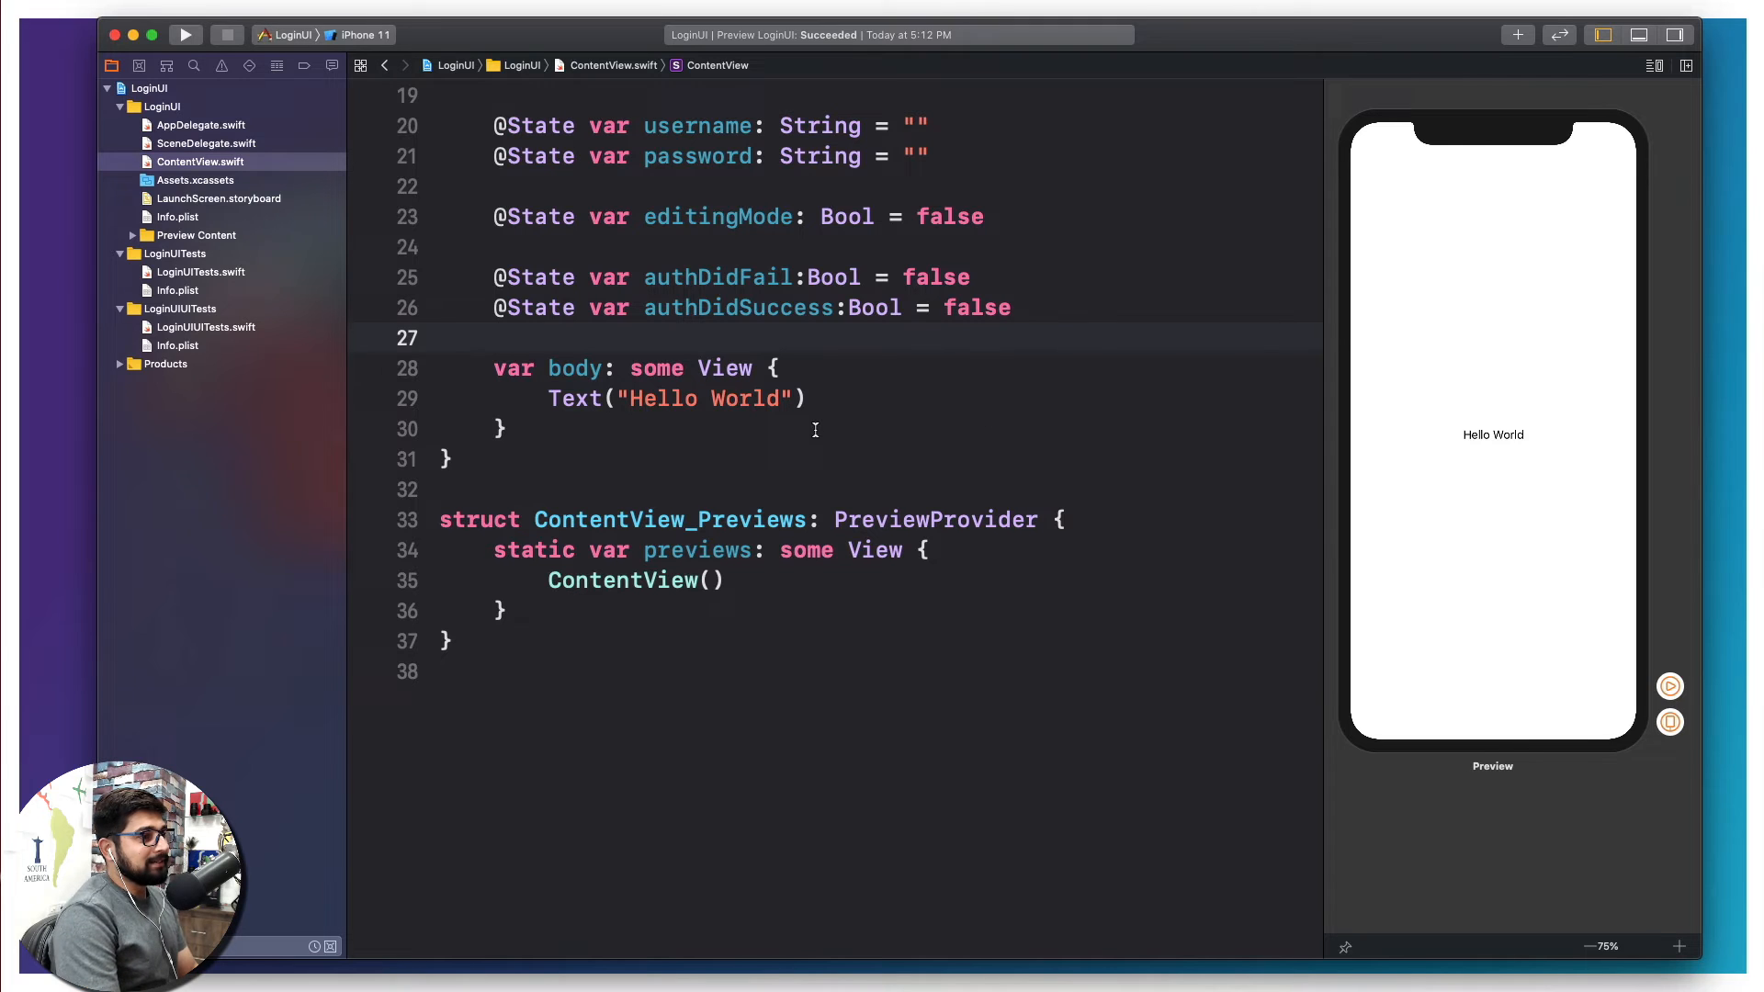
pyautogui.click(810, 399)
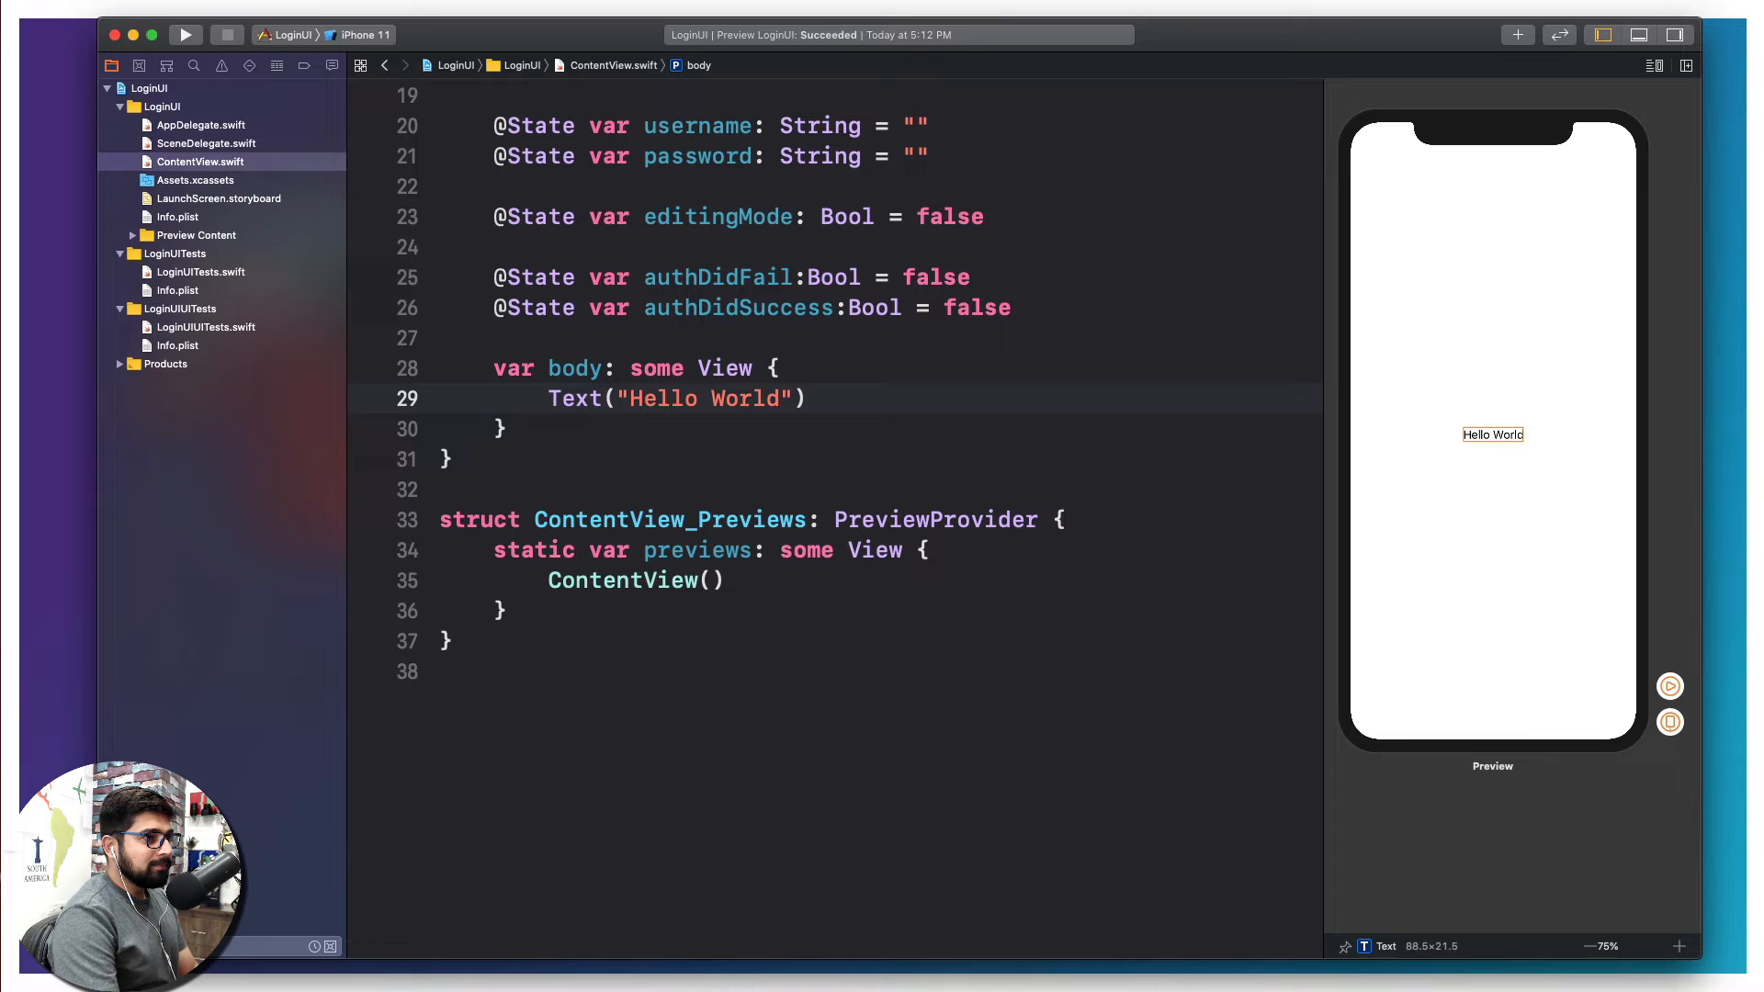
# Select the Hello World Text and move to the line below it for a duplicate.
pyautogui.doubleClick(674, 399)
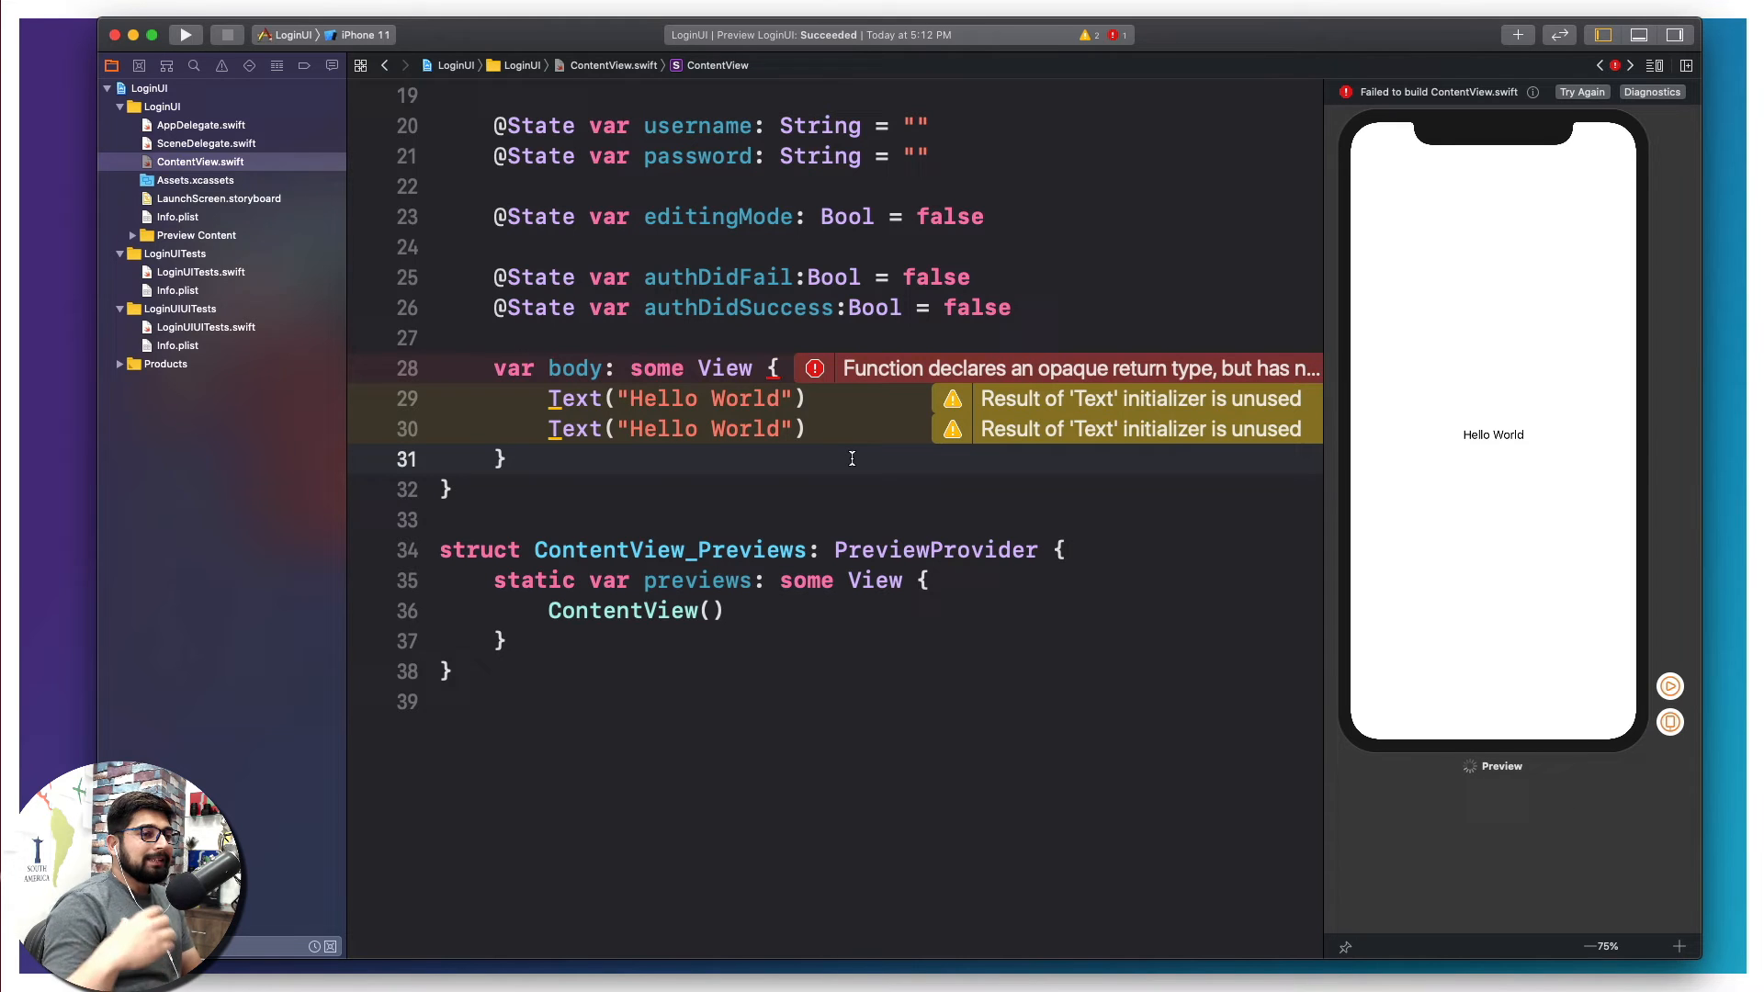
pyautogui.moveTo(807, 445)
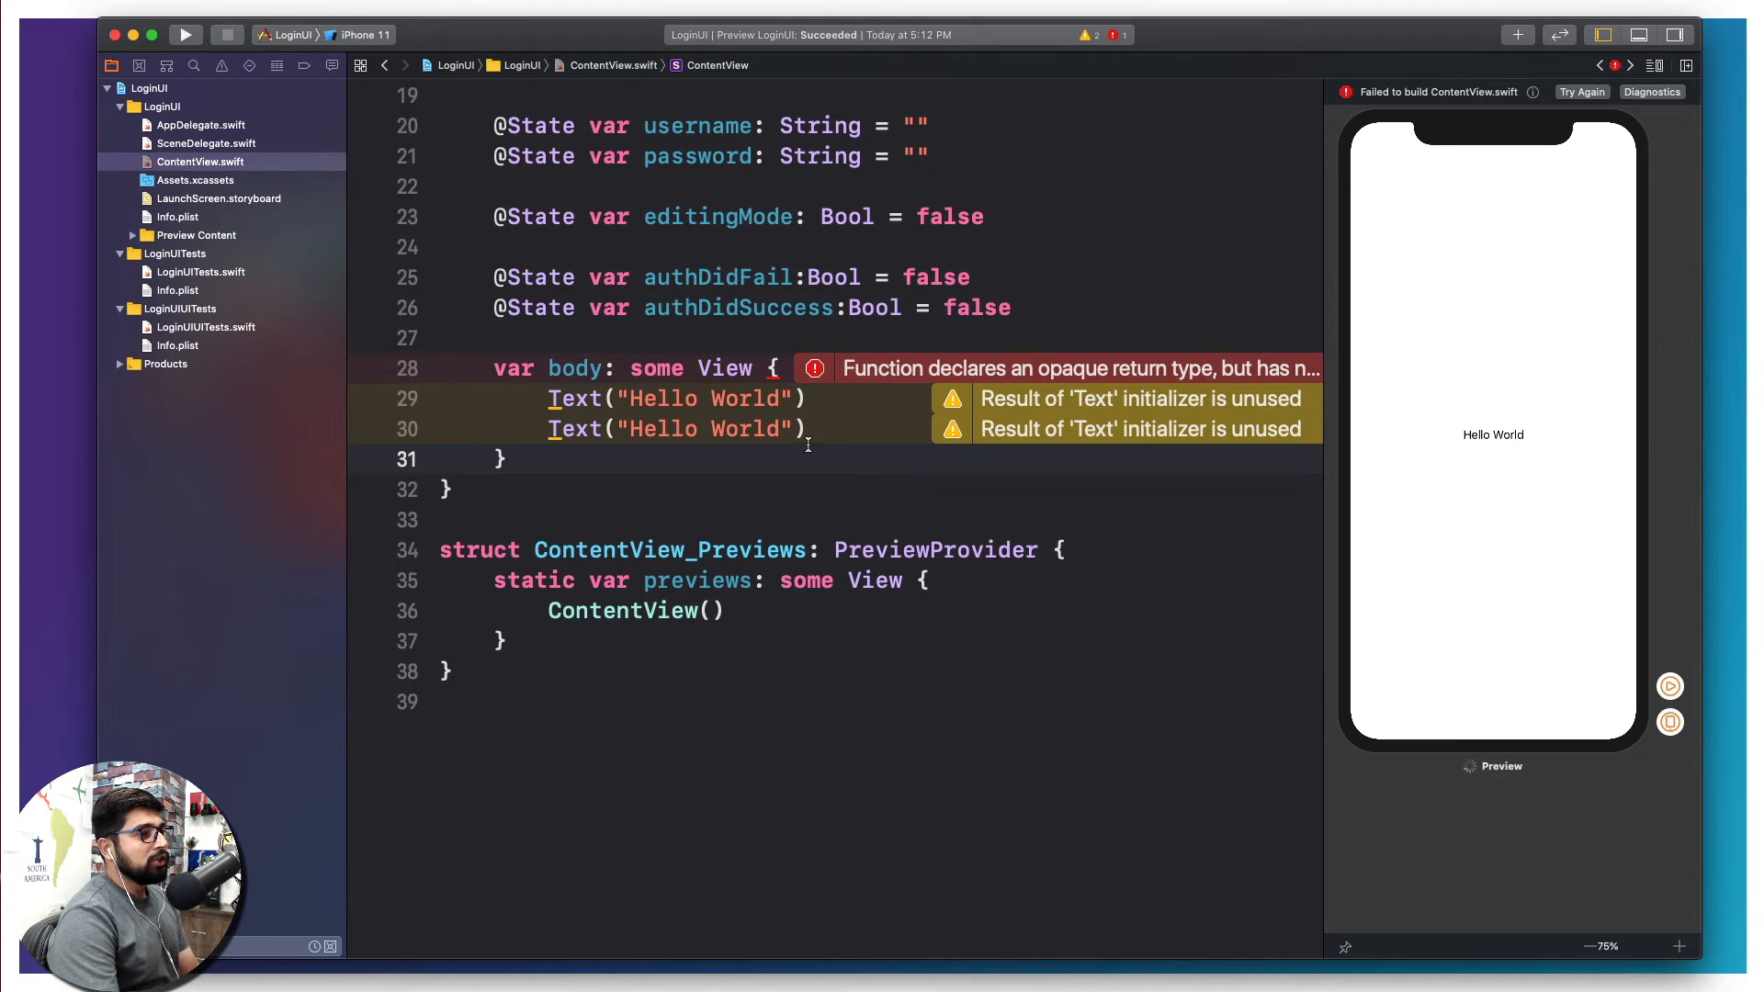
pyautogui.click(507, 459)
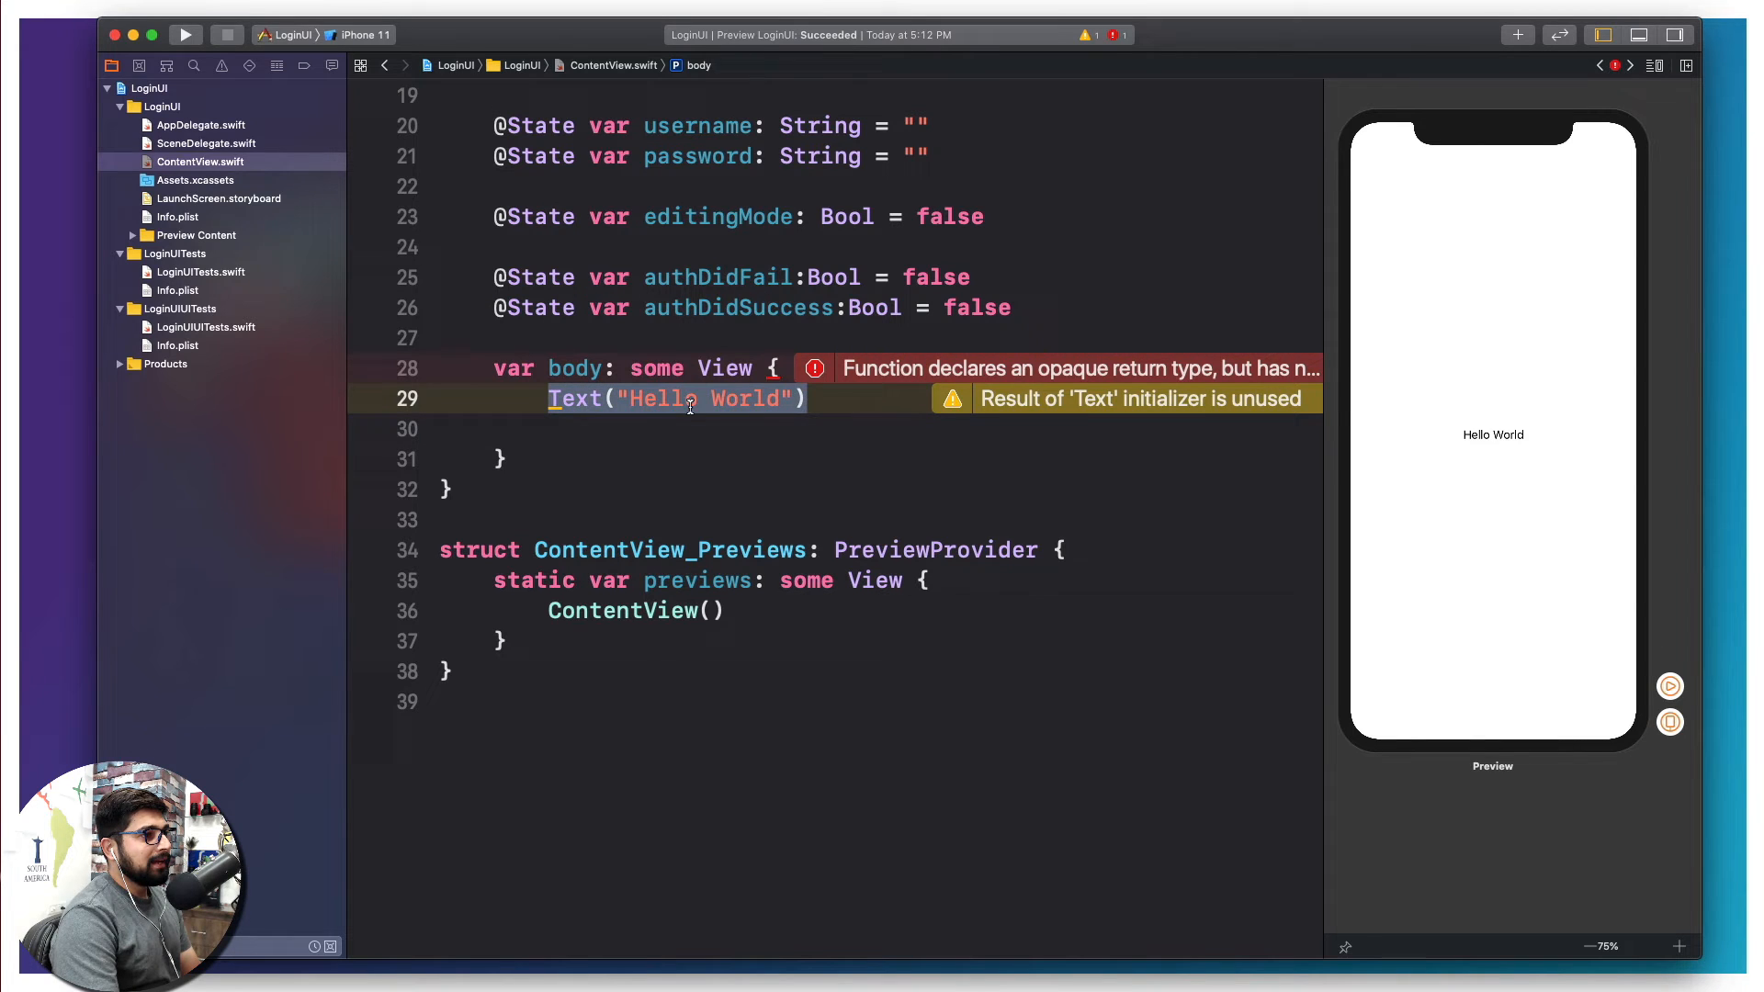
# Embed the Hello World Text in an HStack via Show Code Actions.
pyautogui.rightClick(674, 398)
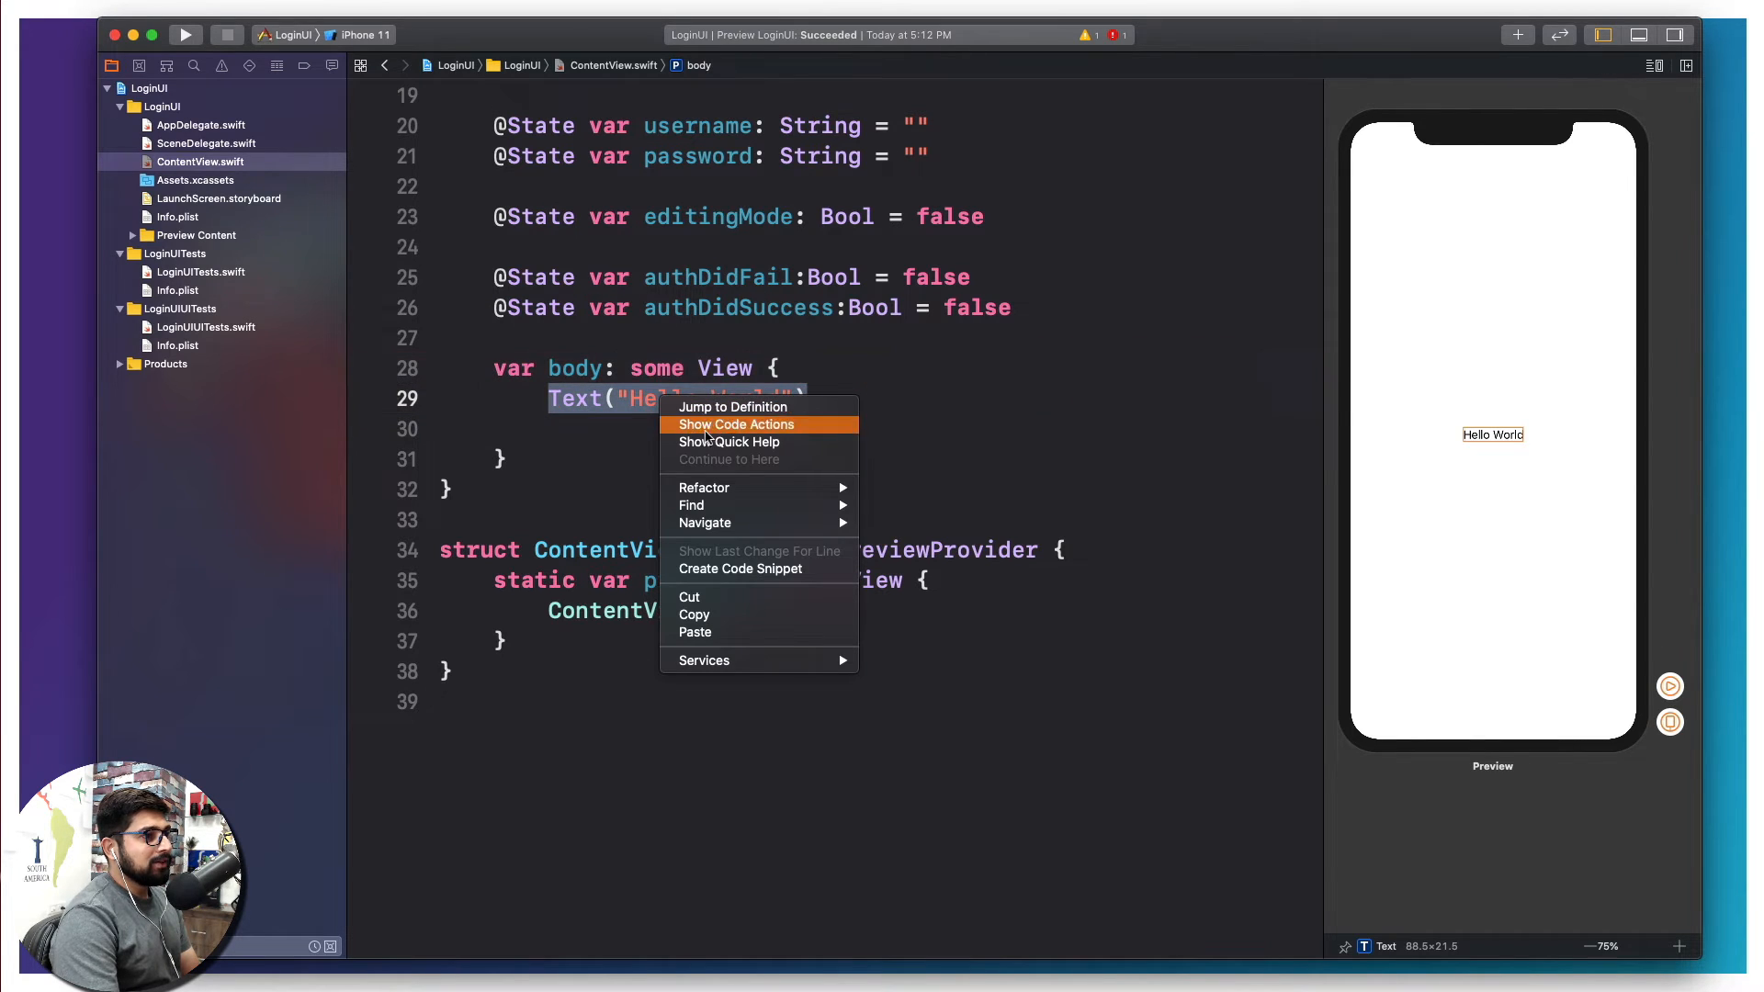
pyautogui.click(735, 424)
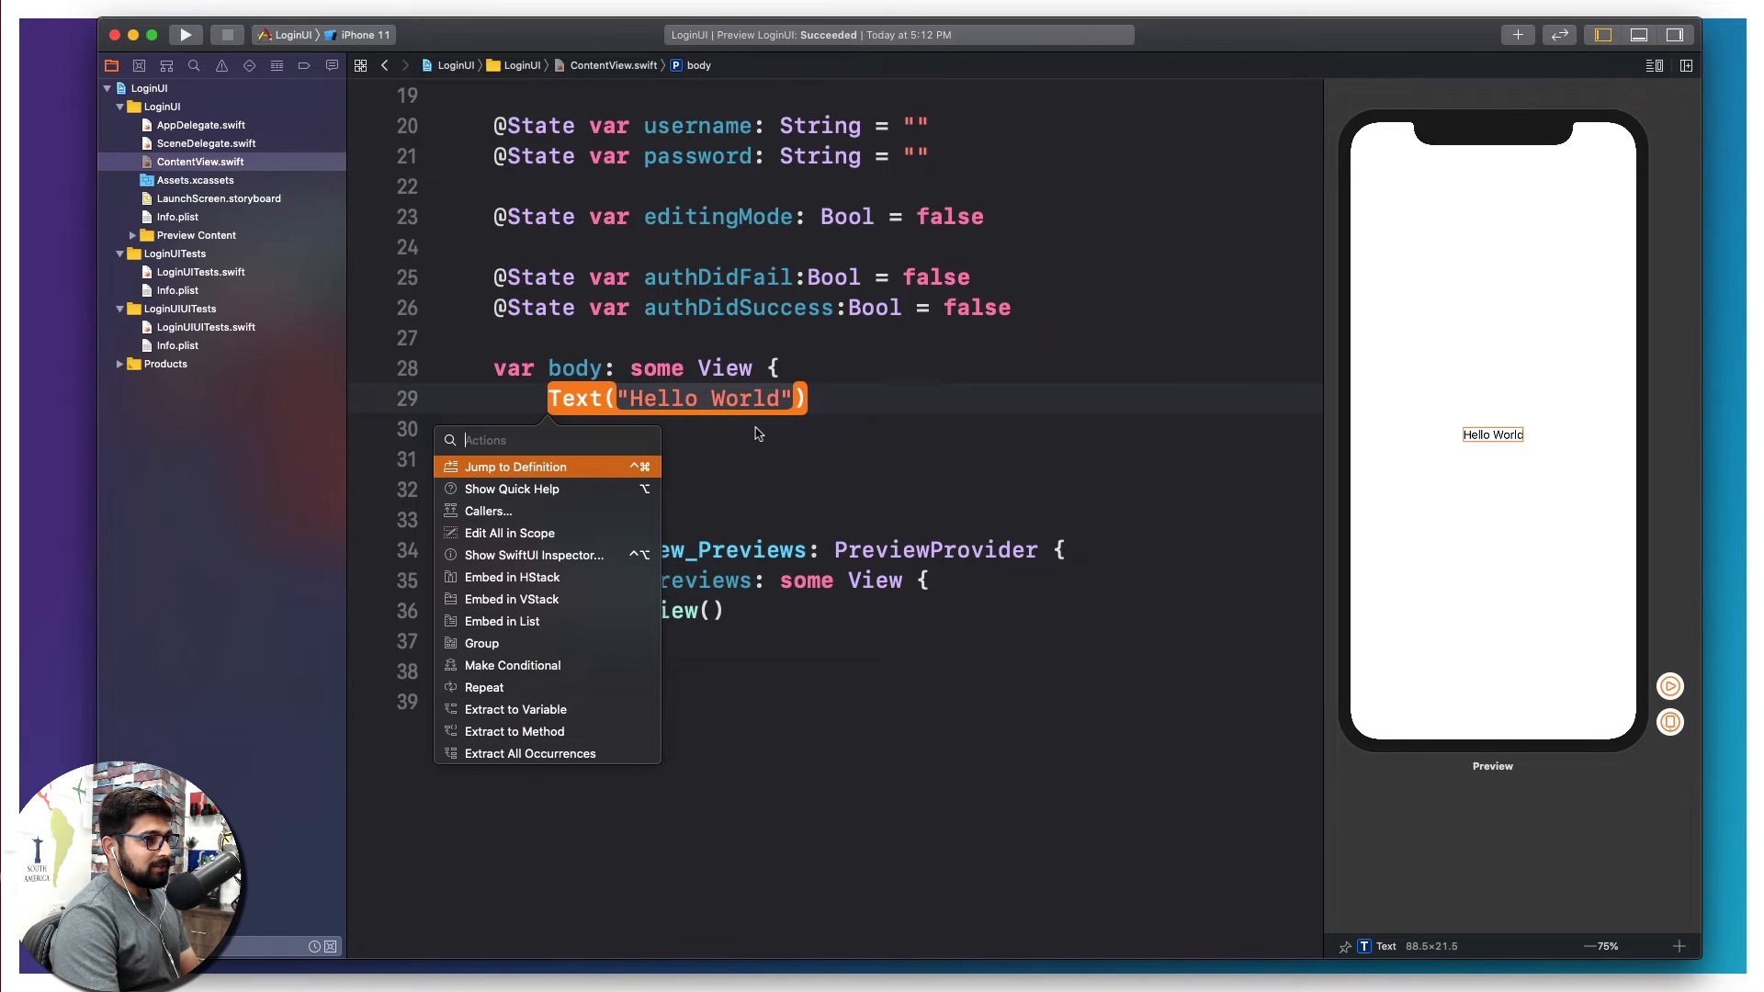
pyautogui.moveTo(546, 621)
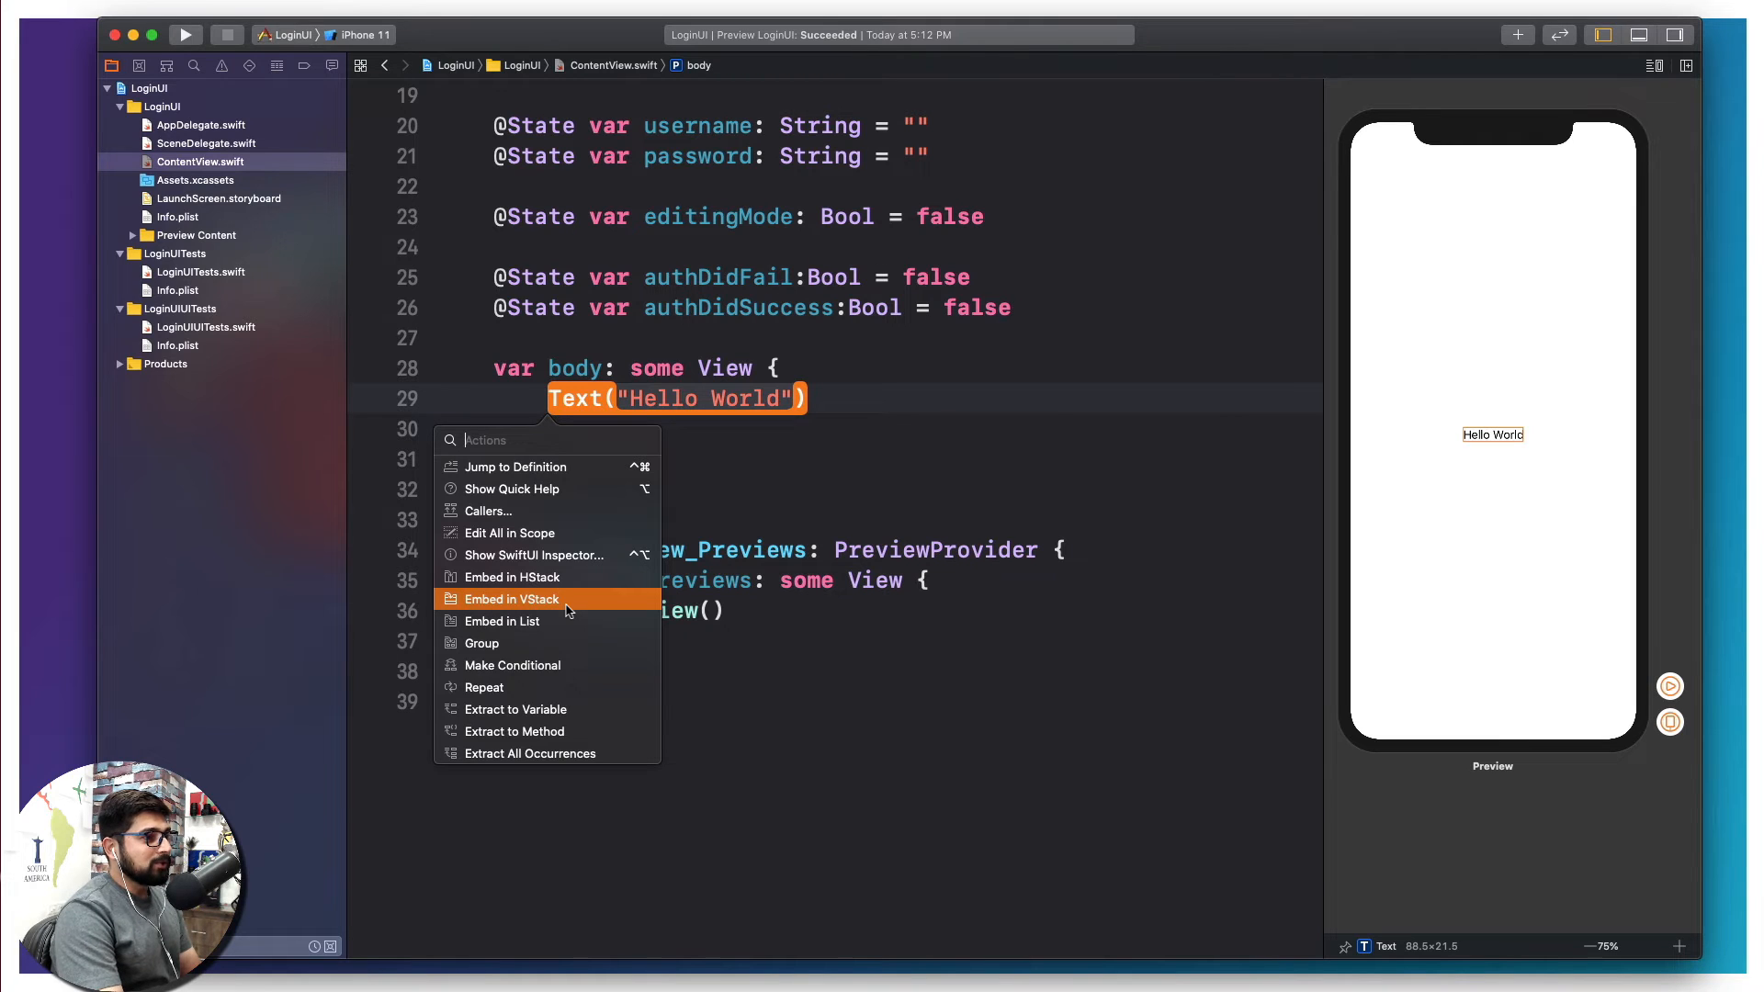
pyautogui.moveTo(548, 621)
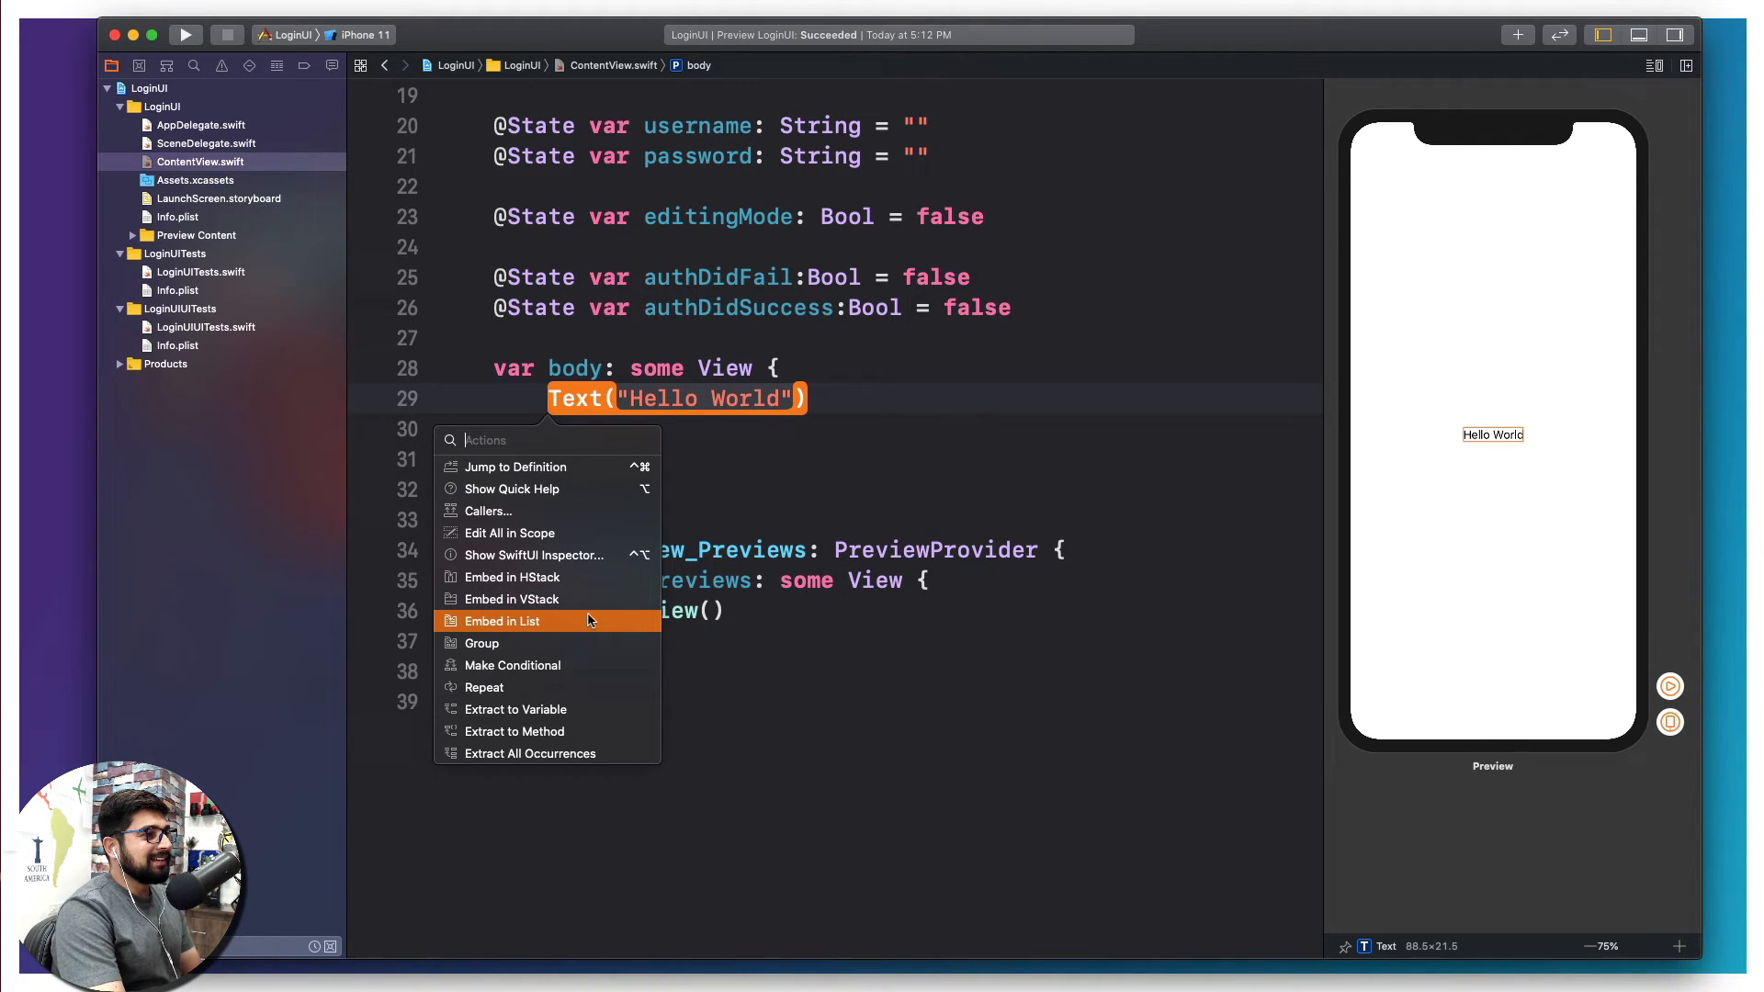
pyautogui.moveTo(574, 577)
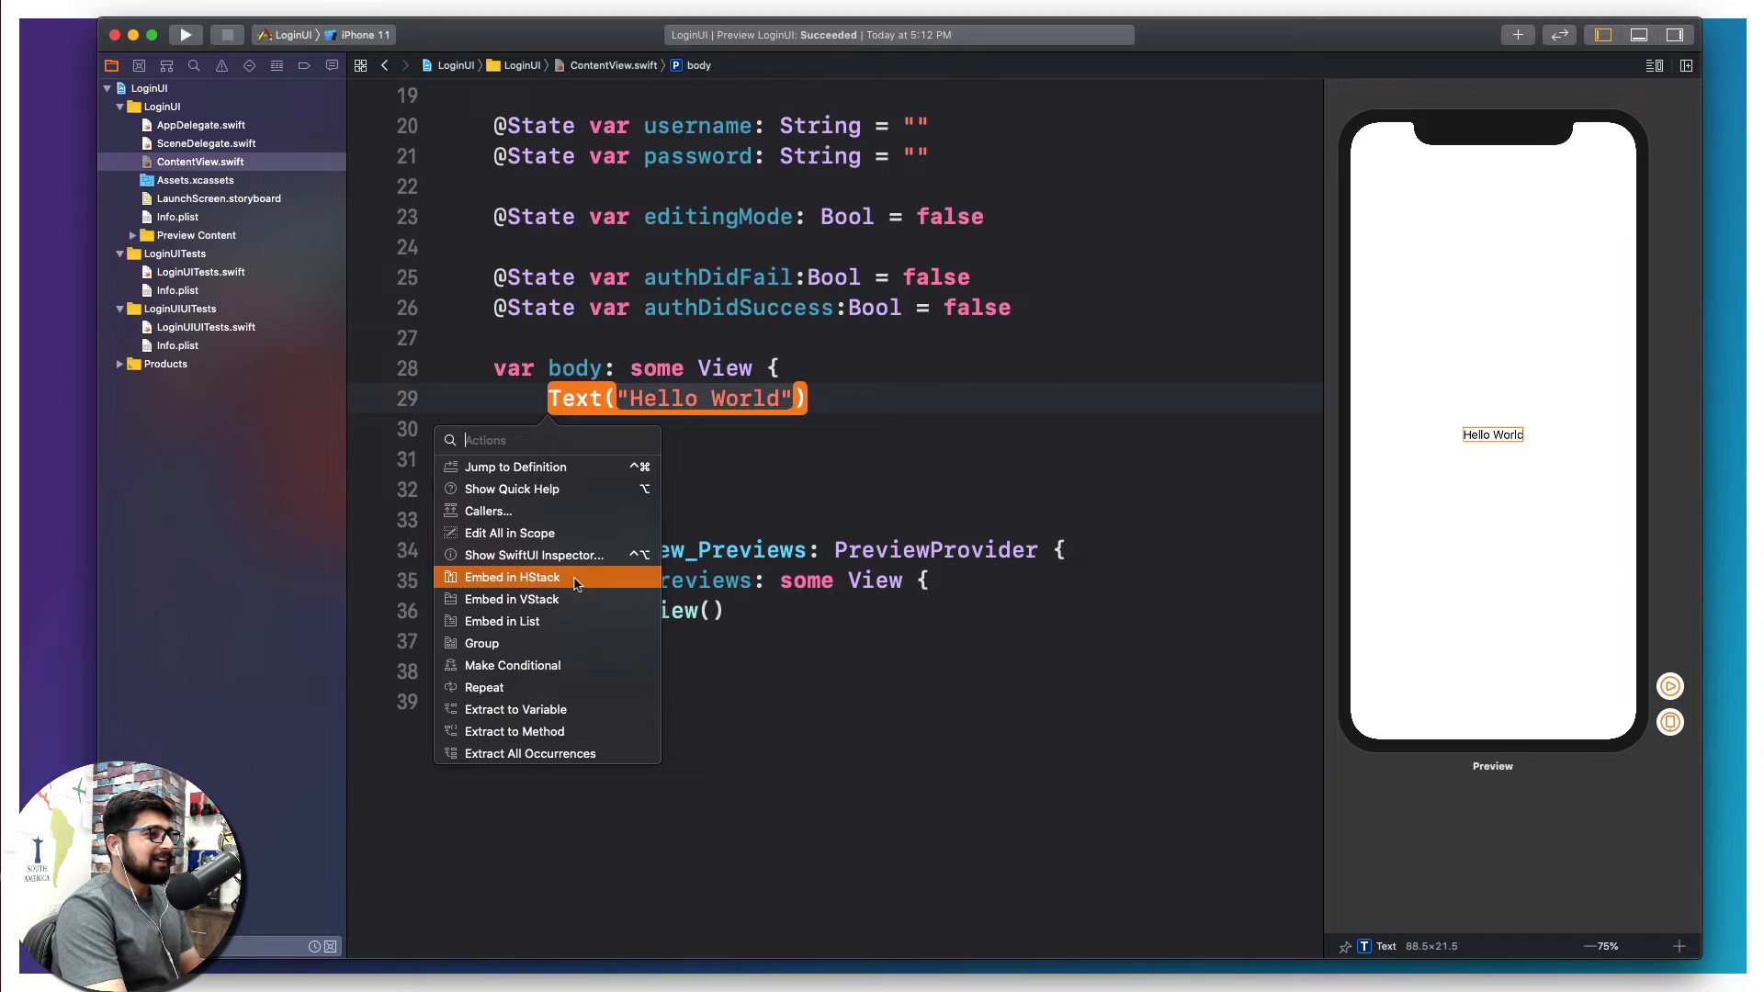
pyautogui.click(513, 577)
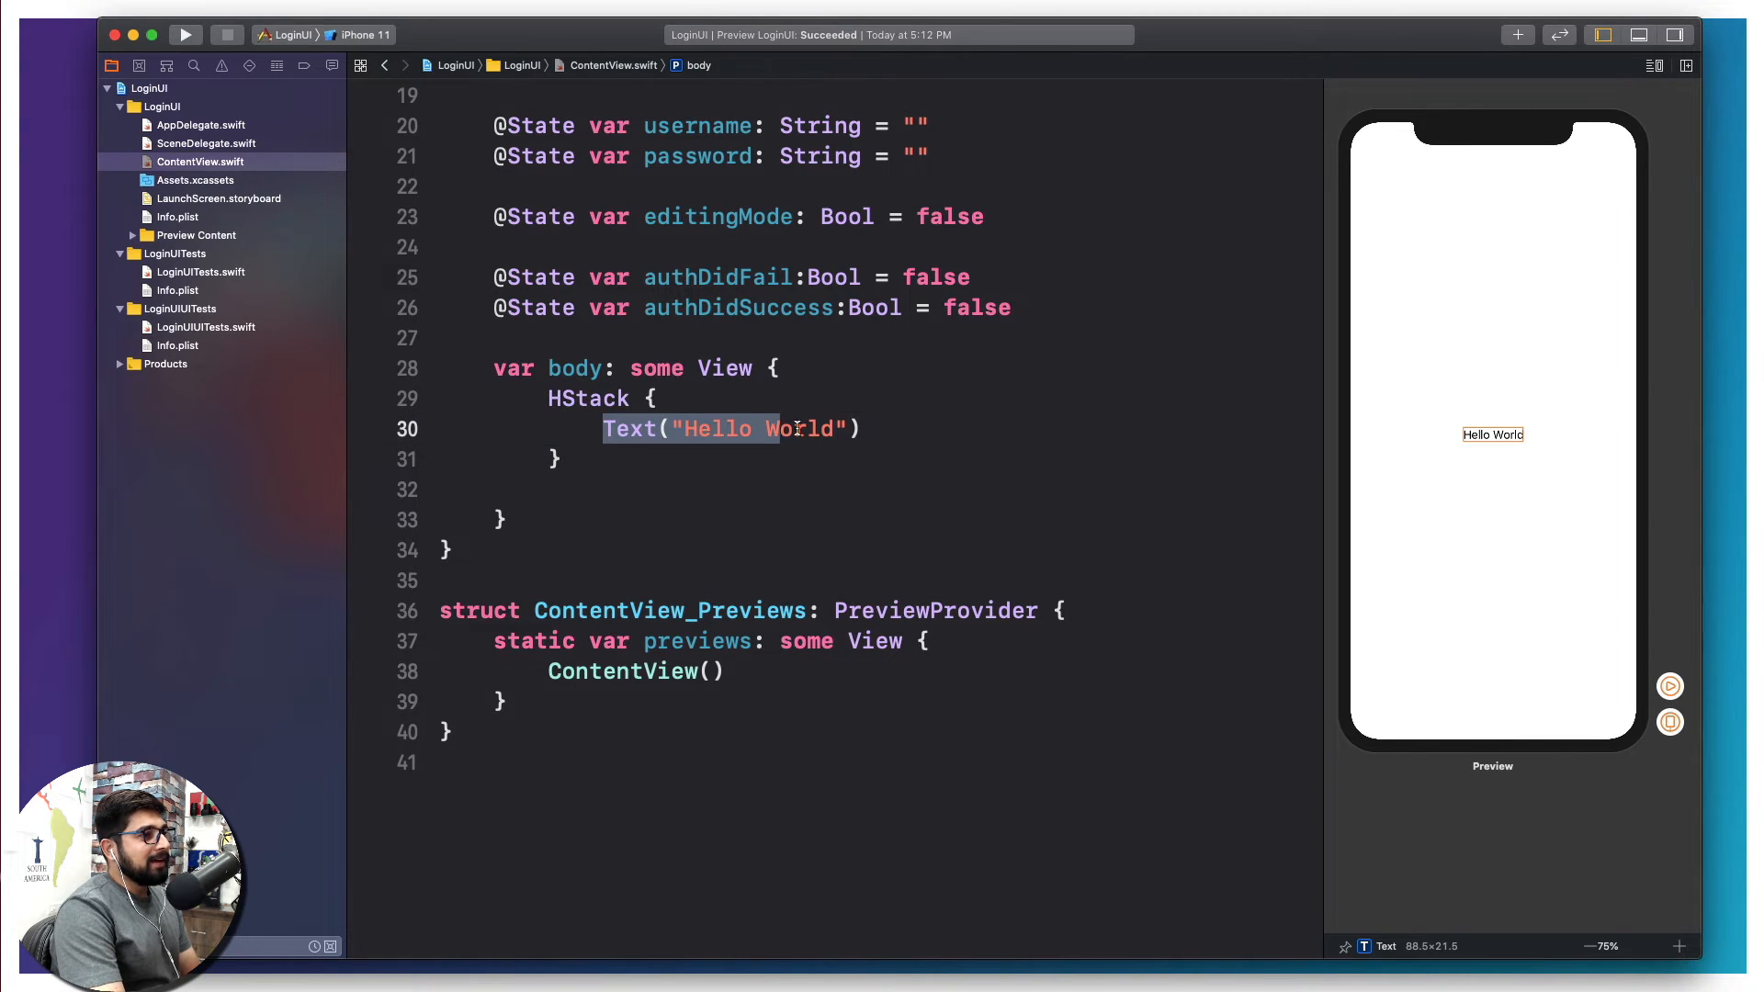
# Add a third Text("Hello World") in the HStack, then delete it, leaving two.
pyautogui.click(903, 428)
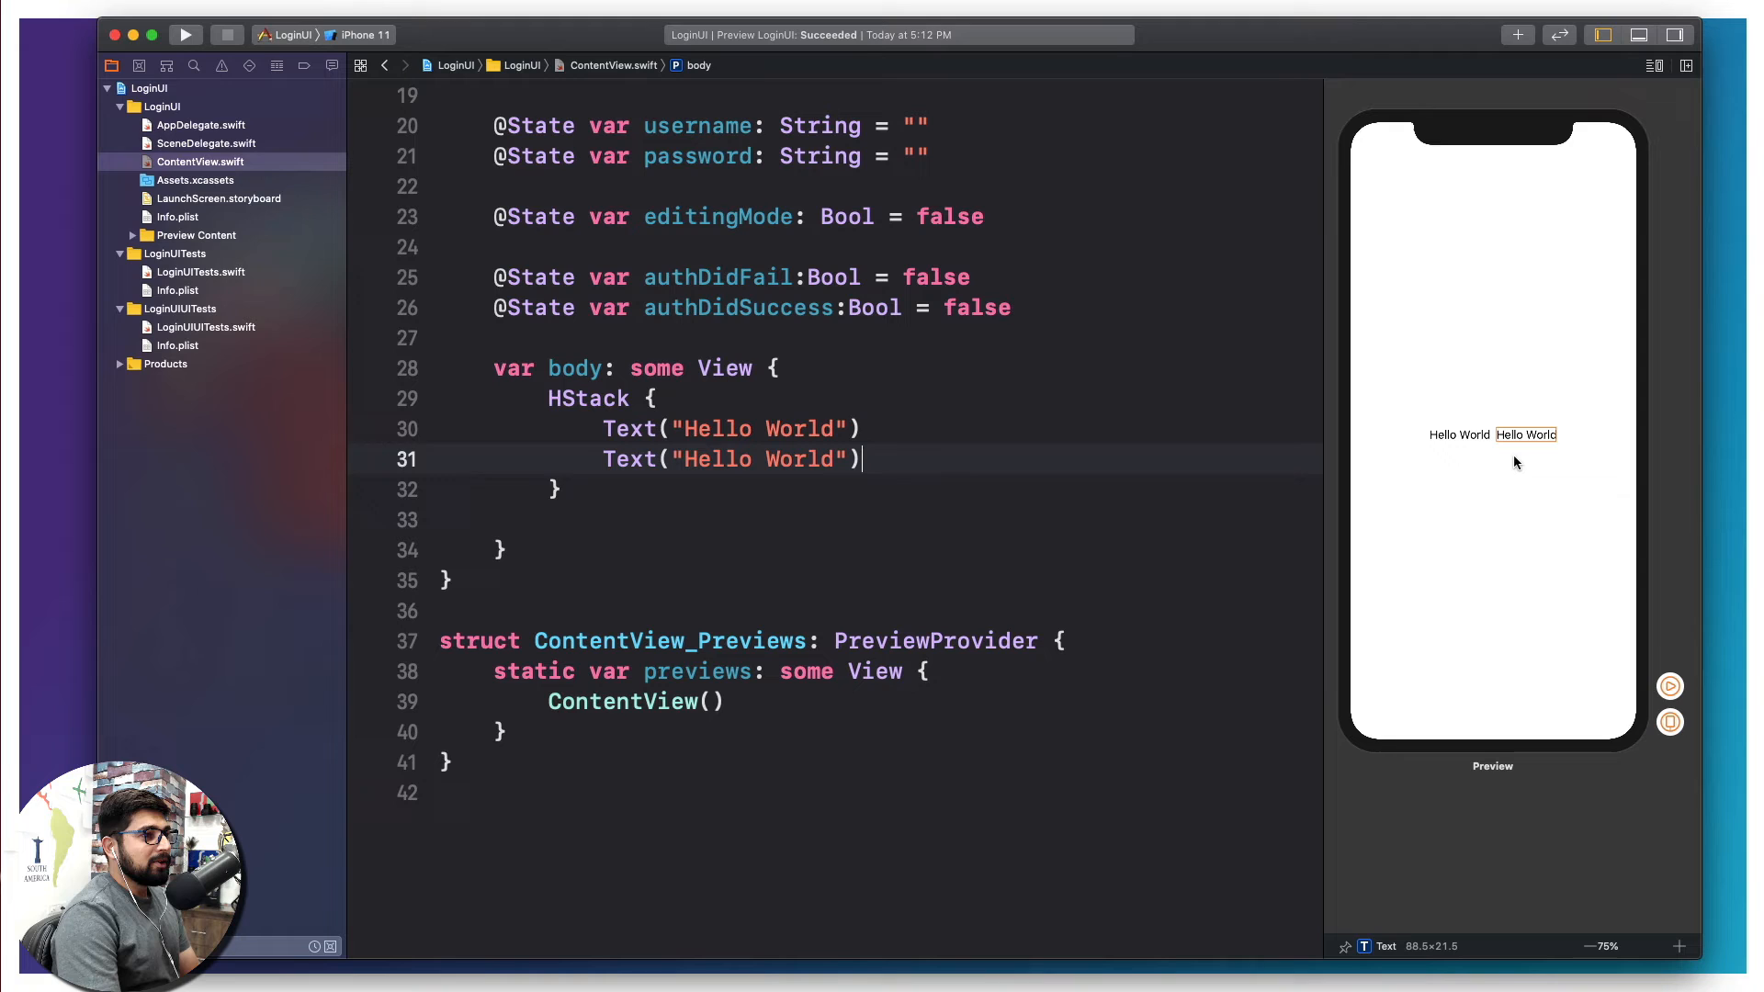
pyautogui.moveTo(1481, 452)
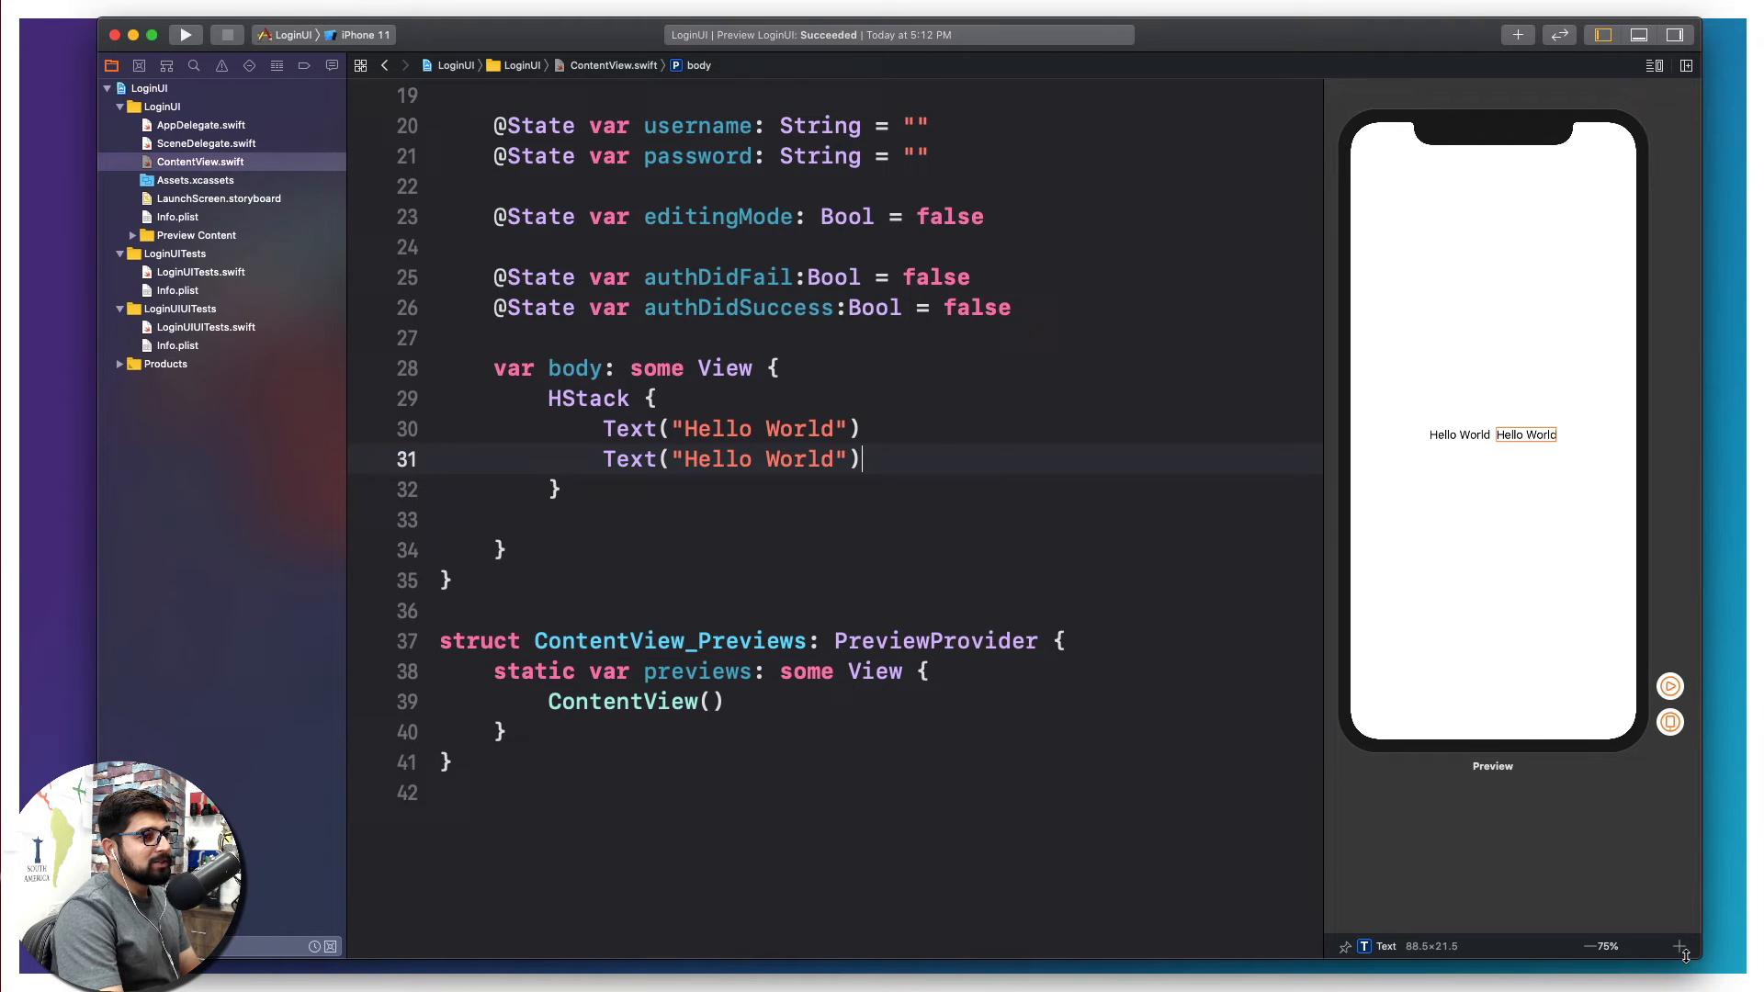
pyautogui.click(1677, 946)
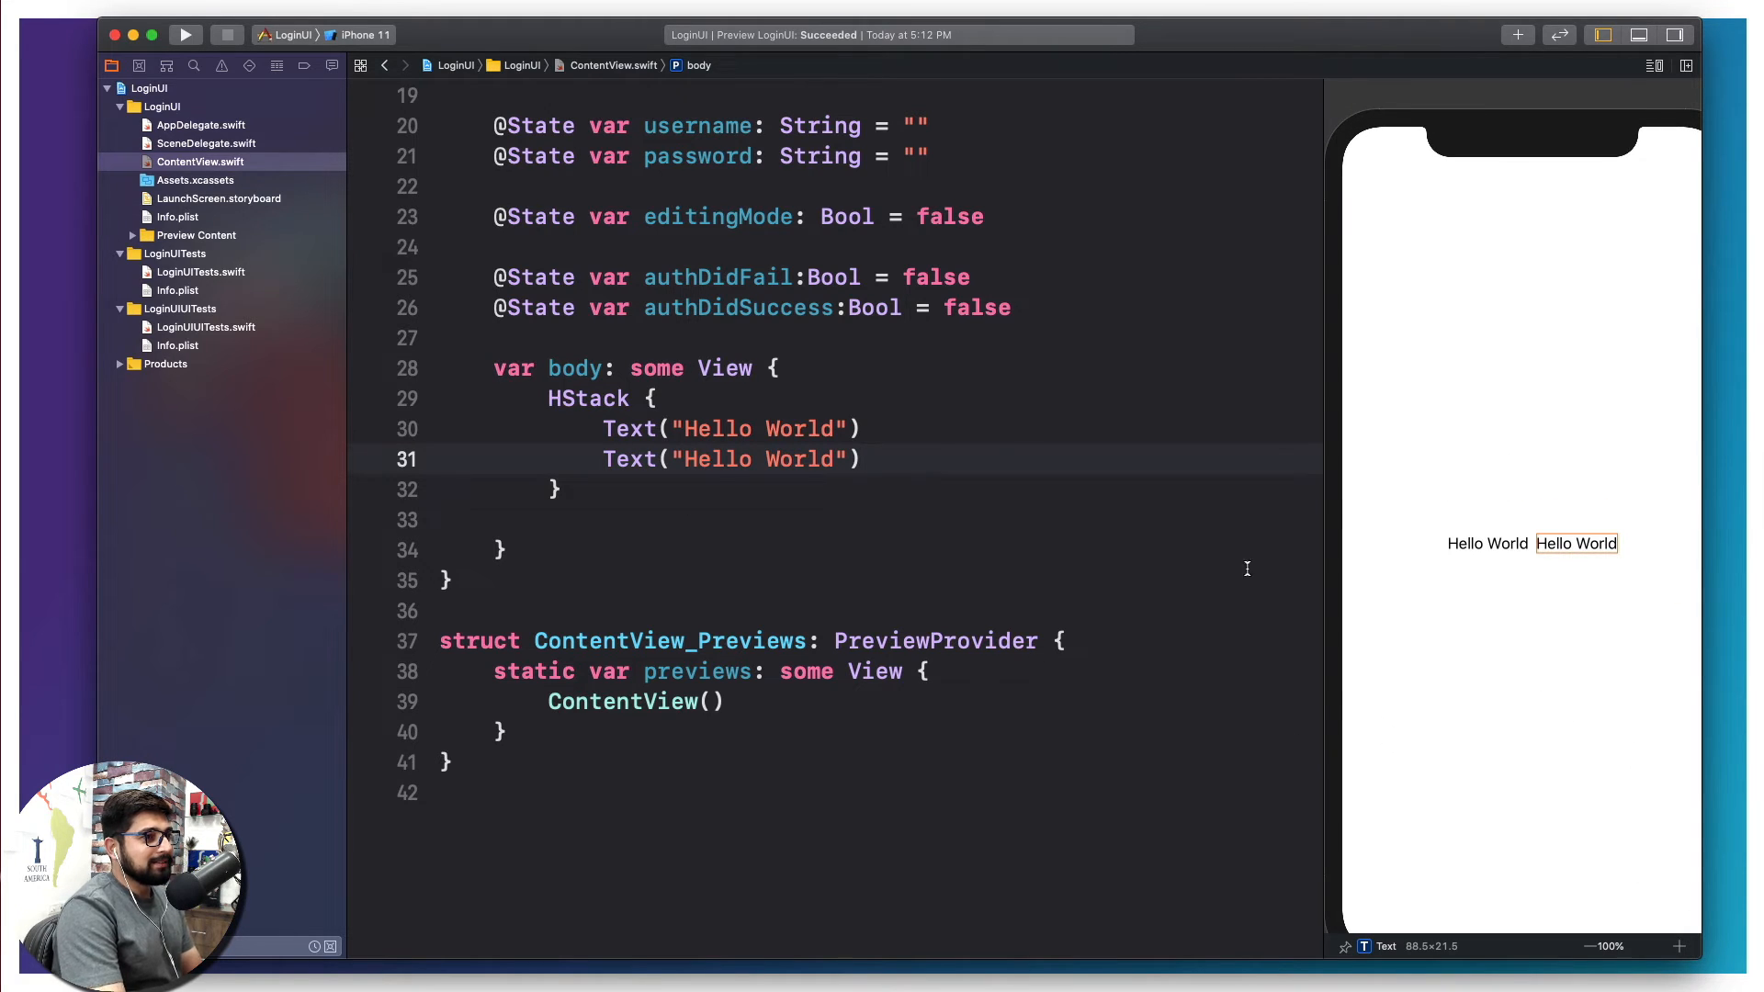
pyautogui.moveTo(927, 464)
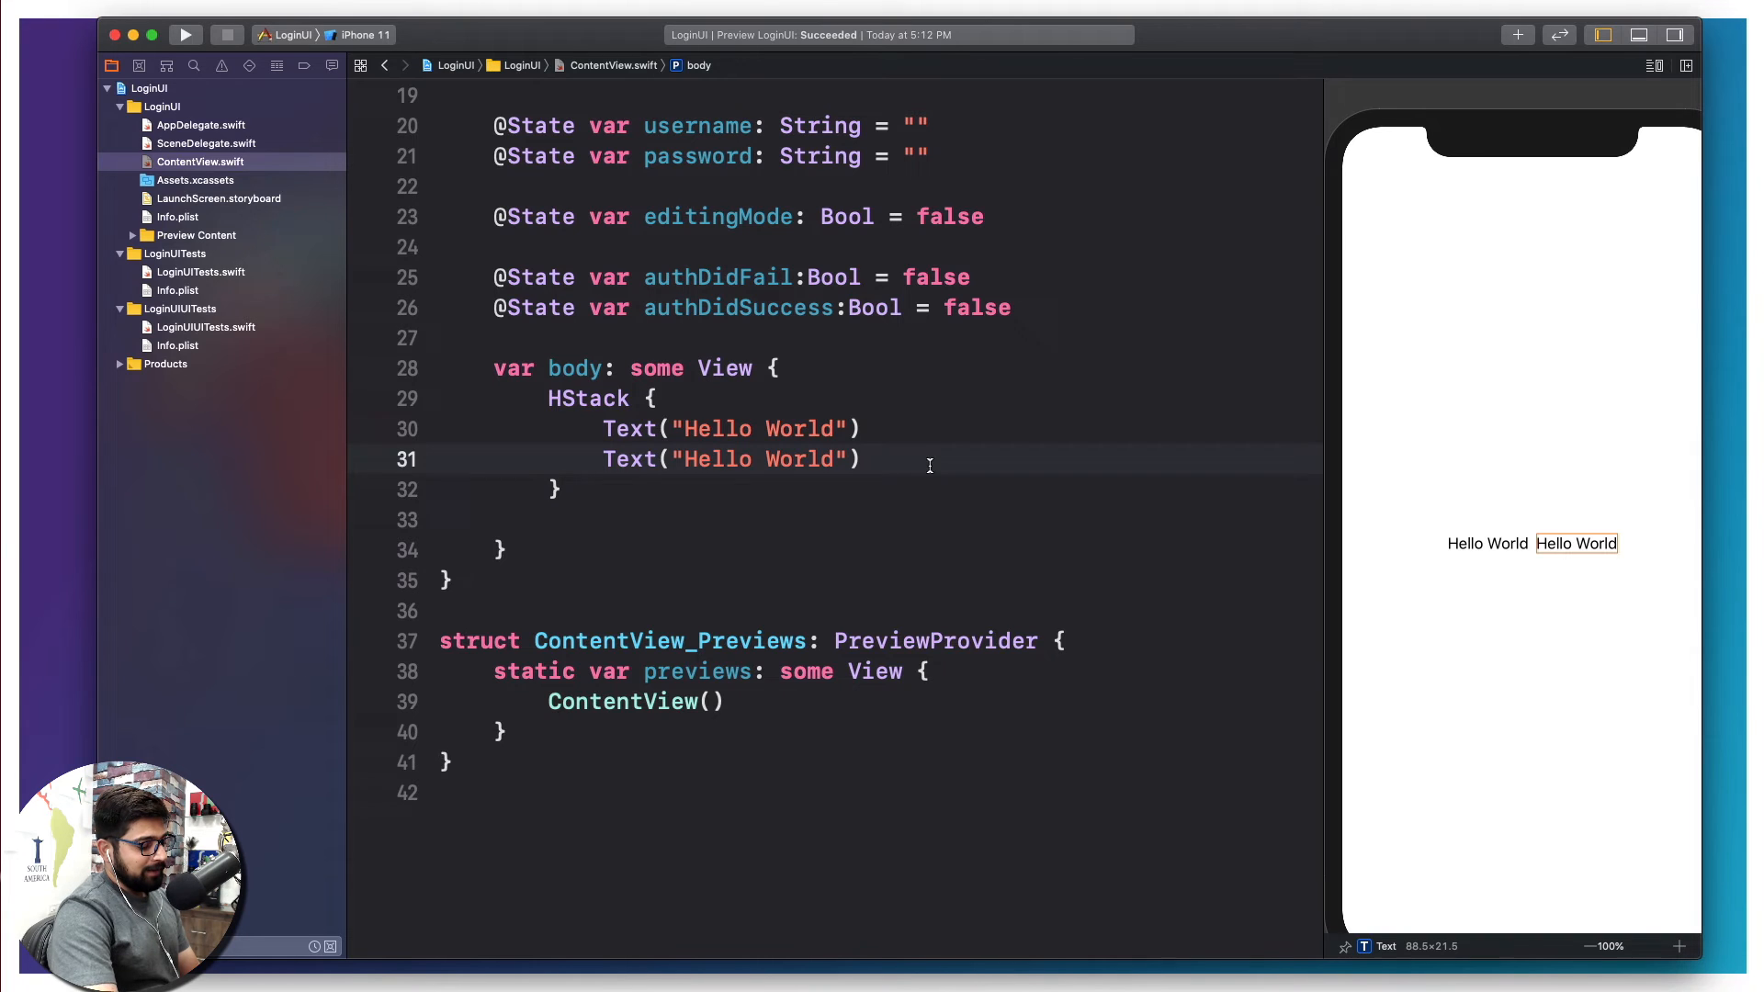
pyautogui.write('Text("Hello World")')
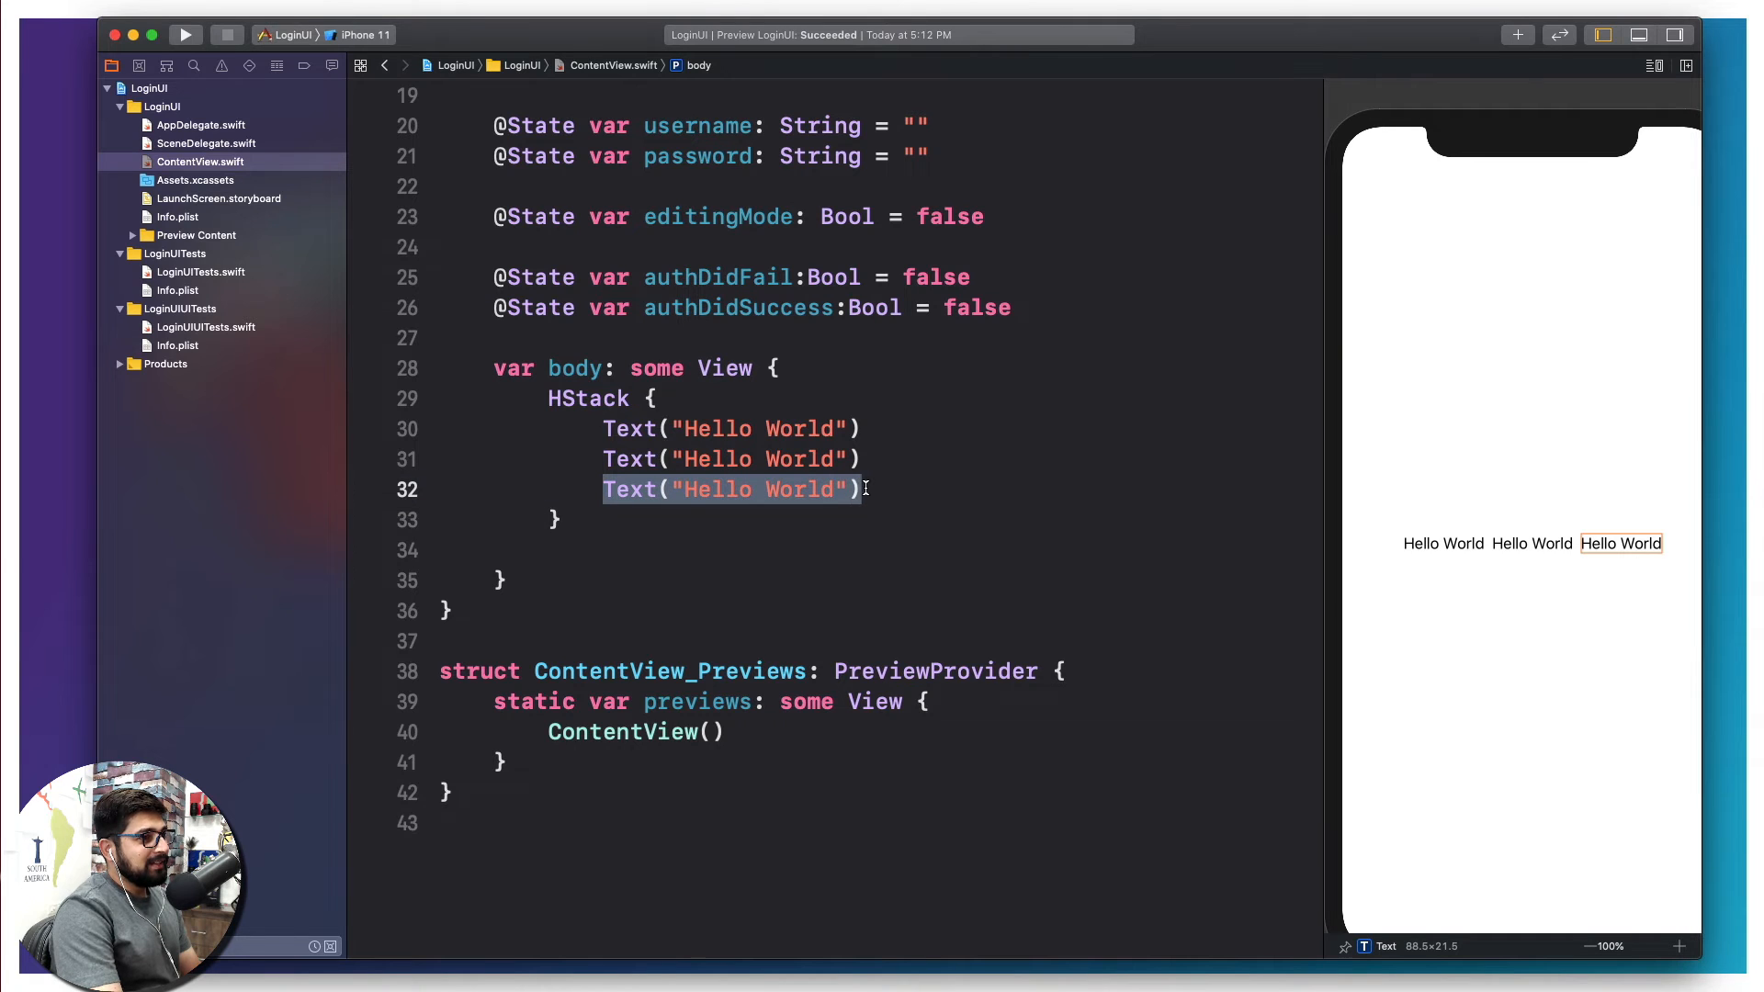
pyautogui.press('delete')
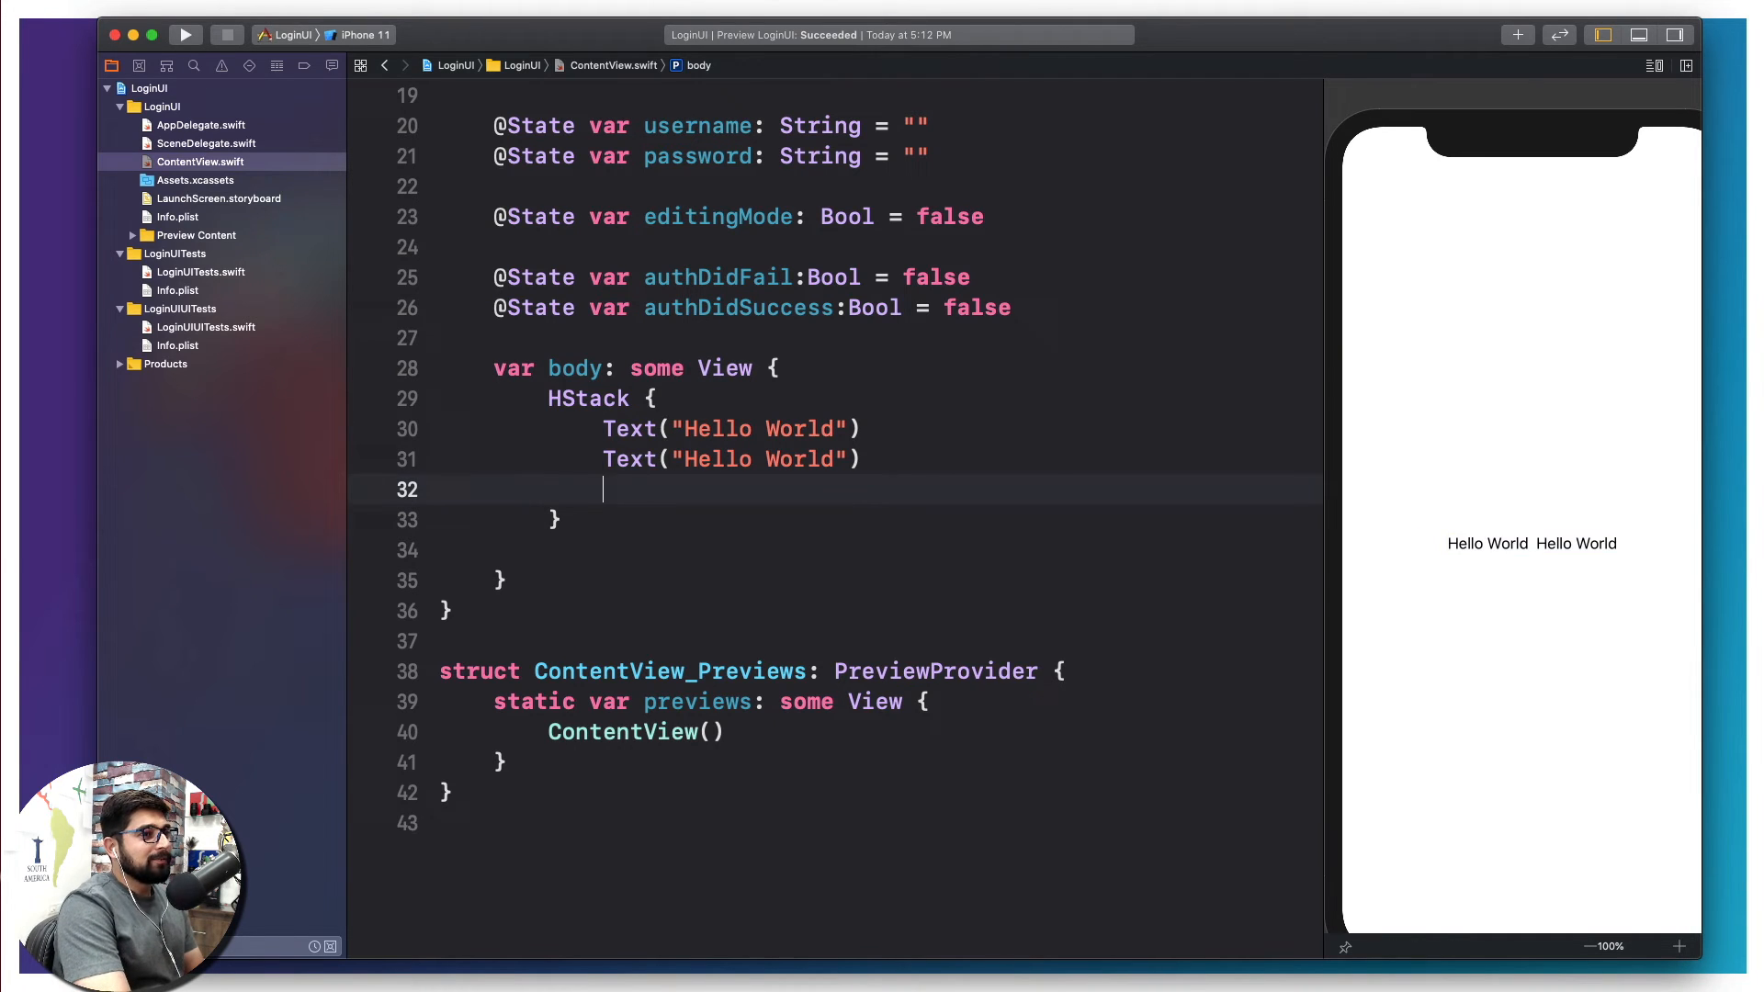
# Insert Spacer() between the two Texts and zoom the canvas out to see the whole phone.
pyautogui.write('S')
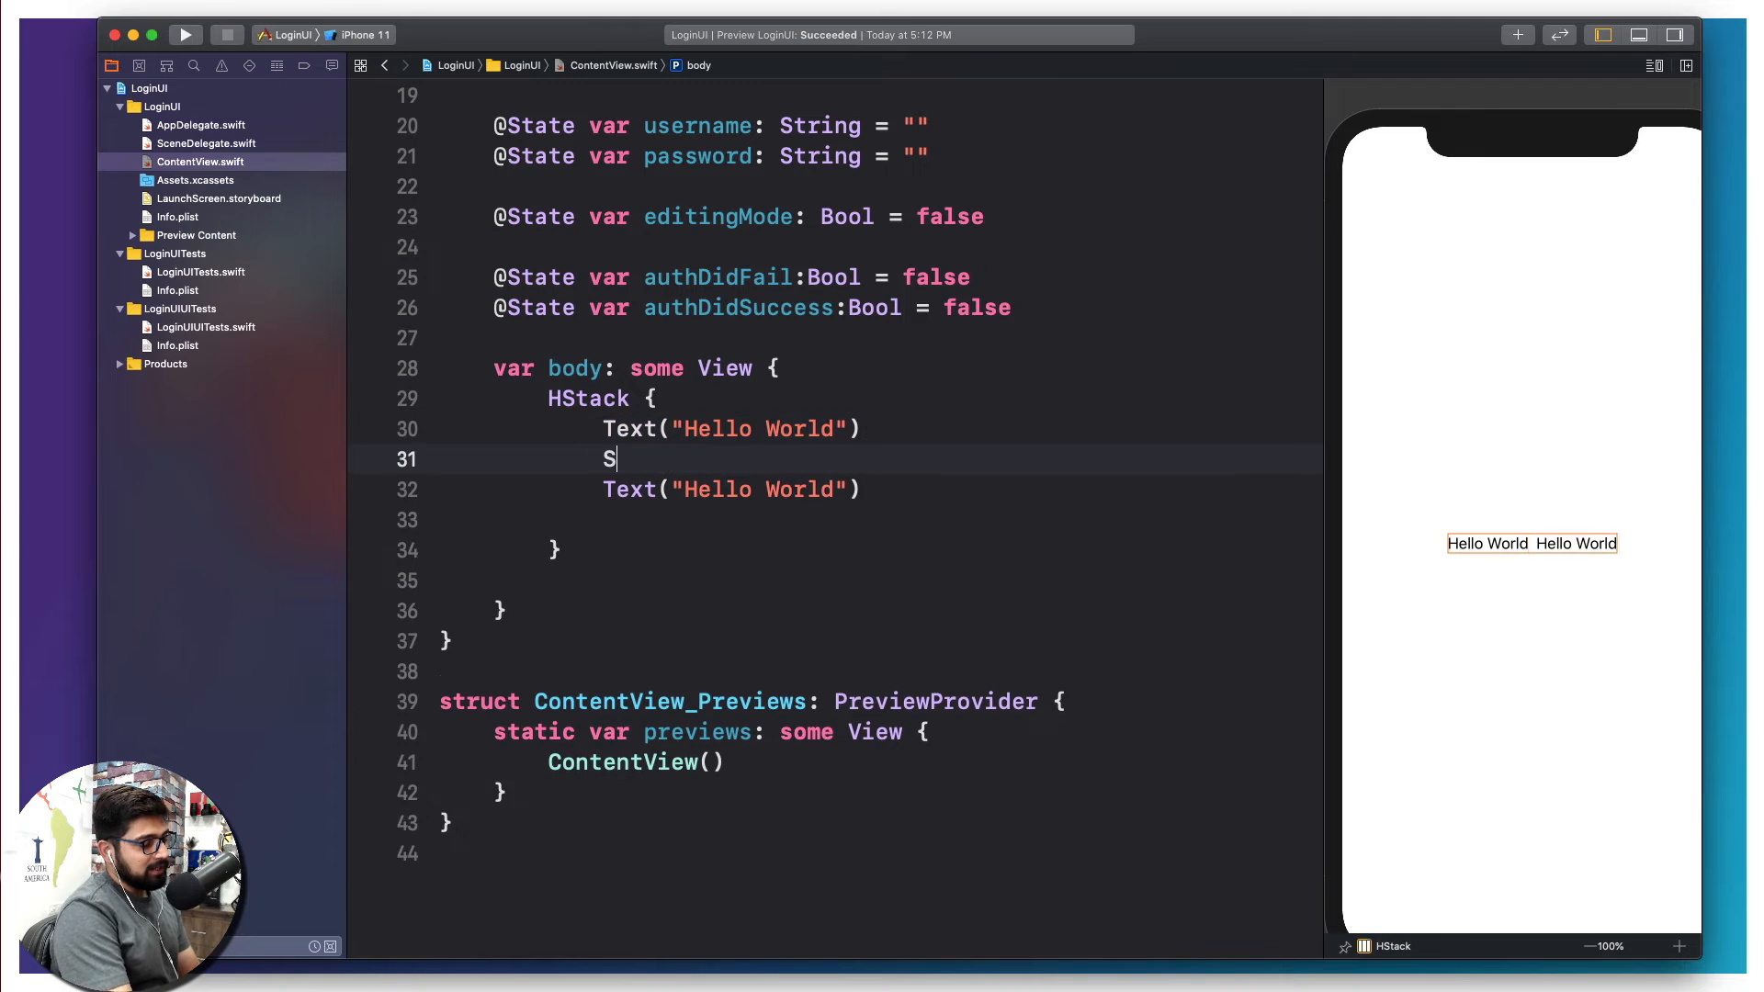
pyautogui.write('pacer')
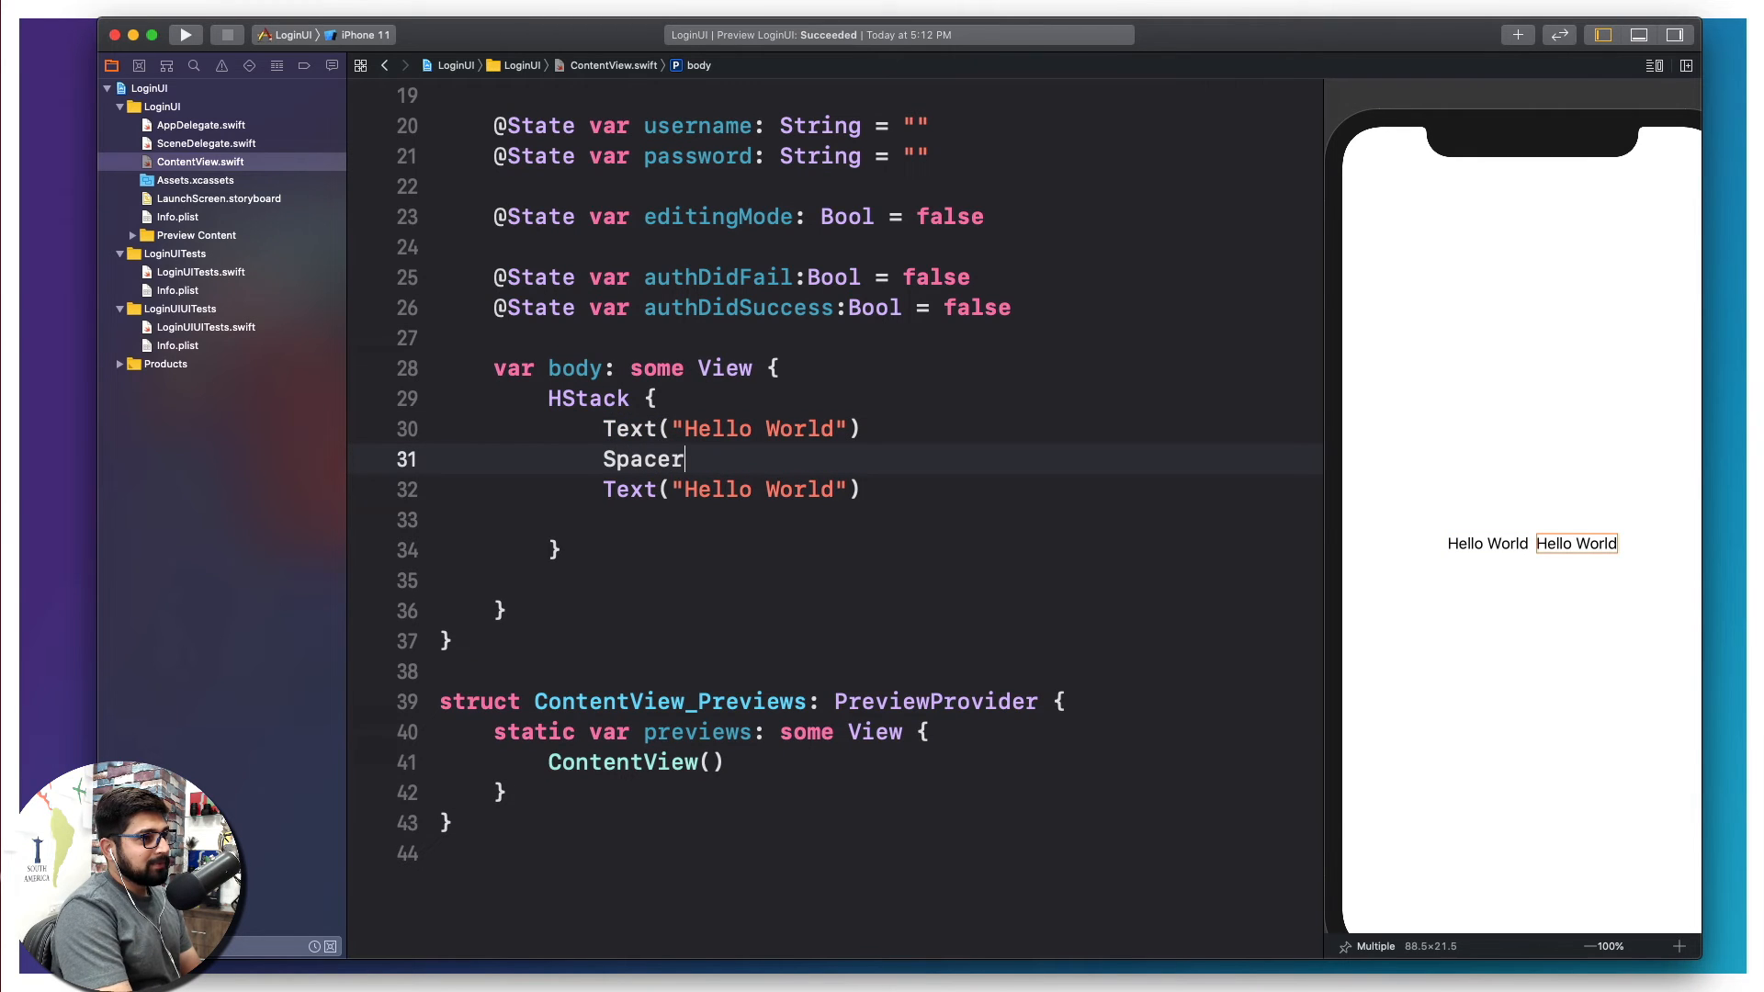
pyautogui.write('()')
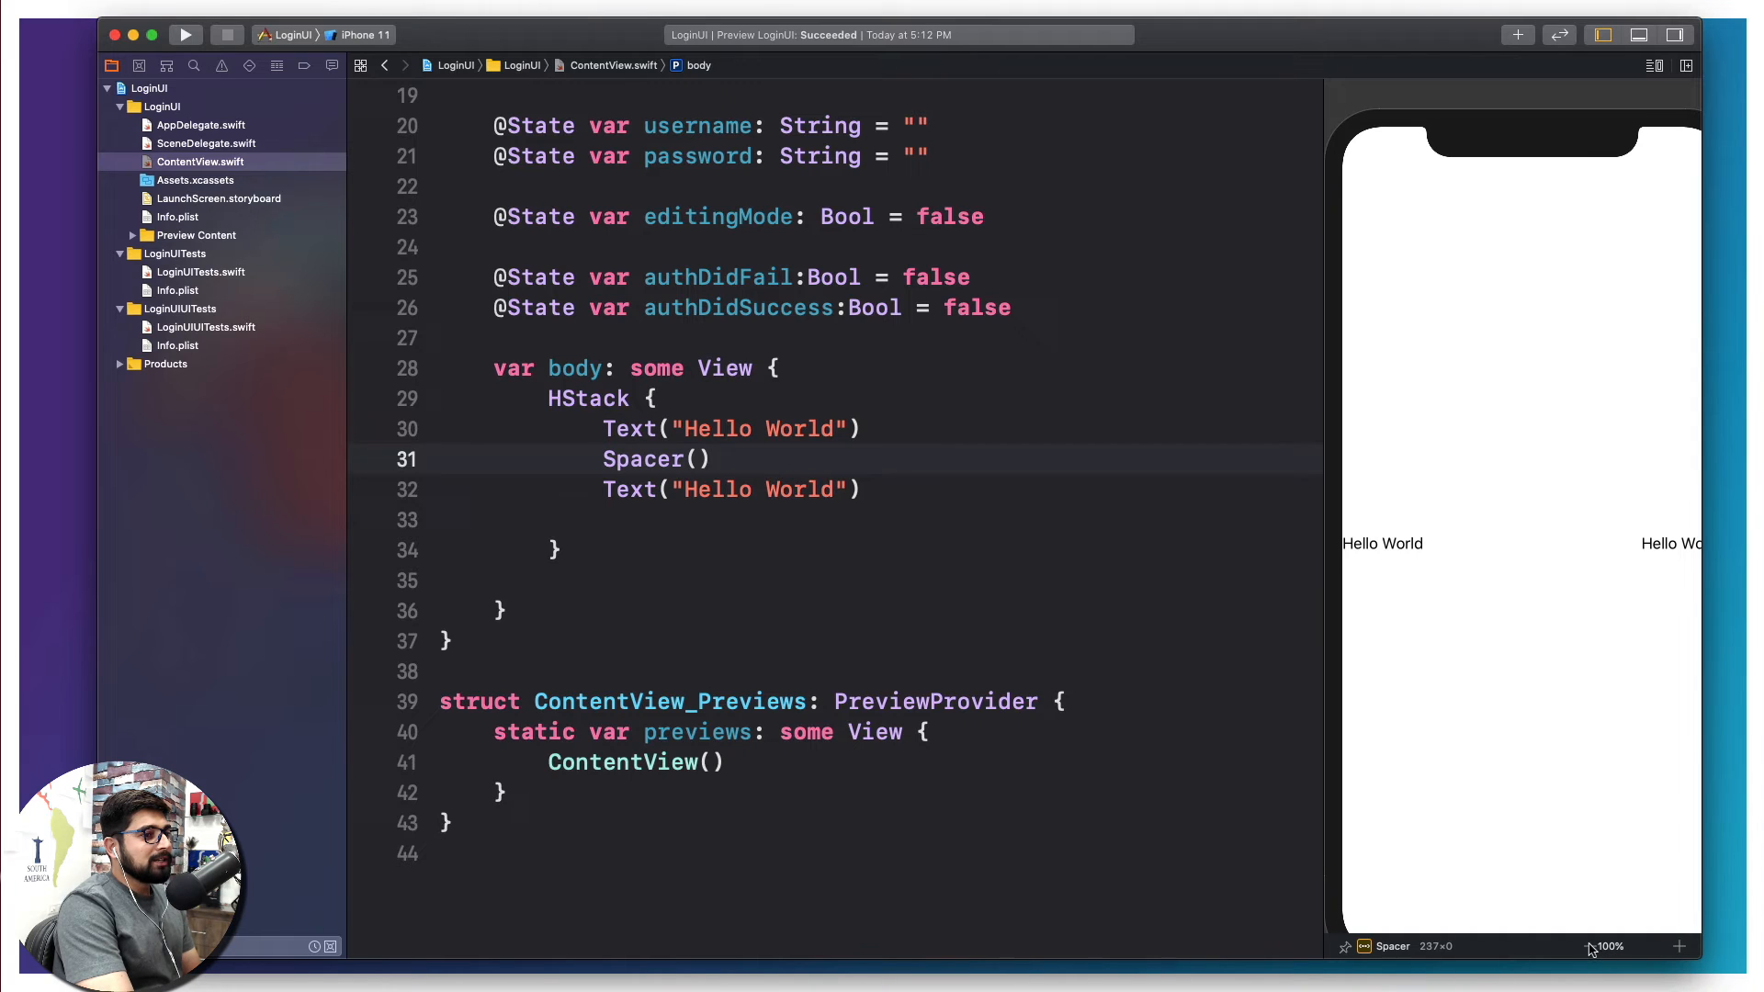
pyautogui.click(1580, 946)
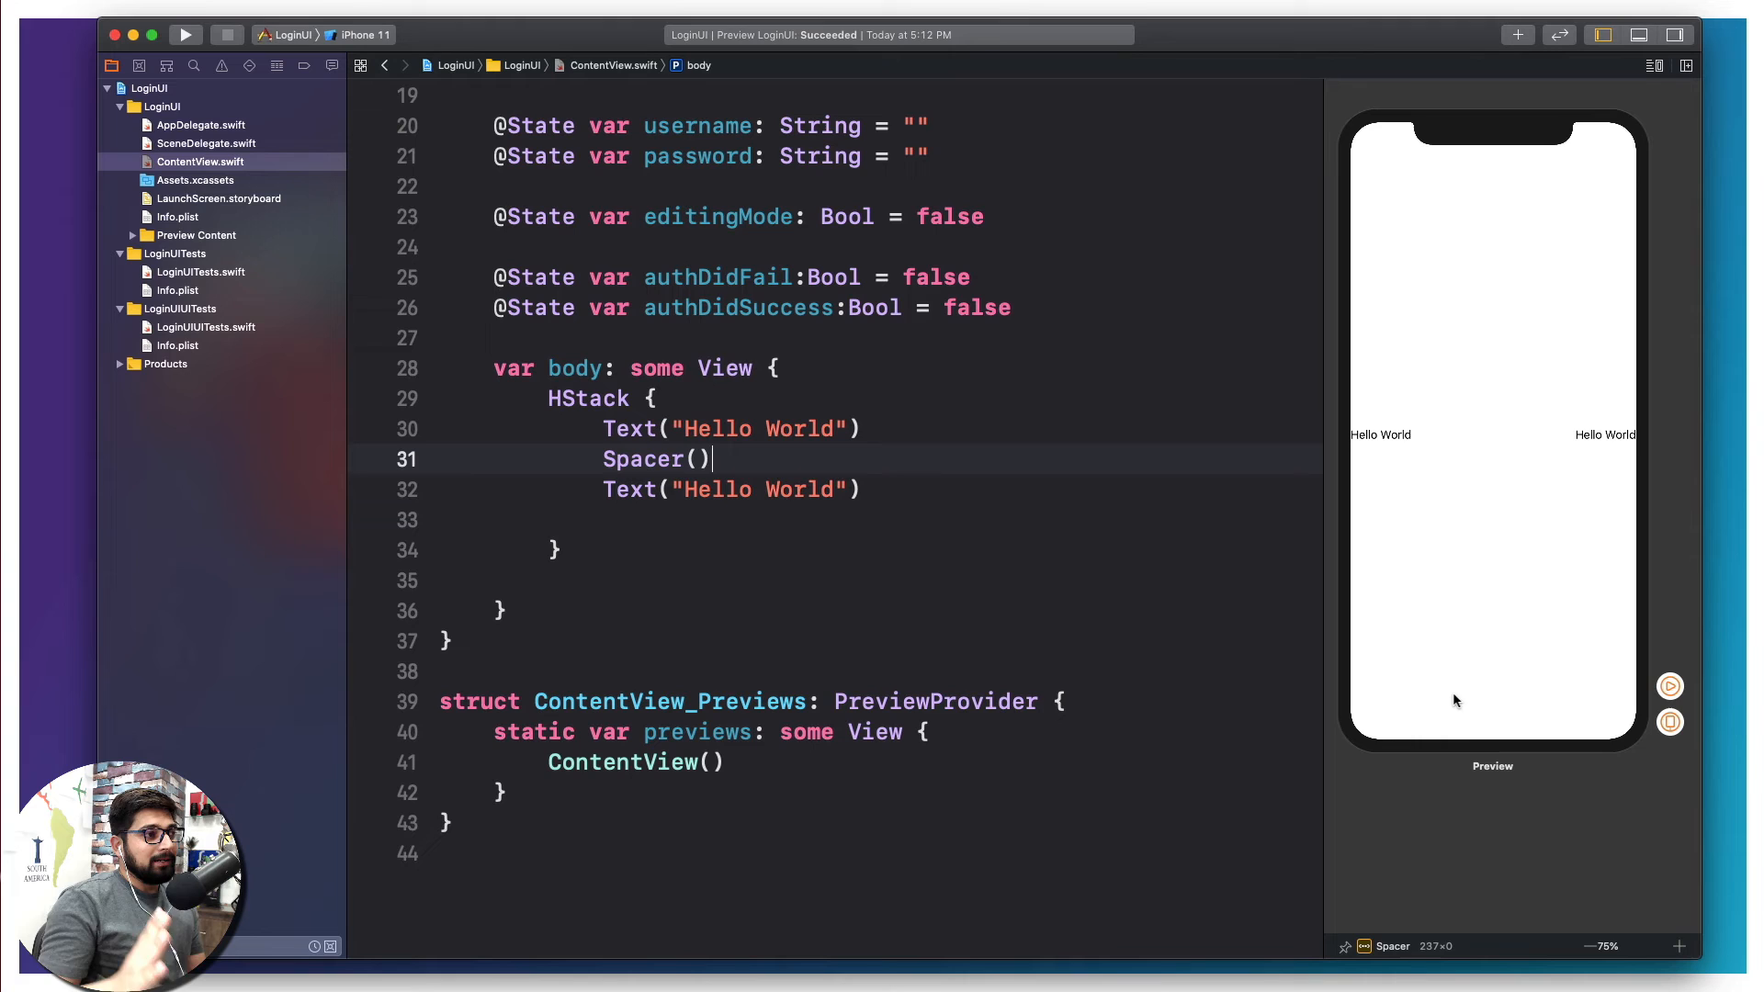
pyautogui.moveTo(669, 555)
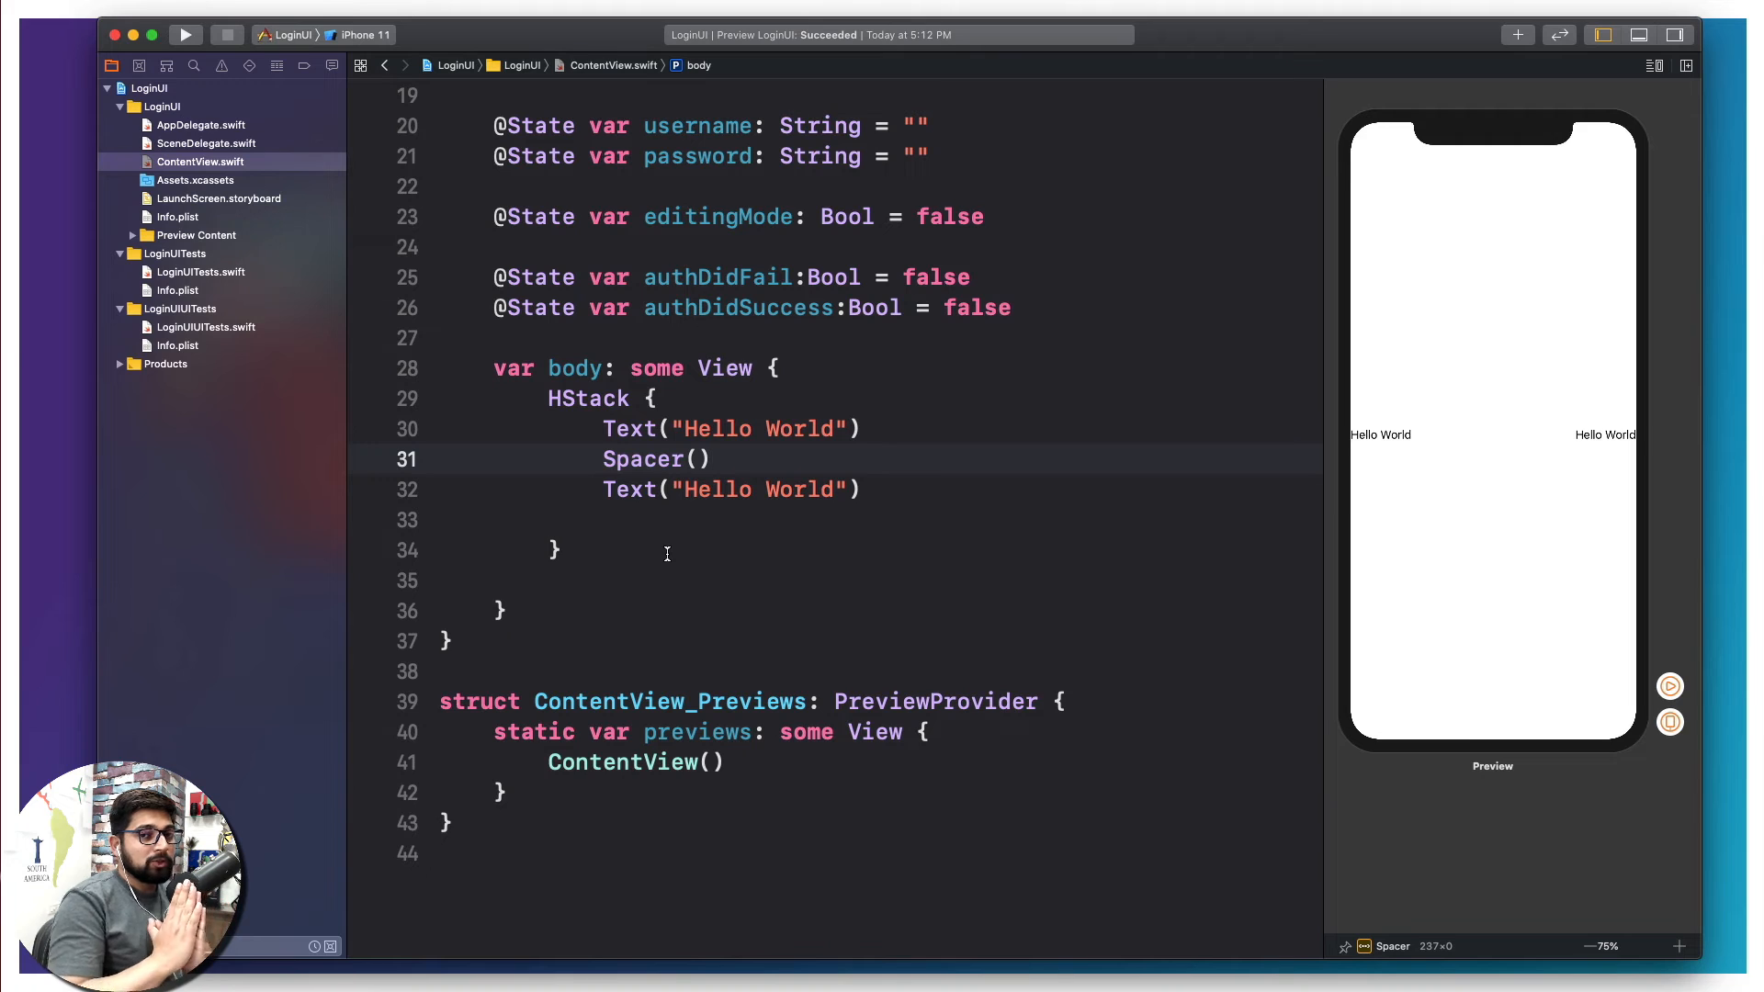
# Start adding a .padding modifier after the stack's closing brace.
pyautogui.click(665, 549)
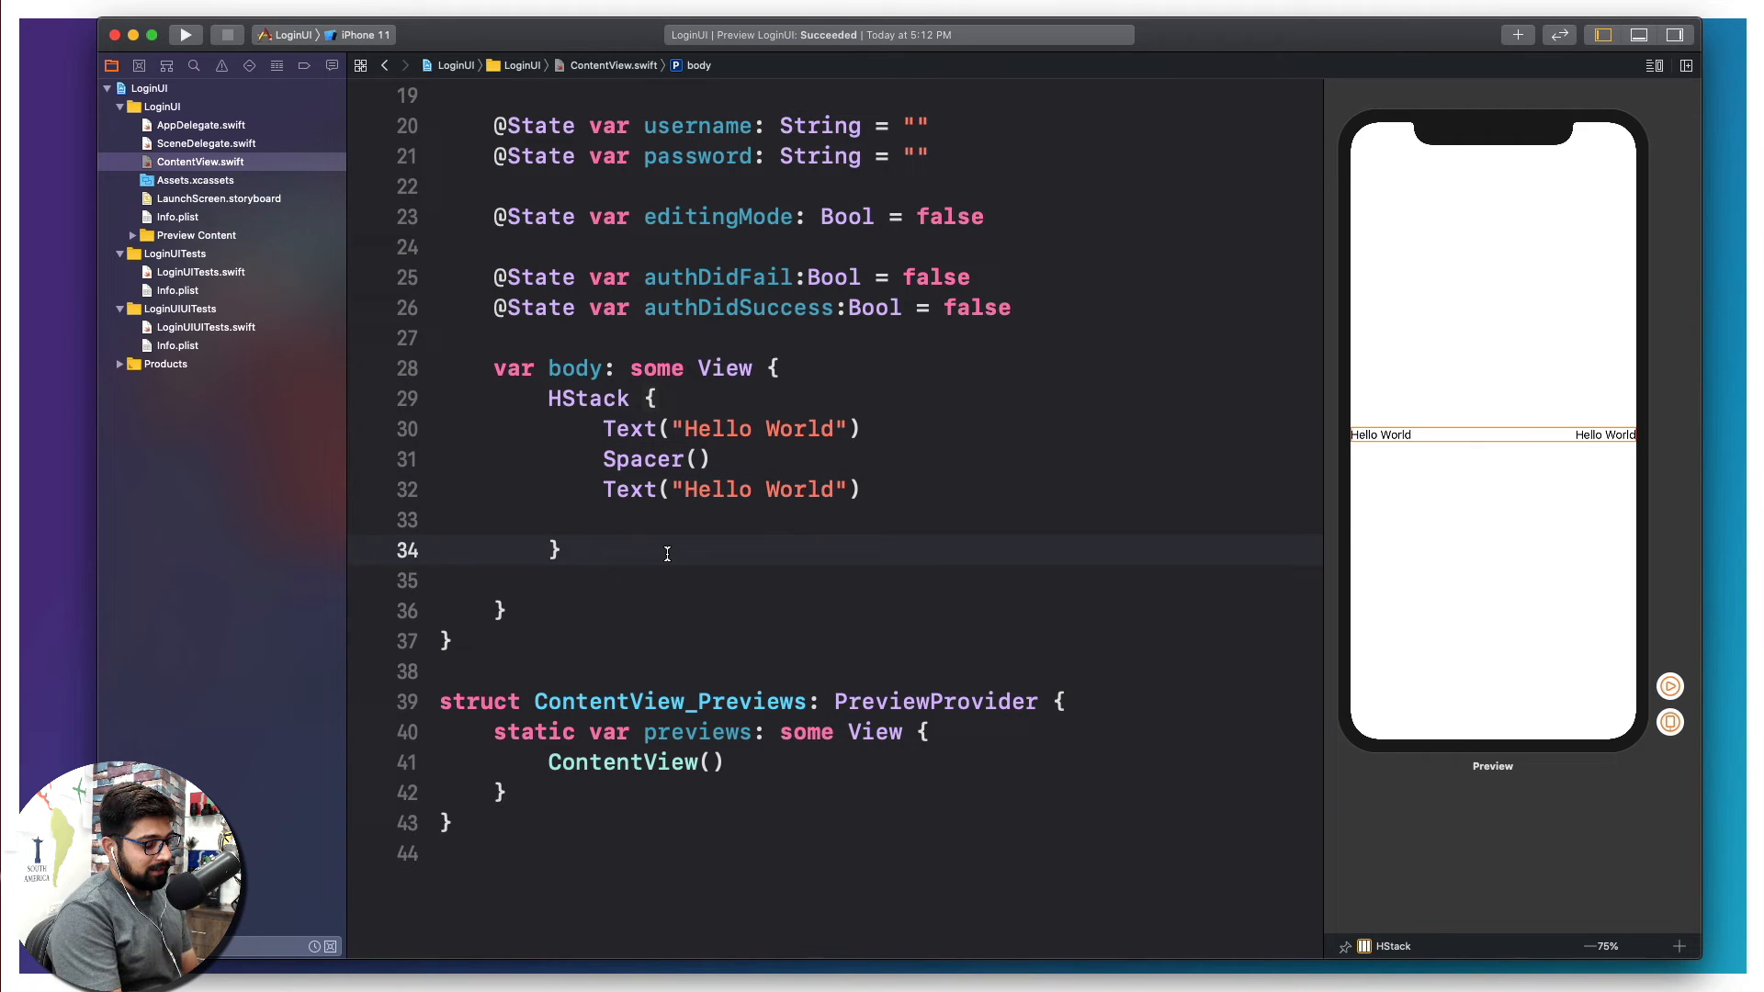
pyautogui.write('.pad')
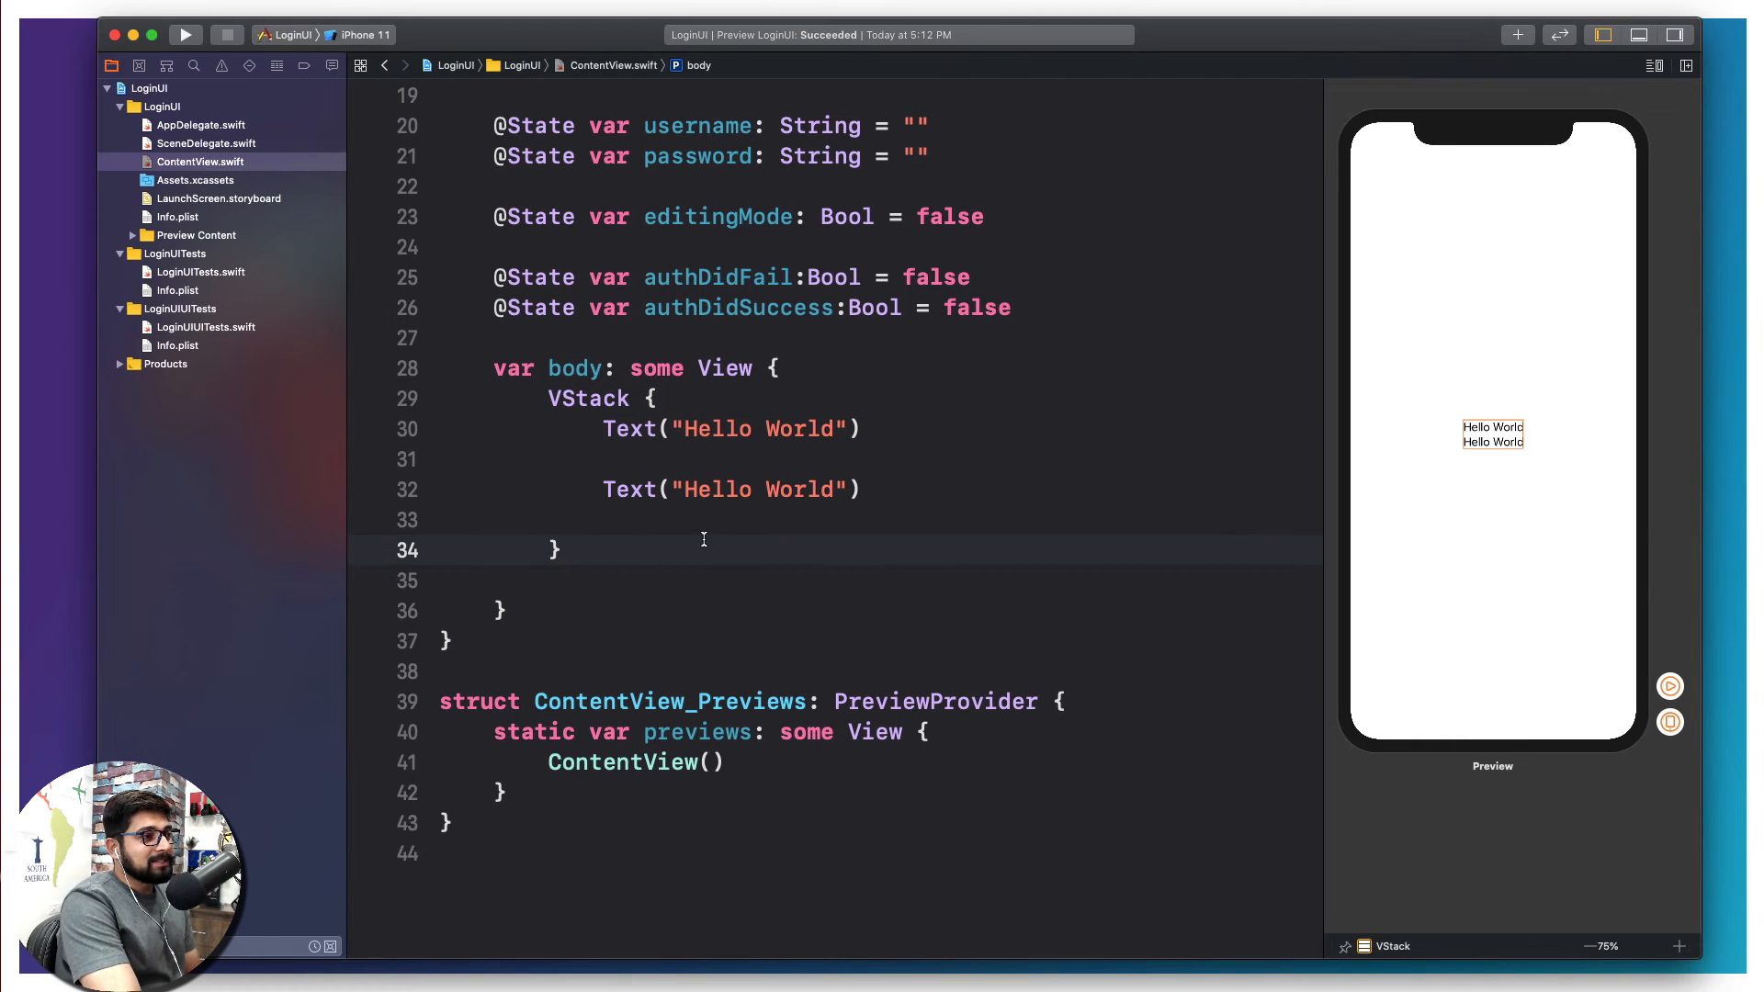
pyautogui.click(560, 550)
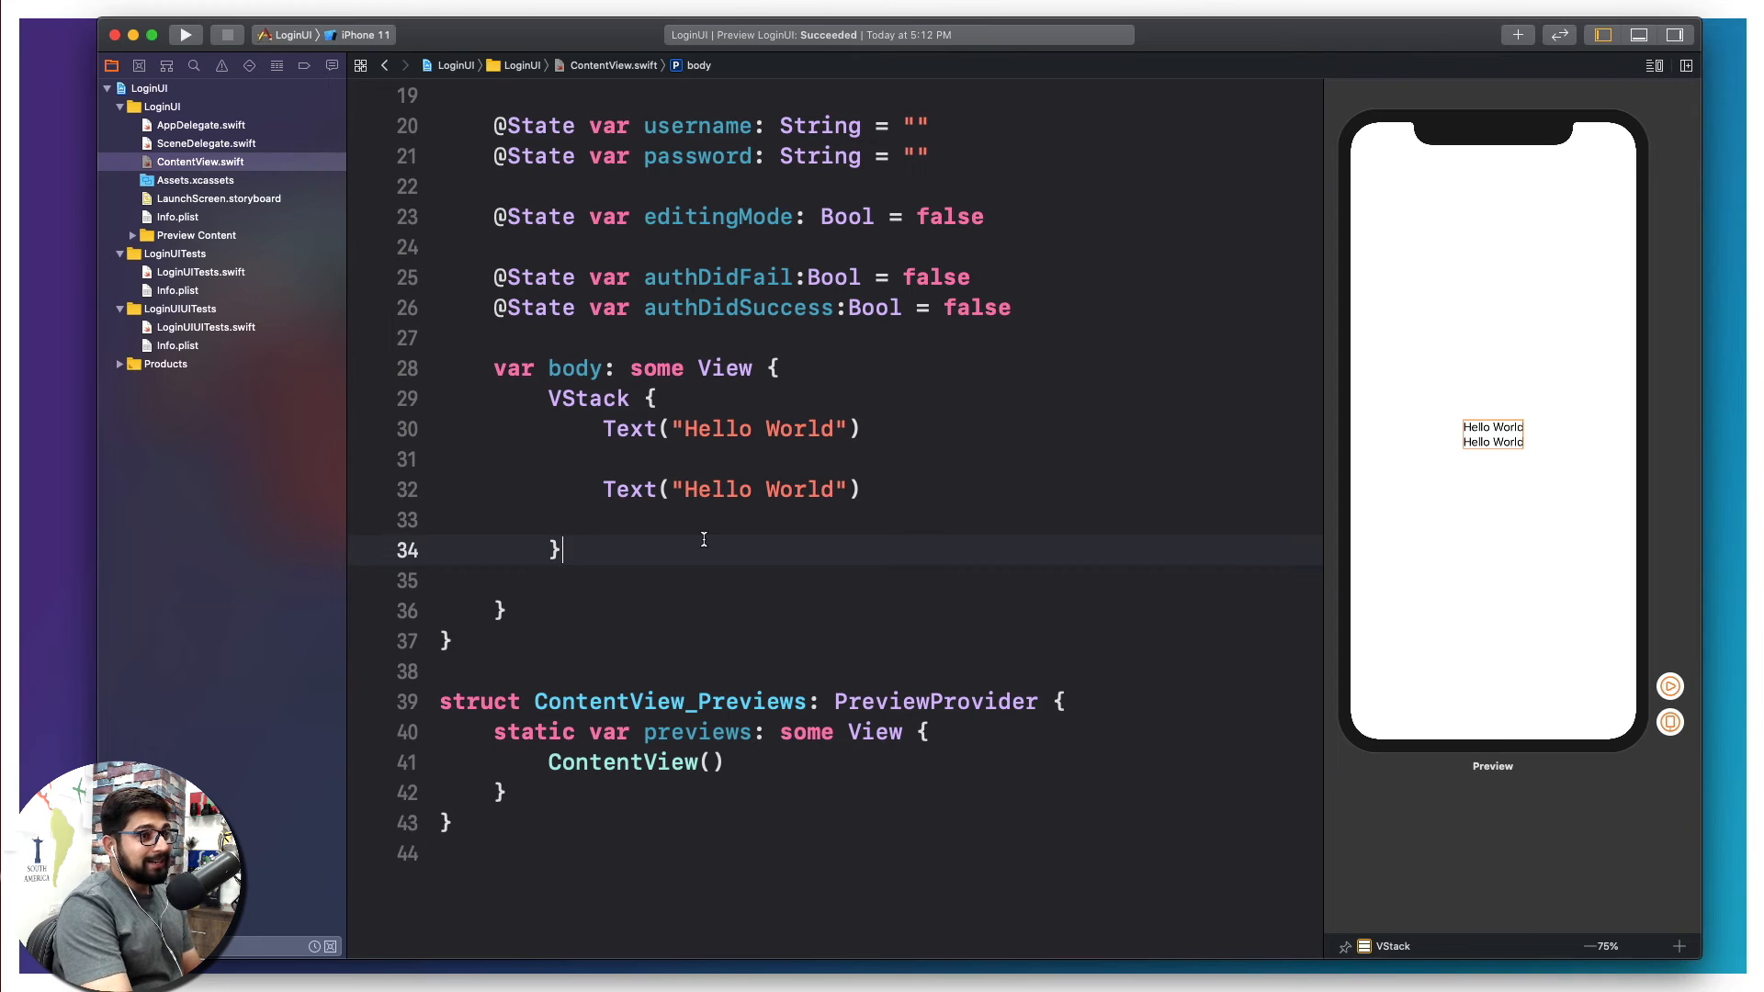
pyautogui.write('Sp')
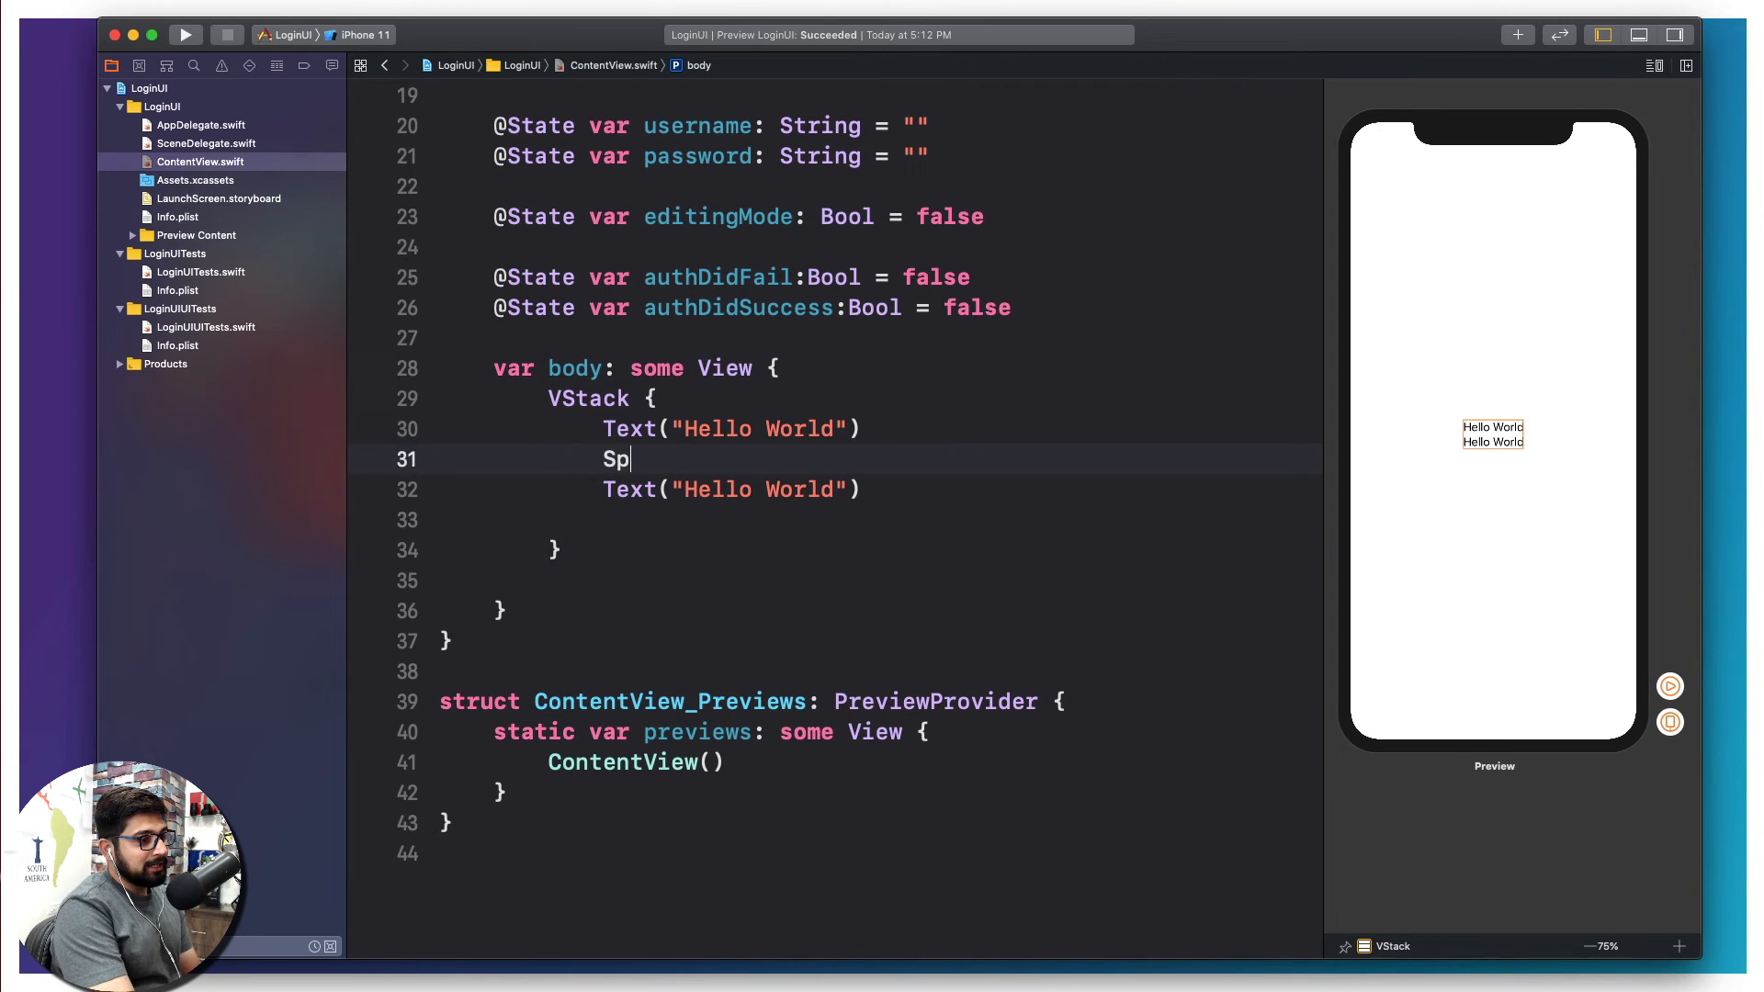
pyautogui.write('acer()')
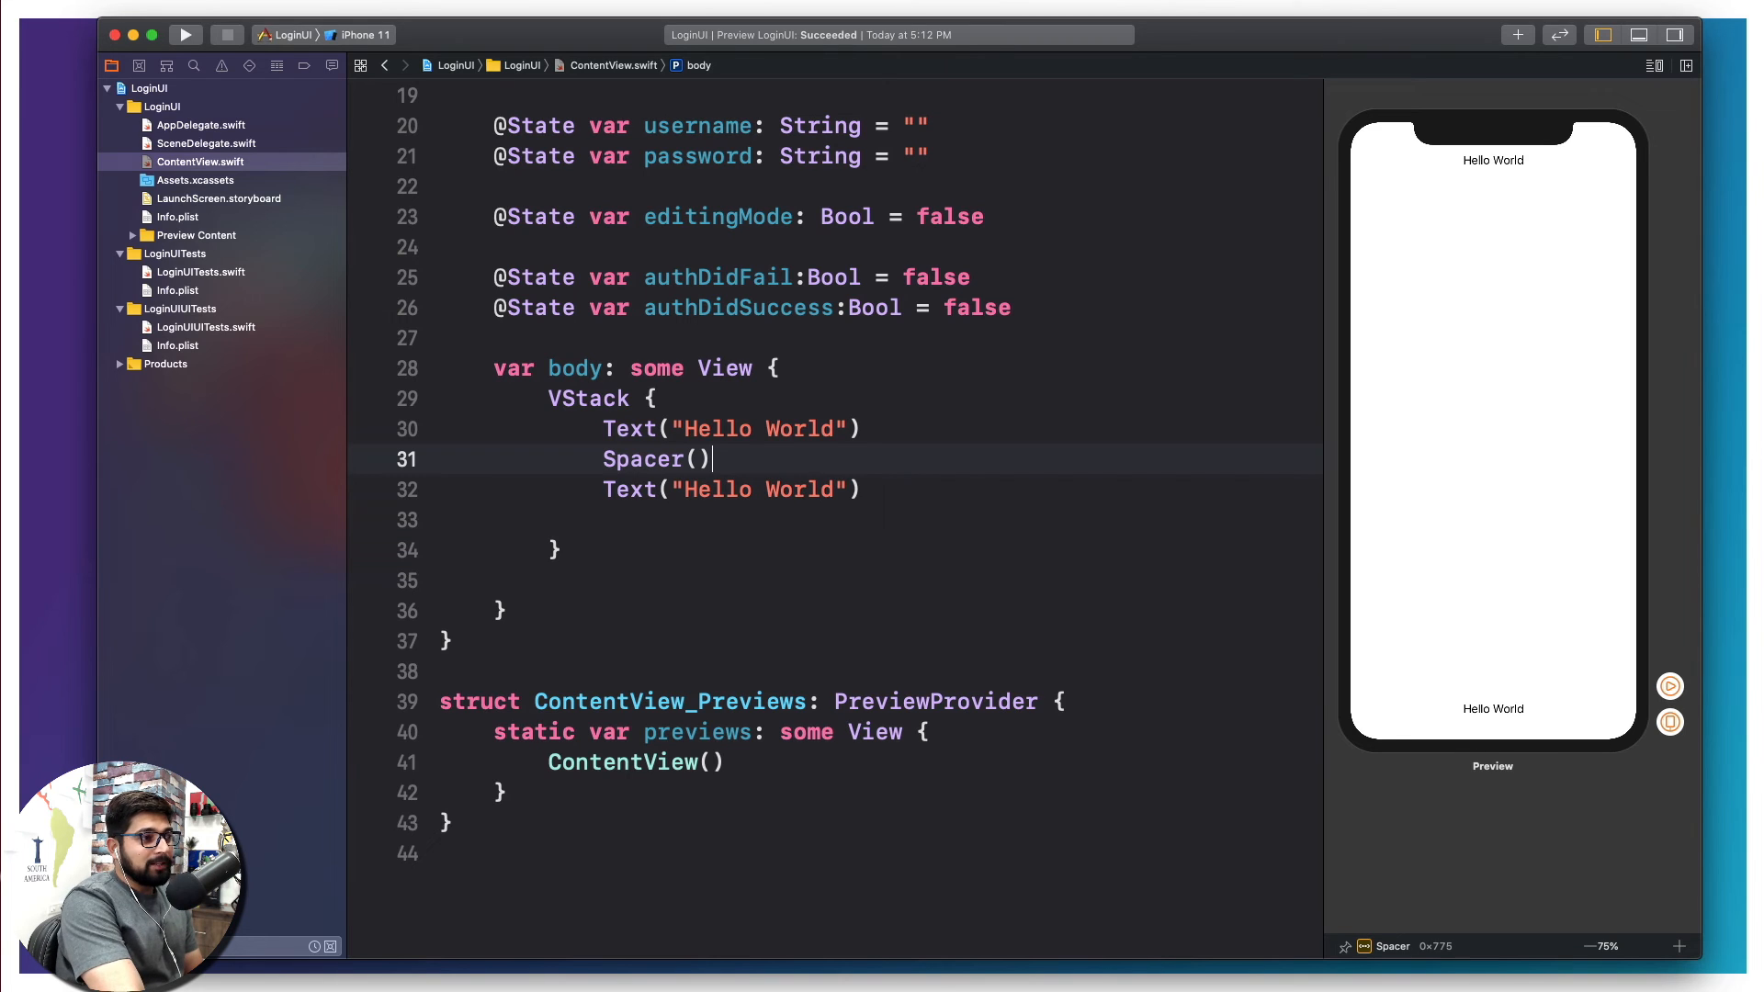
pyautogui.moveTo(714, 459)
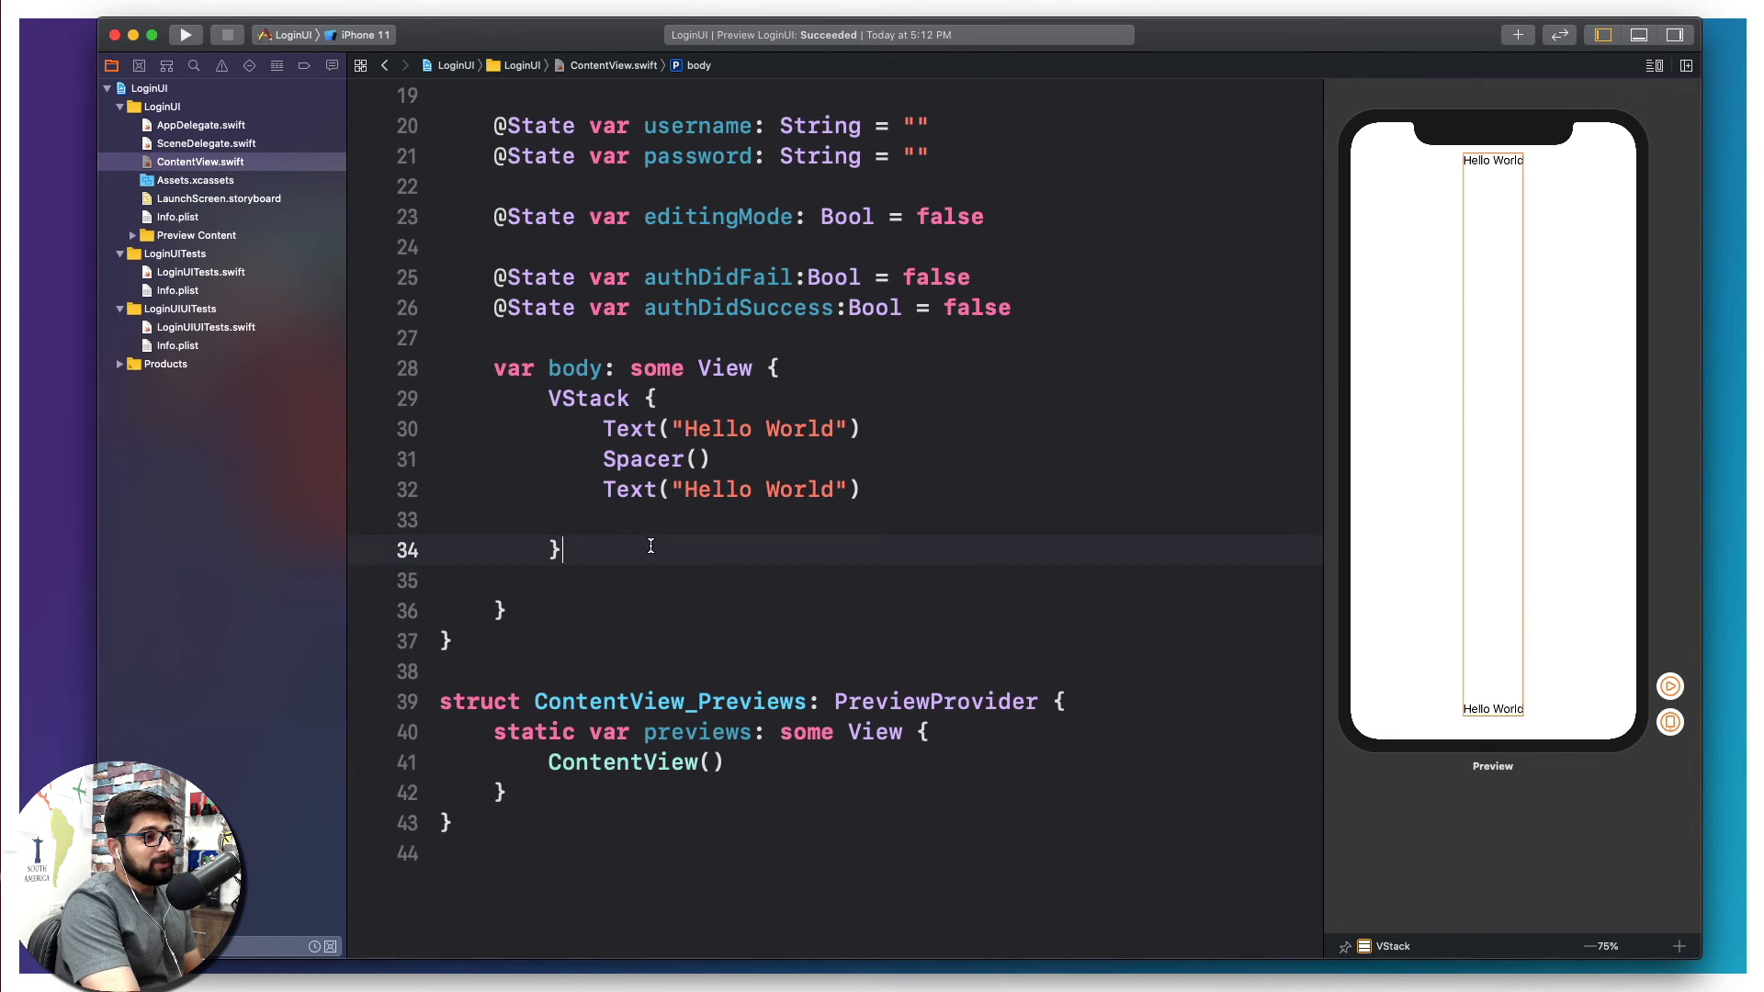
pyautogui.write('.pa')
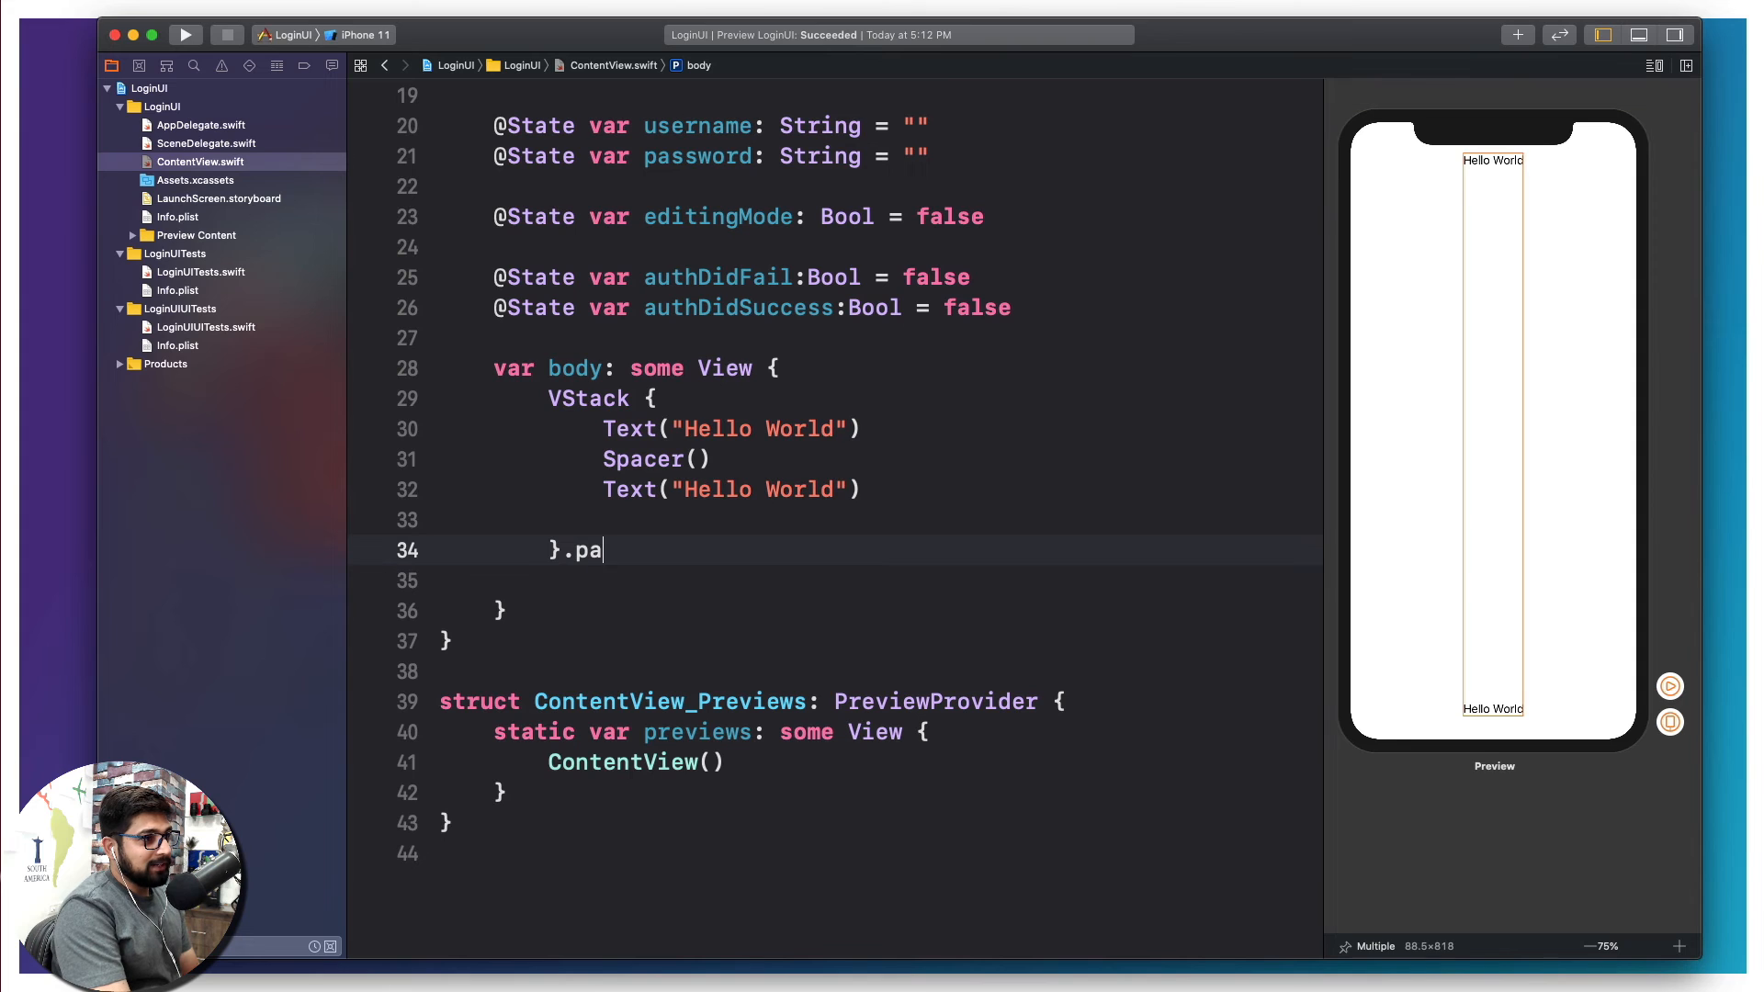
pyautogui.write('dding()')
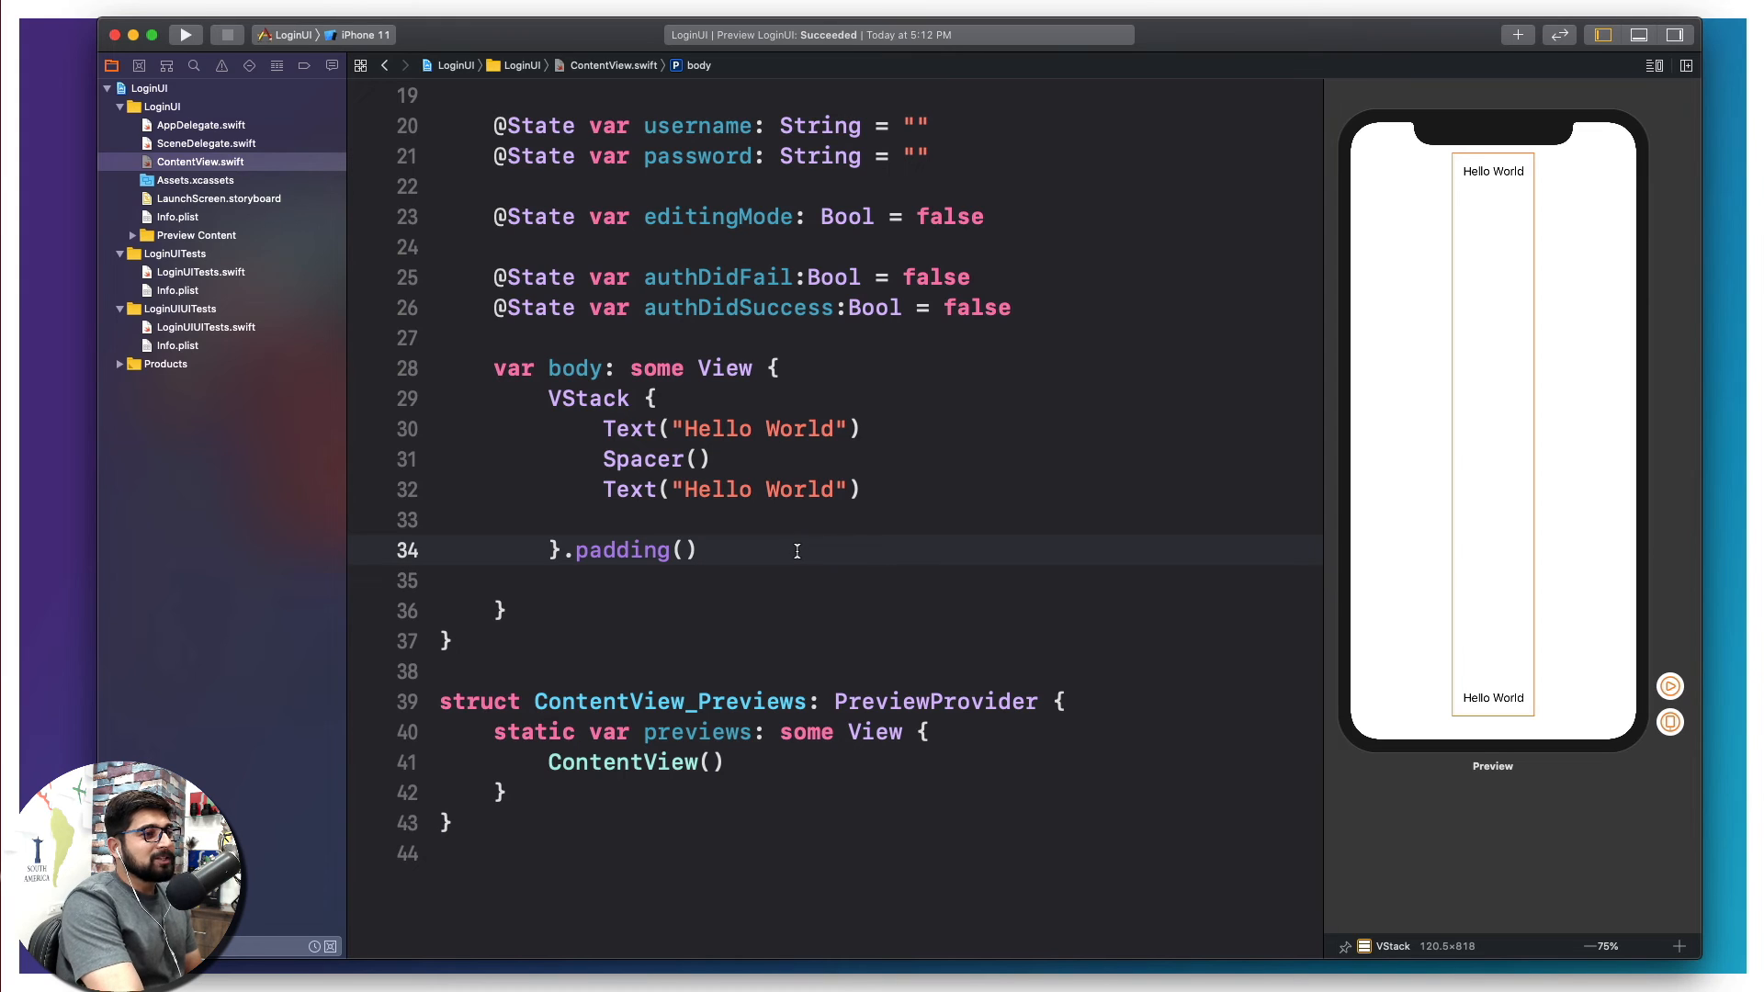
pyautogui.doubleClick(623, 550)
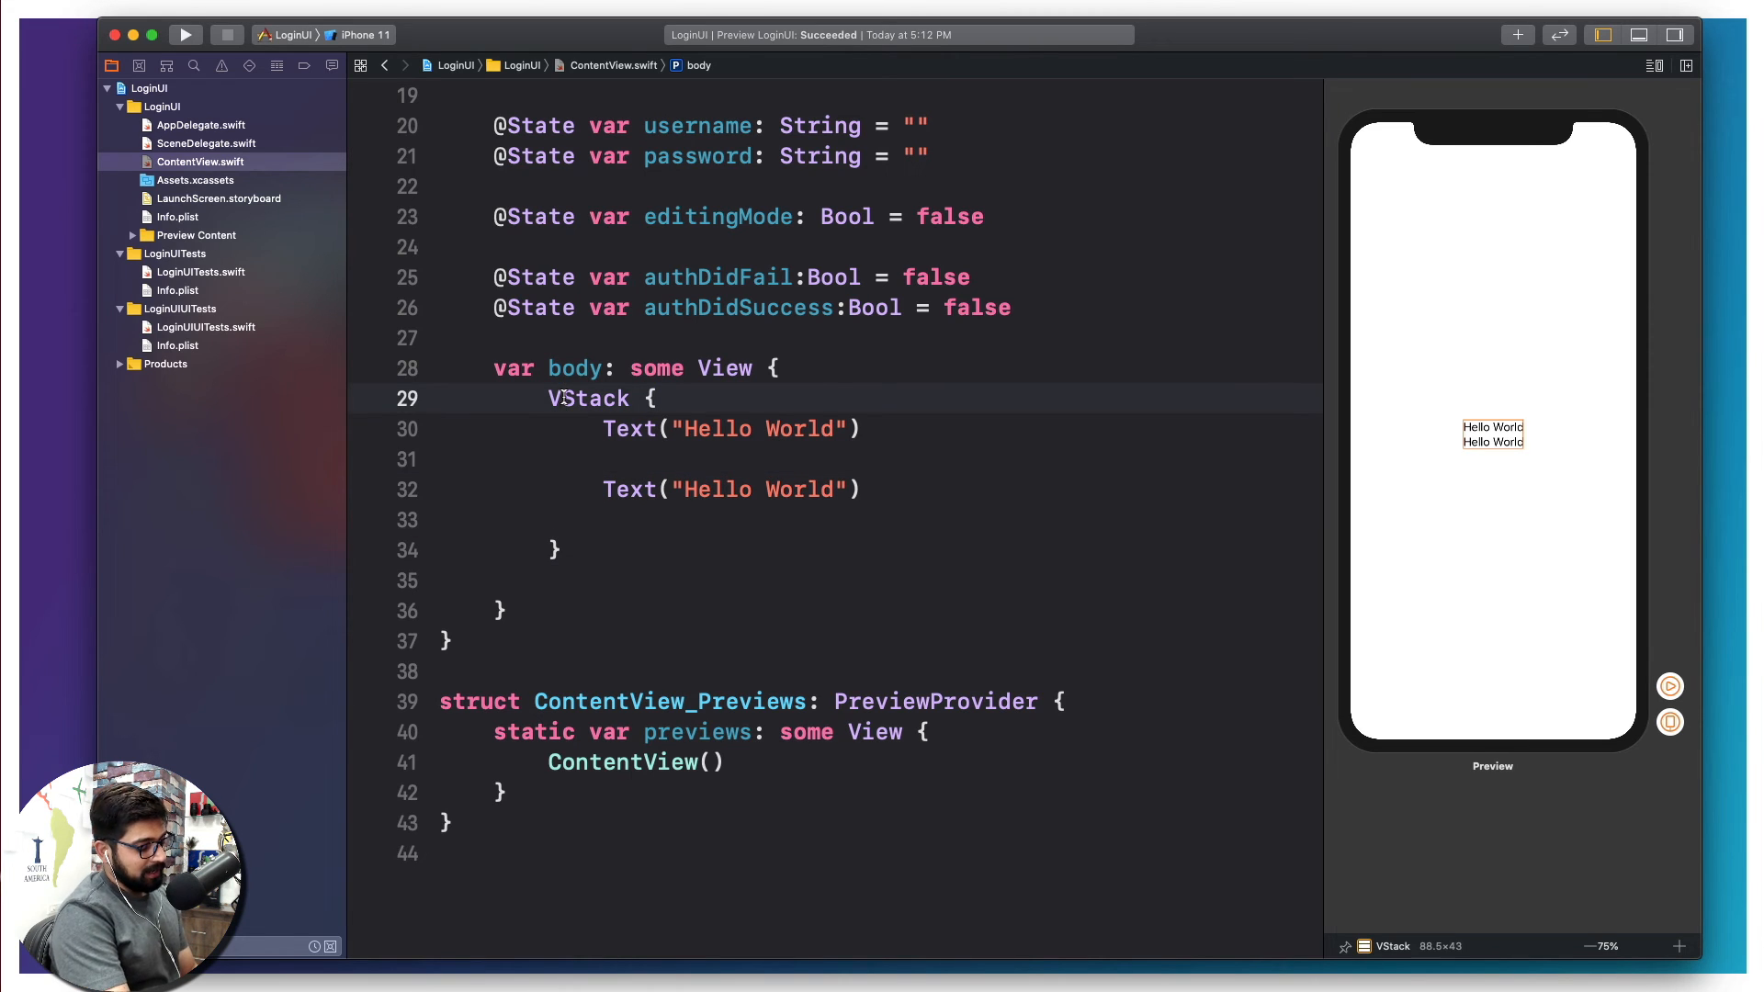
# Rename the stack to ZStack and return the canvas zoom to 100%.
pyautogui.write('Z')
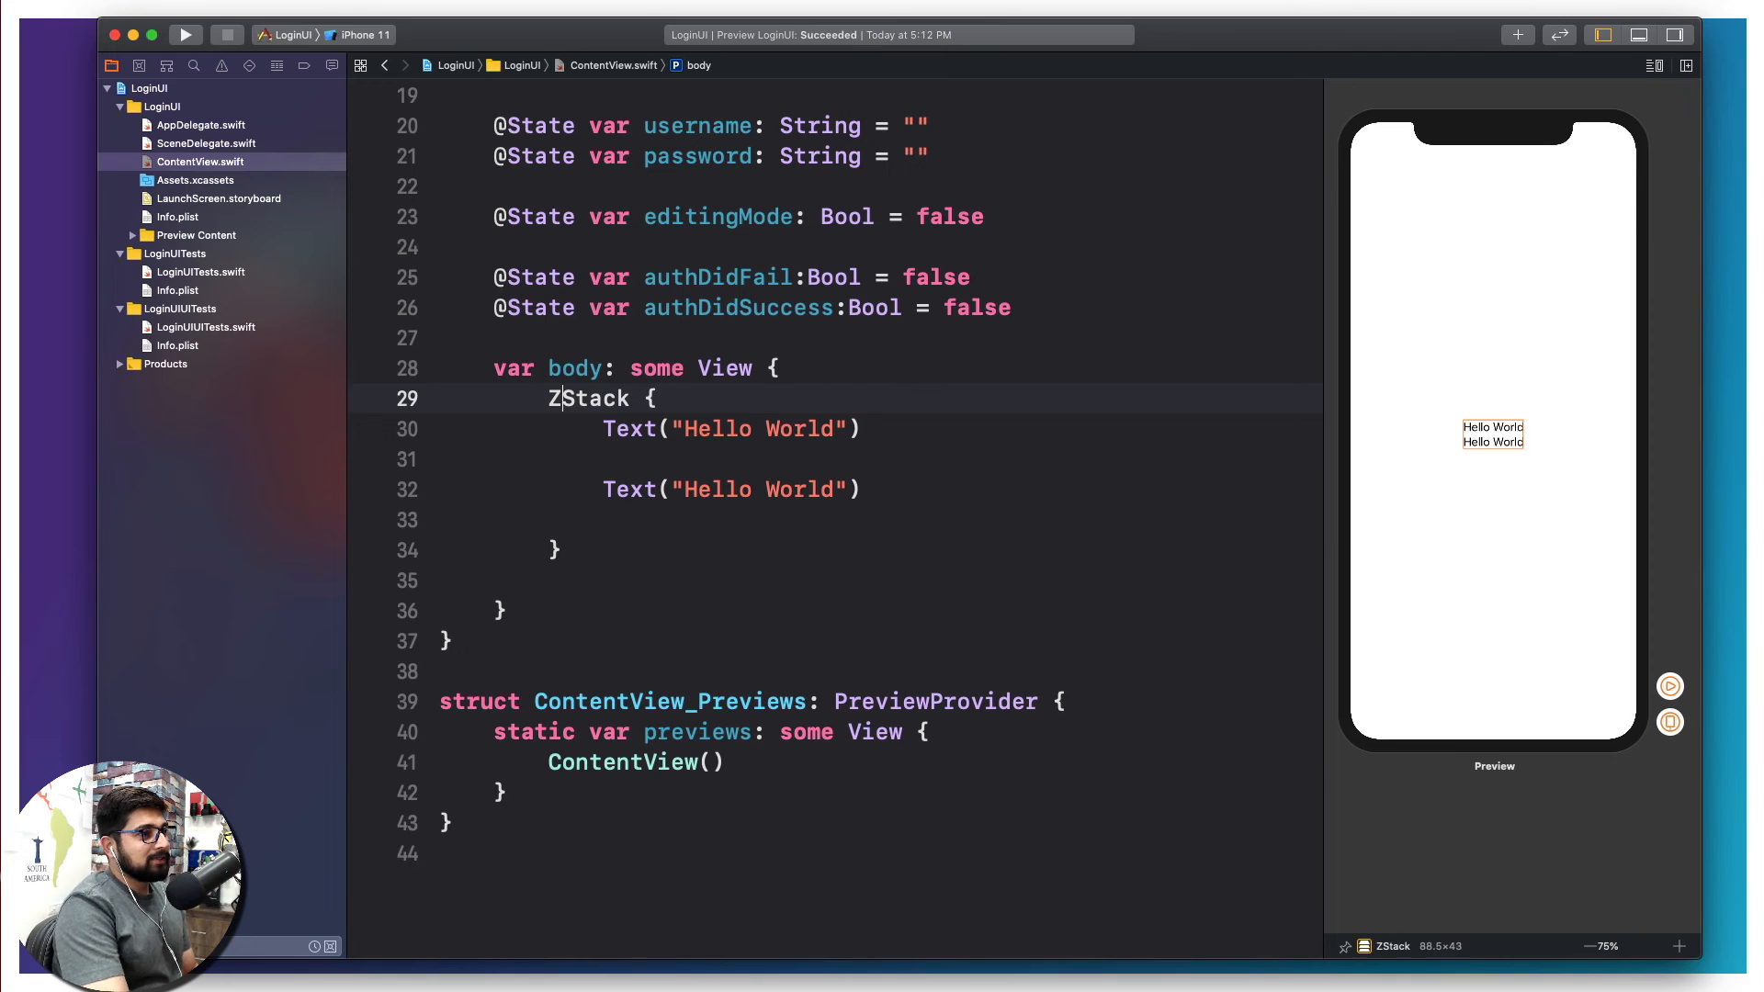
pyautogui.click(691, 460)
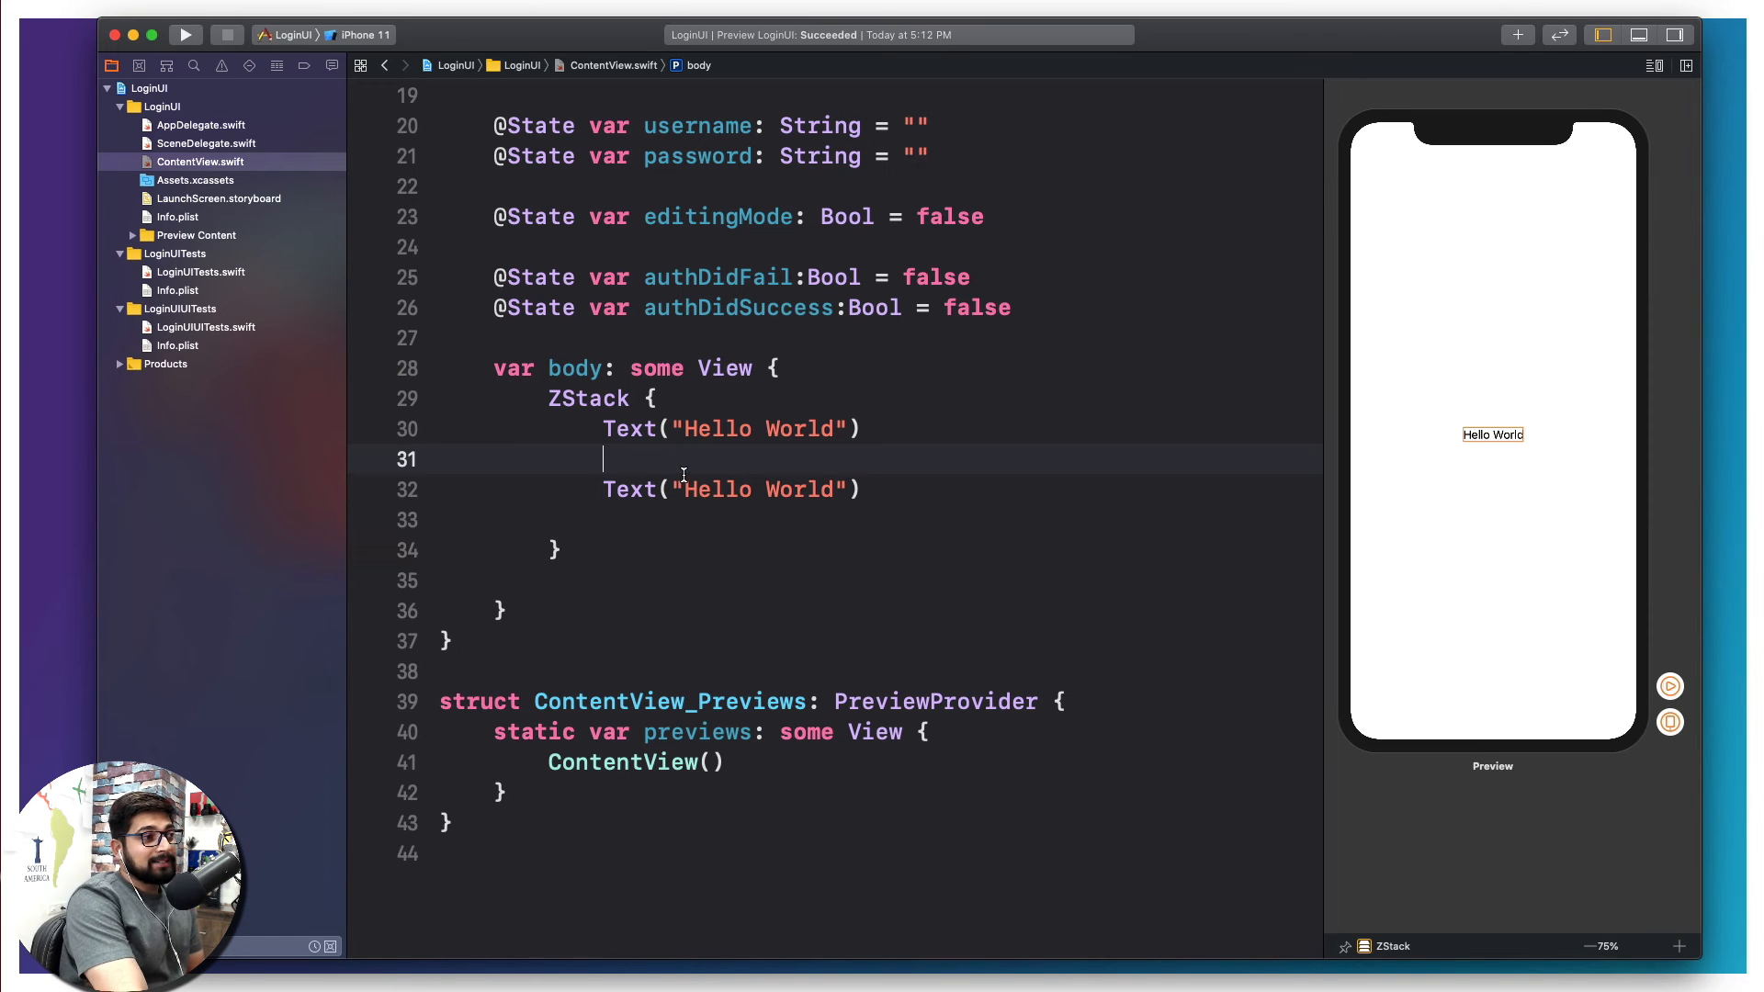
pyautogui.moveTo(1631, 954)
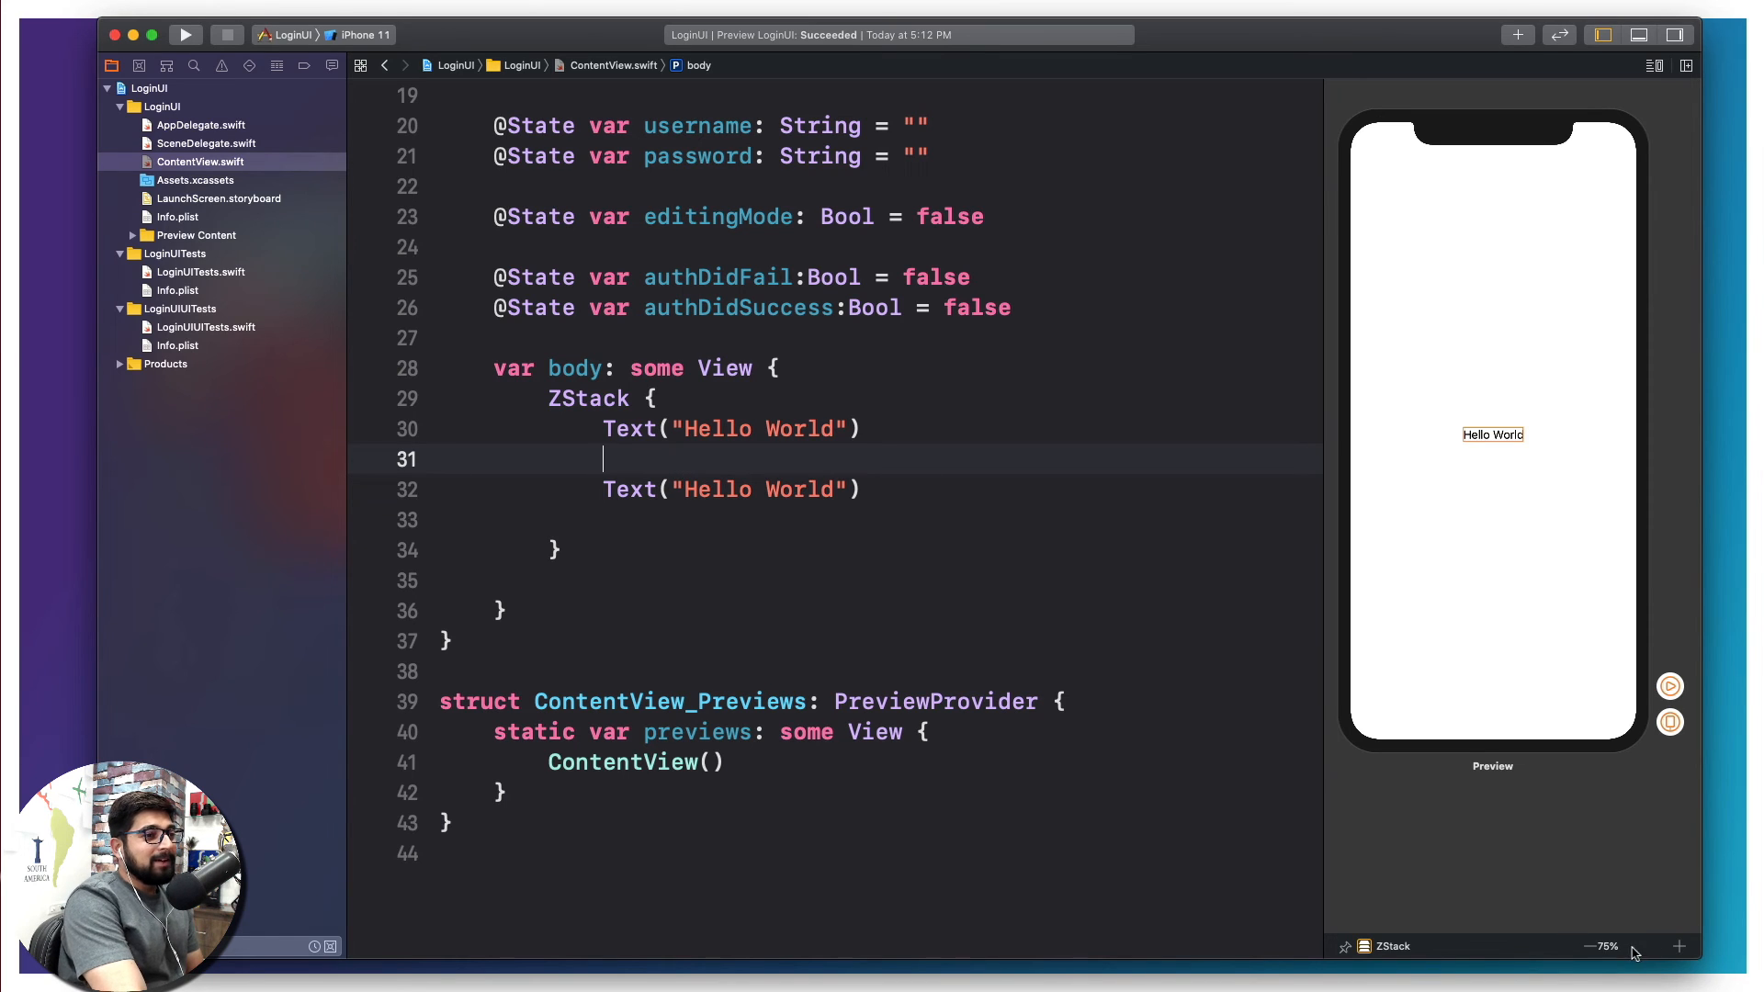
pyautogui.click(1677, 946)
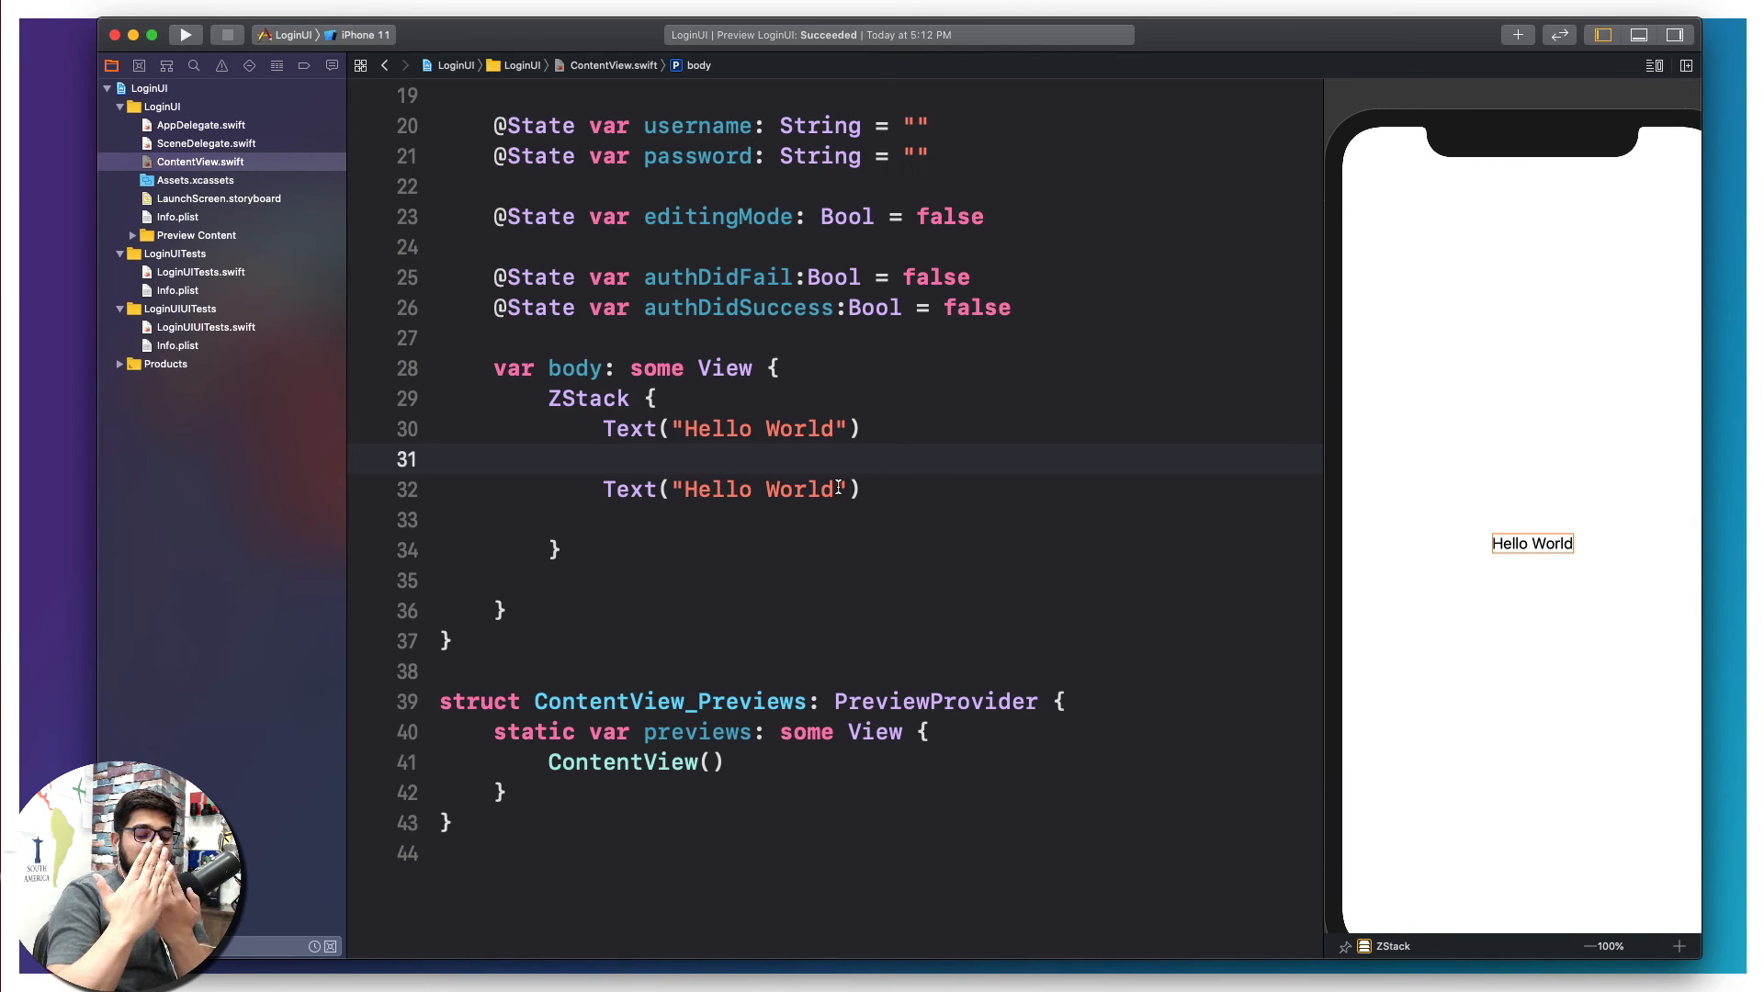
# Extend the second Text string to "Hello World Hitesh" so the texts overlap.
pyautogui.click(605, 459)
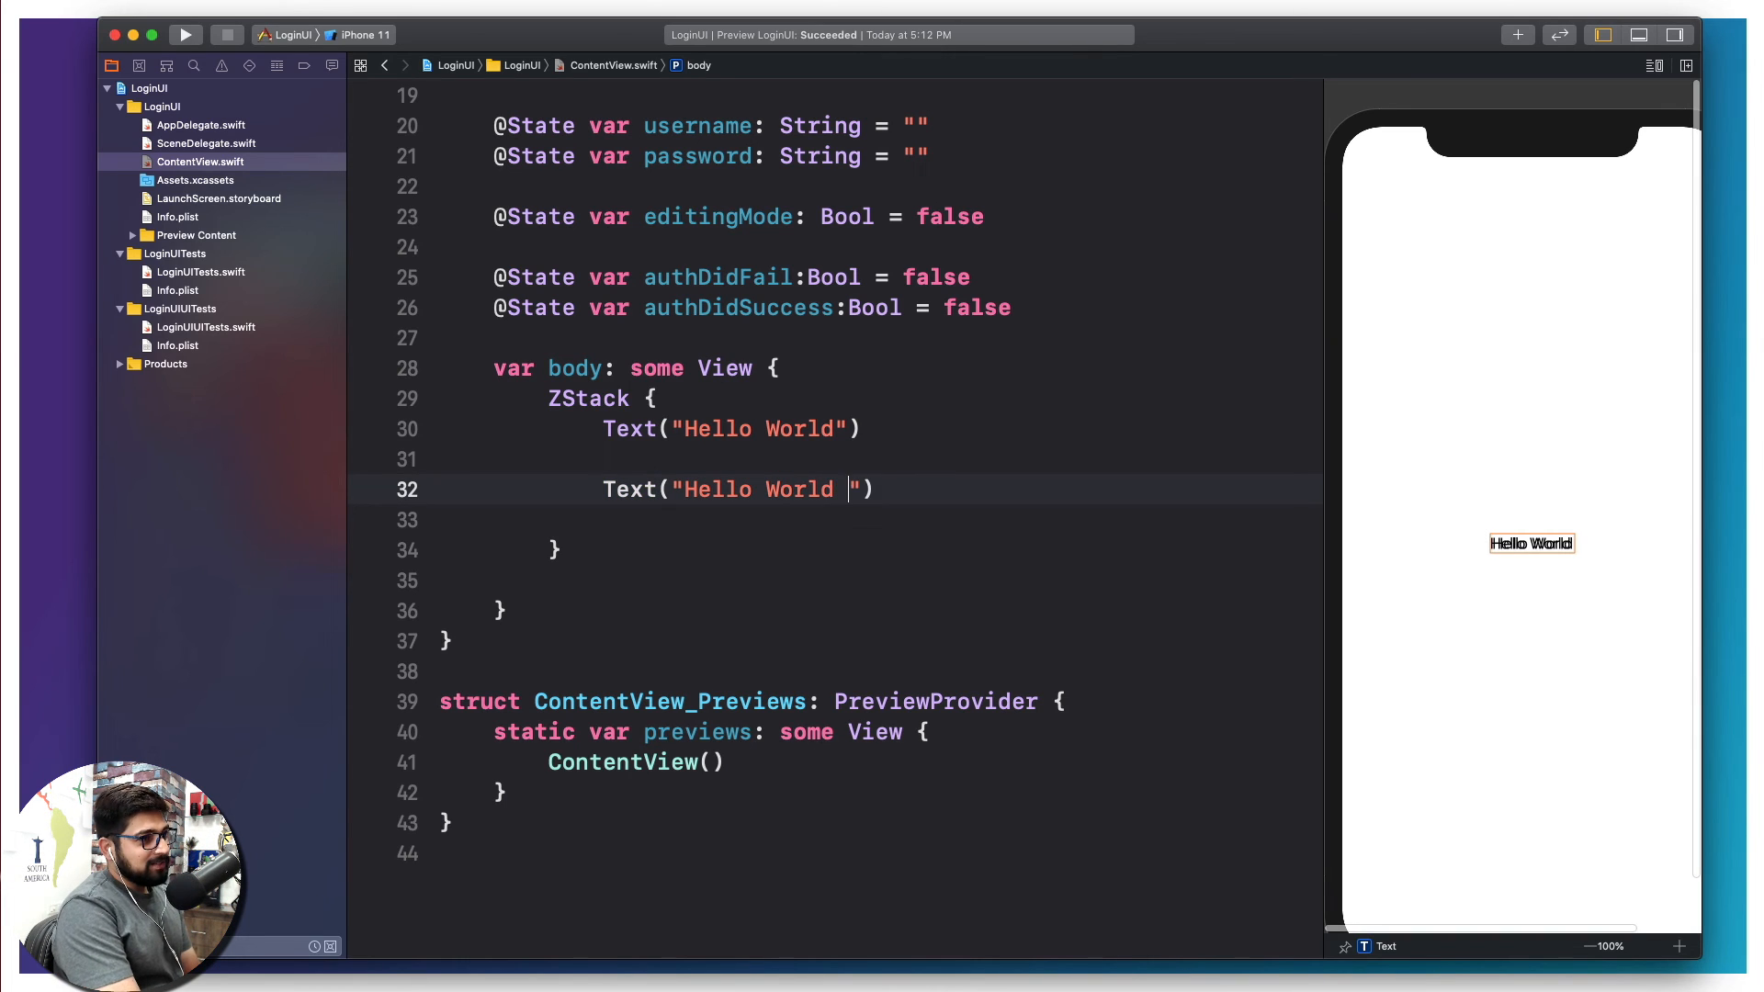
pyautogui.write('Hitesh')
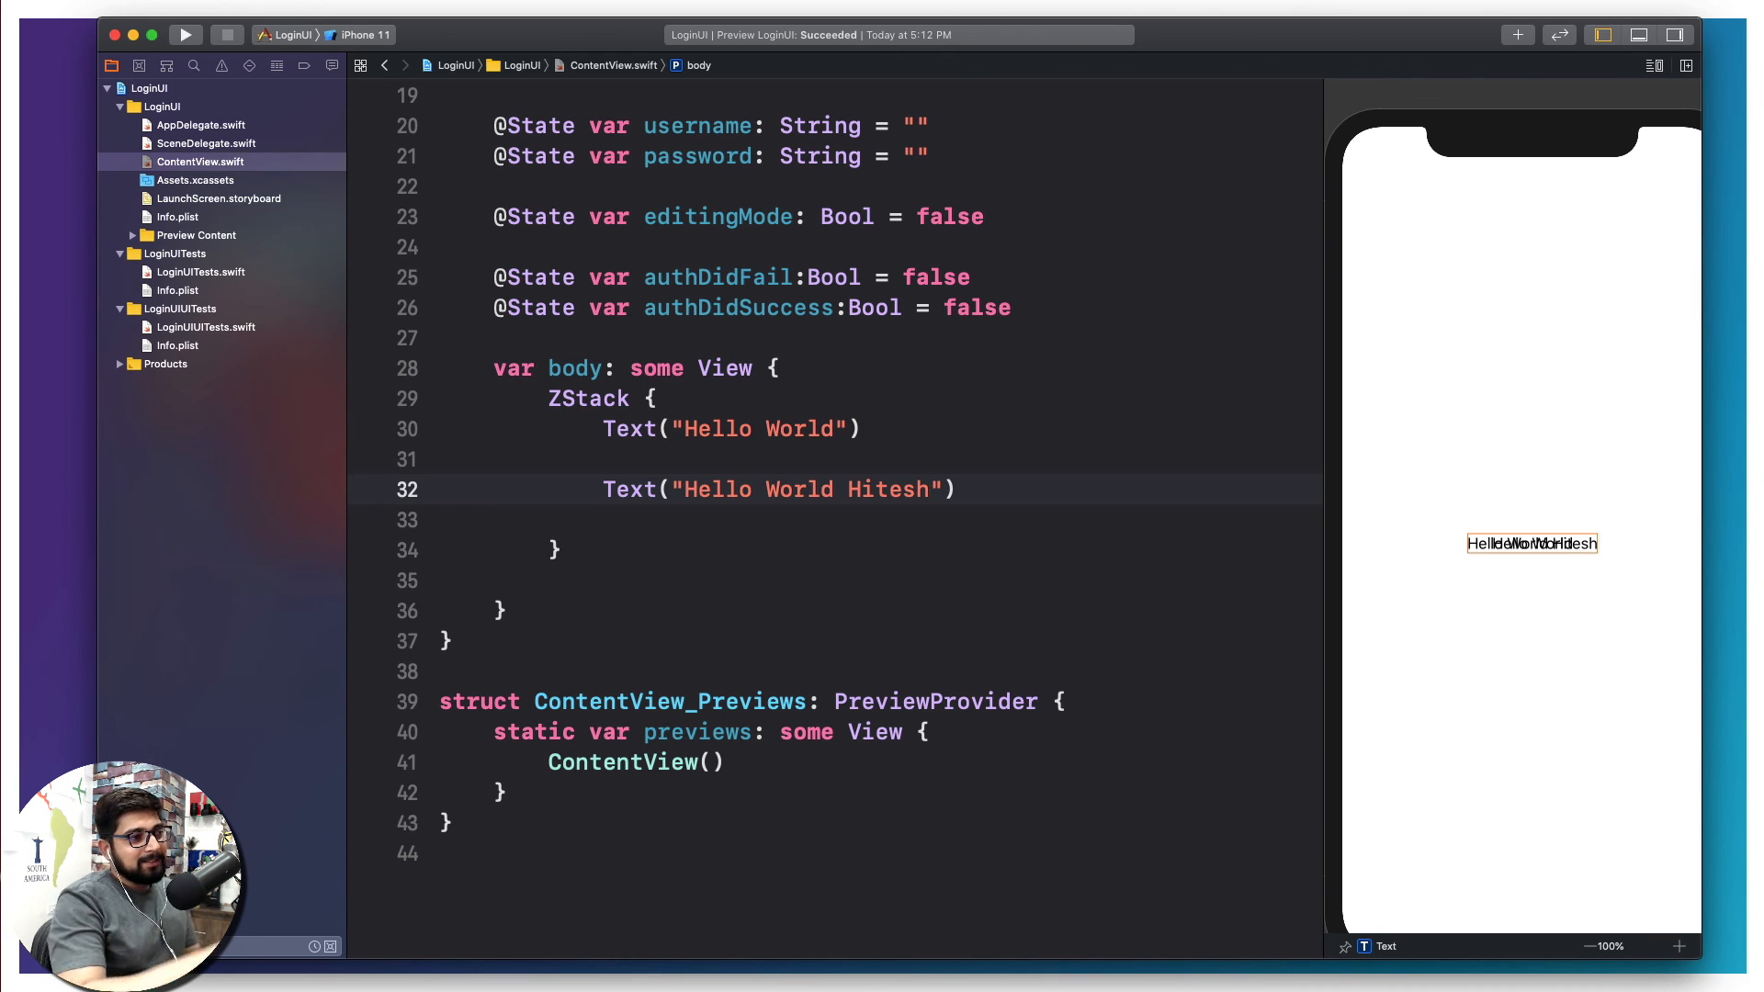
pyautogui.click(927, 489)
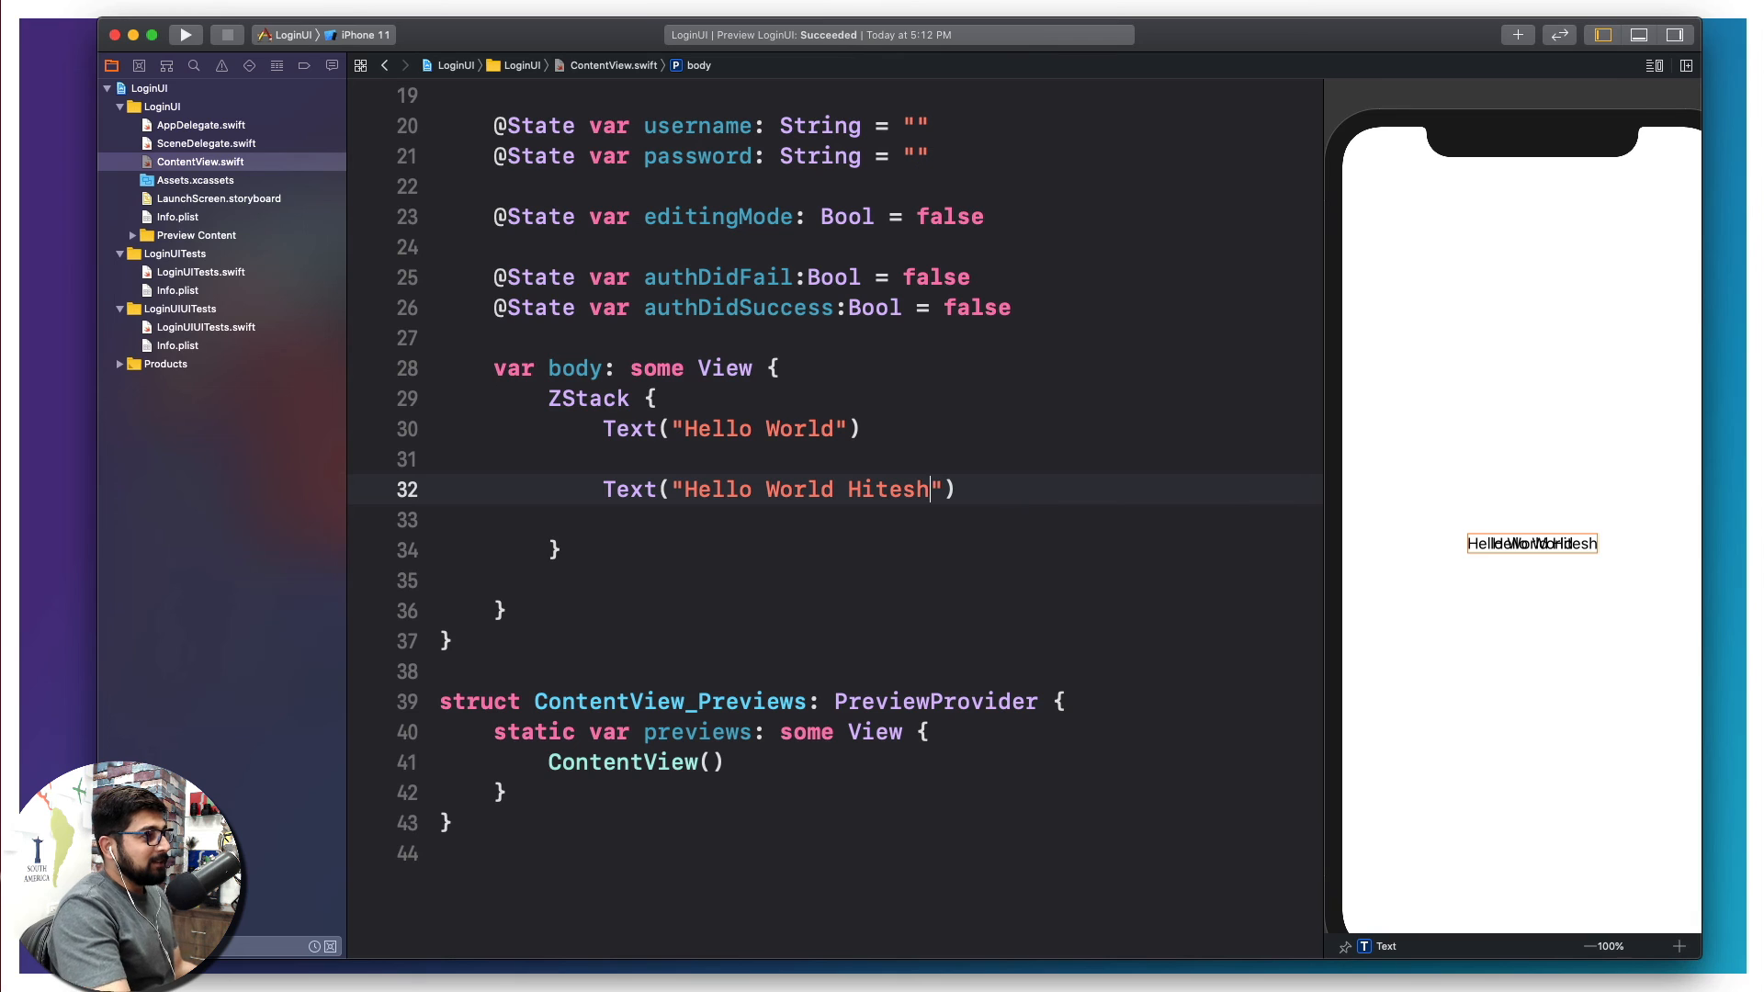
pyautogui.moveTo(767, 566)
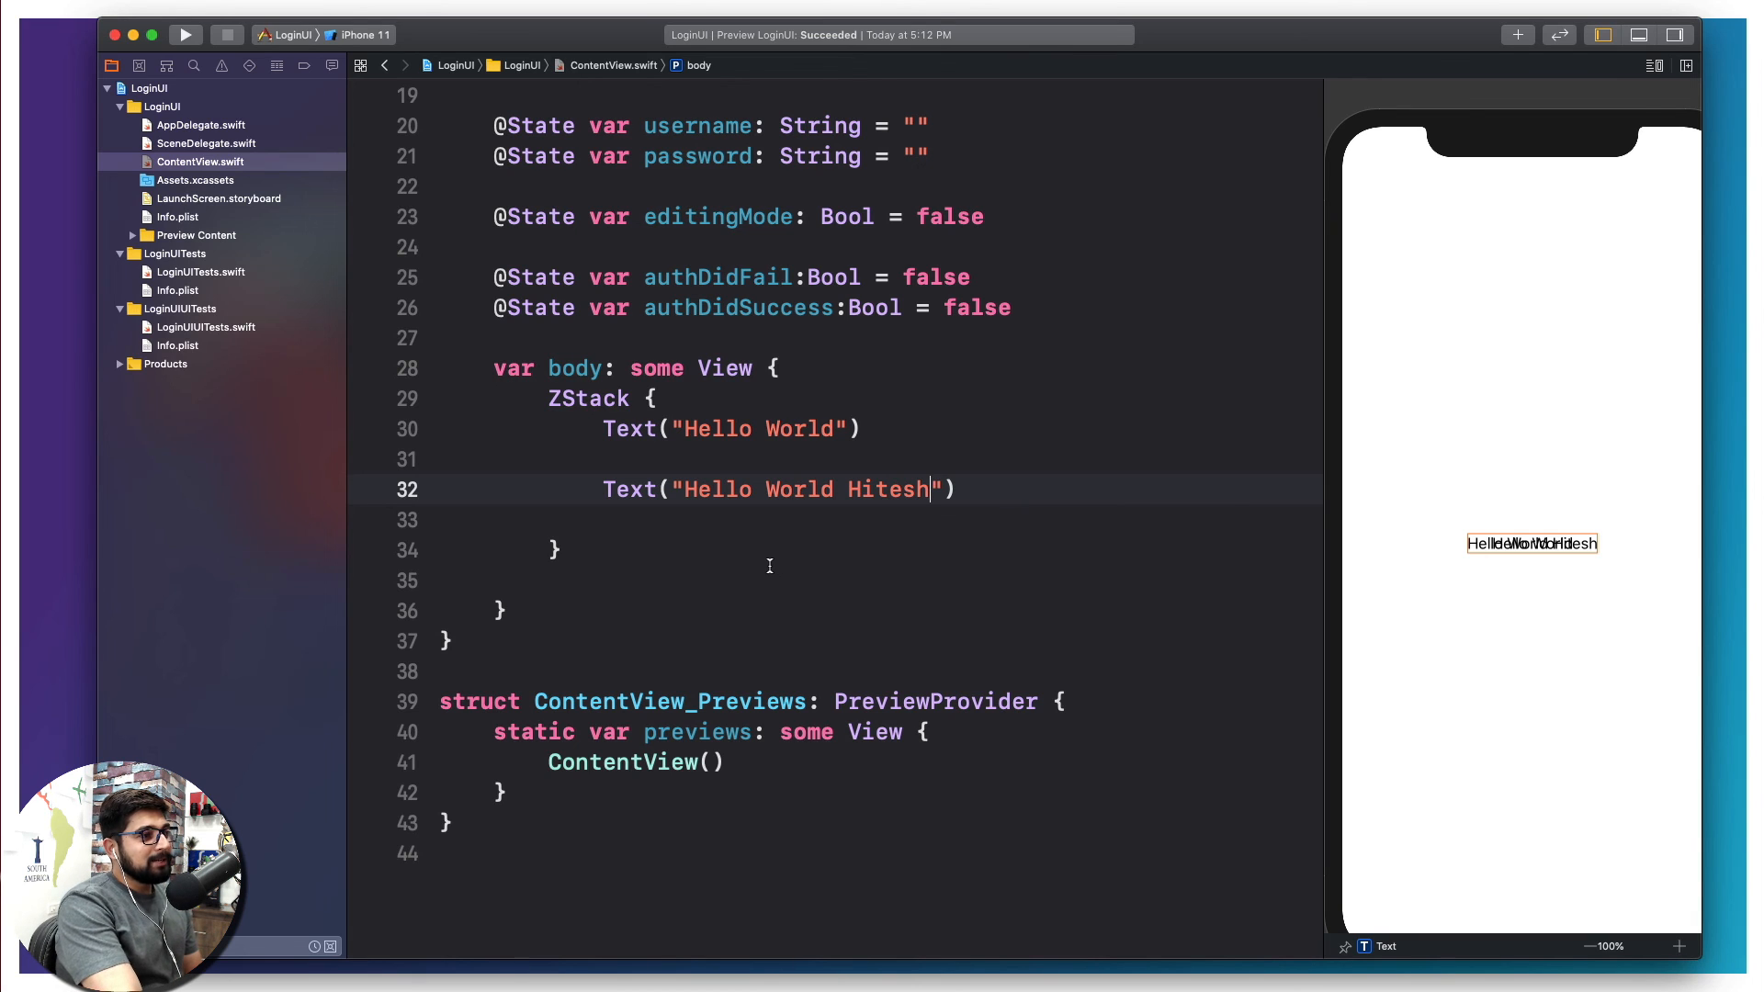
pyautogui.moveTo(719, 461)
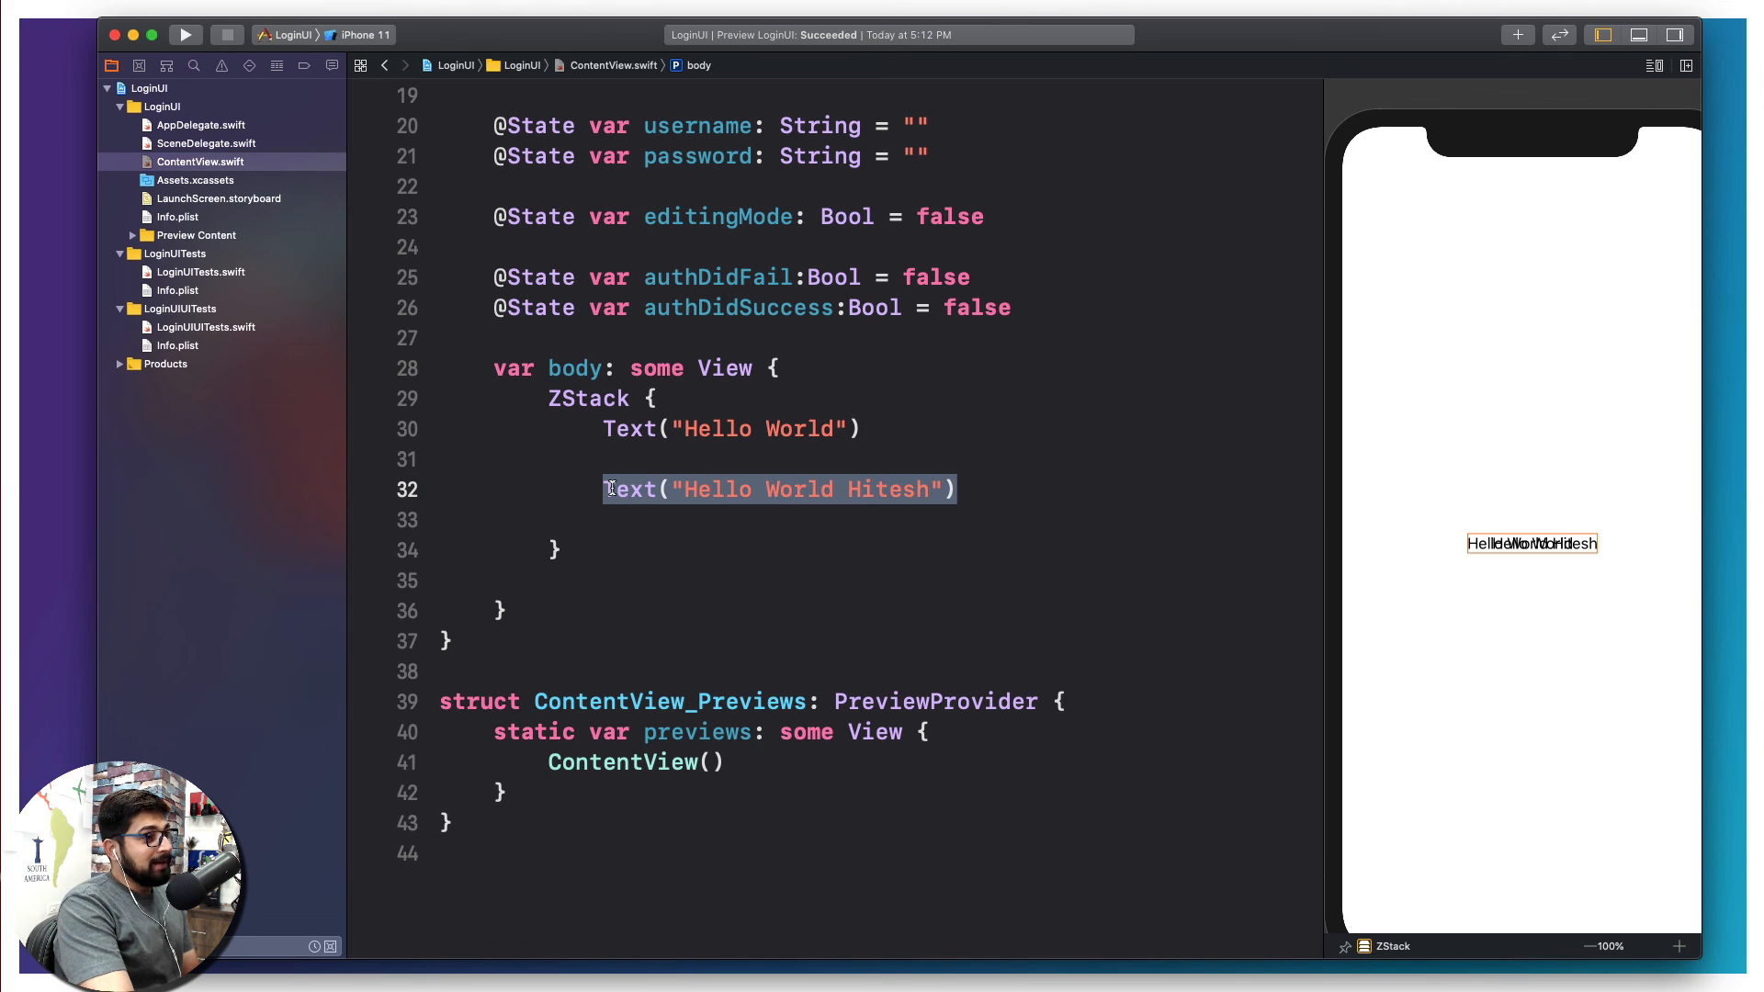
# Delete the "Hello World Hitesh" Text line, leaving one Text in the ZStack.
pyautogui.press('Delete')
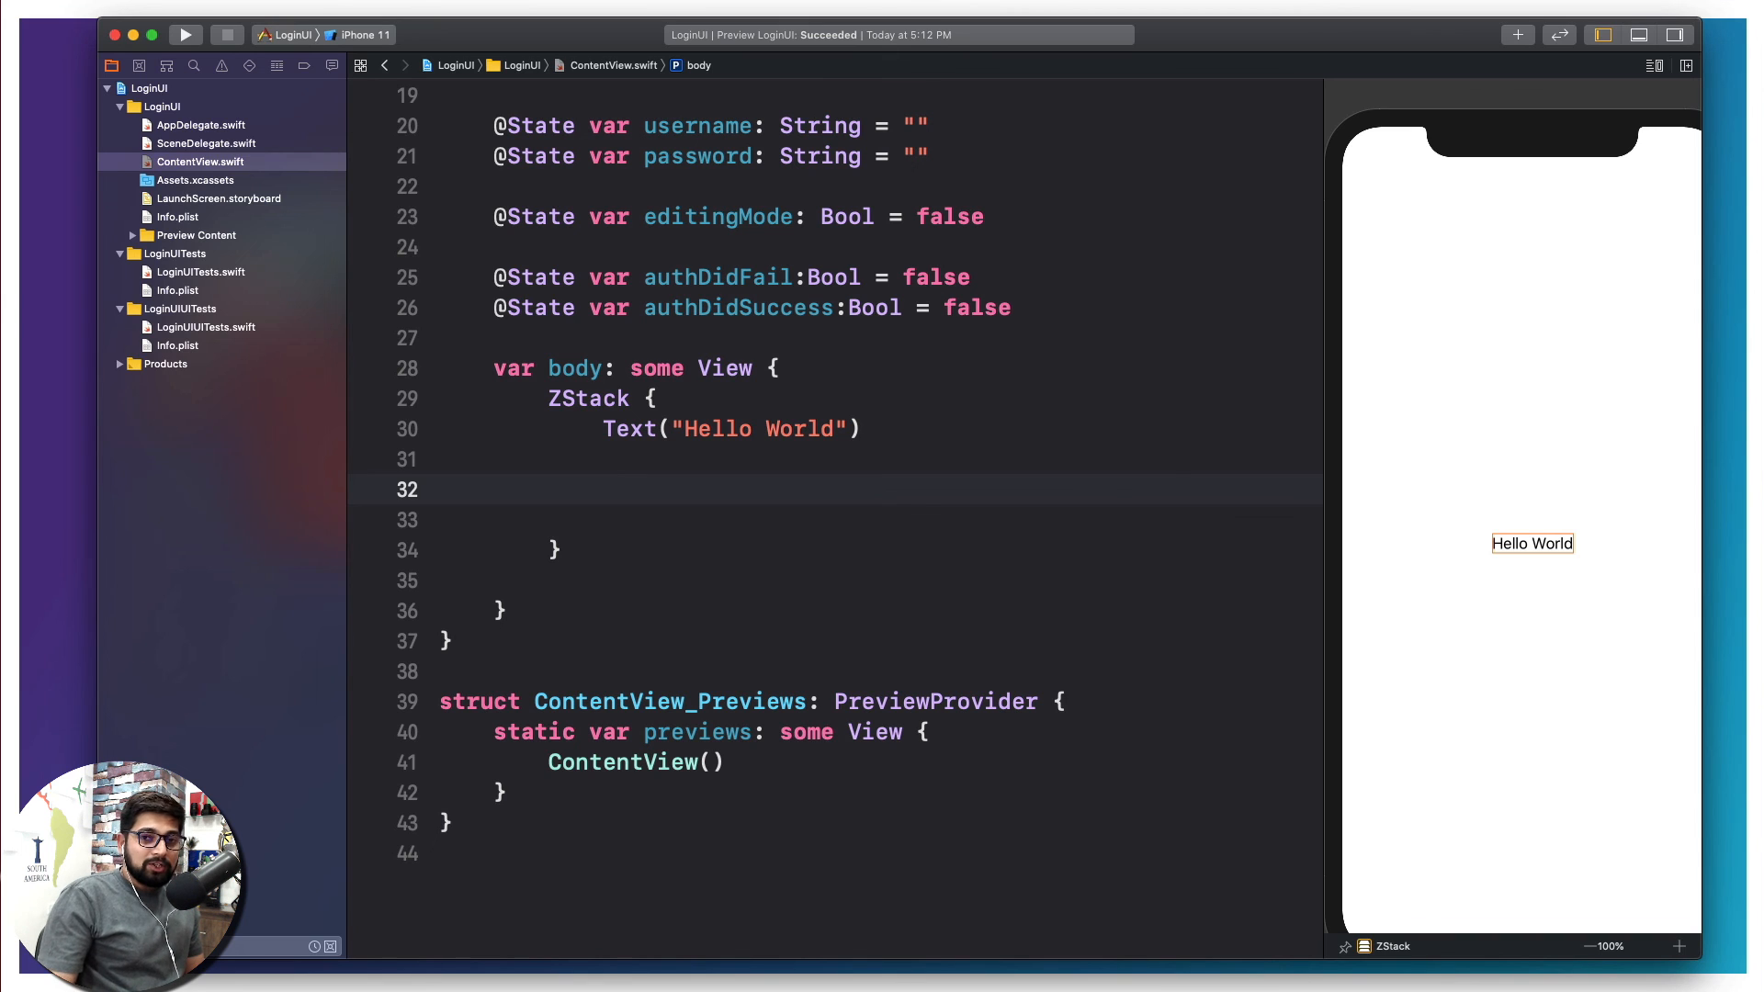
pyautogui.click(604, 489)
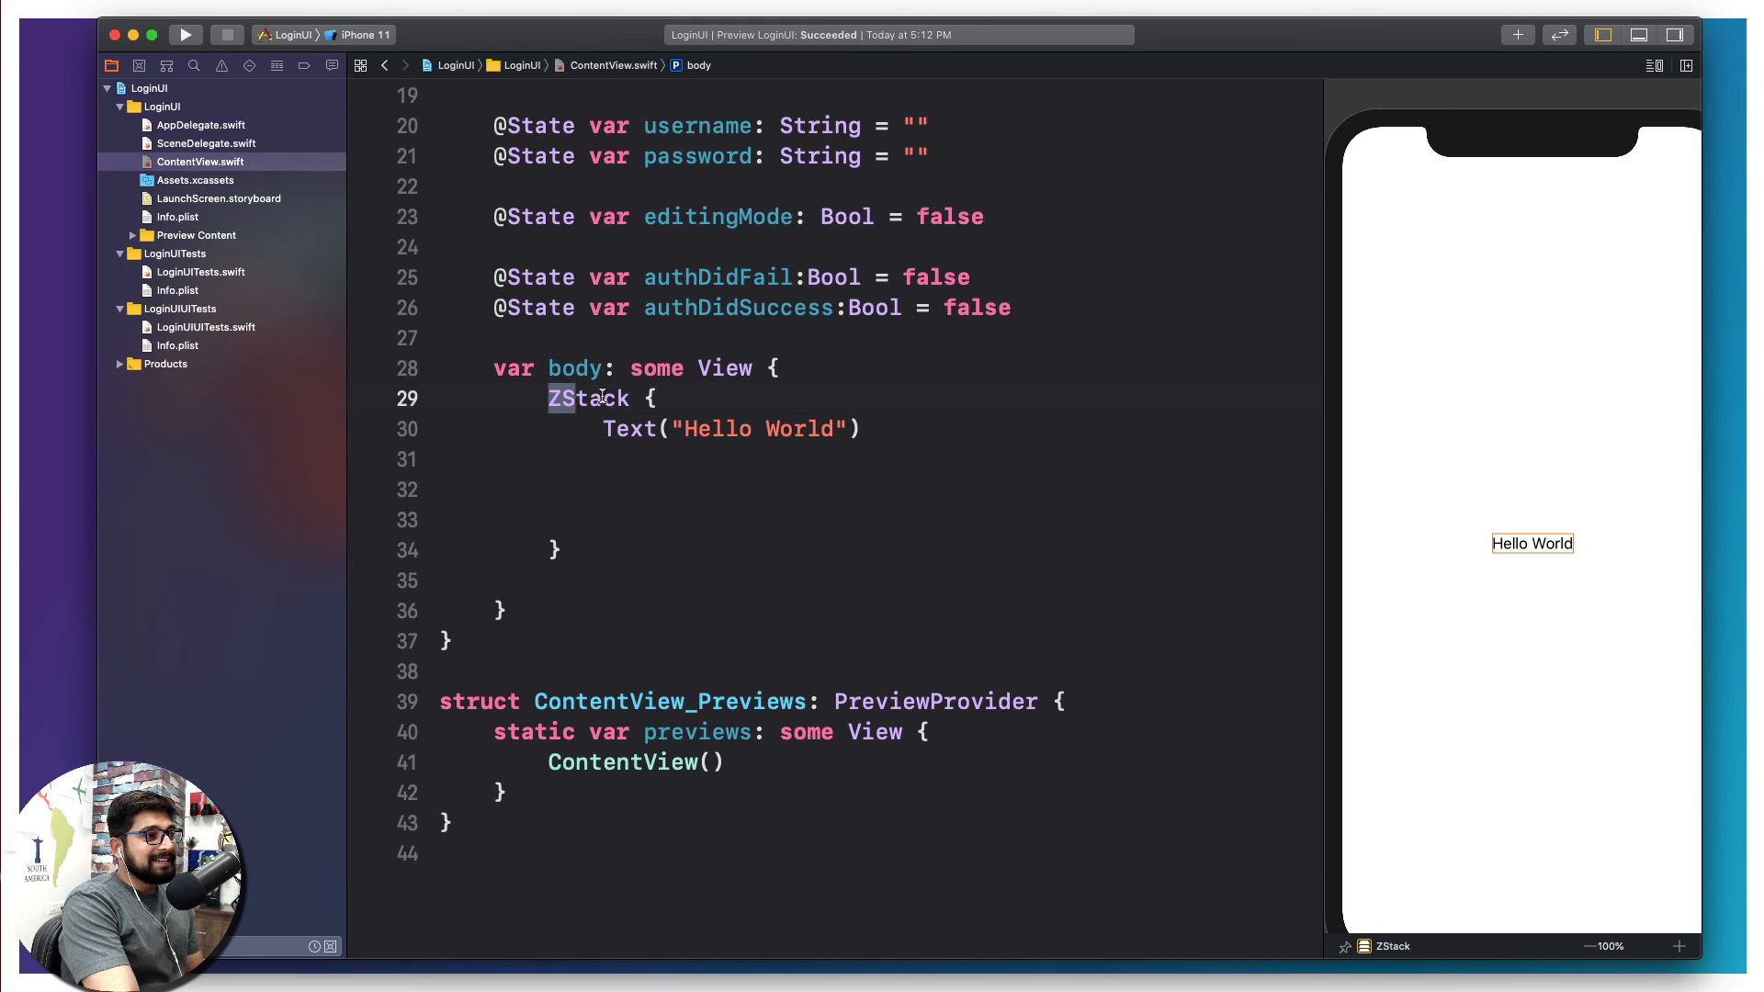
pyautogui.click(630, 459)
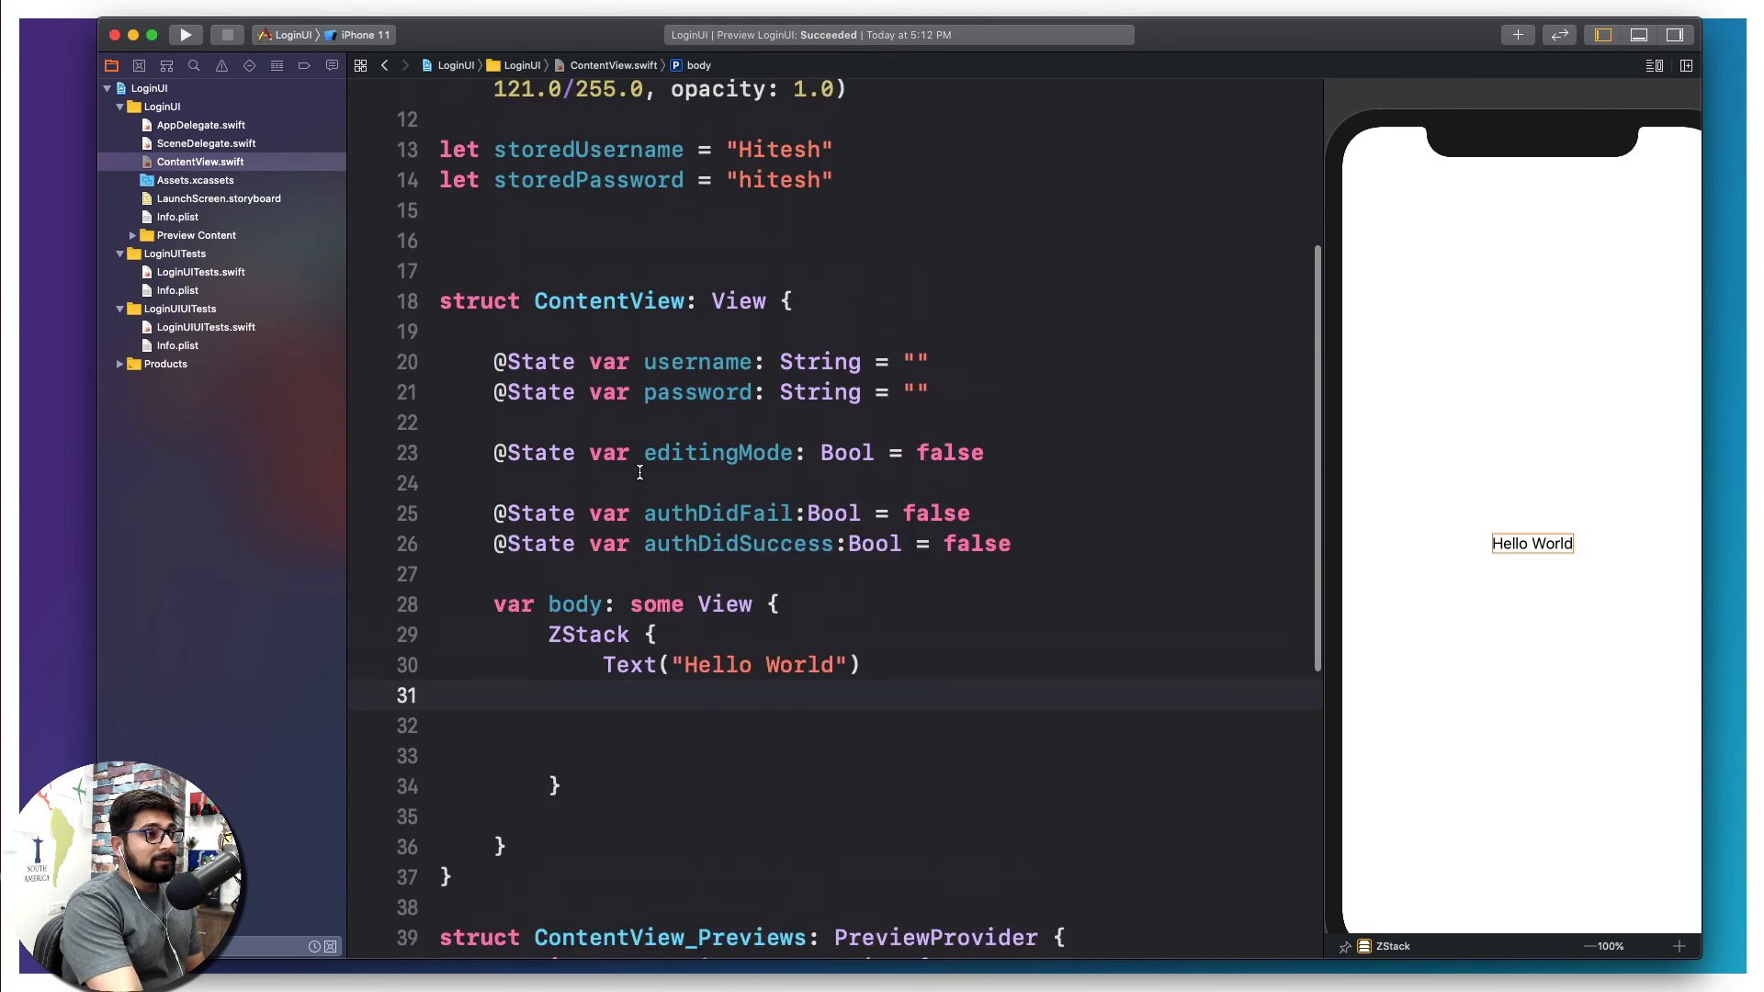
pyautogui.scroll(-3)
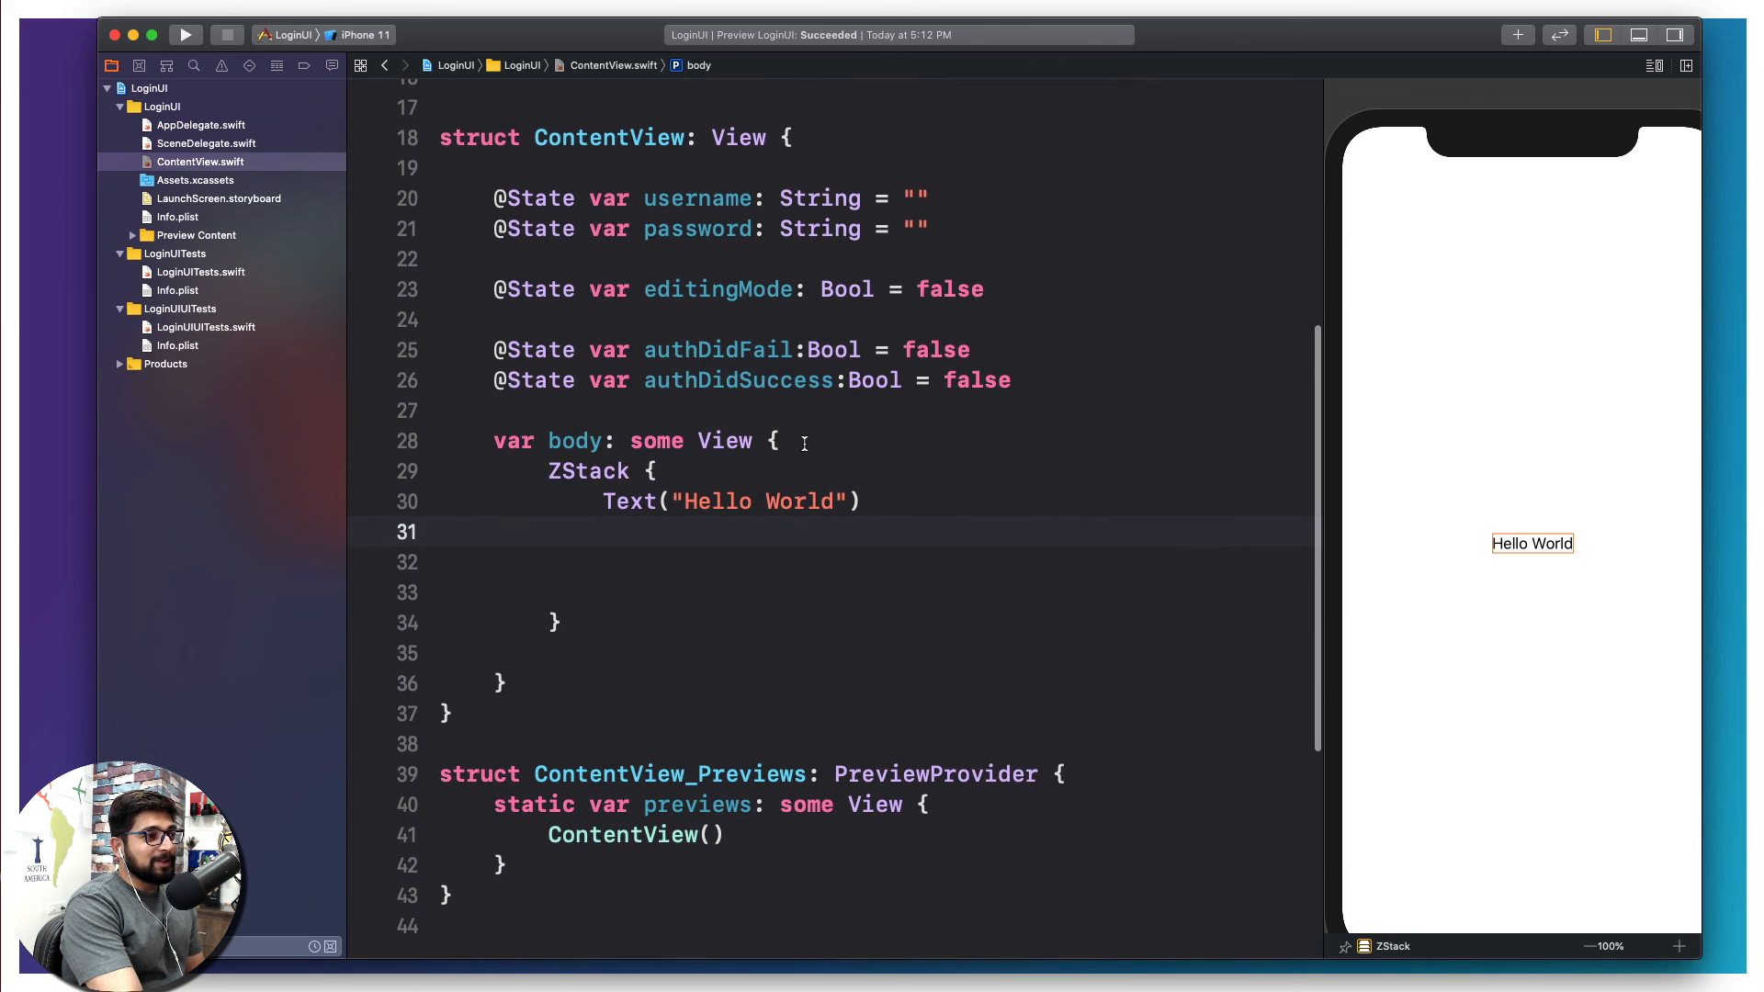